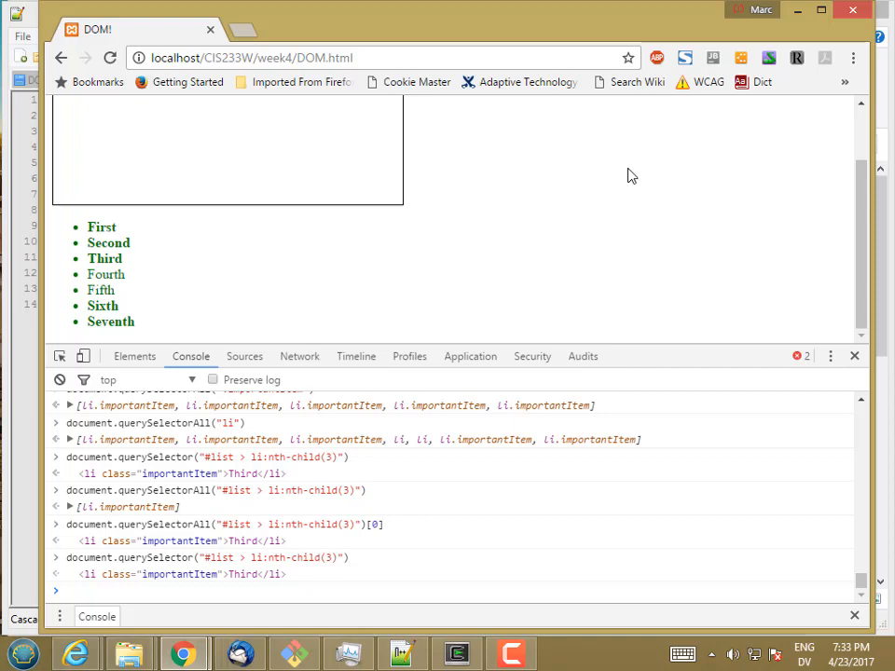
pyautogui.moveTo(19, 149)
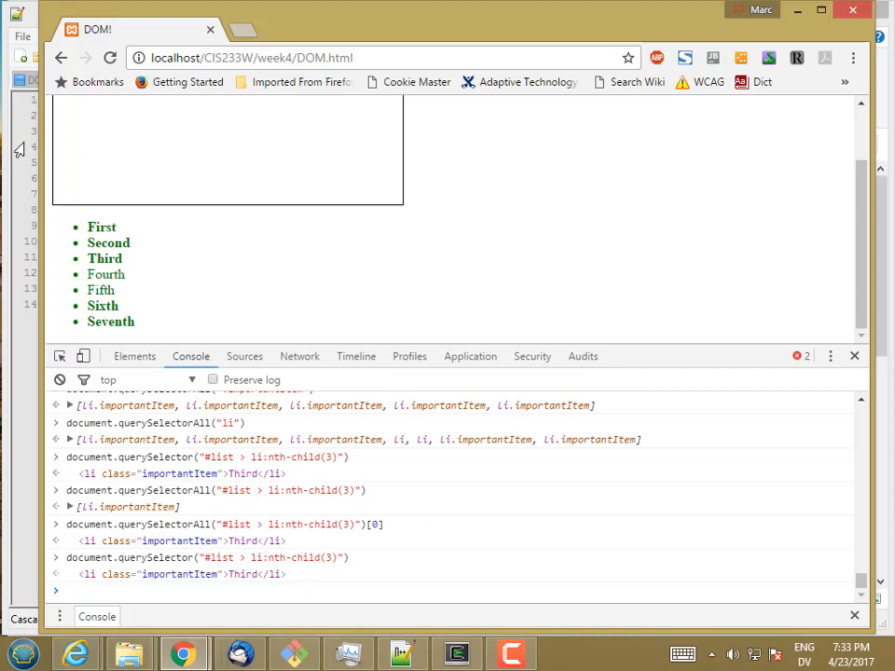
# Step: Bring the Notepad++ editor with DOM.css to the front over Chrome
pyautogui.click(403, 653)
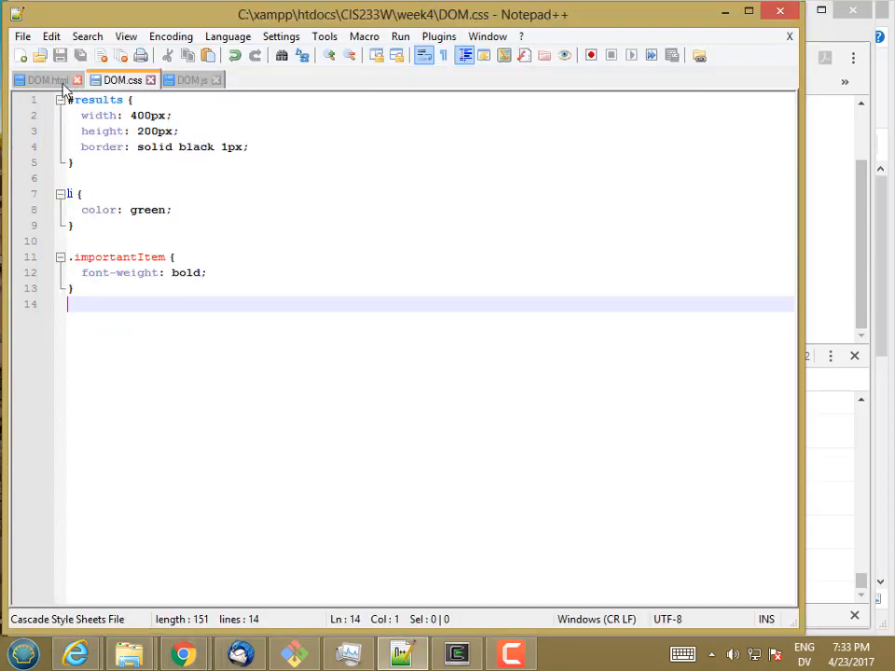
# Step: In DOM.html, start an img tag after the list with id anImg and src images/src.png
pyautogui.click(41, 78)
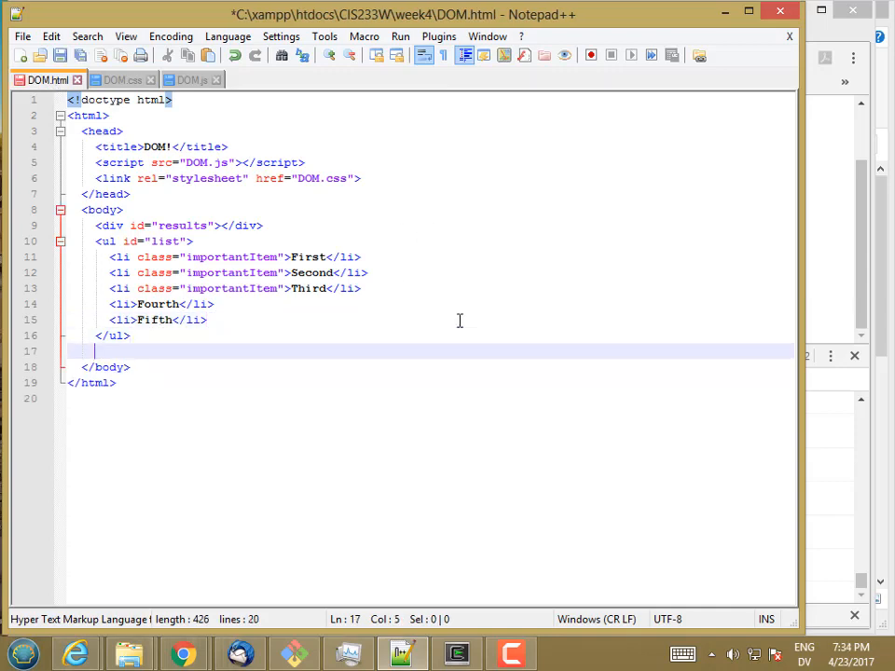
pyautogui.write('<img')
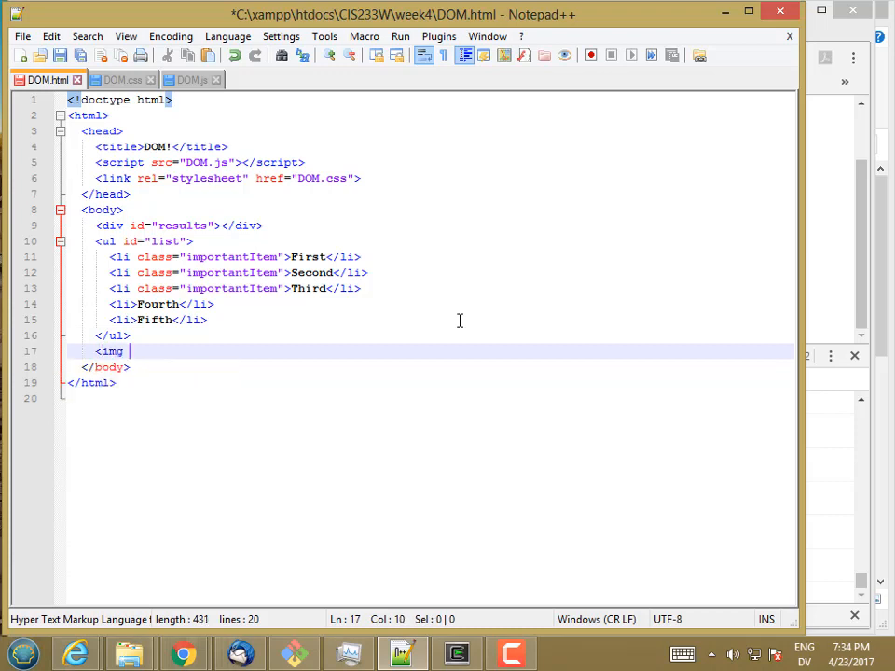
pyautogui.write('id="an')
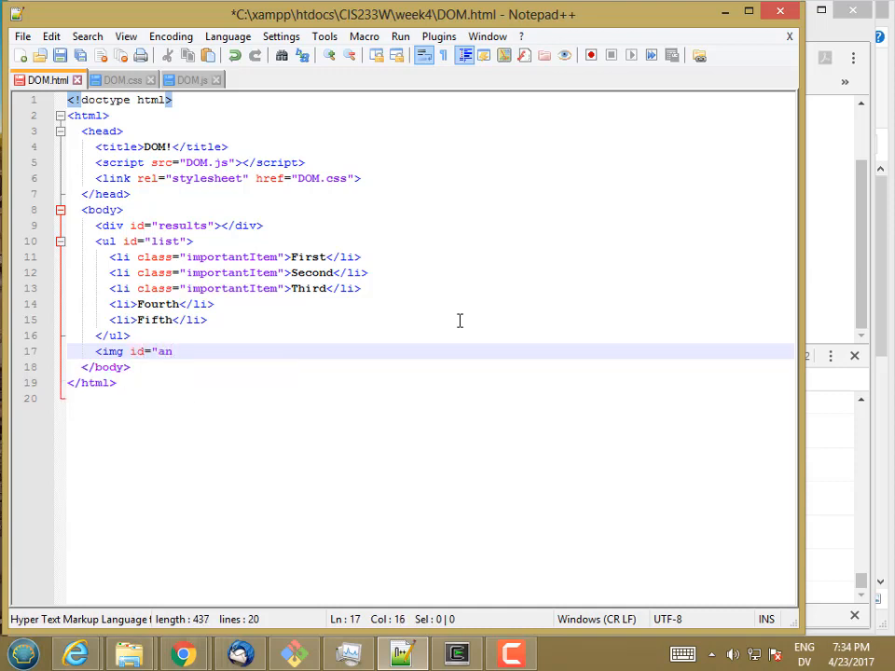
pyautogui.write('Img"')
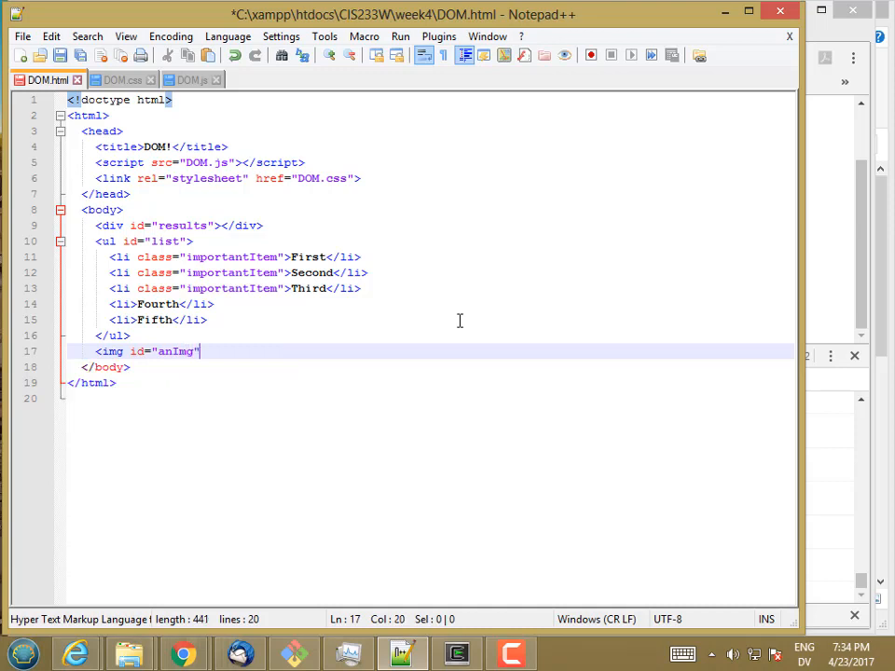
pyautogui.write('src=')
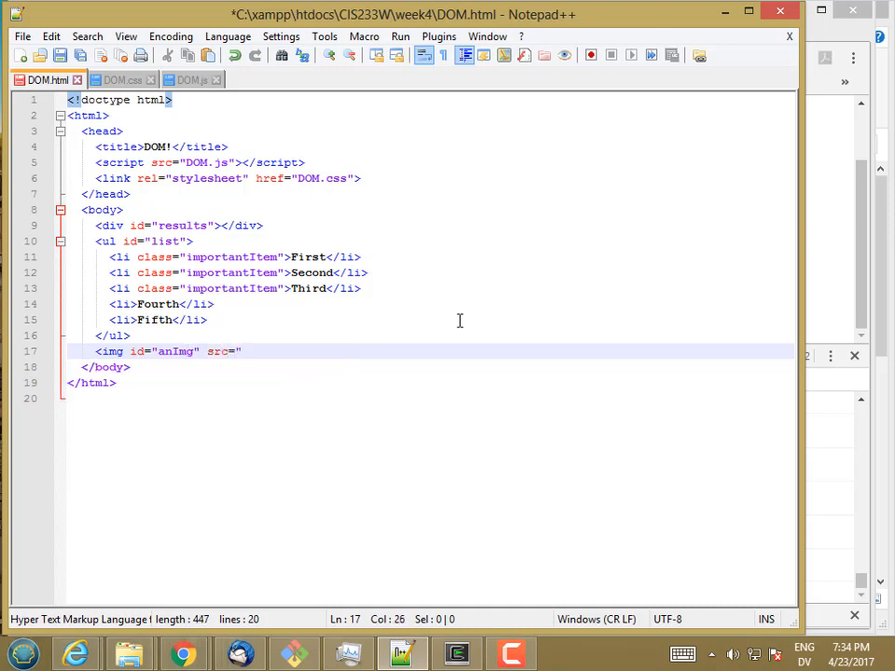
pyautogui.write('images/')
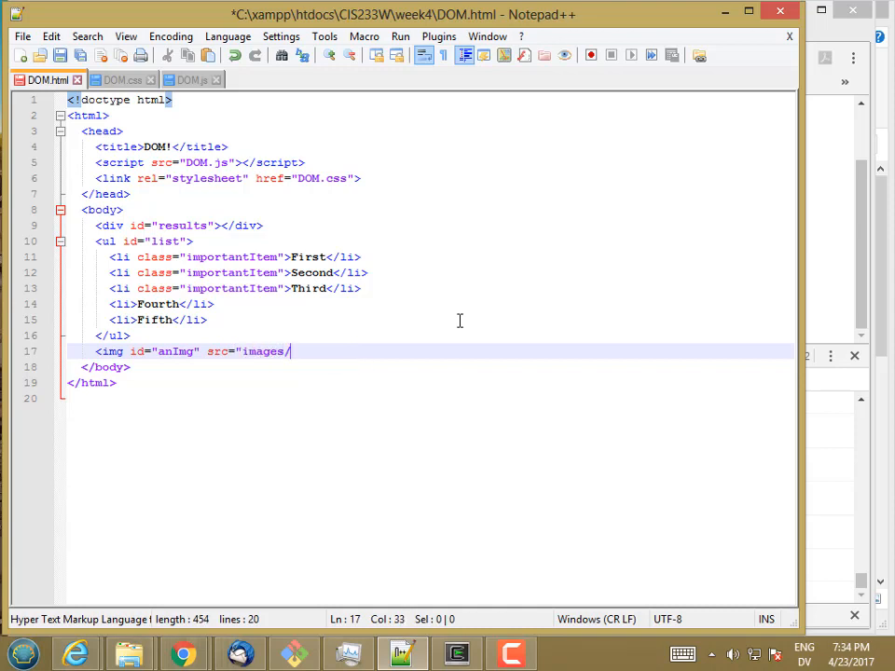
pyautogui.write('src.p')
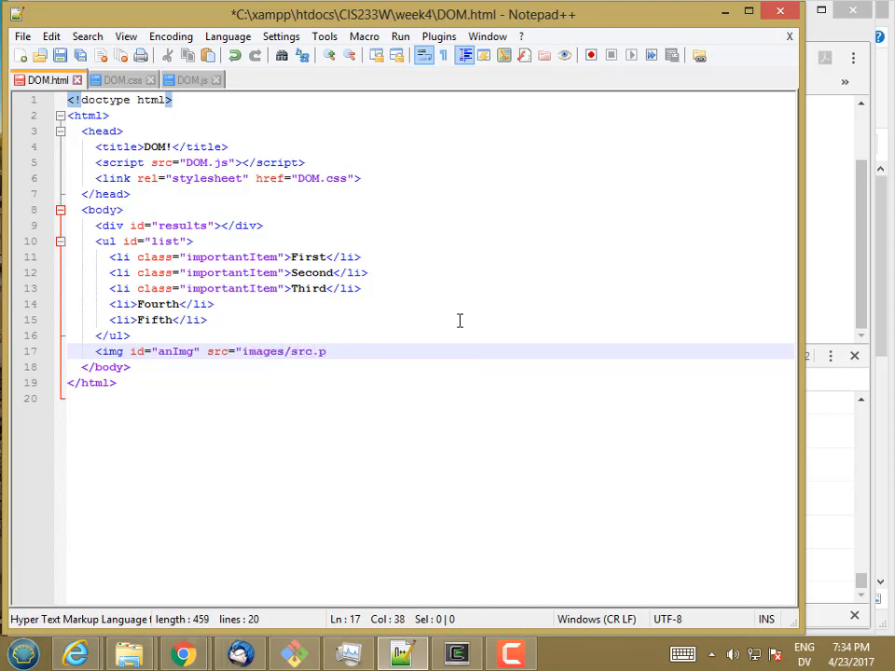
pyautogui.write('ng"')
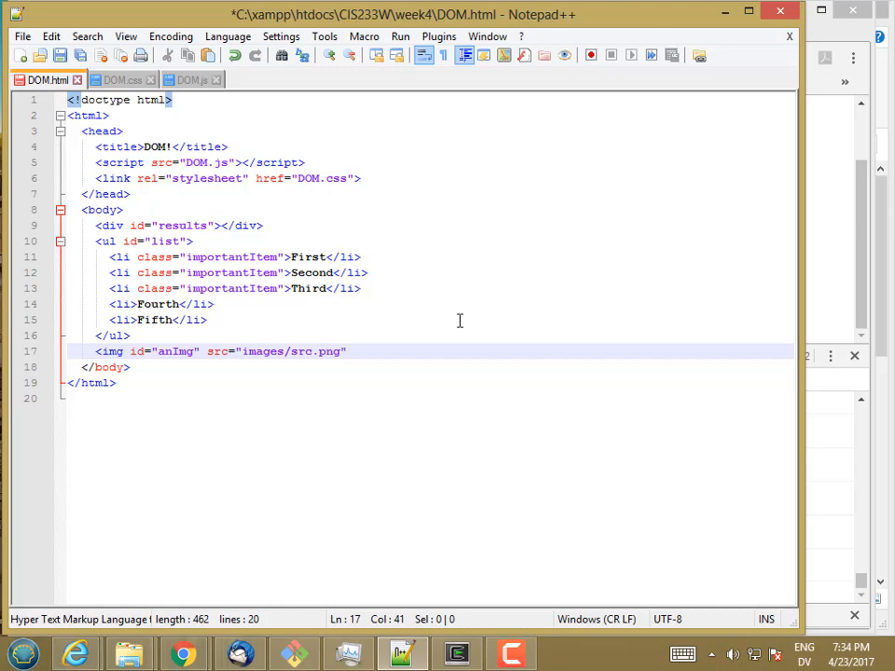
# Step: Finish the img tag with alt text "An image" and close it
pyautogui.write('a')
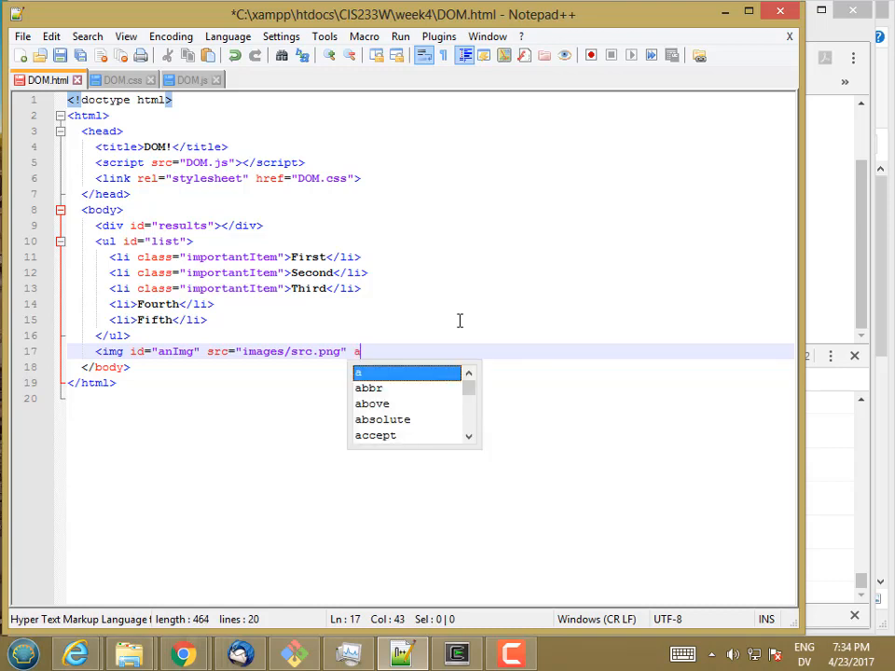
pyautogui.write('lt="')
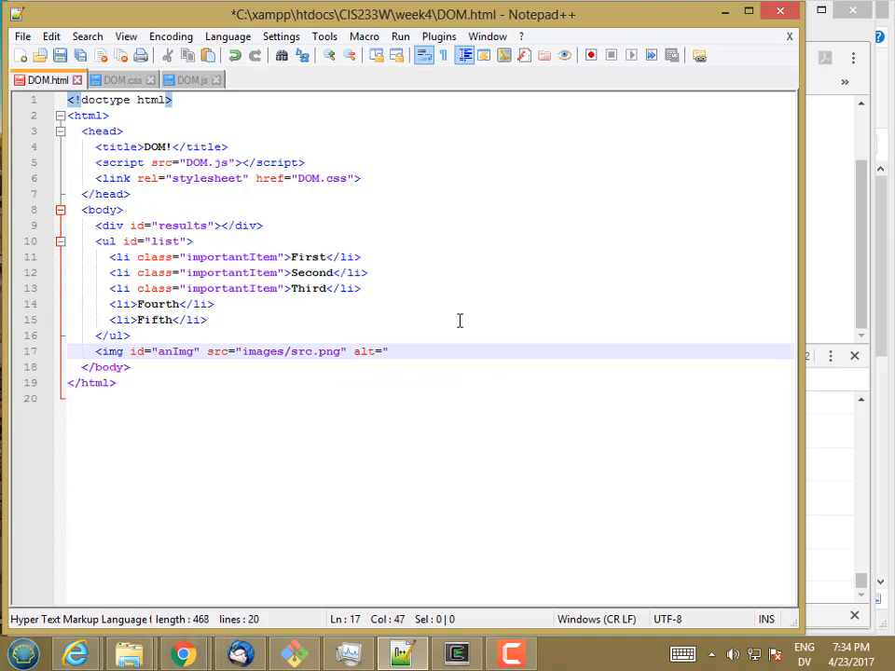
pyautogui.write('An')
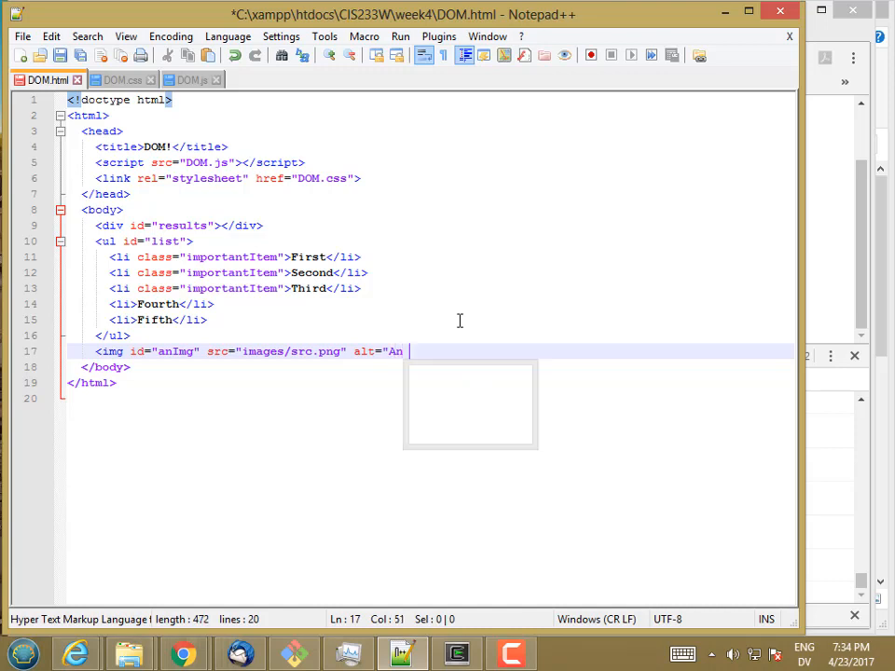
pyautogui.write('image"')
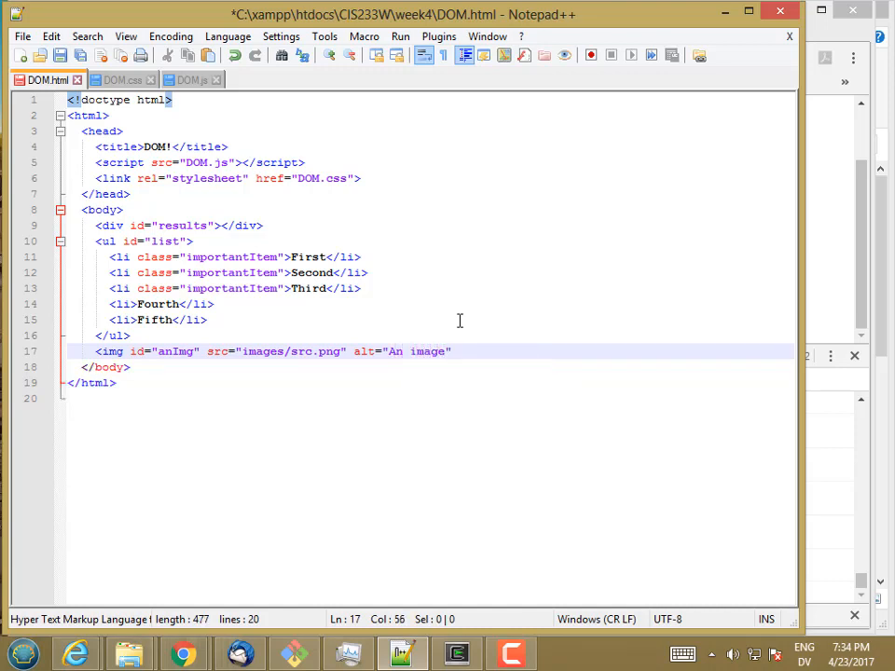
pyautogui.write('>')
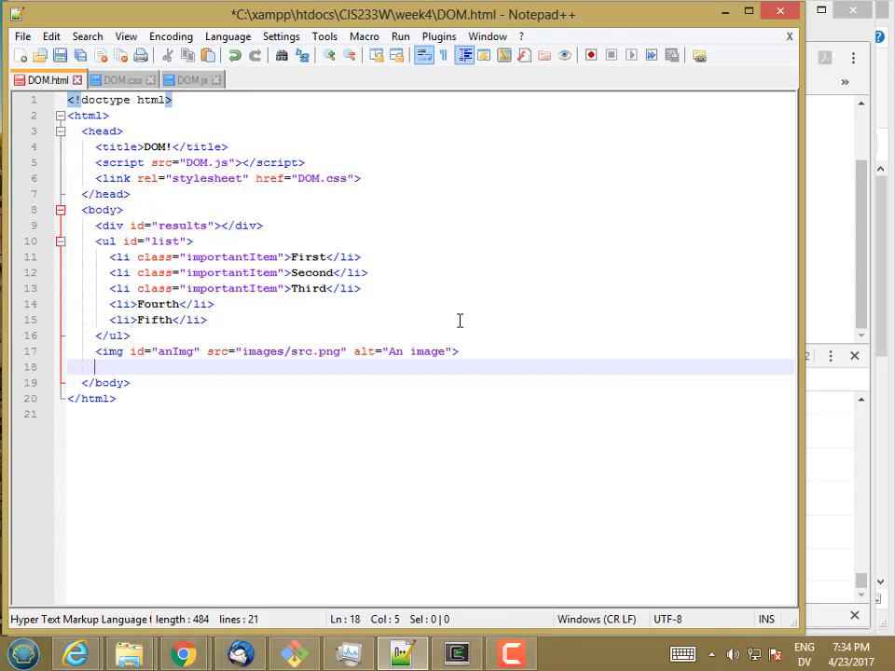
# Step: Add a paragraph "This is a paragraph of text." with id aParagraph under the image
pyautogui.write('<p>This is a paragraph of t')
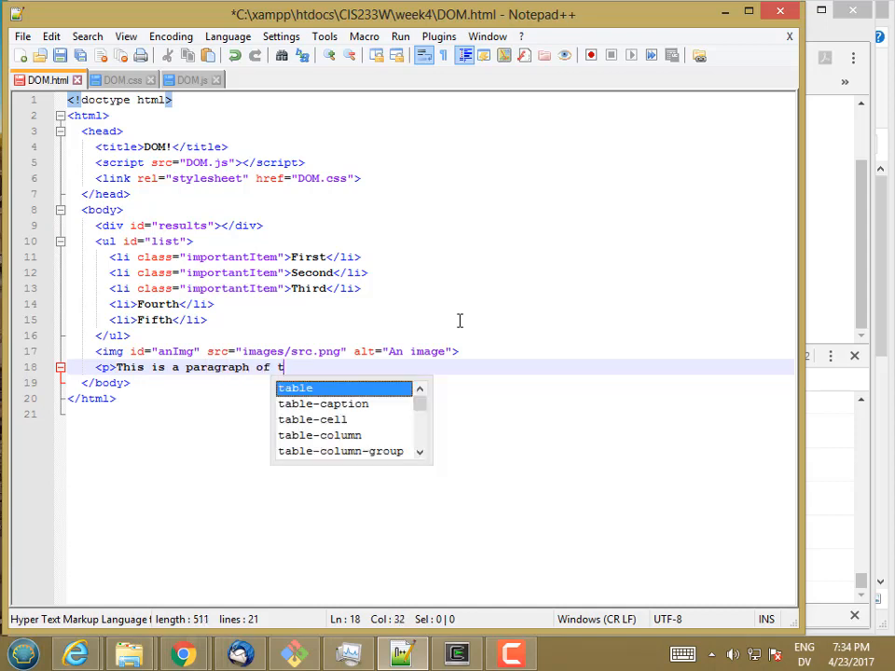
pyautogui.write('ext.</p>')
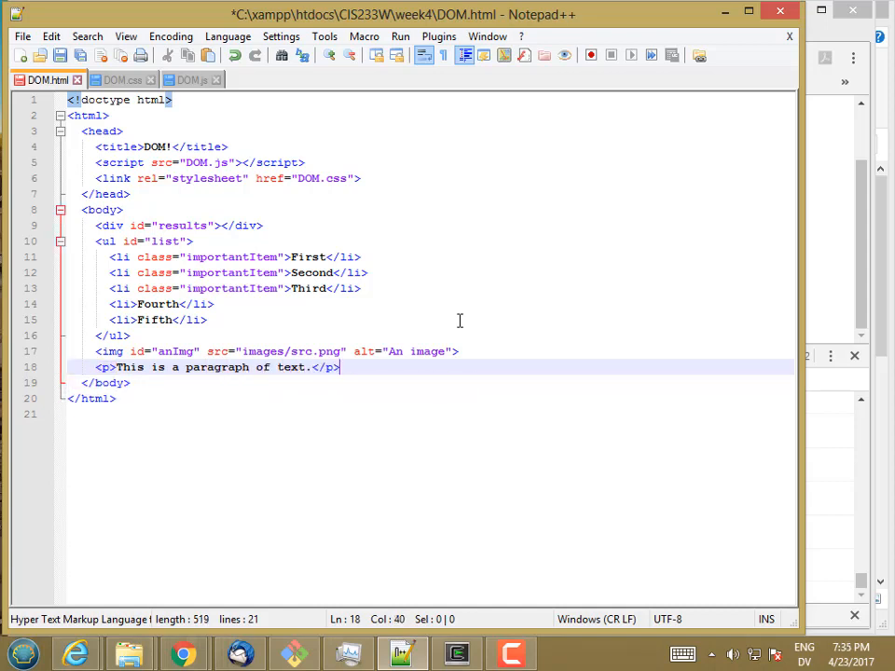
pyautogui.click(108, 366)
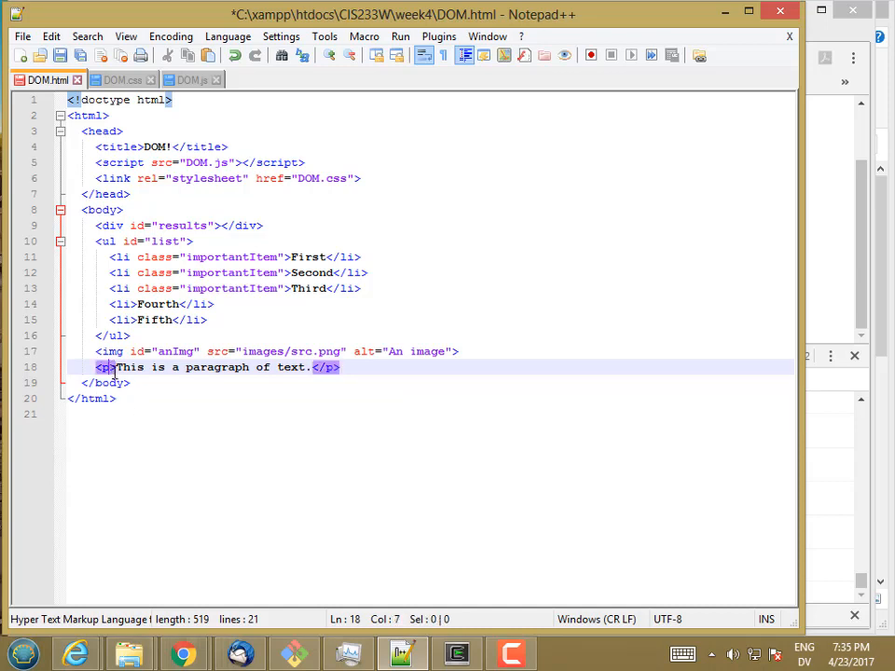
pyautogui.write('id=')
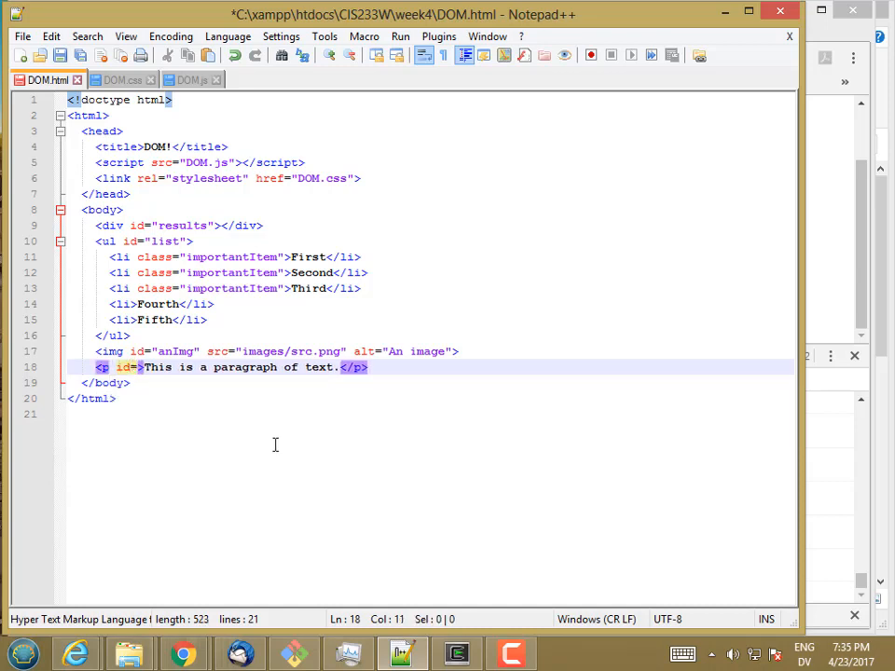
pyautogui.write('aPar')
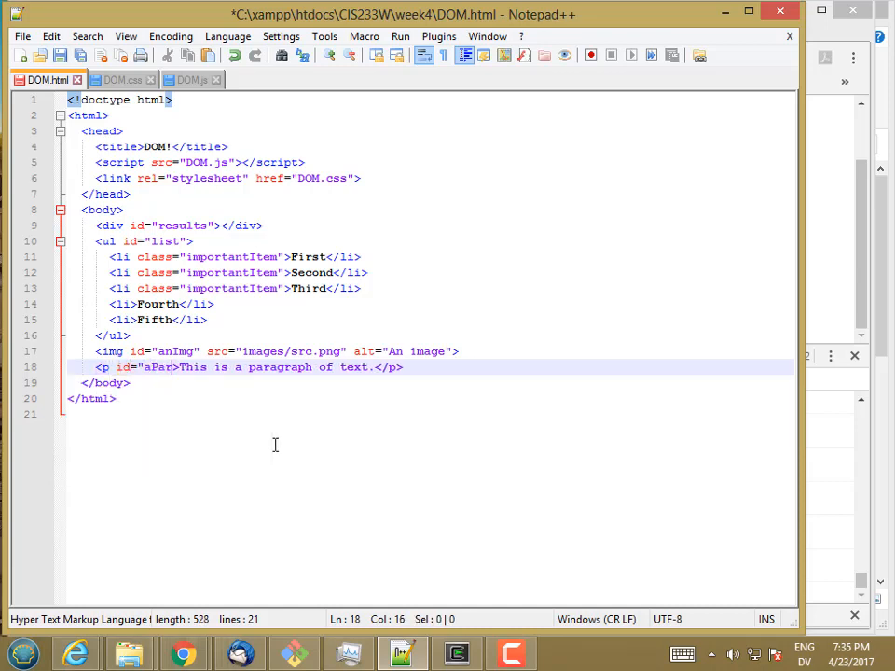
pyautogui.write('agraph')
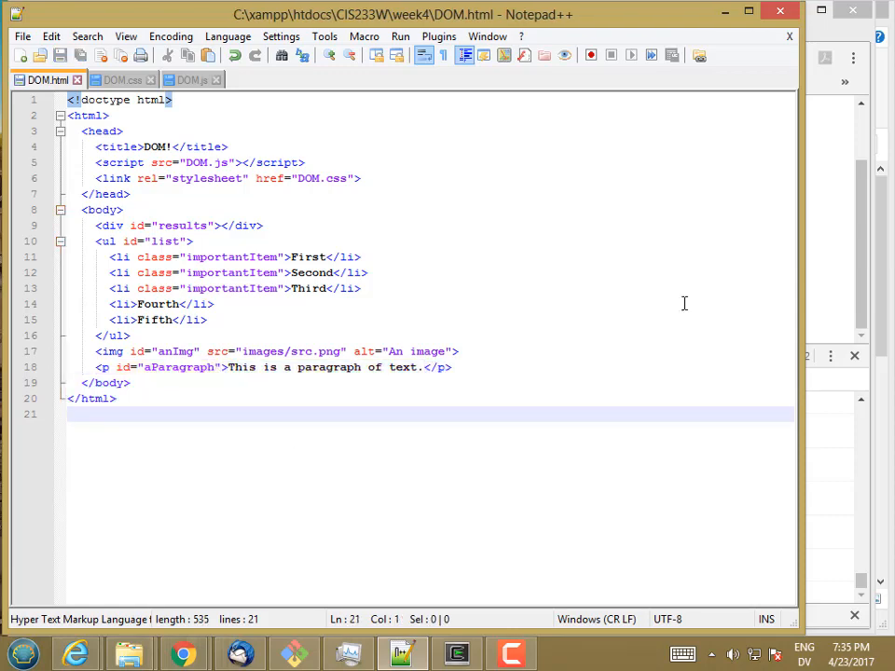
# Step: Switch to Chrome and reload the DOM page to show the changes
pyautogui.click(182, 652)
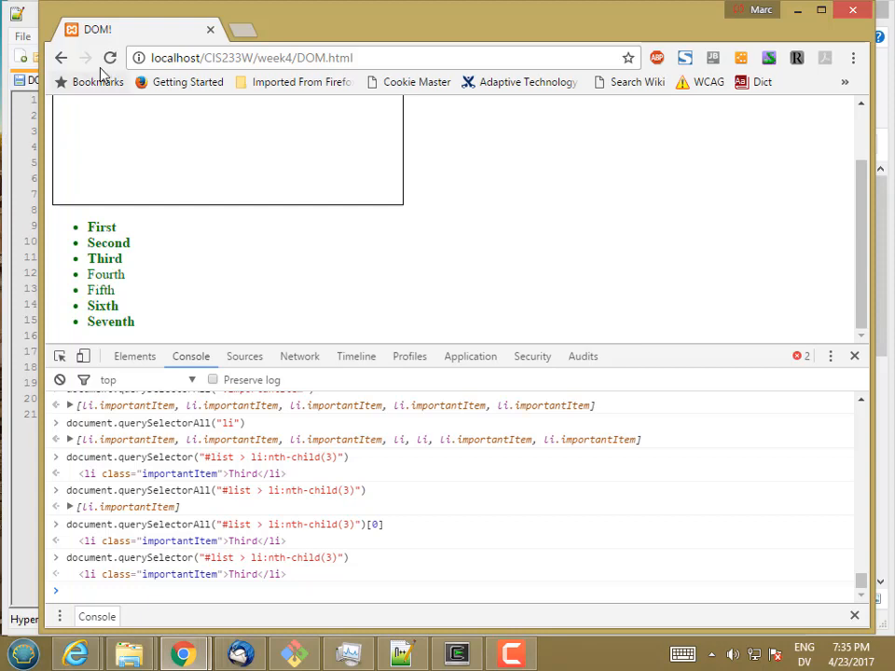
pyautogui.click(108, 58)
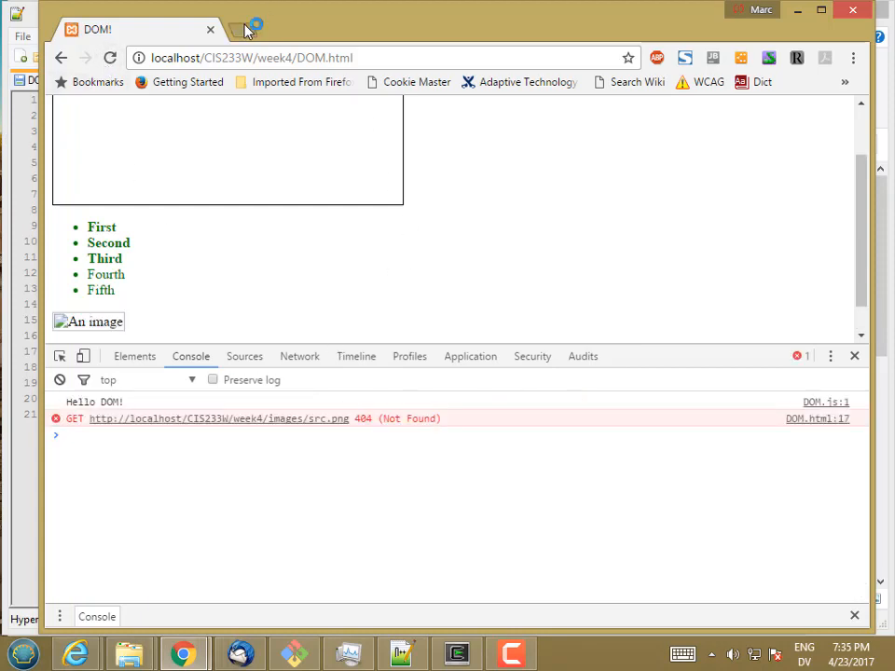
# Step: Search Google for "kitten" in a new browser tab
pyautogui.click(244, 30)
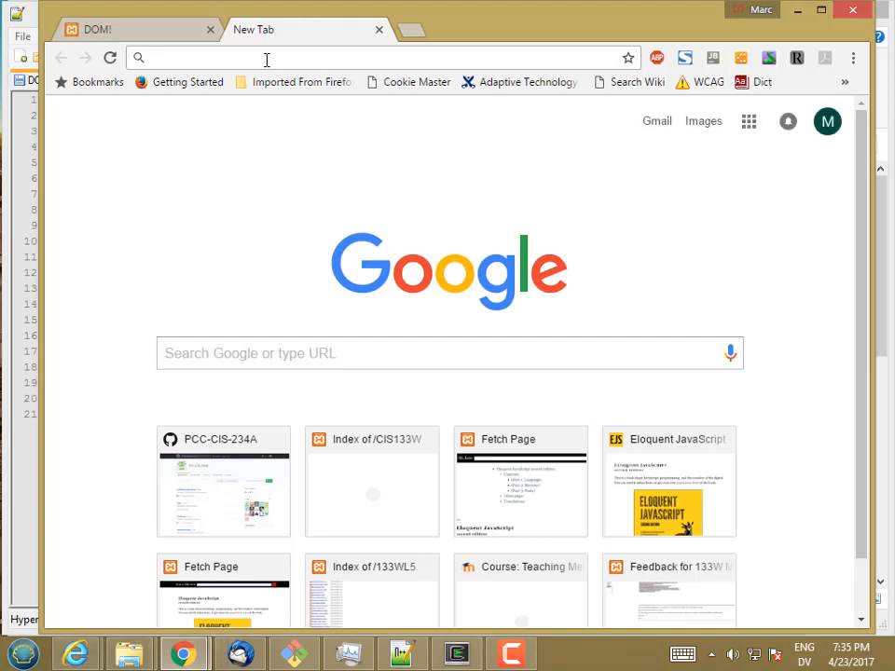
pyautogui.write('kitten')
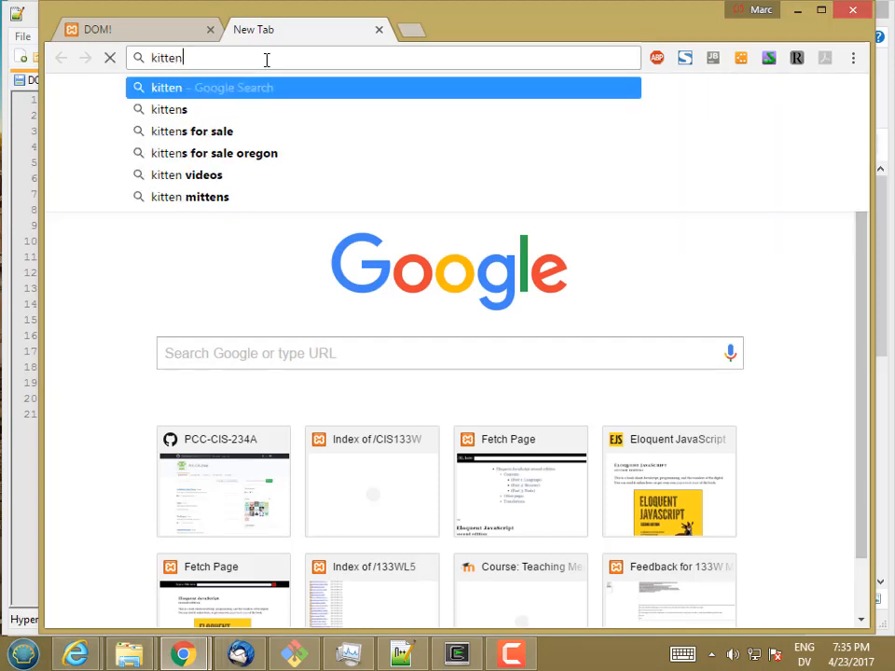
pyautogui.press('Return')
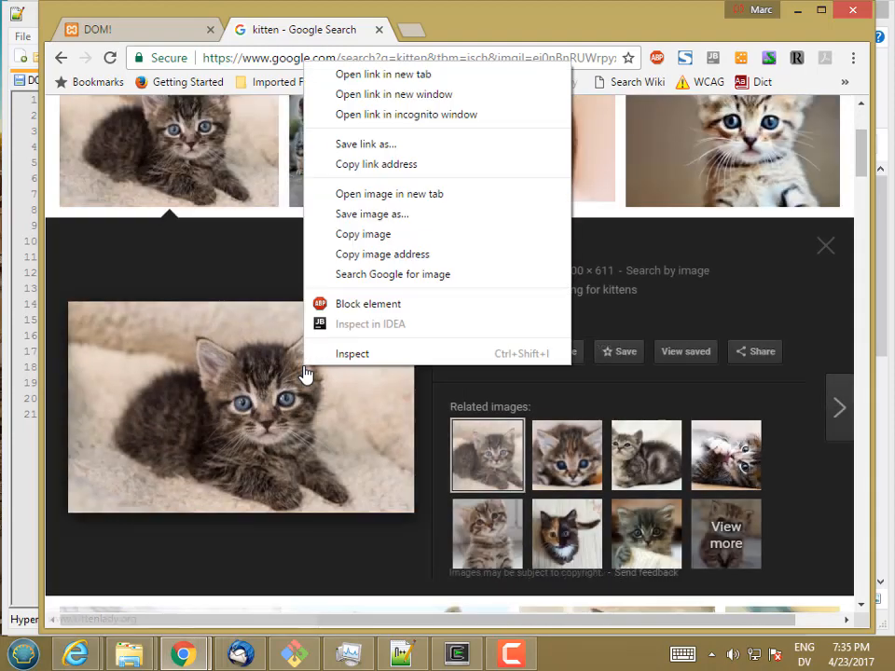
pyautogui.moveTo(371, 212)
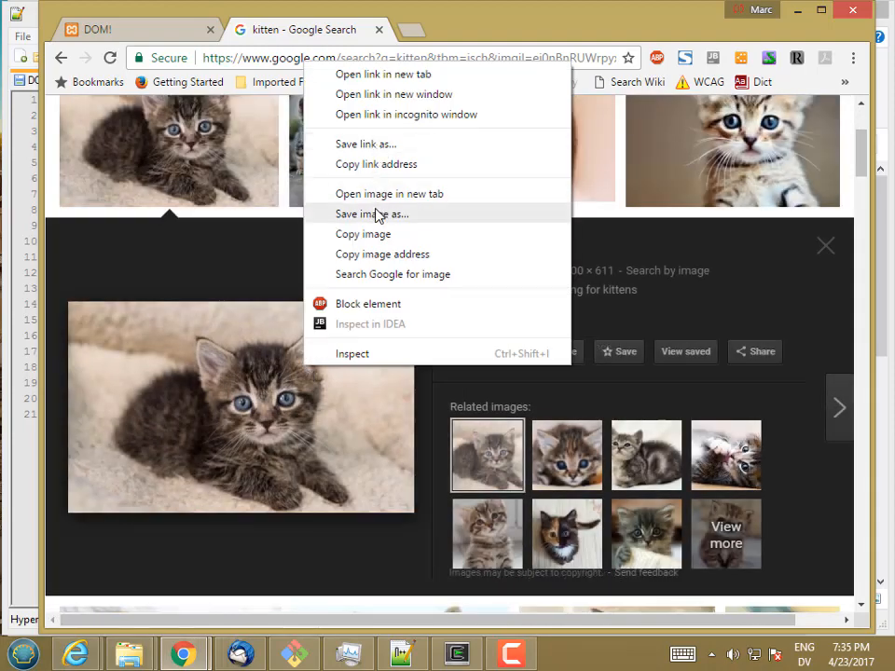
# Step: Start saving the kitten photo and navigate the Save dialog to the week4 folder
pyautogui.click(373, 213)
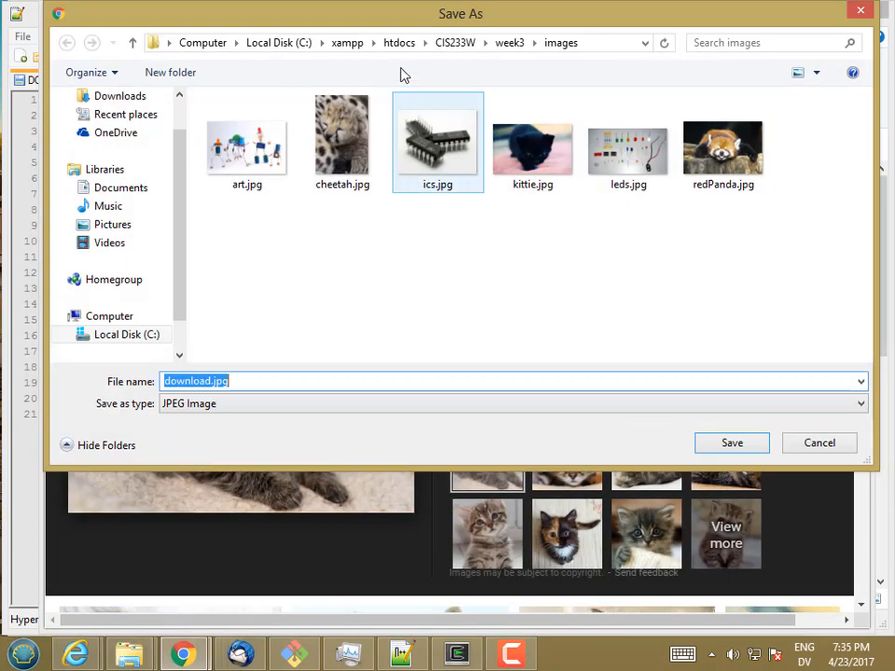
pyautogui.click(399, 41)
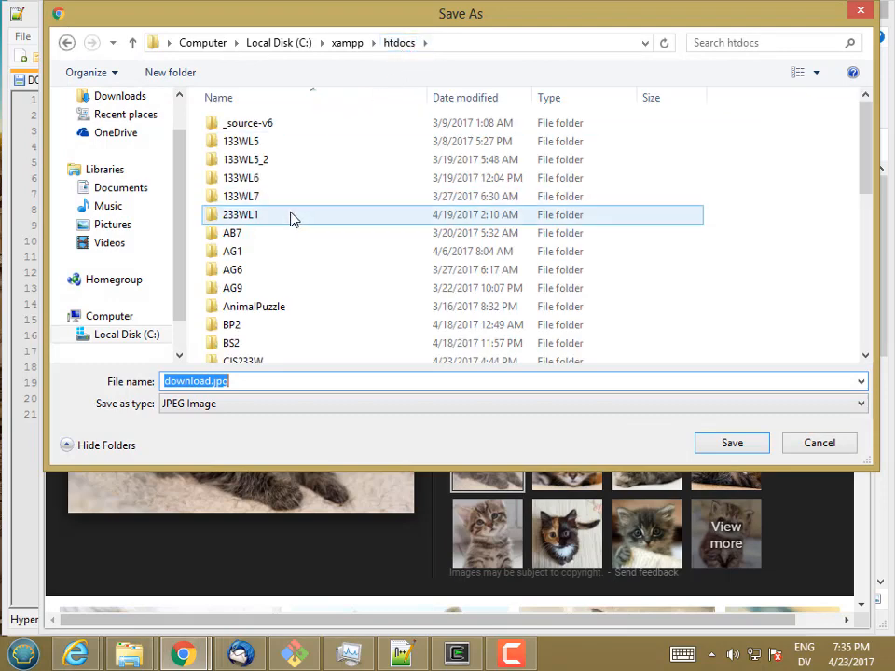
pyautogui.scroll(-3)
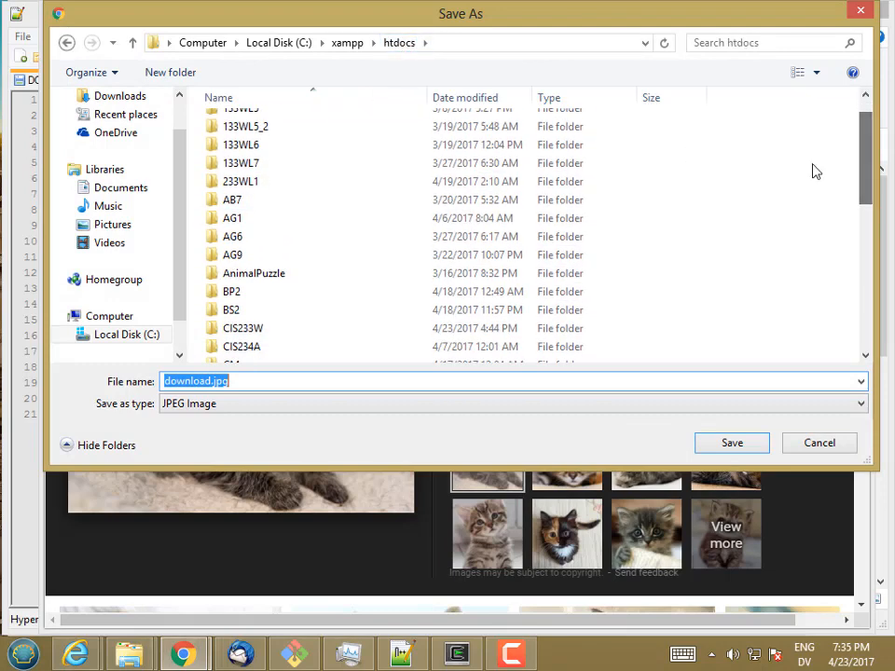
pyautogui.doubleClick(242, 328)
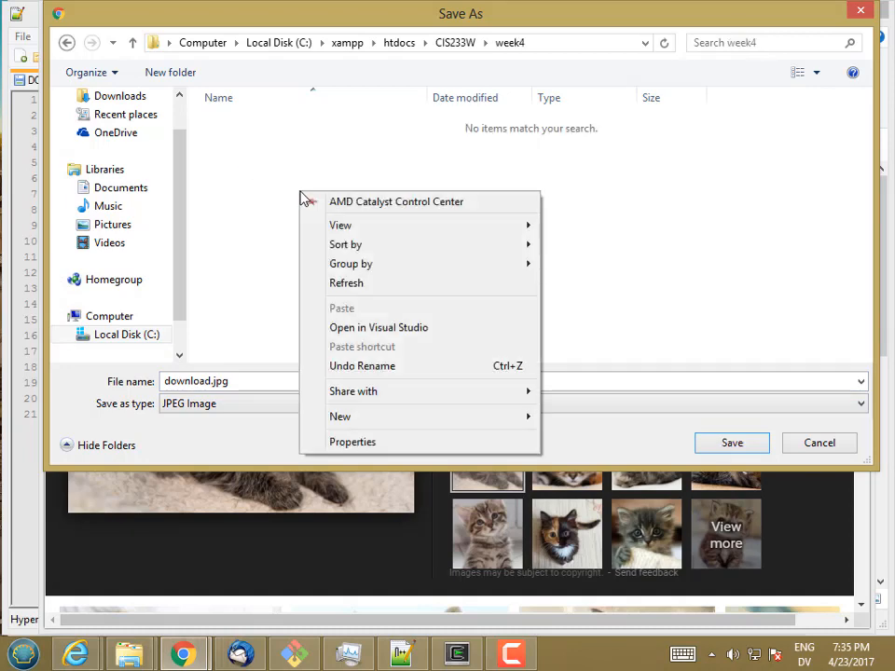
# Step: Create an images folder in week4 and save the picture there as kittie.jpg
pyautogui.click(339, 416)
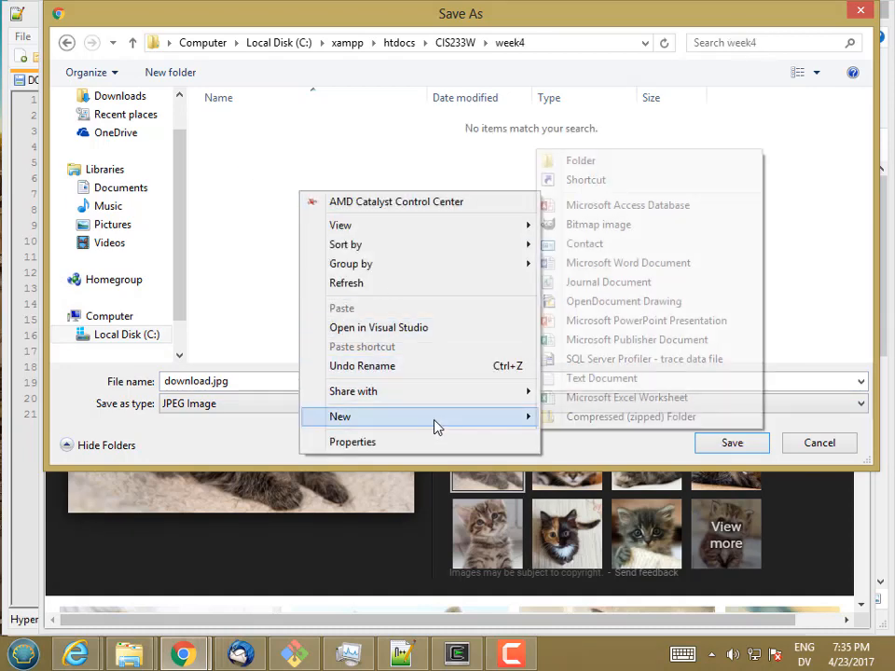
pyautogui.click(580, 160)
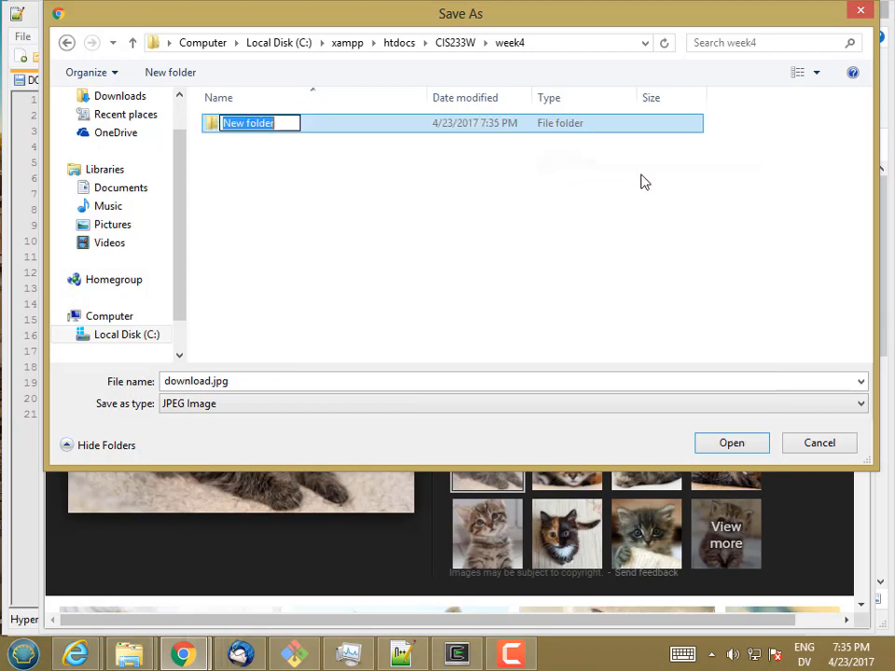
pyautogui.write('images')
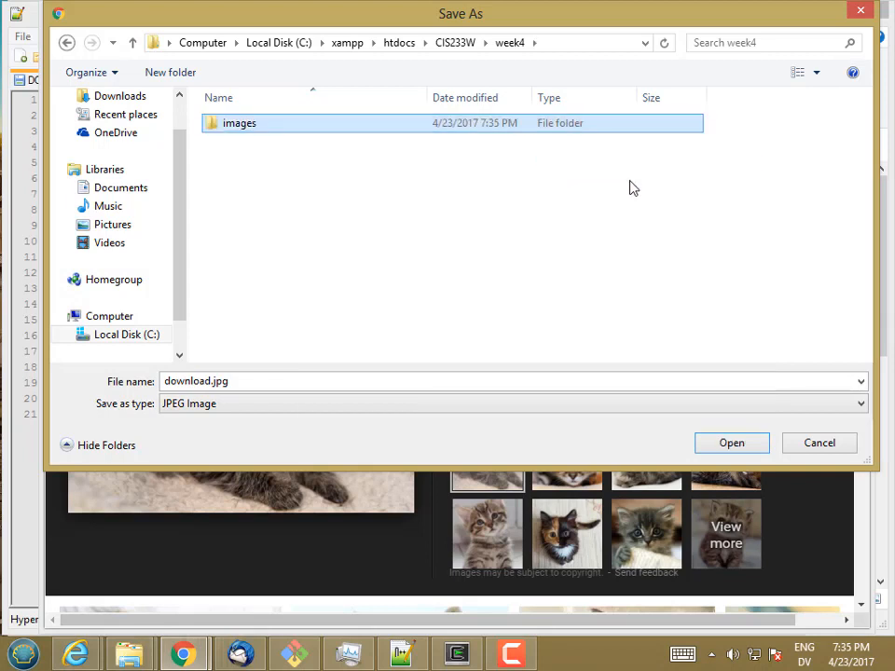
pyautogui.doubleClick(239, 123)
pyautogui.write('kitt')
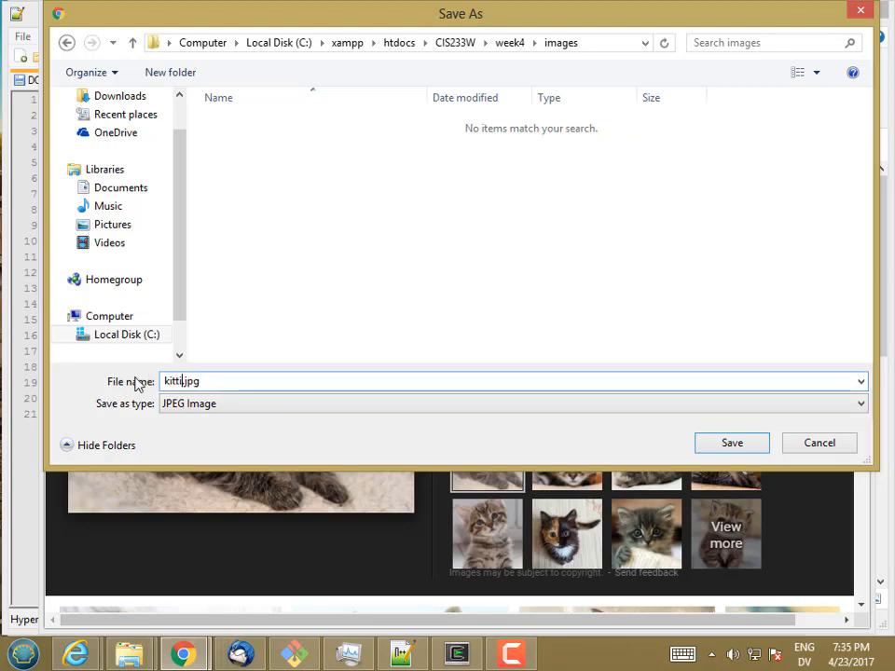
pyautogui.click(731, 444)
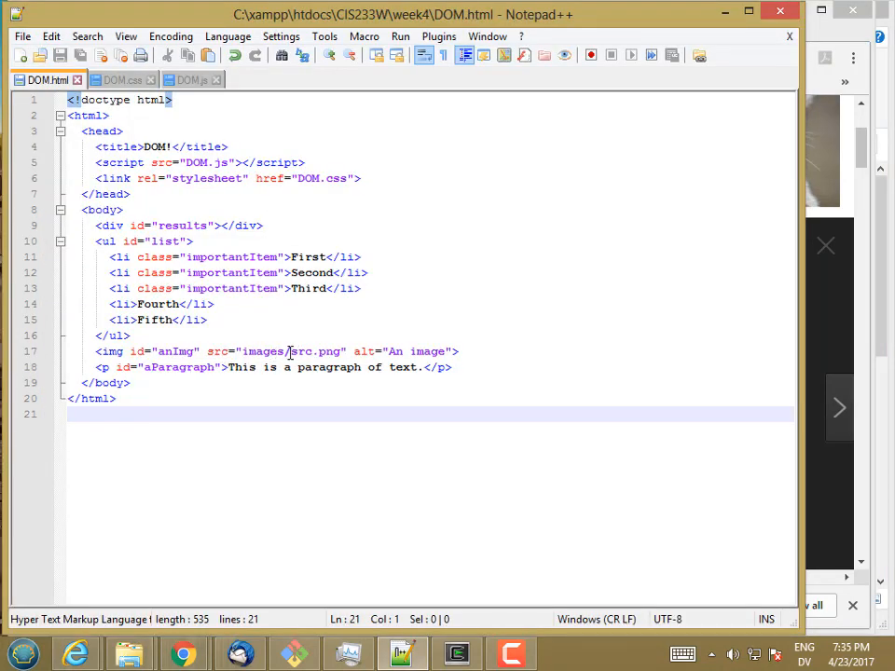
# Step: Replace the img src file name in DOM.html with kittie.jpg
pyautogui.doubleClick(302, 350)
pyautogui.write('kx')
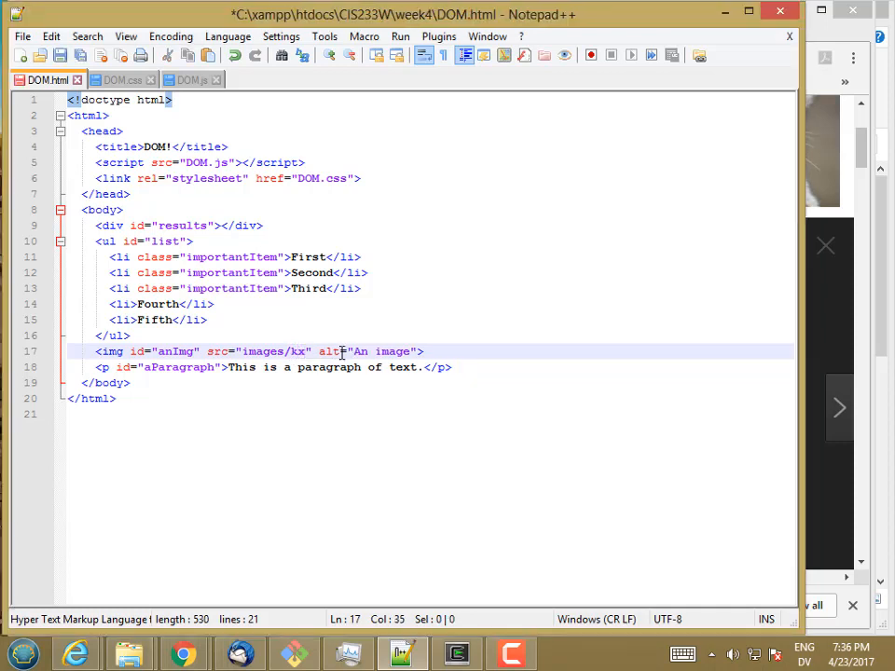
pyautogui.write('kittie.jp')
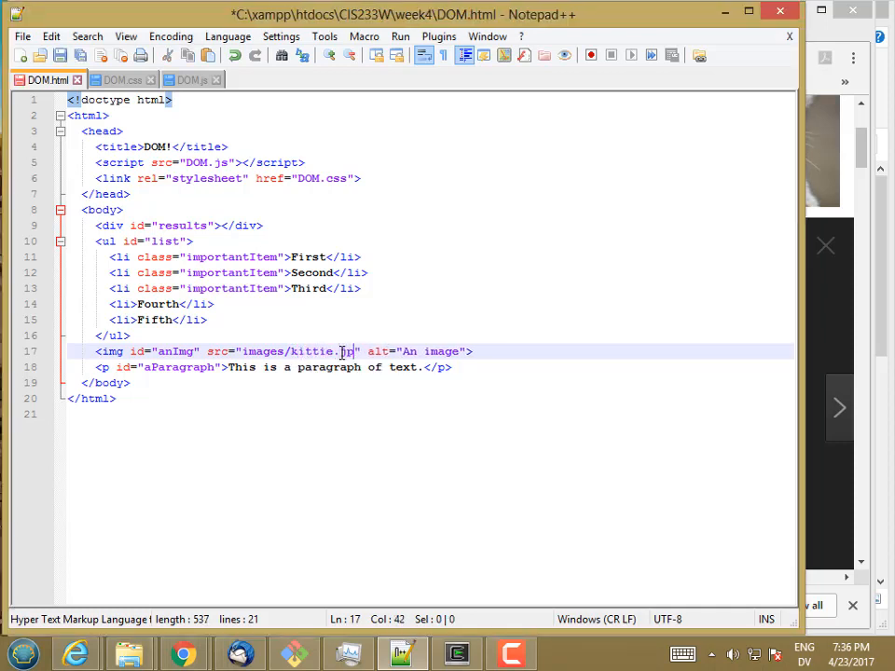
pyautogui.write('g')
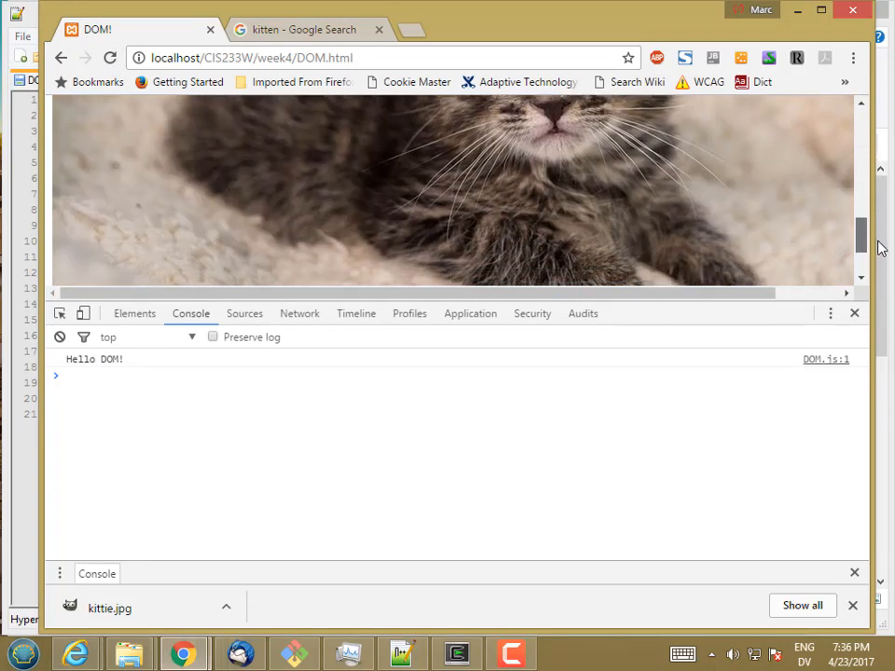
# Step: Store document.getElementsByTagName('link') in var link and log it with console.dir
pyautogui.scroll(-3)
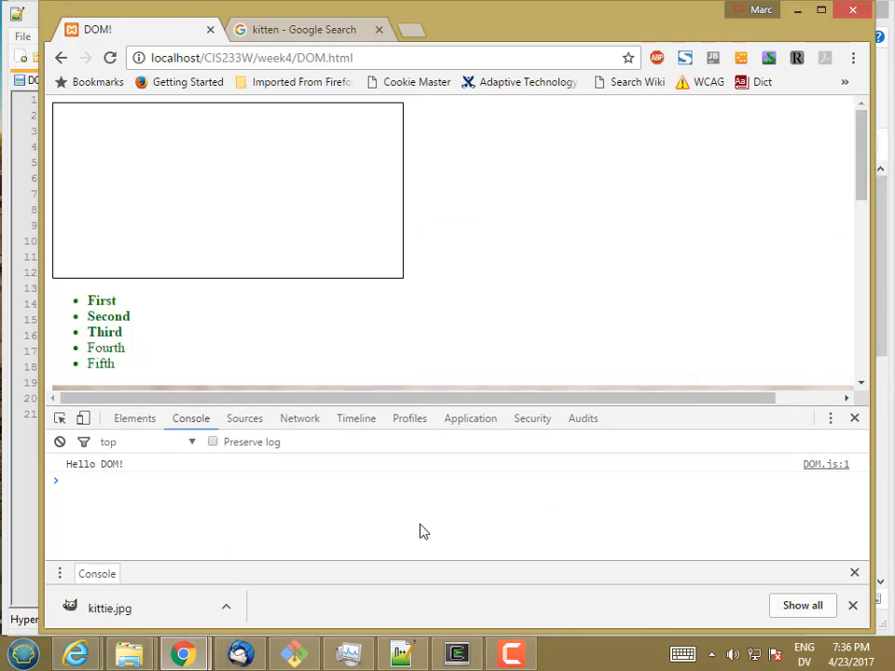
pyautogui.write('var')
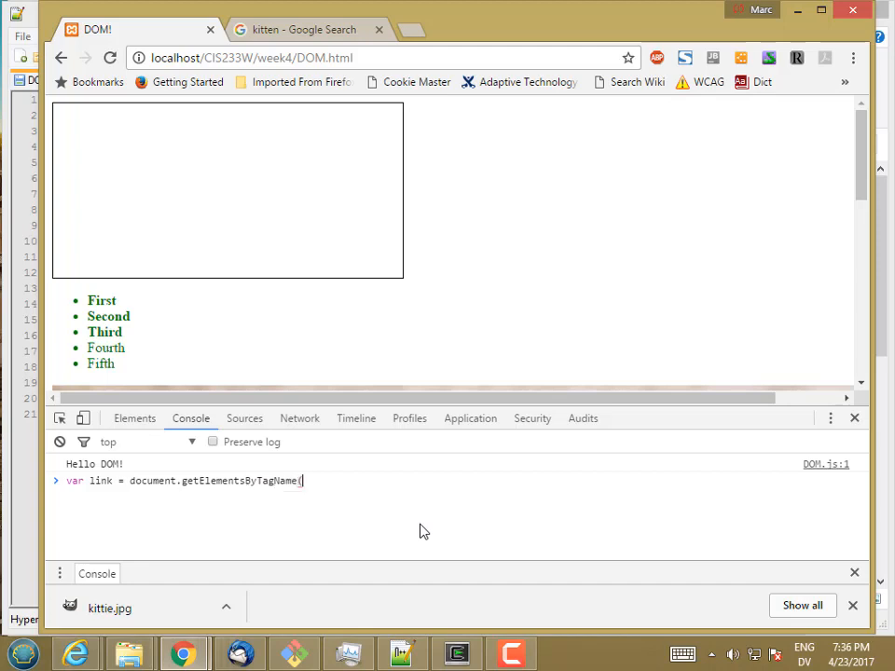
pyautogui.write("'link')")
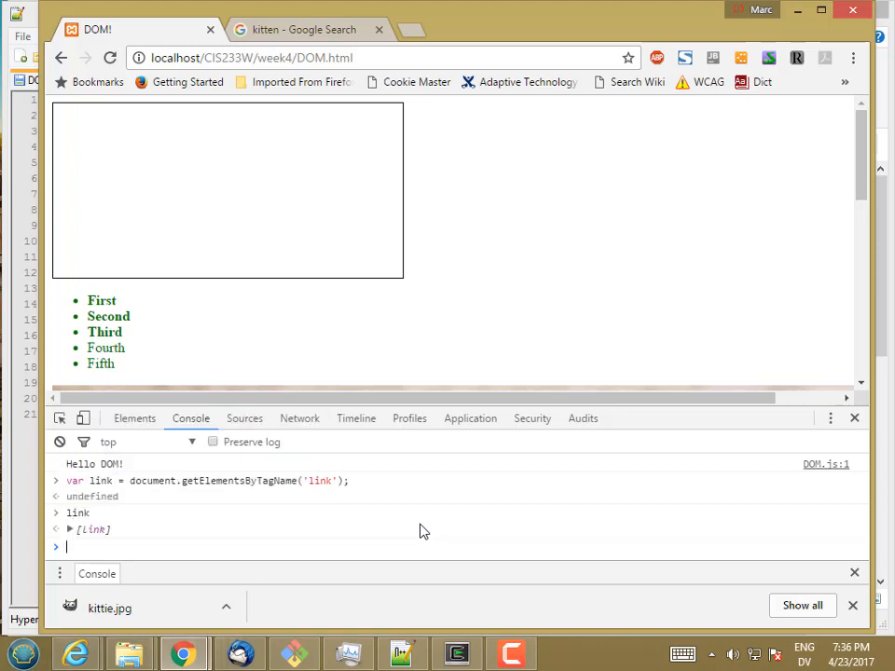
pyautogui.write('console.dir(l')
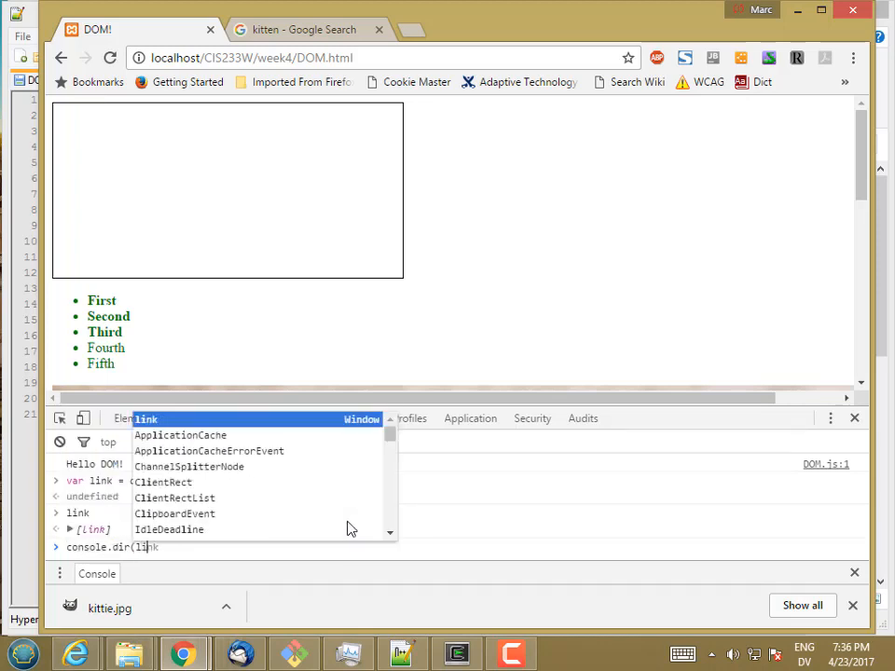
pyautogui.press('Return')
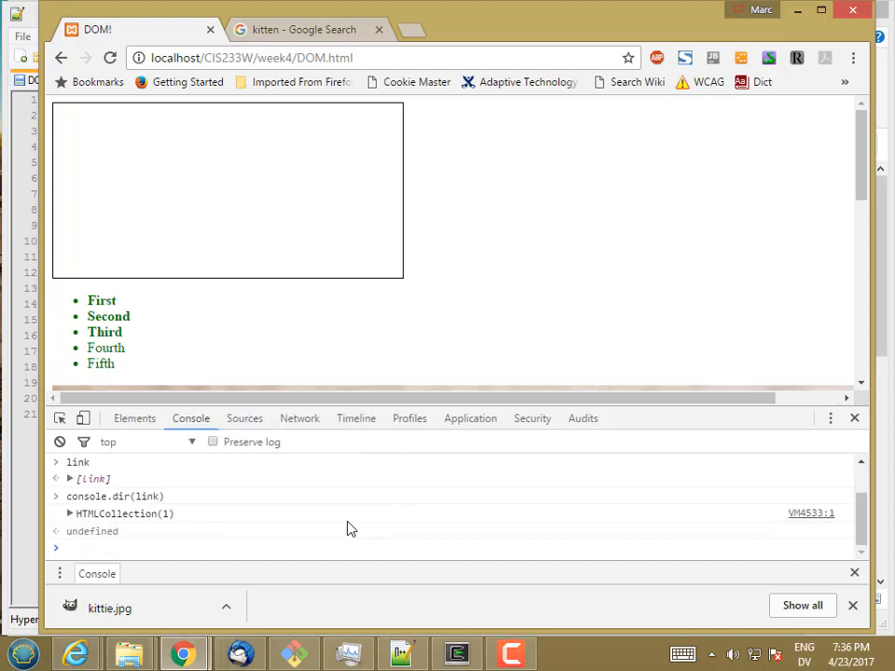
# Step: Expand the logged HTMLCollection and browse the single link element's properties
pyautogui.click(67, 515)
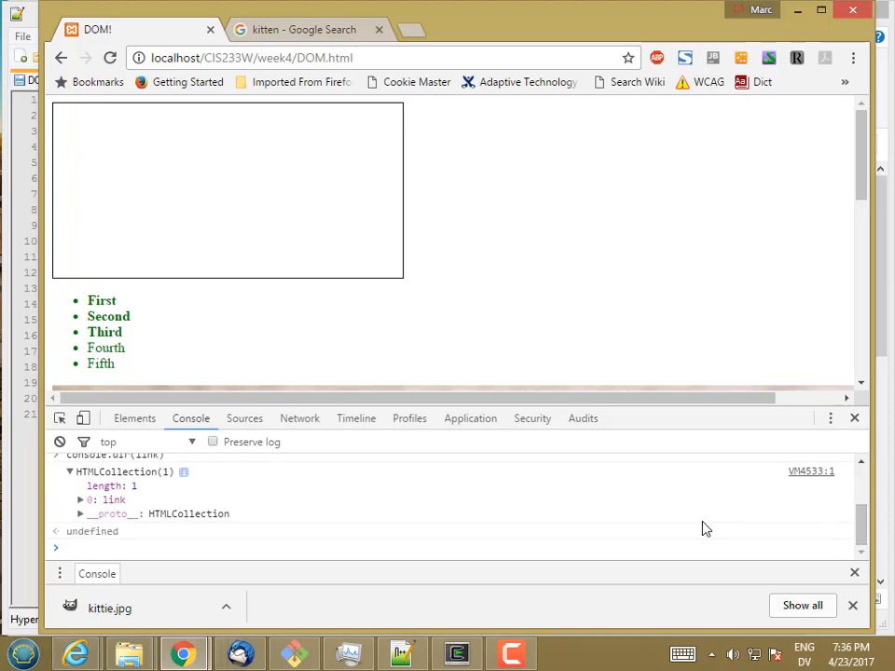
pyautogui.click(80, 499)
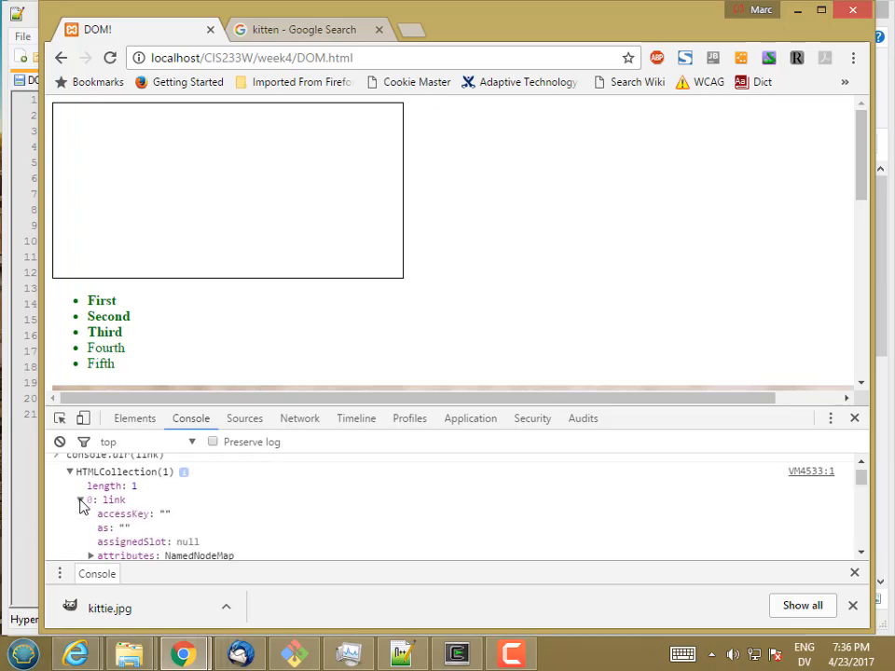
pyautogui.scroll(-3)
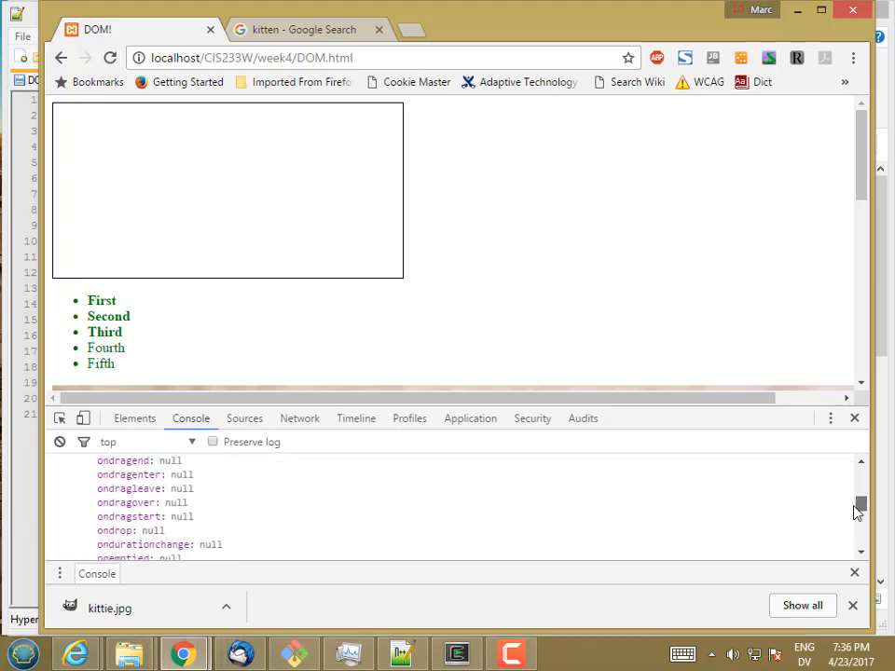
pyautogui.scroll(-3)
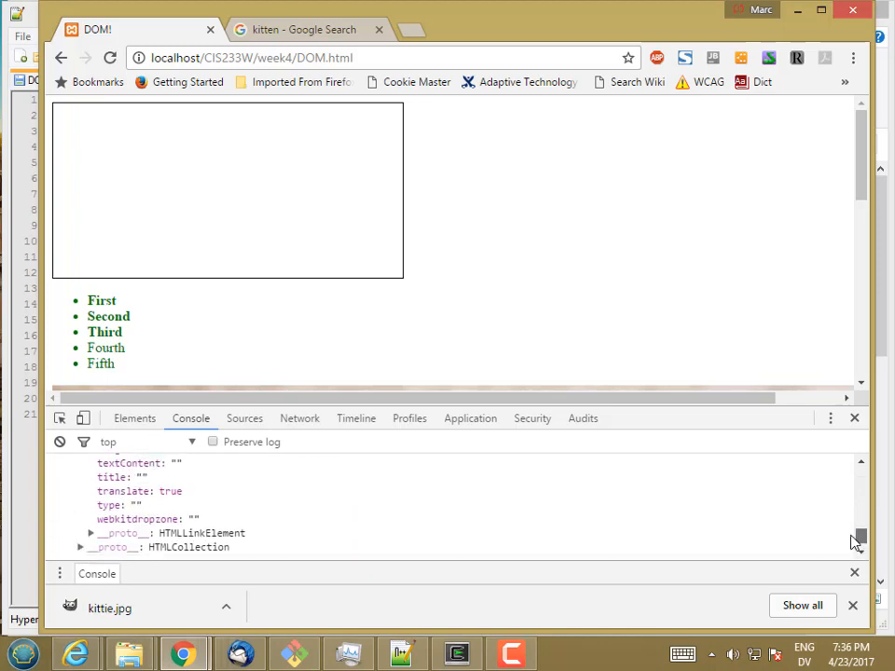
pyautogui.scroll(-3)
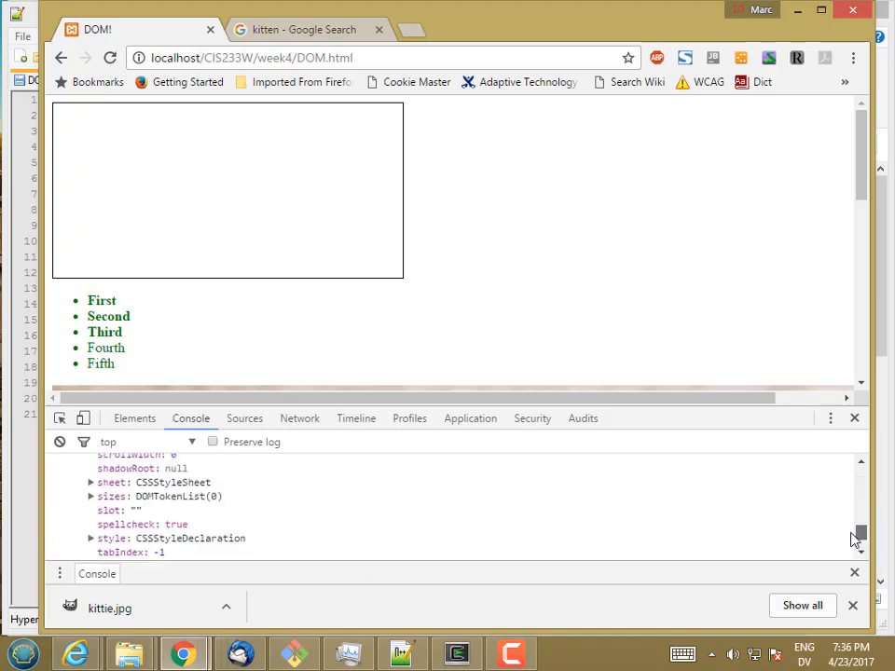
pyautogui.scroll(3)
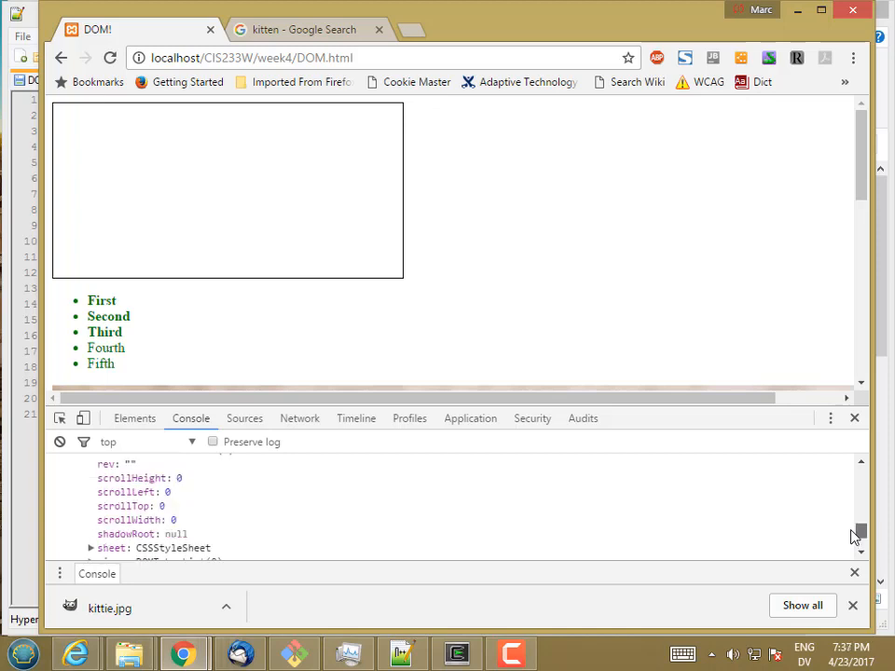
pyautogui.scroll(3)
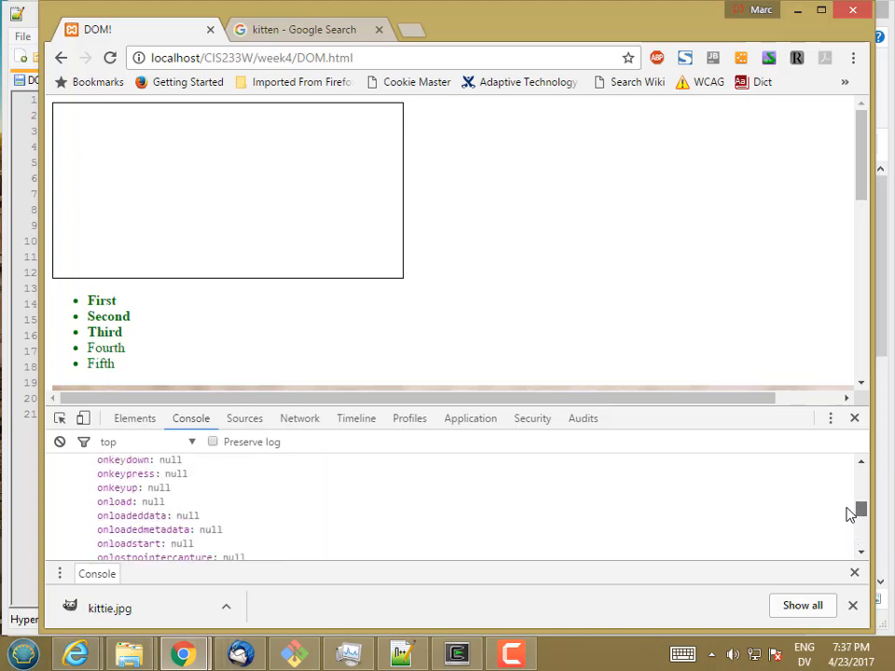
pyautogui.scroll(-3)
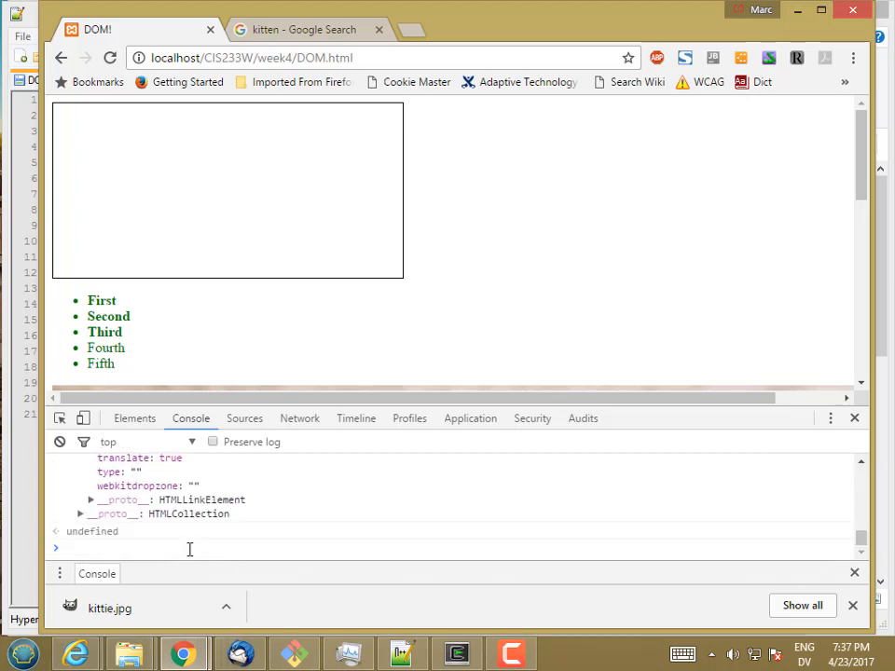
# Step: Evaluate link.rel (undefined on the collection), then link[0].rel returning "stylesheet"
pyautogui.write('link.r')
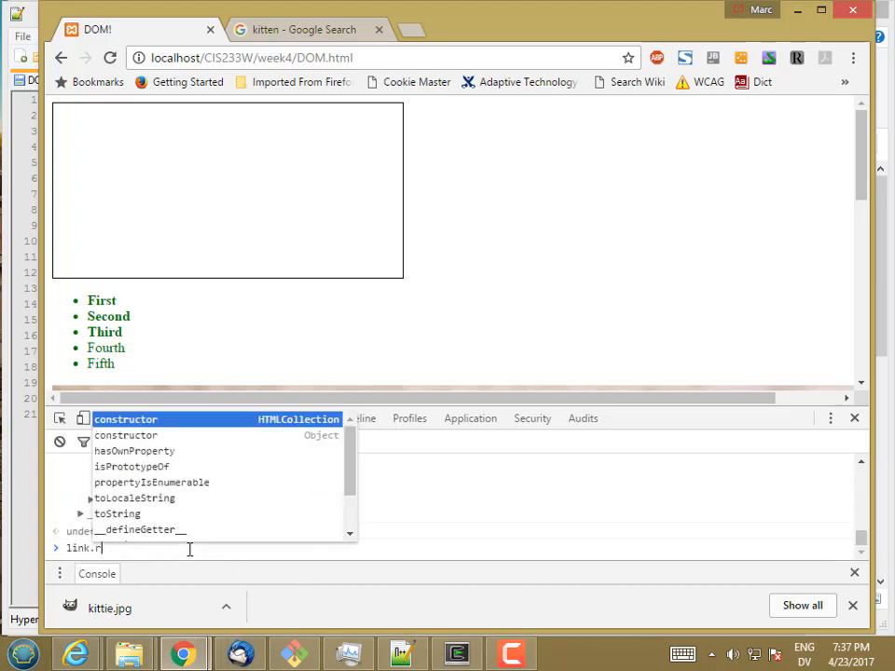
pyautogui.press('Return')
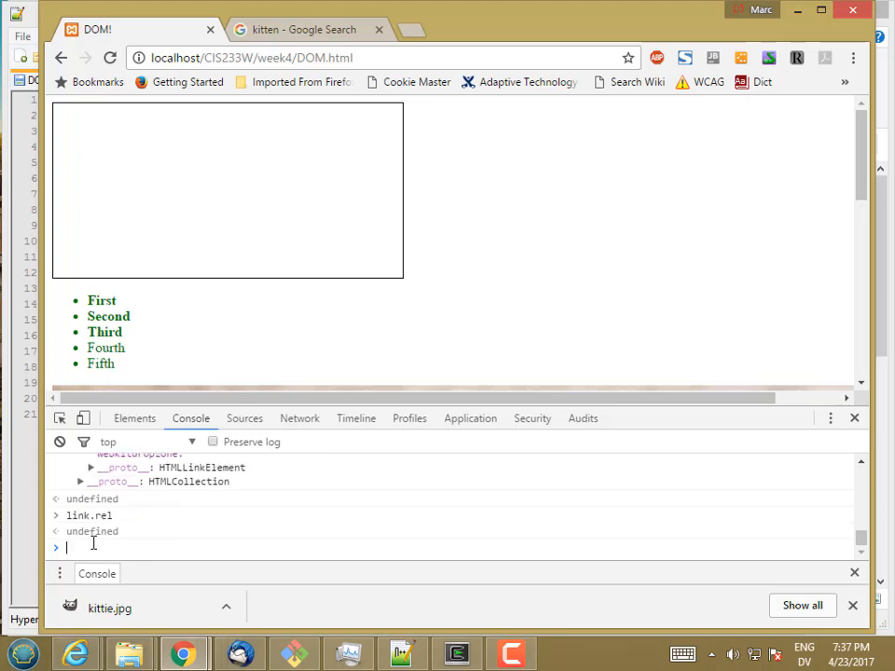
pyautogui.write('link[0]')
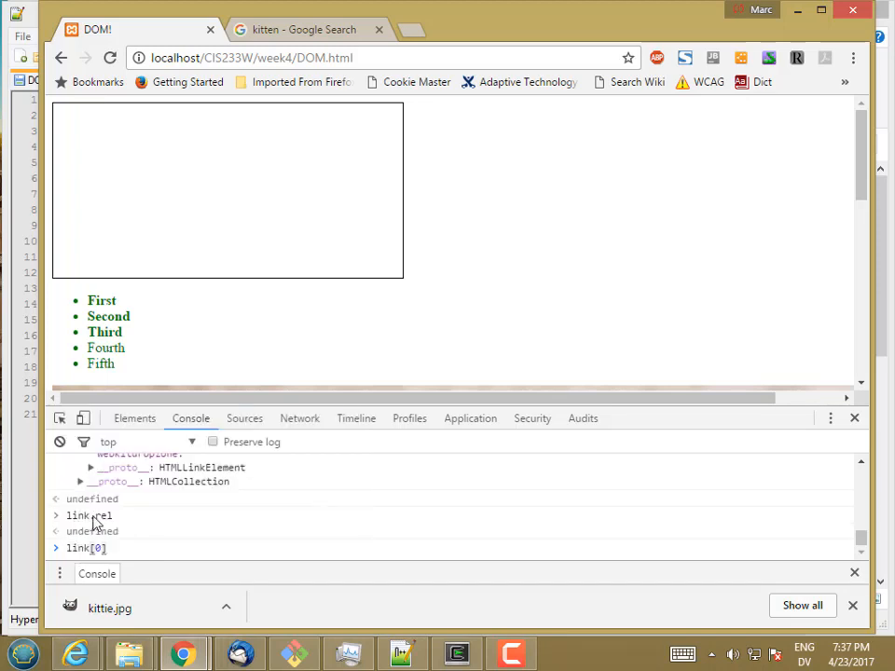
pyautogui.moveTo(134, 496)
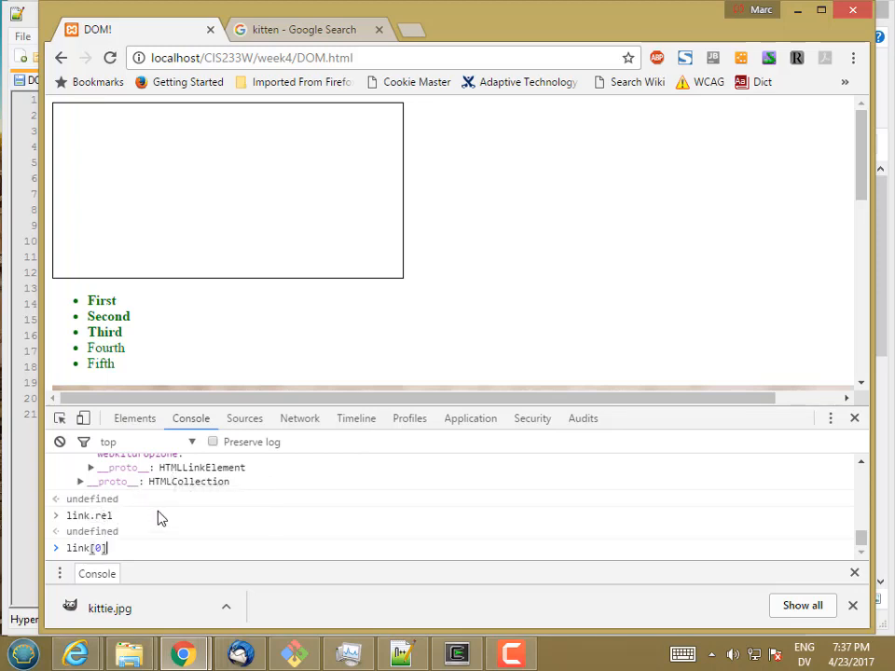
pyautogui.write('.rel')
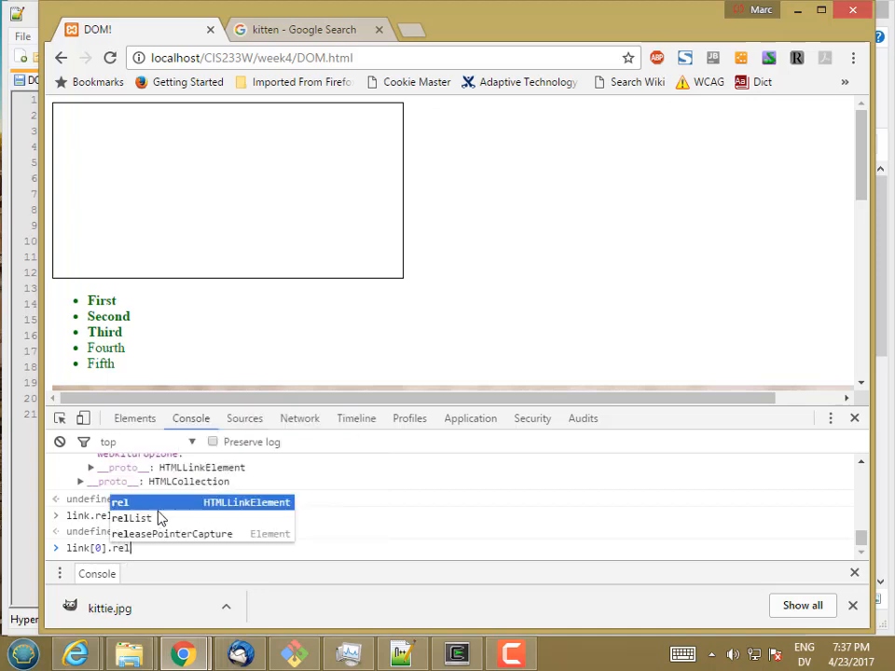
pyautogui.press('Return')
pyautogui.write('link[0].href')
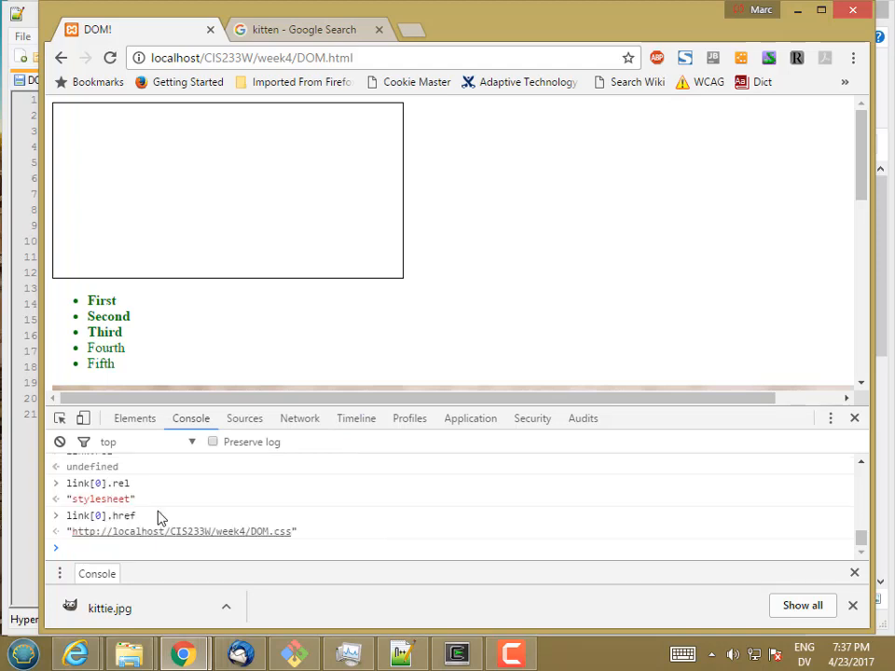
pyautogui.moveTo(110, 518)
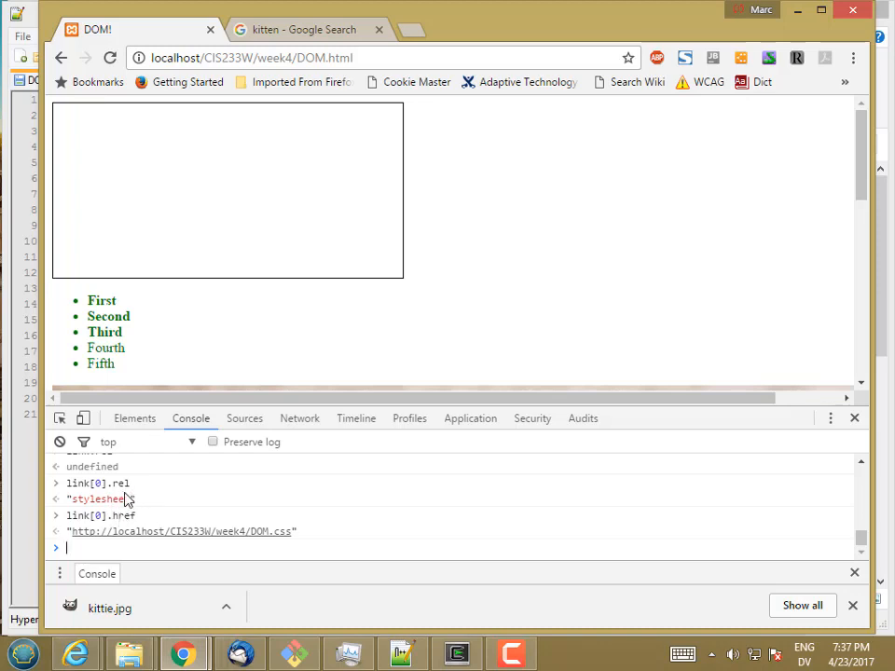
pyautogui.moveTo(110, 477)
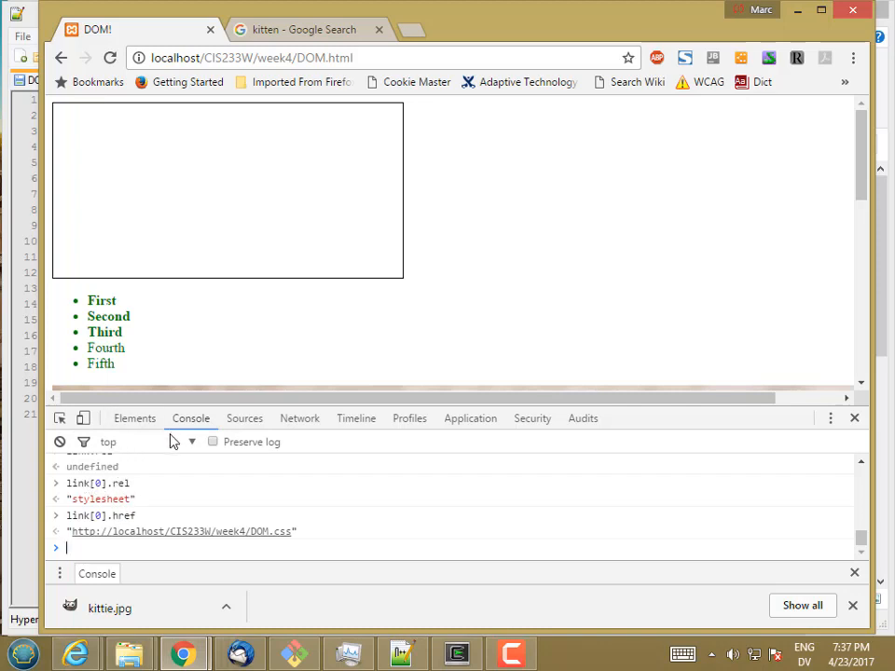
# Step: Store the first script element in var script and read script.src as the DOM.js URL
pyautogui.write("var script = document.getElementsByTagName('script")
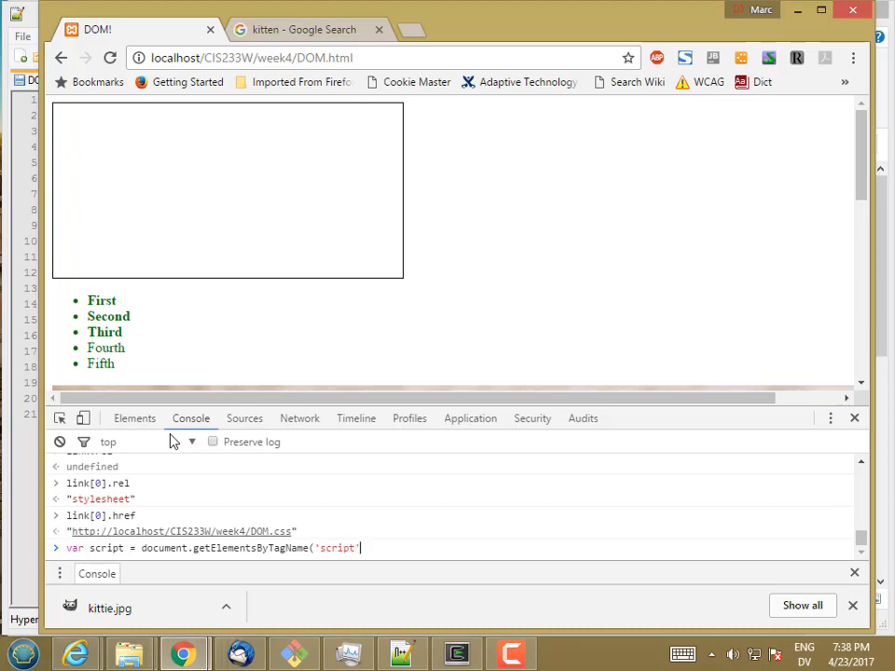
pyautogui.write('[0]')
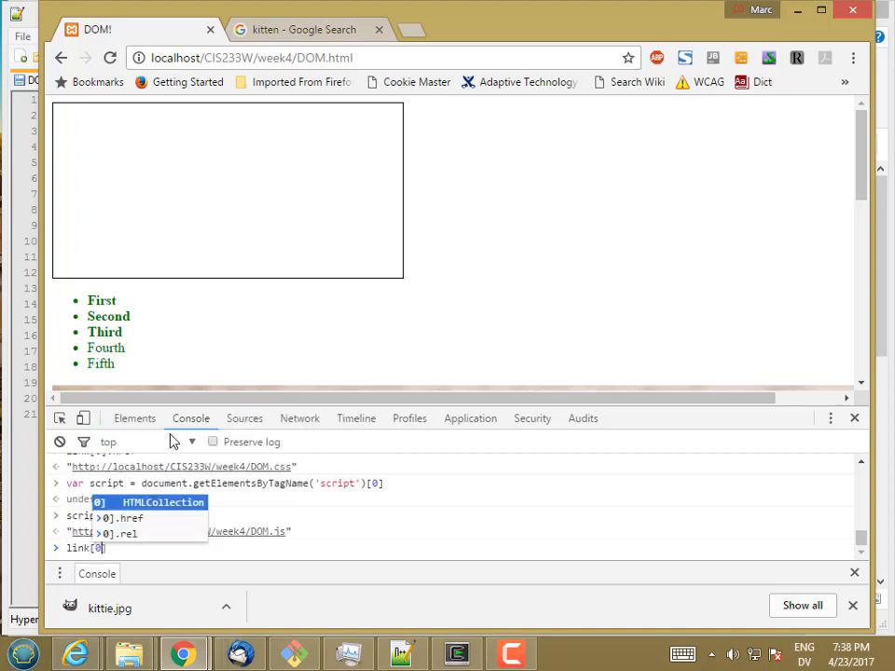
pyautogui.press('Return')
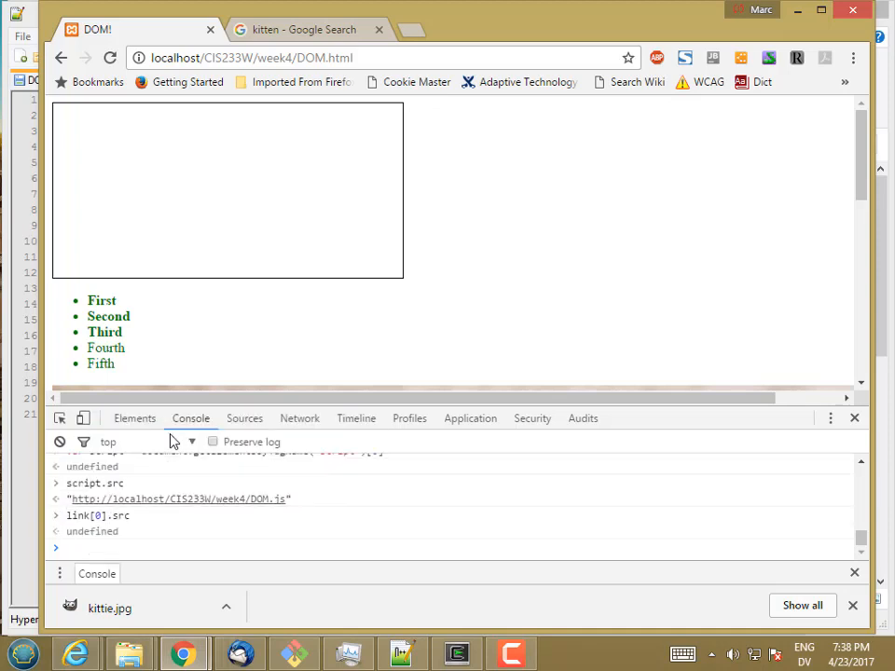
pyautogui.write('script.src')
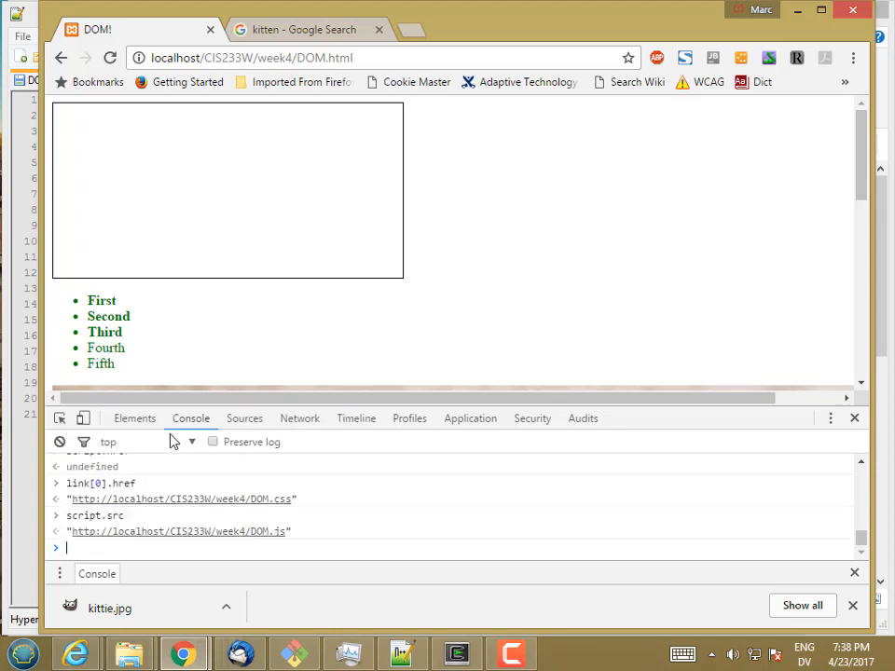
pyautogui.write('screen')
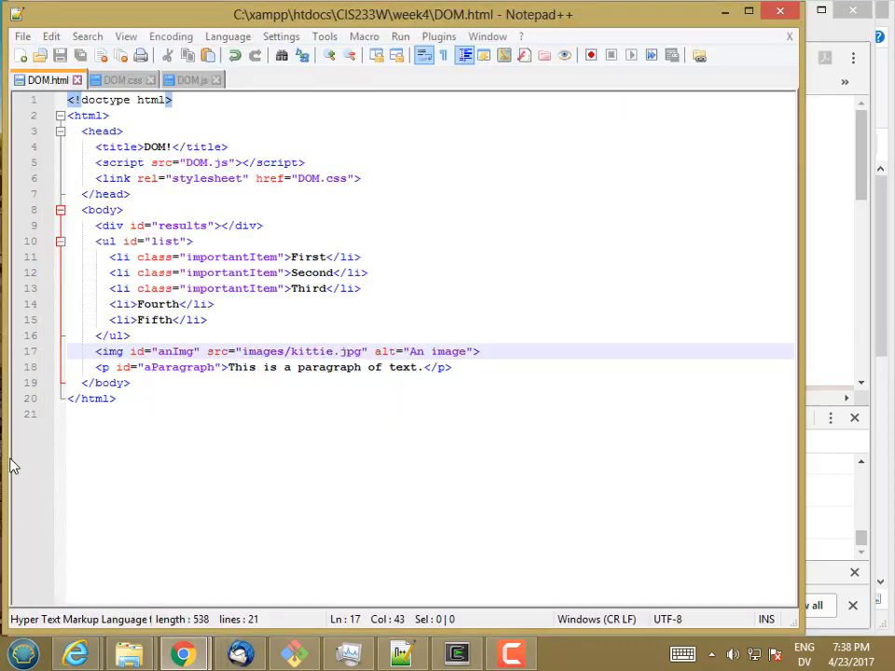
# Step: Add type="text/javascript" to the DOM.js script tag and return to Chrome
pyautogui.click(235, 162)
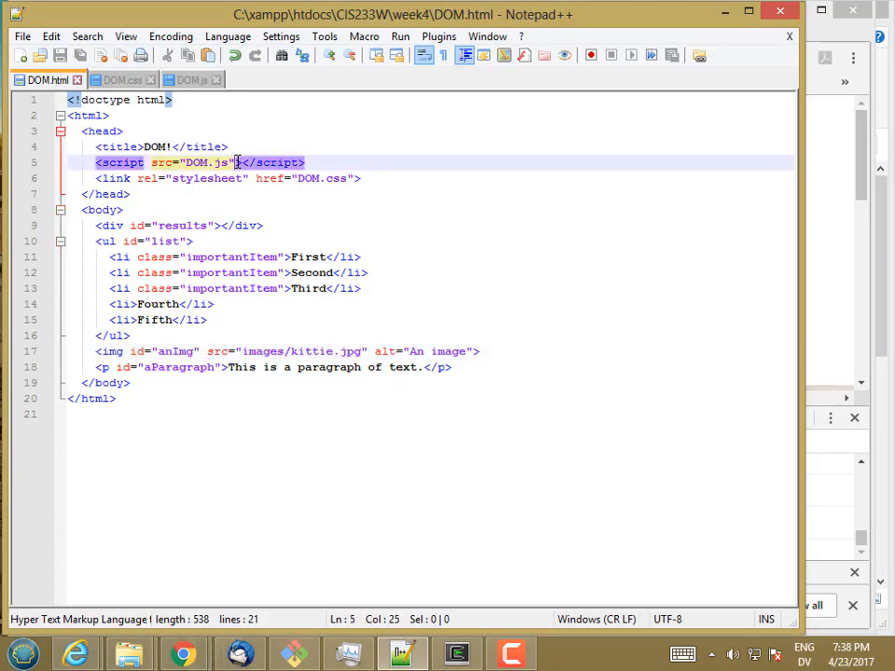
pyautogui.write('type="text/javascript')
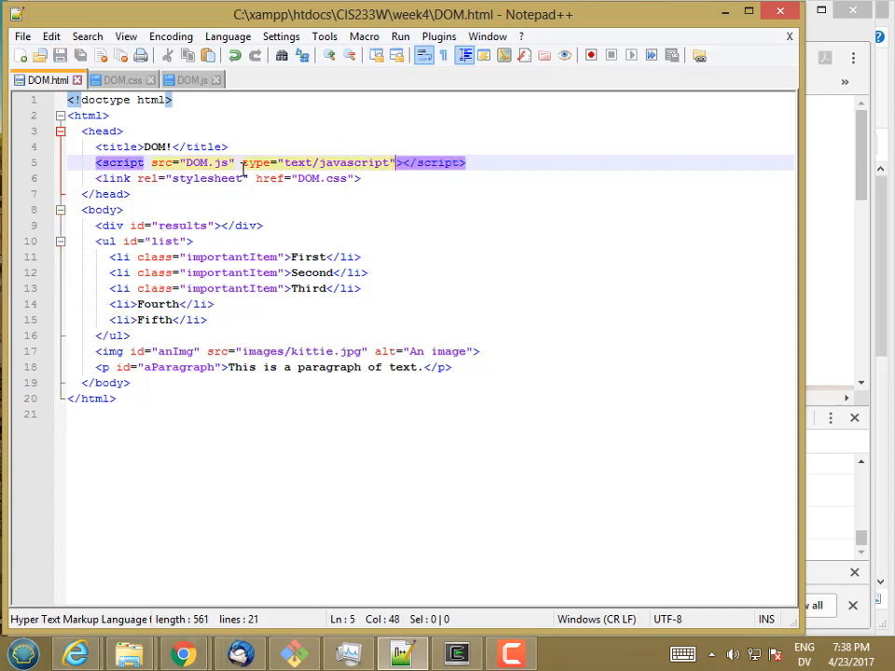
pyautogui.click(183, 652)
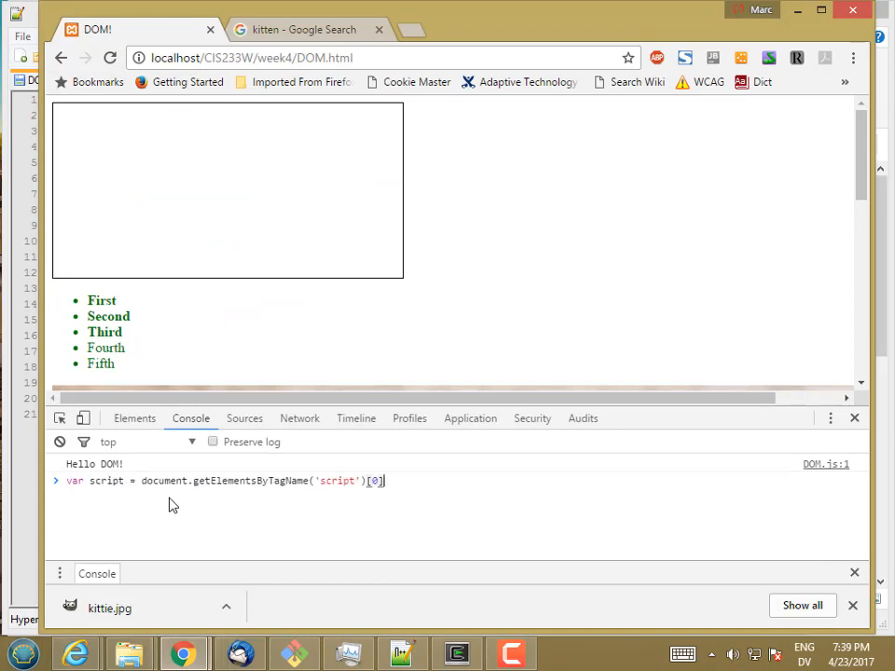
# Step: Store the first script element in script and read its DOM.js src and text/javascript type
pyautogui.write('screen')
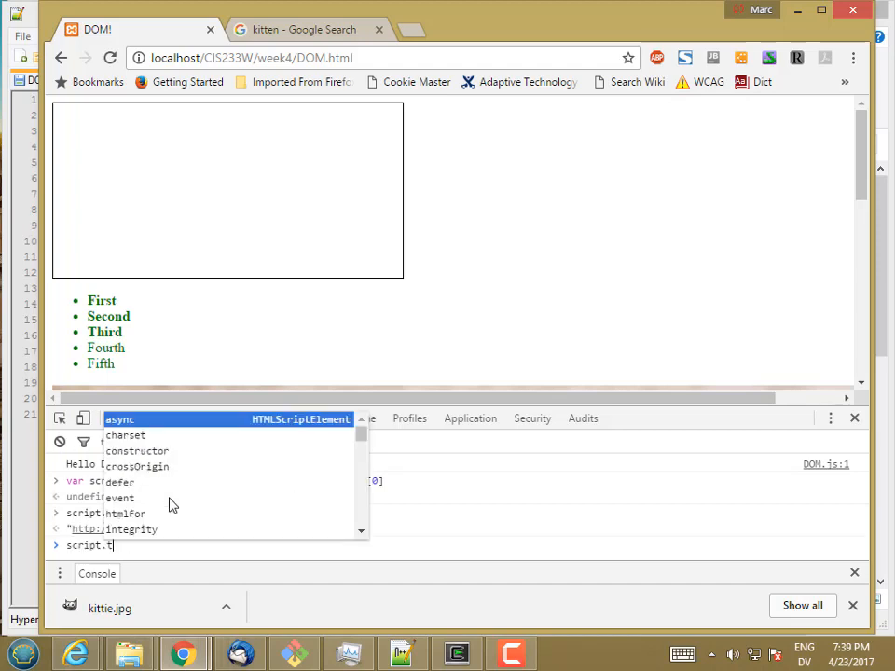
pyautogui.press('Return')
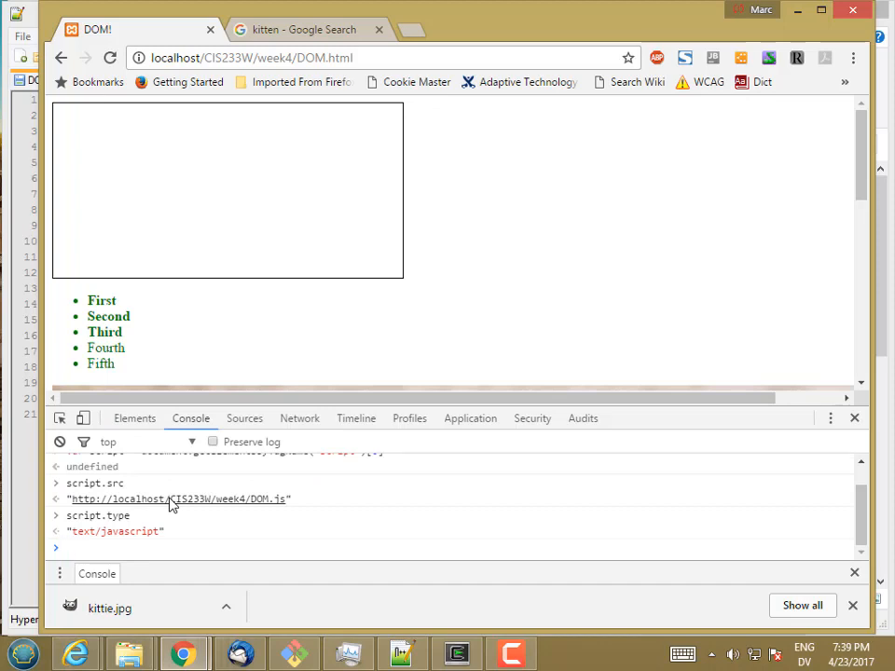
pyautogui.write("var img = document.getElementById('")
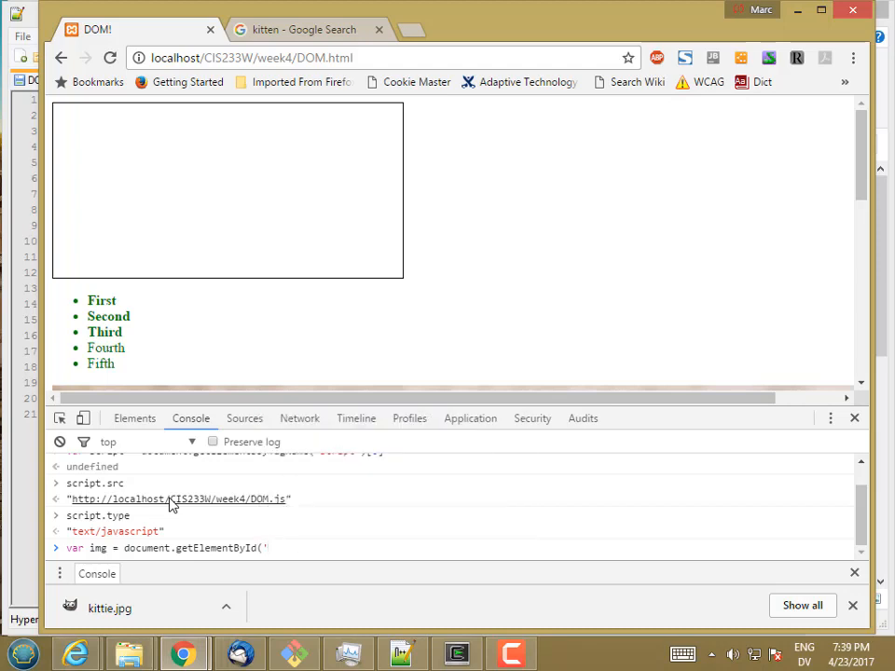
# Step: Store #anImg in img and read its src, alt "An image", width 1000 and height 611
pyautogui.write("anImg'")
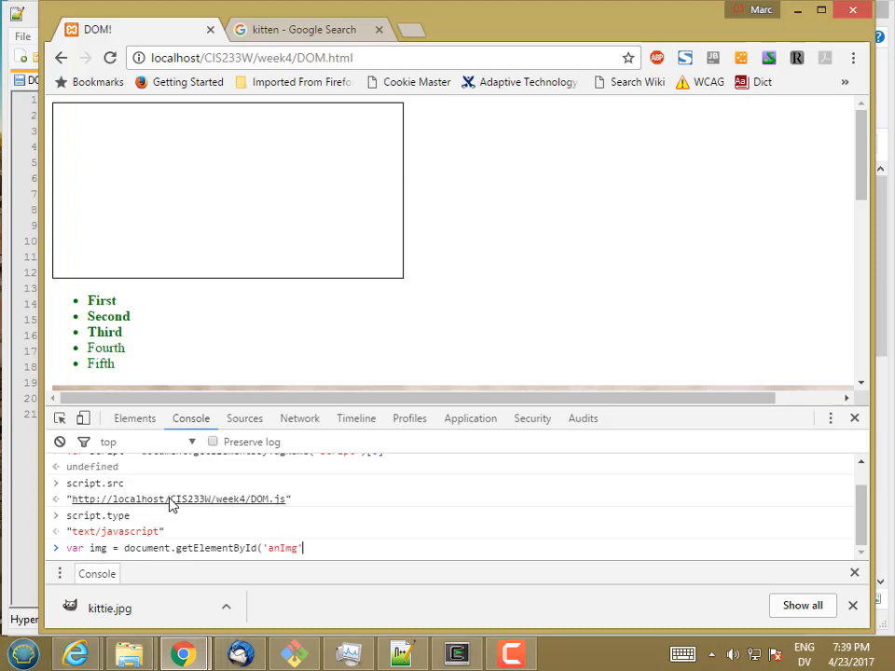
pyautogui.write('img')
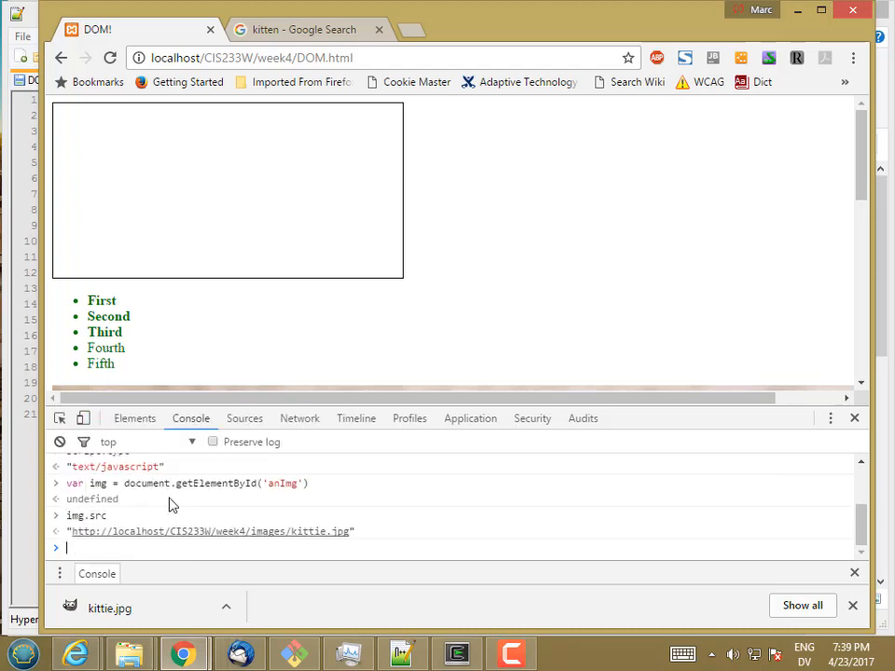
pyautogui.write('img.a')
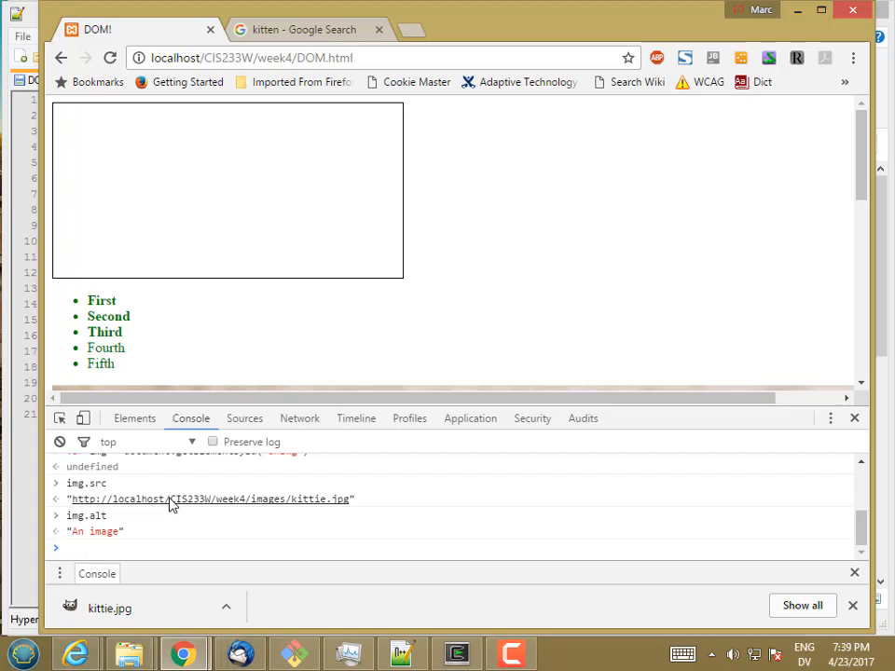
pyautogui.write('.width')
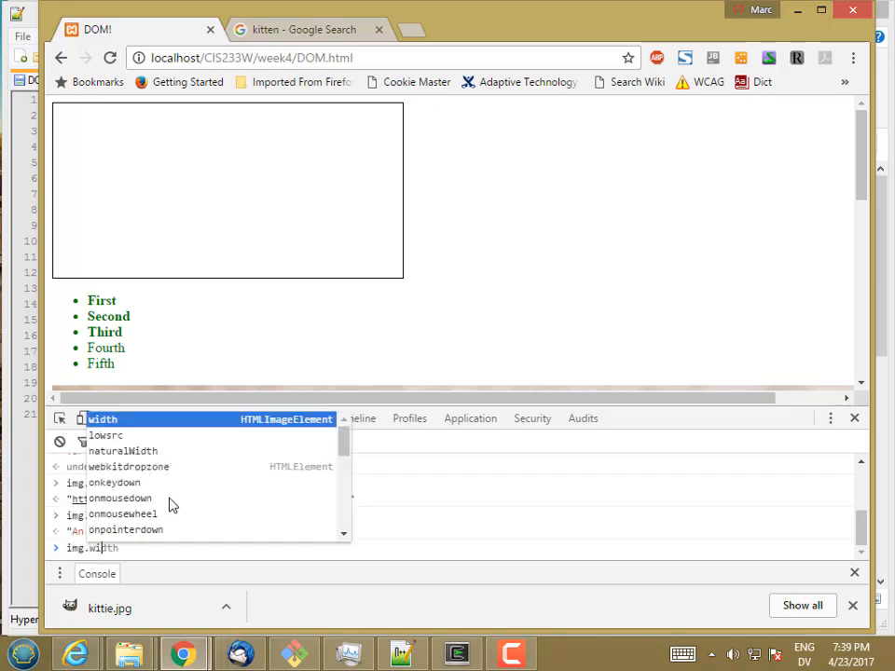
pyautogui.press('Return')
pyautogui.write('img.height')
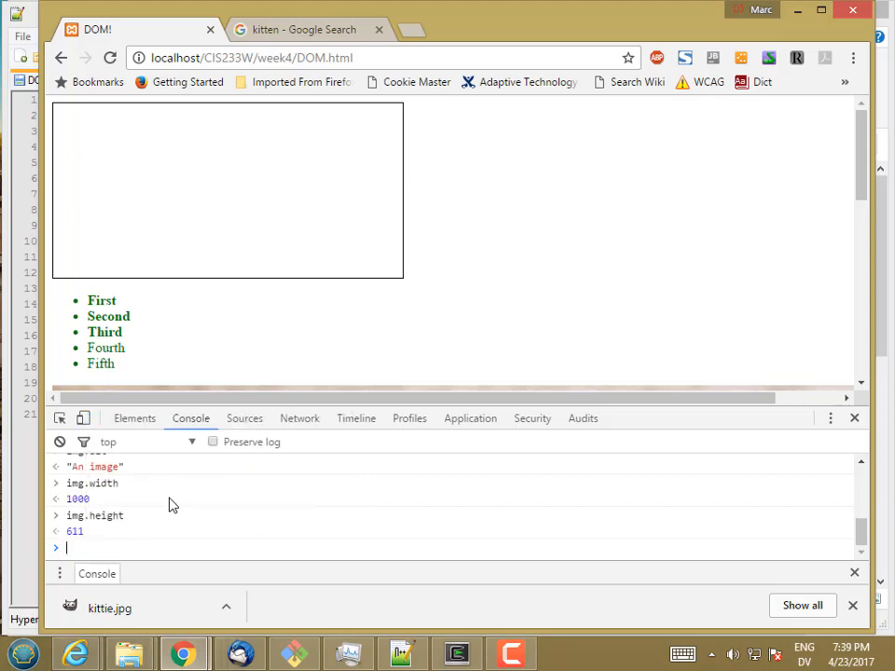
pyautogui.scroll(-3)
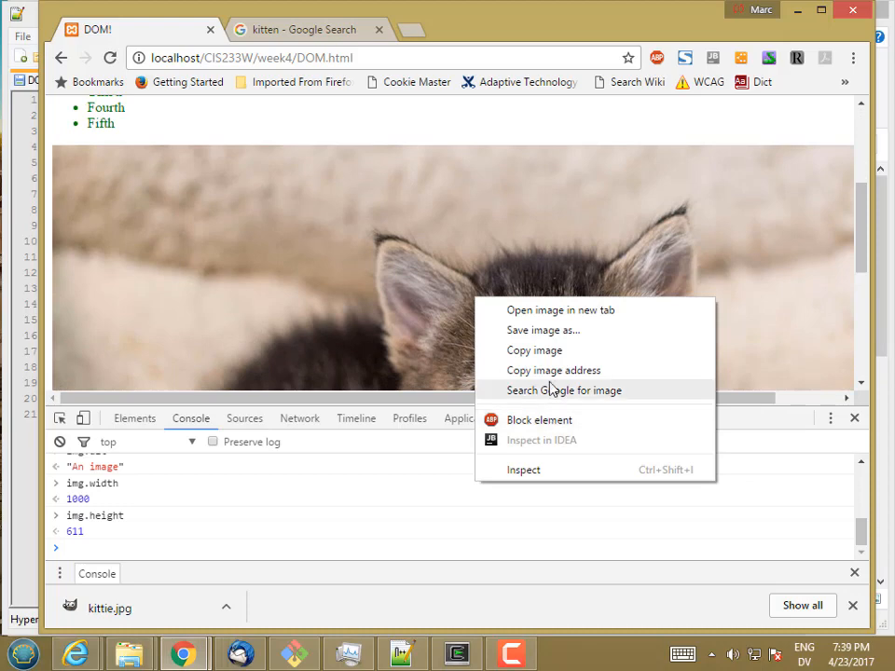
pyautogui.click(522, 470)
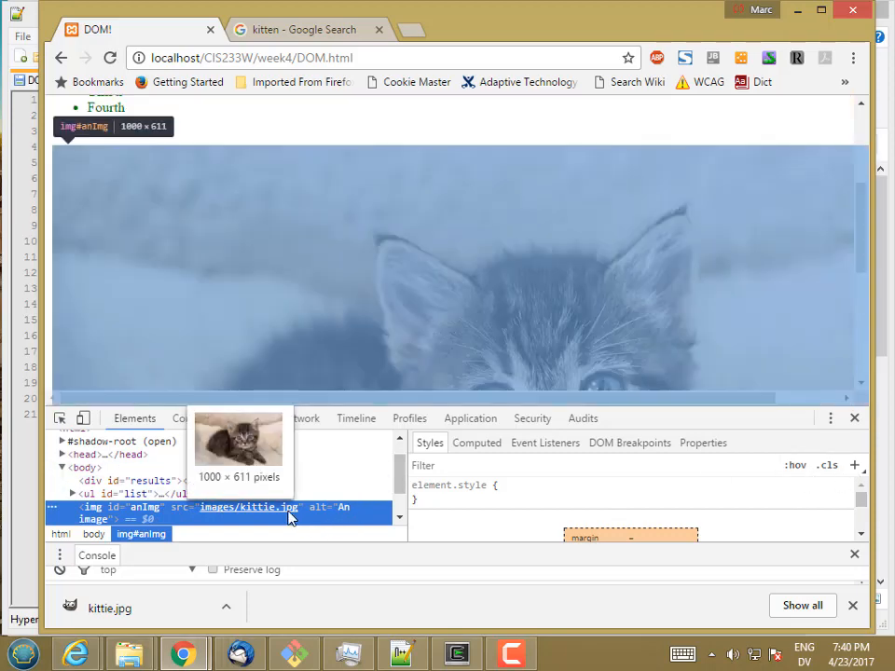
pyautogui.moveTo(250, 507)
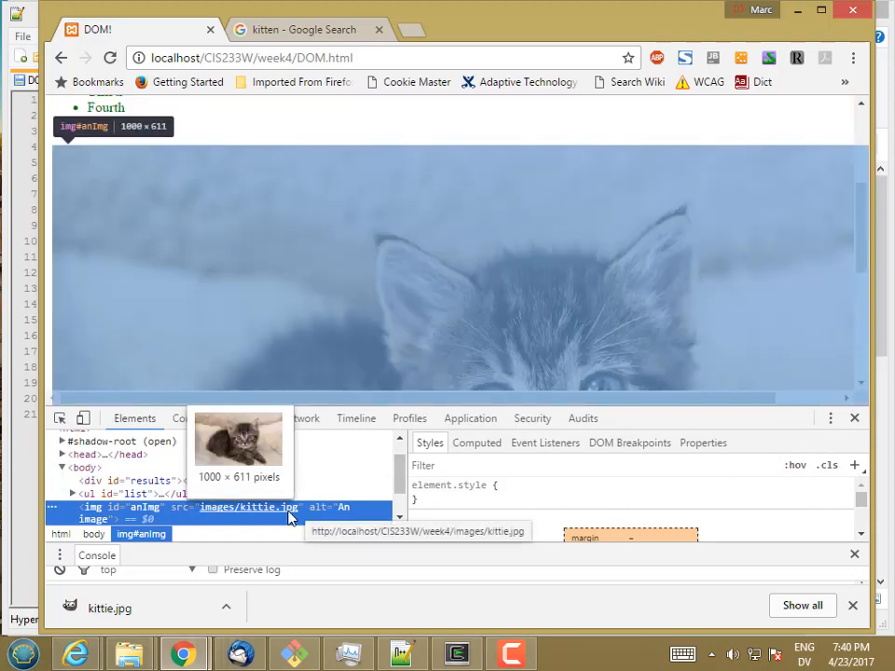
pyautogui.click(308, 29)
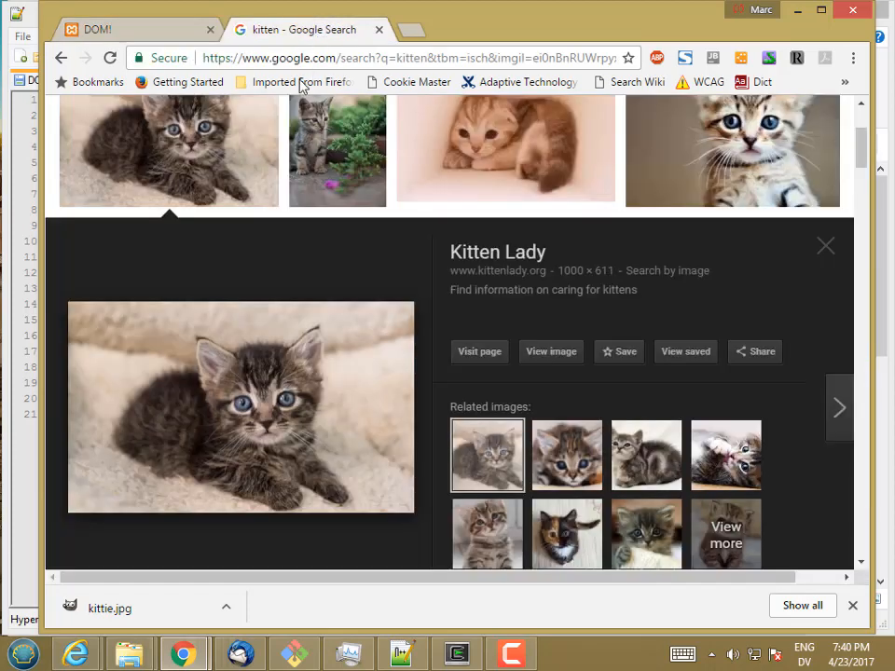
pyautogui.click(131, 30)
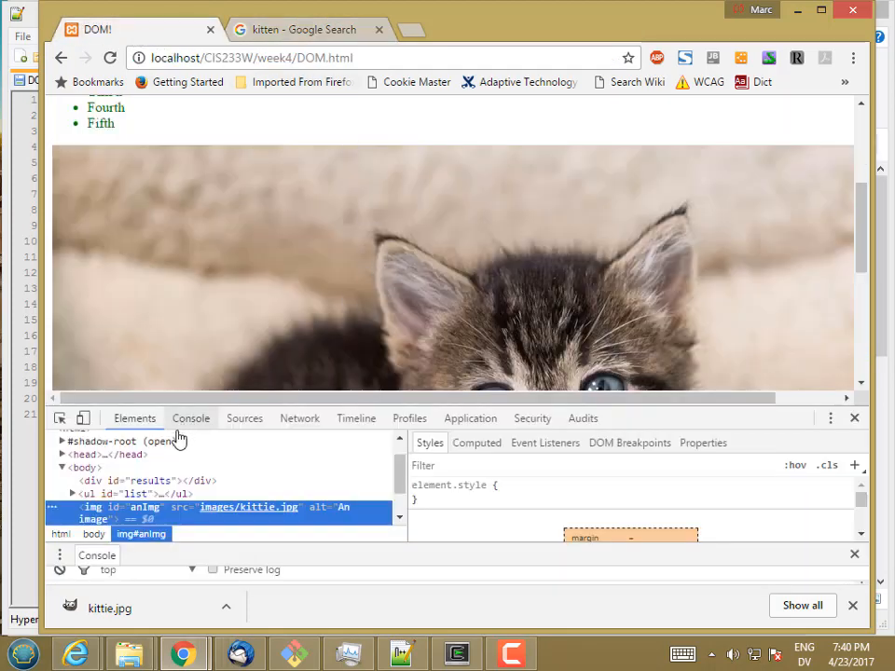
pyautogui.click(190, 418)
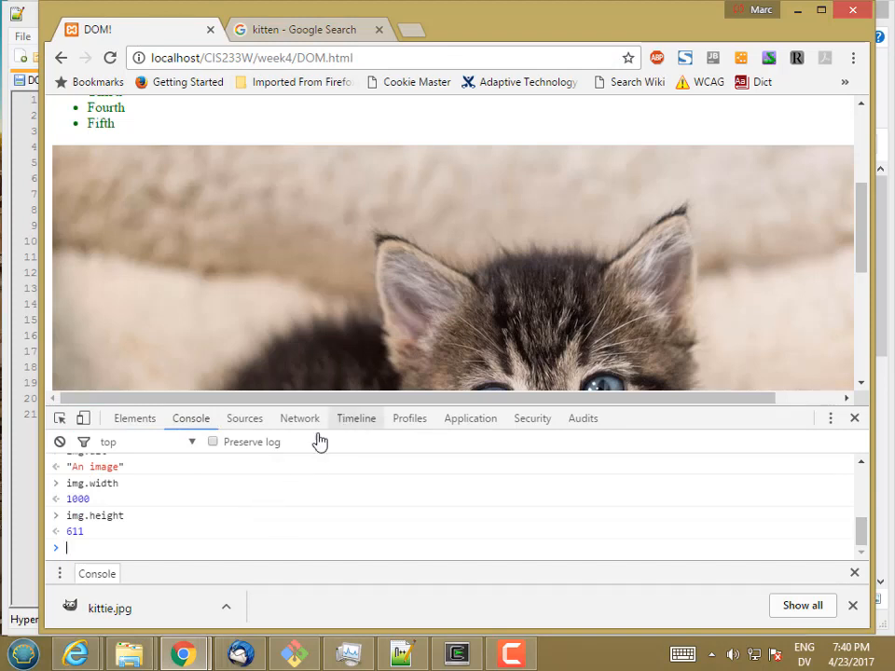
pyautogui.moveTo(431, 261)
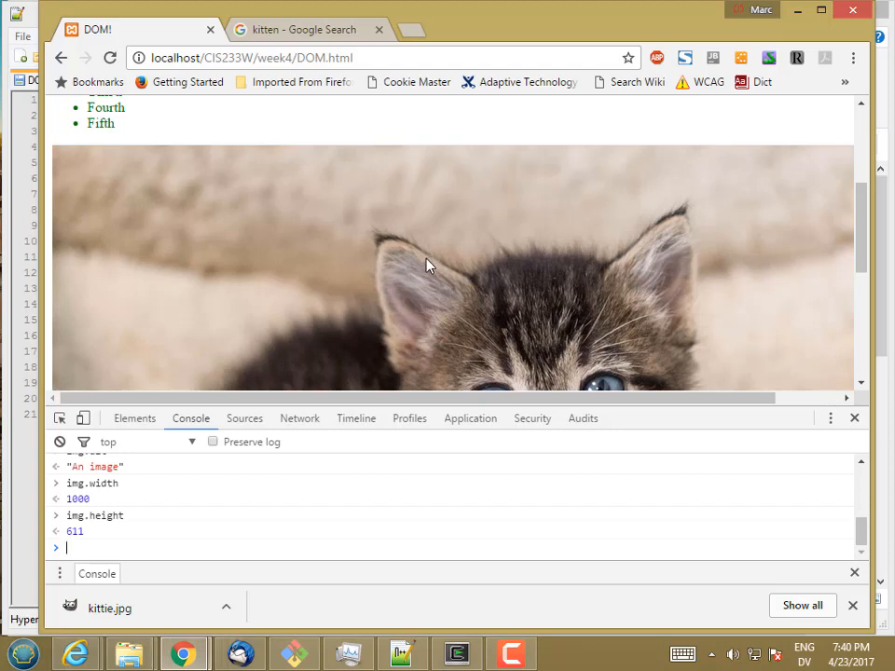
pyautogui.moveTo(112, 545)
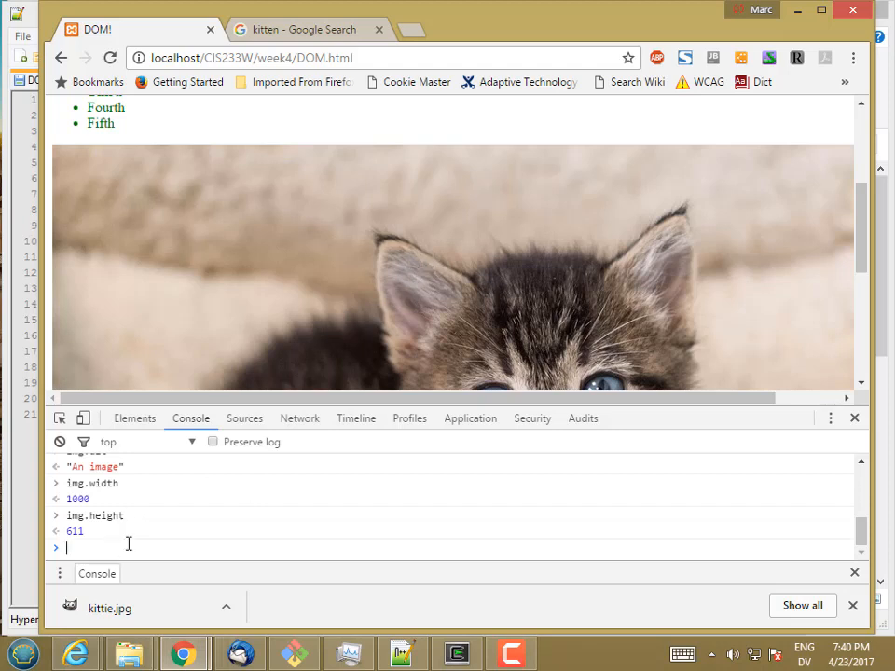
# Step: Save the standing Wikipedia kitten photo as kittie2.jpg in week4/images and return to the DOM tab
pyautogui.click(307, 30)
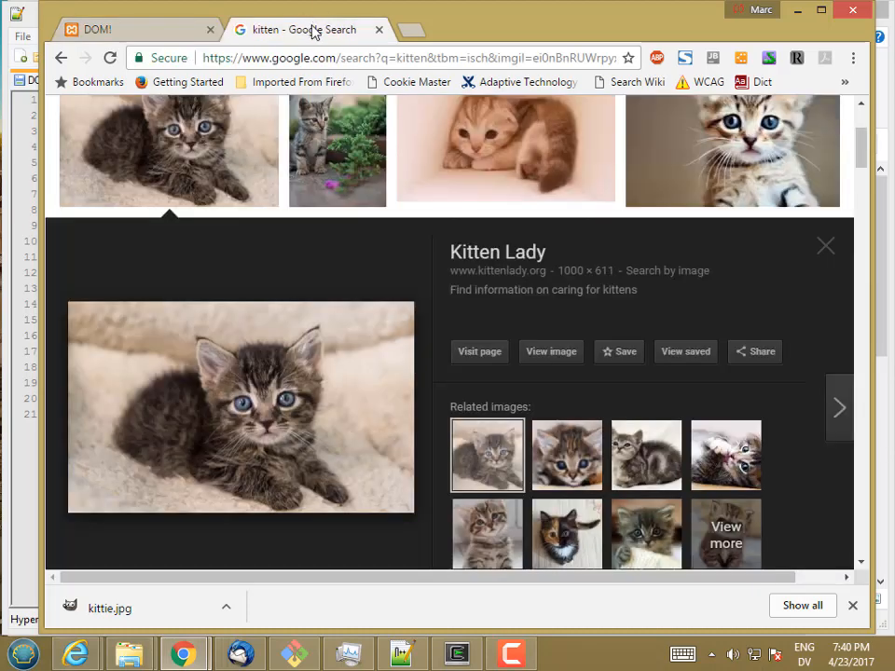
pyautogui.rightClick(241, 327)
pyautogui.write('k')
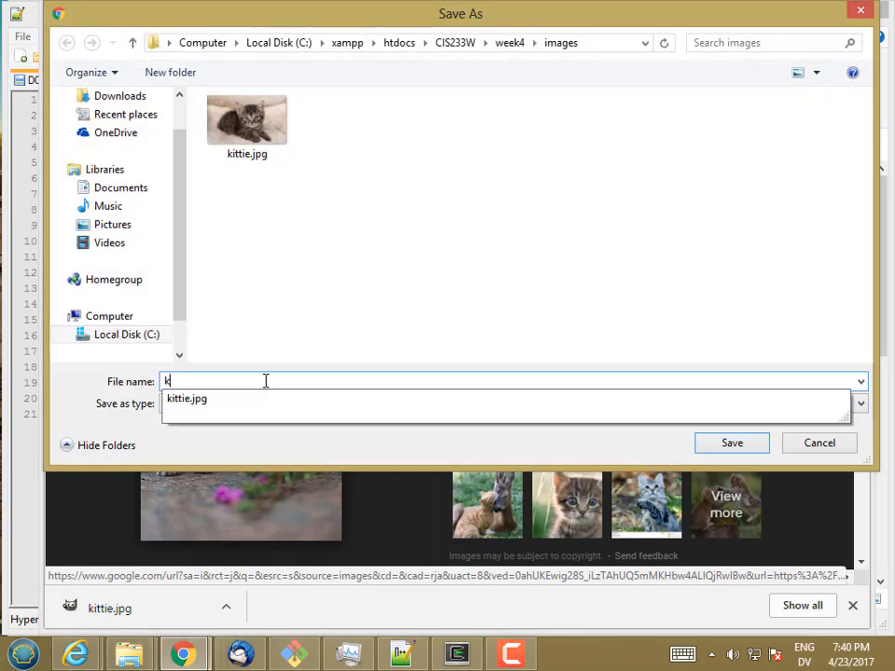
pyautogui.write('ittie2.j')
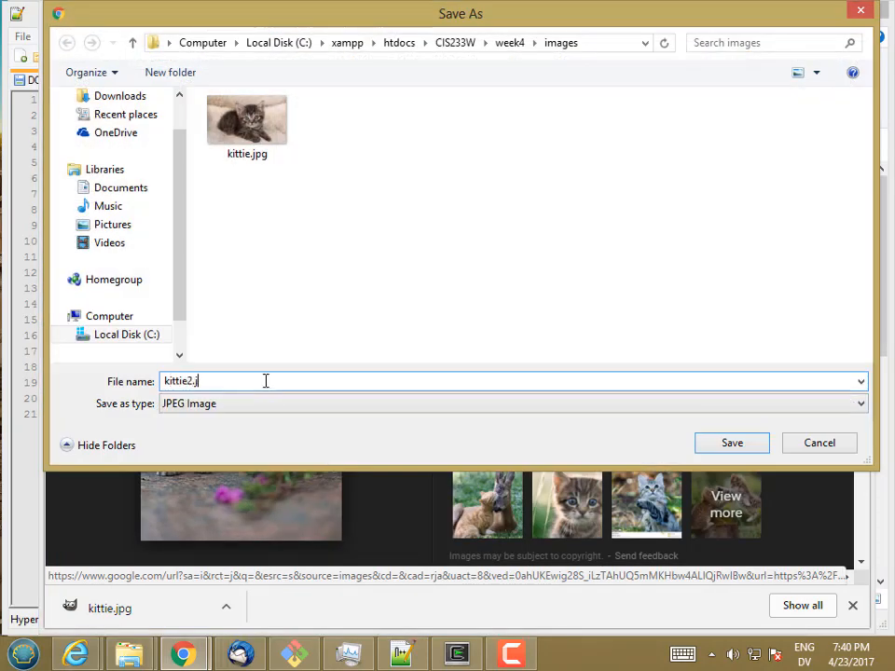
pyautogui.click(731, 444)
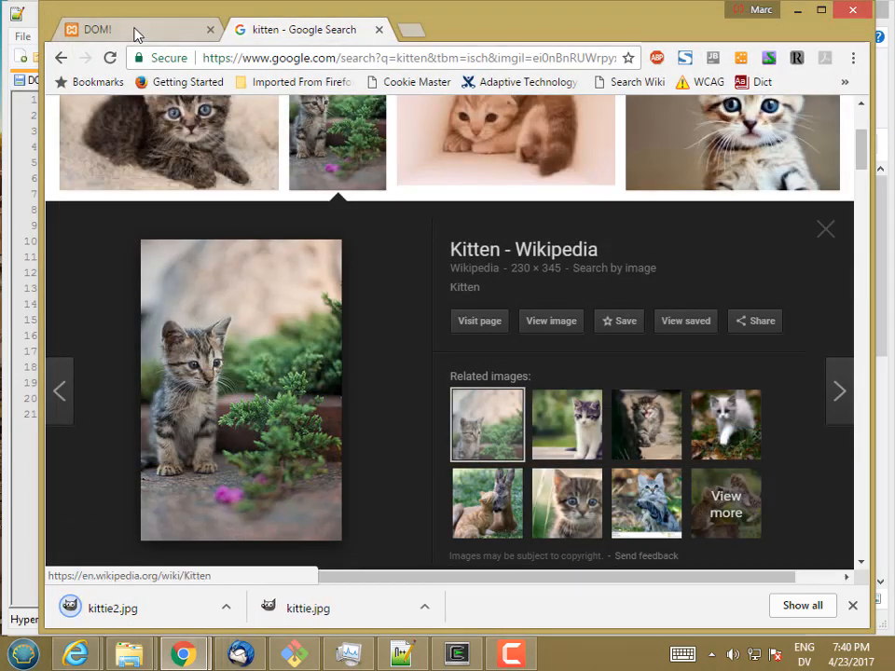
pyautogui.click(93, 30)
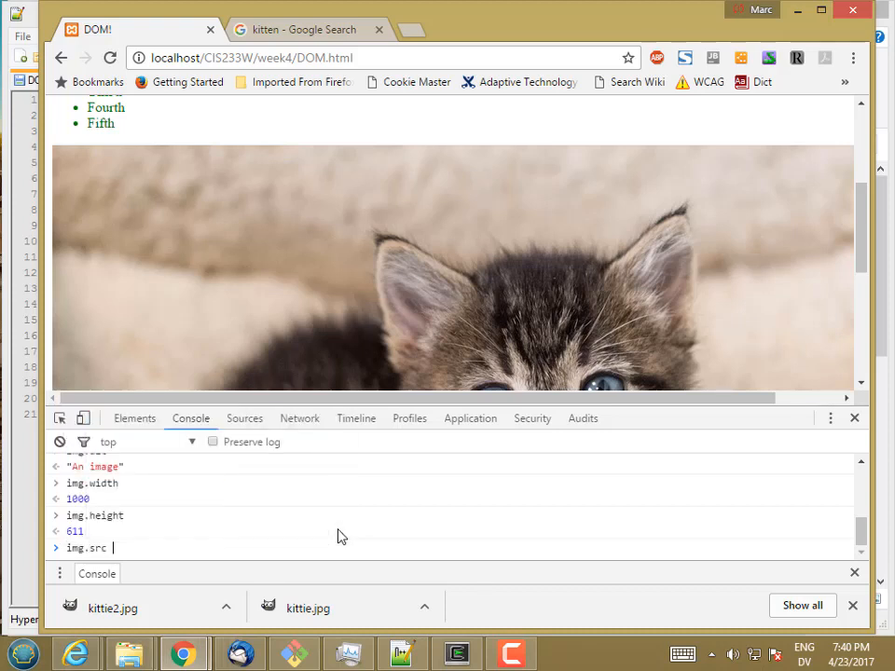
# Step: Set img.src to images/kittie2.jpg, toggle to kittie.jpg and back, leaving kittie2.jpg shown
pyautogui.write('= "images/ki')
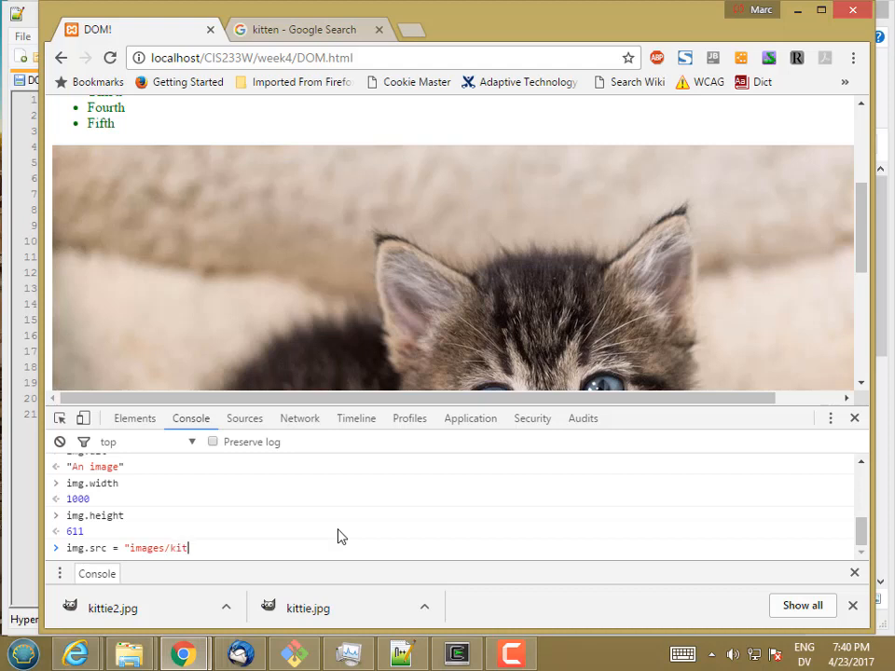
pyautogui.write('tie2.jpg')
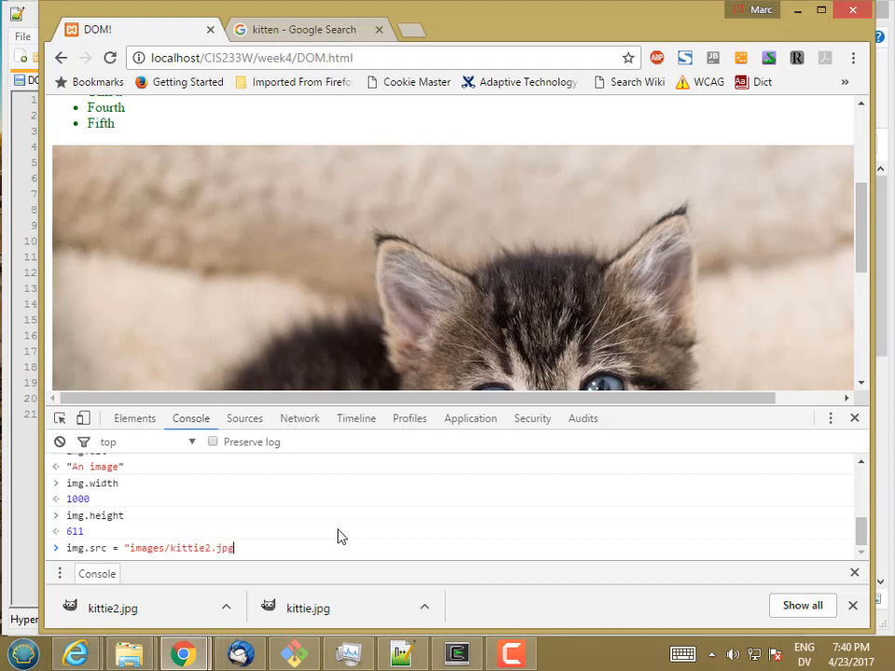
pyautogui.press('Return')
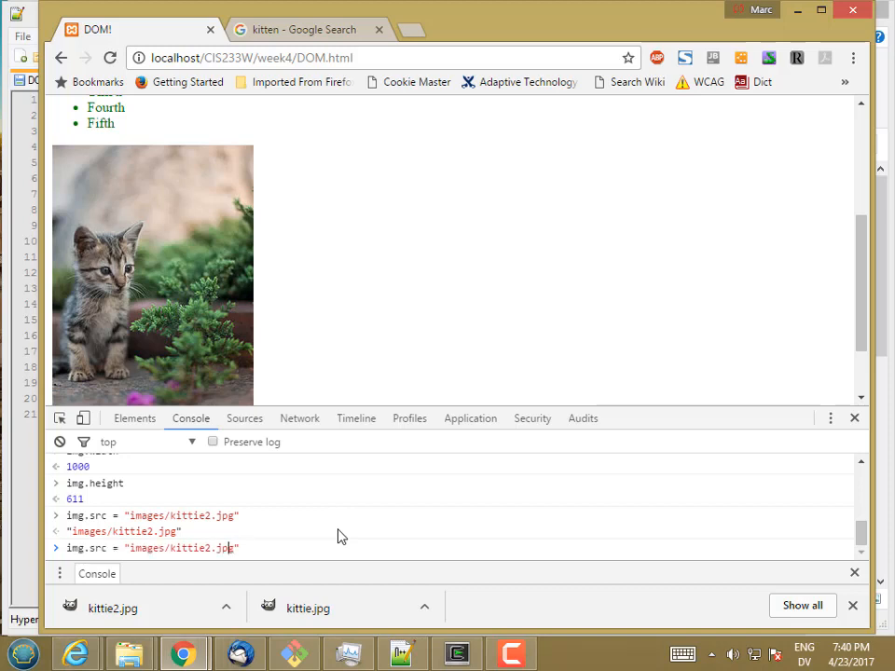
pyautogui.press('Return')
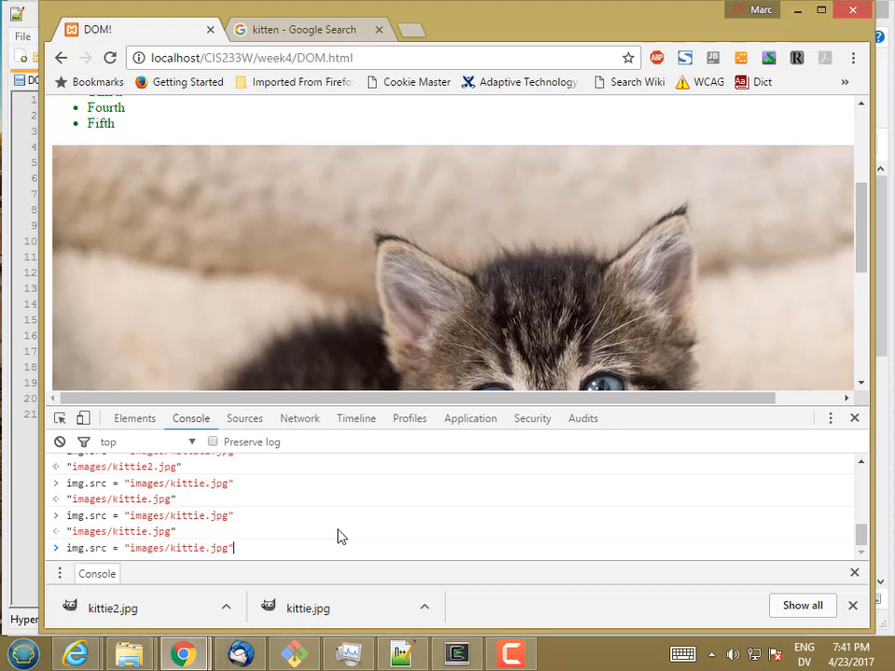
pyautogui.press('Return')
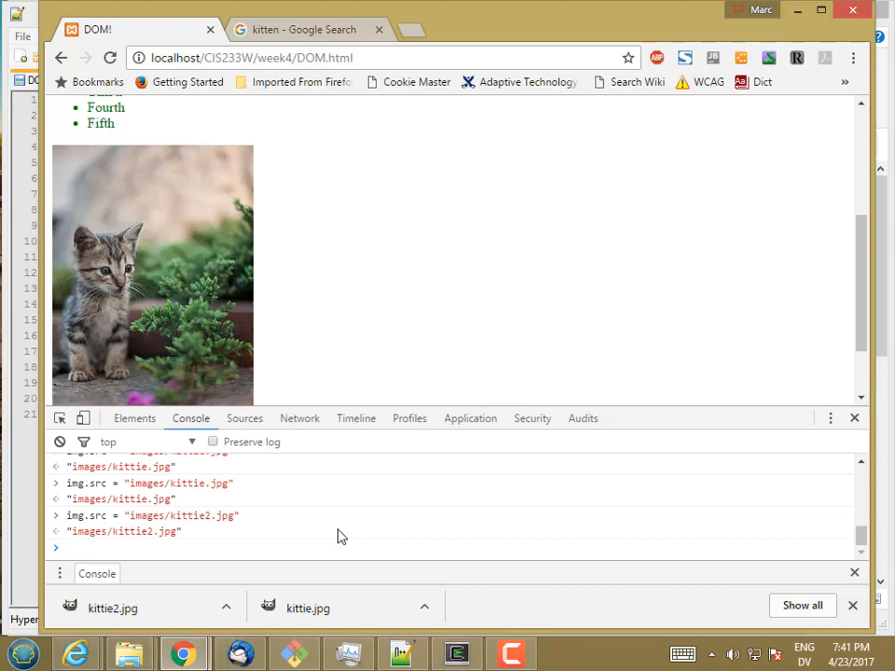
pyautogui.write('img.height')
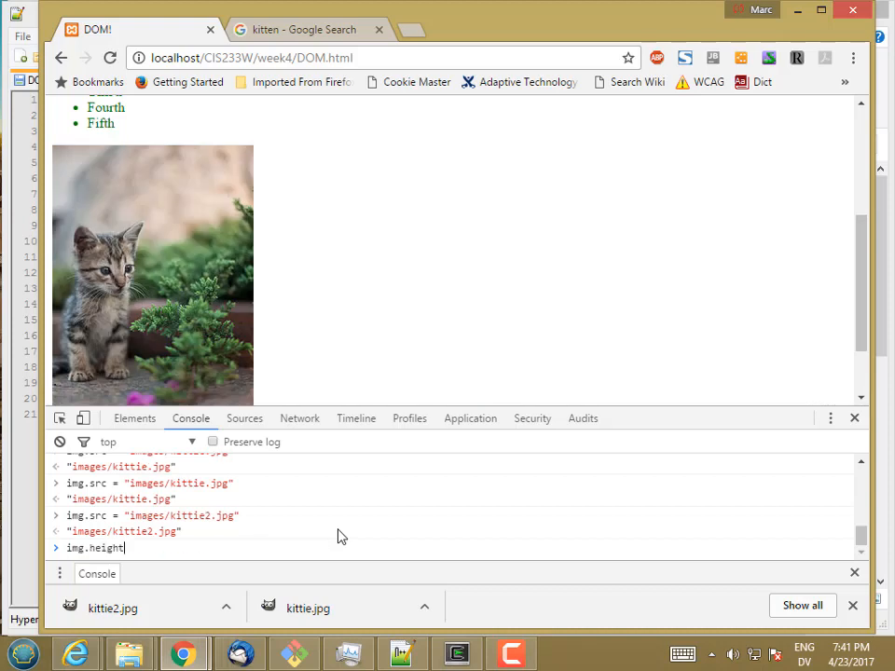
# Step: Set img.height and img.width to 100 so the kitten image shrinks to 100 by 100
pyautogui.write('img.width =')
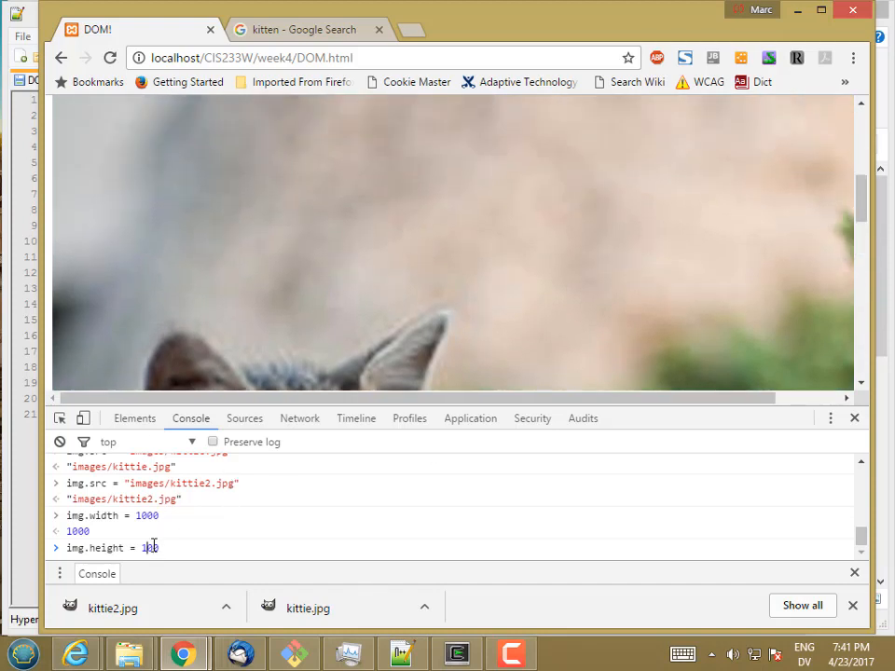
pyautogui.press('Return')
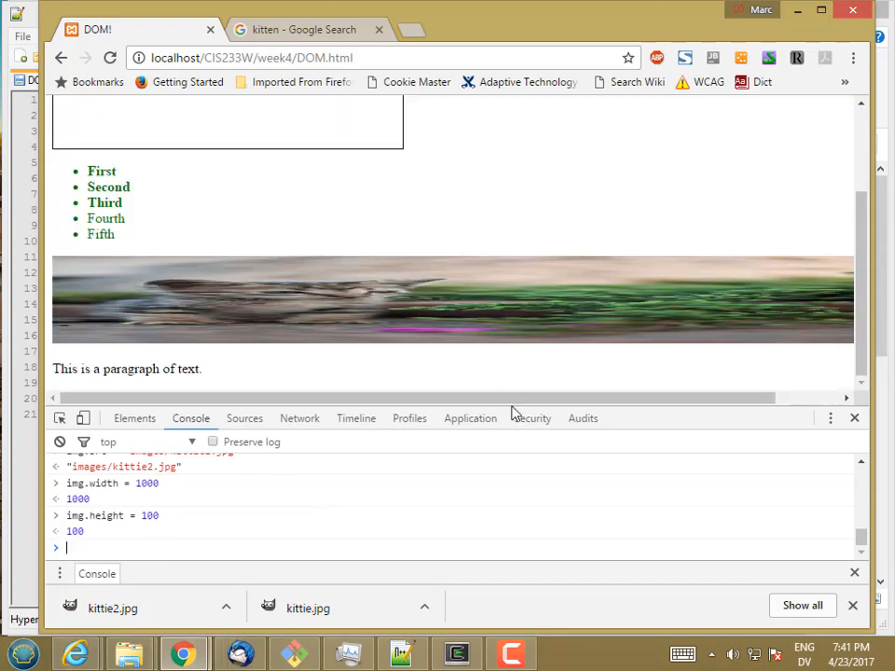
pyautogui.moveTo(343, 493)
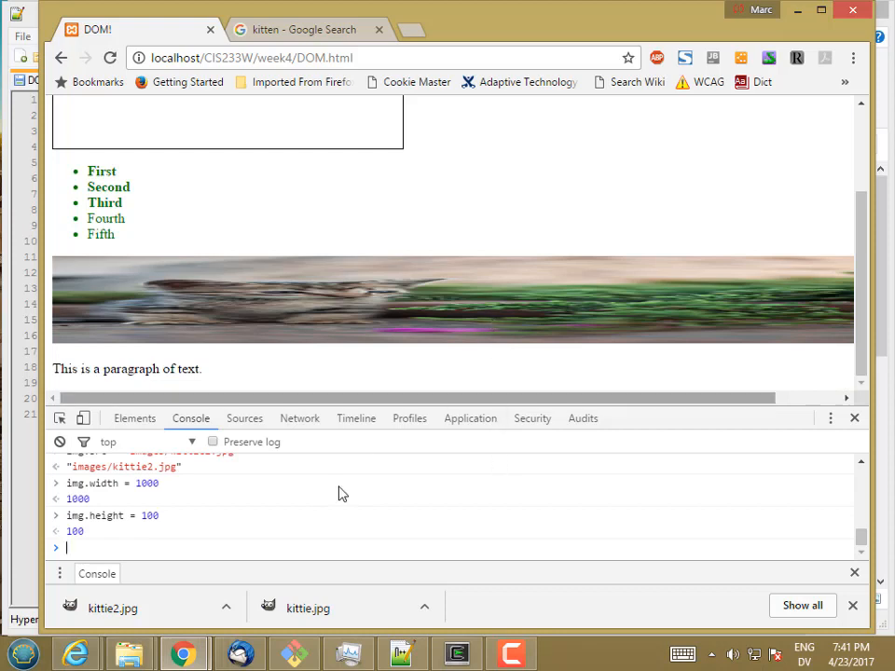
pyautogui.write('img.width = 1000')
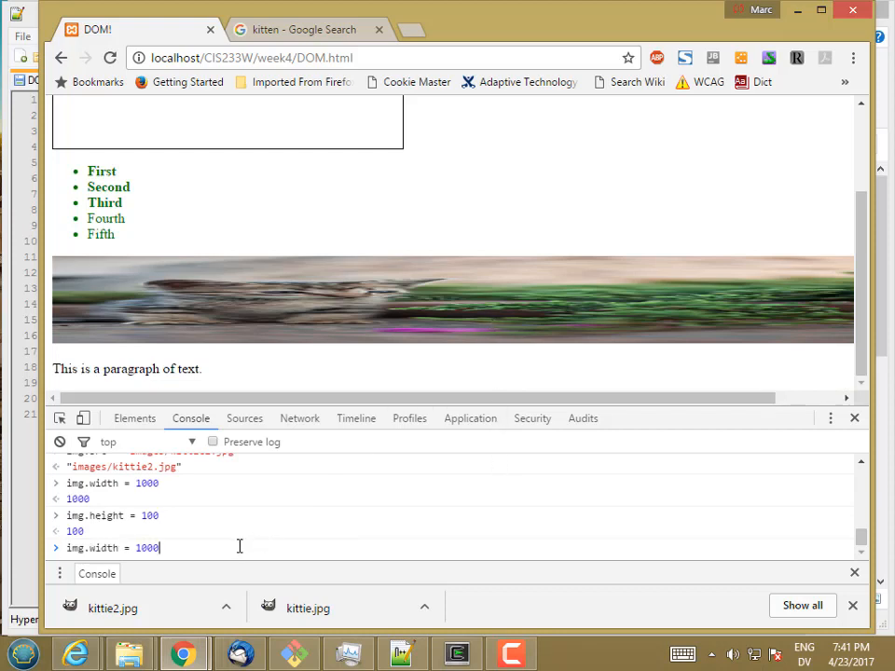
pyautogui.press('Return')
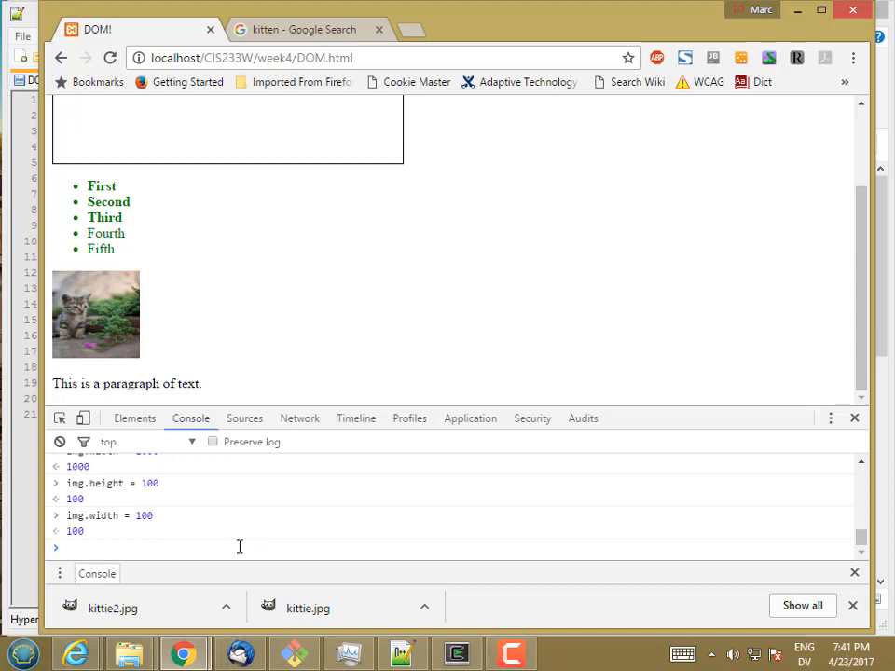
# Step: Switch img.src to images/kittie2.jpg and then back to images/kittie.jpg, shown small
pyautogui.write('img.width = 1000')
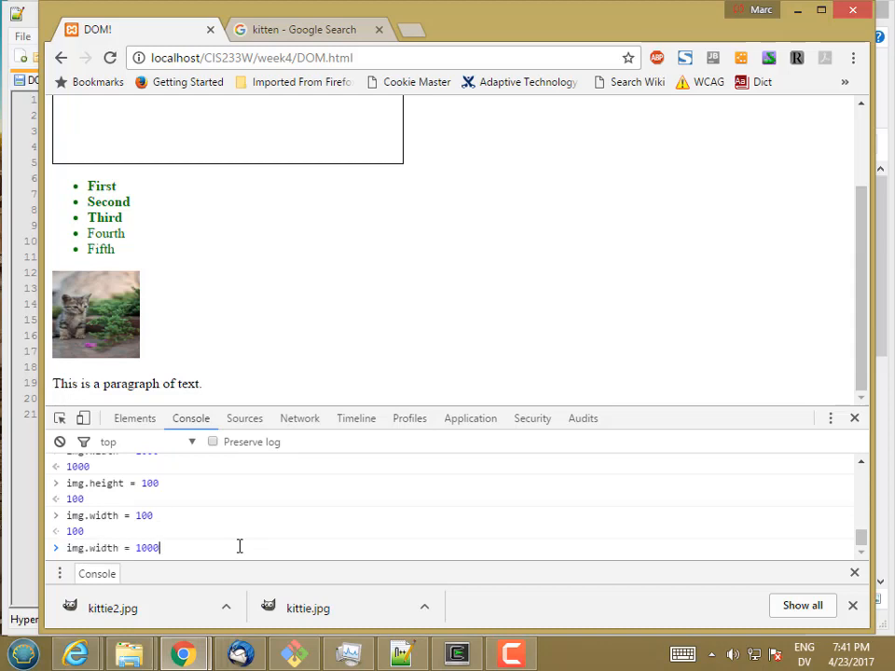
pyautogui.write('img.src = "images/kittie2.jpg"')
pyautogui.press('Return')
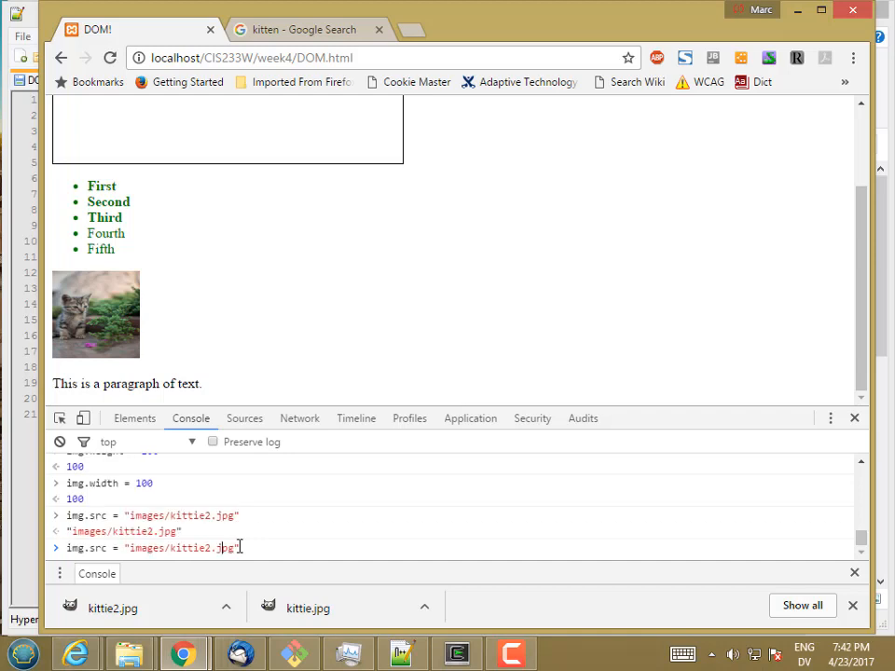
pyautogui.press('Return')
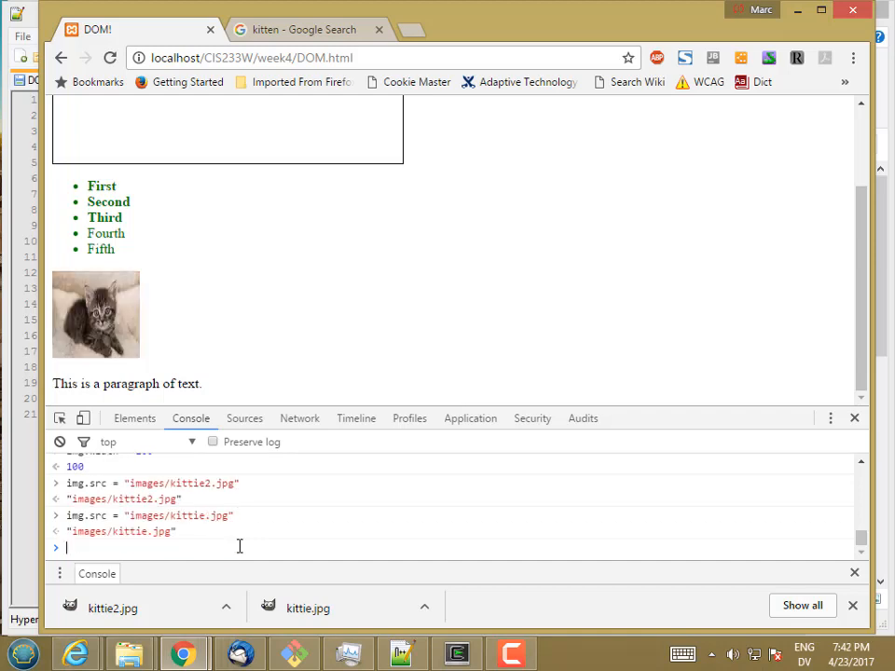
pyautogui.write('img.src = "images/kittie2.jpg"')
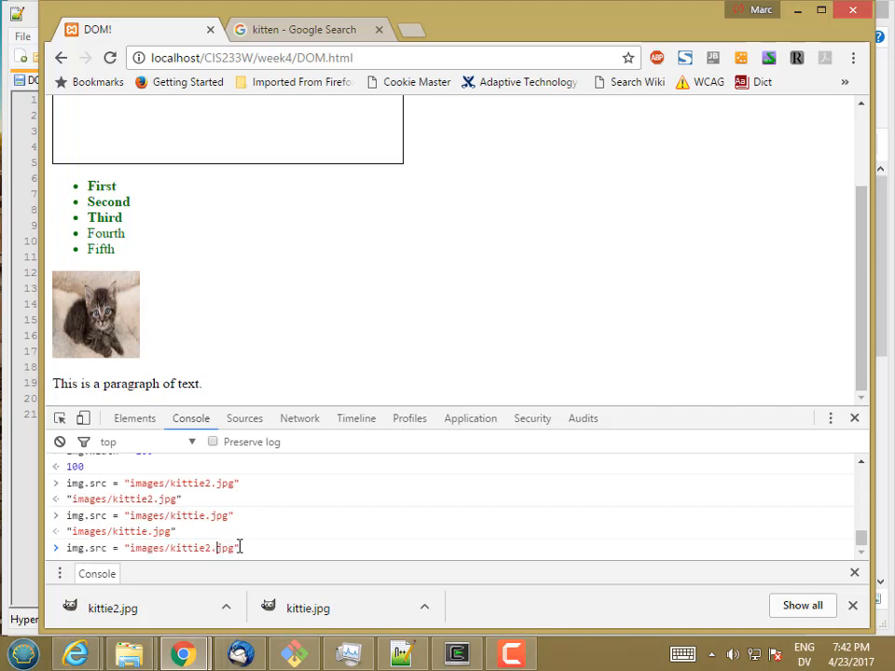
pyautogui.press('Return')
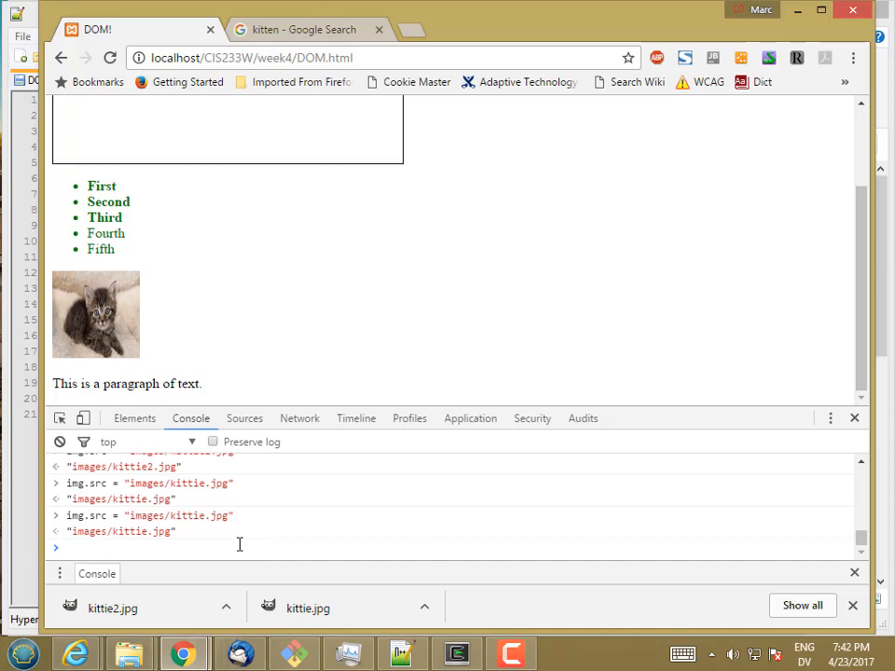
pyautogui.moveTo(276, 175)
pyautogui.write('var ')
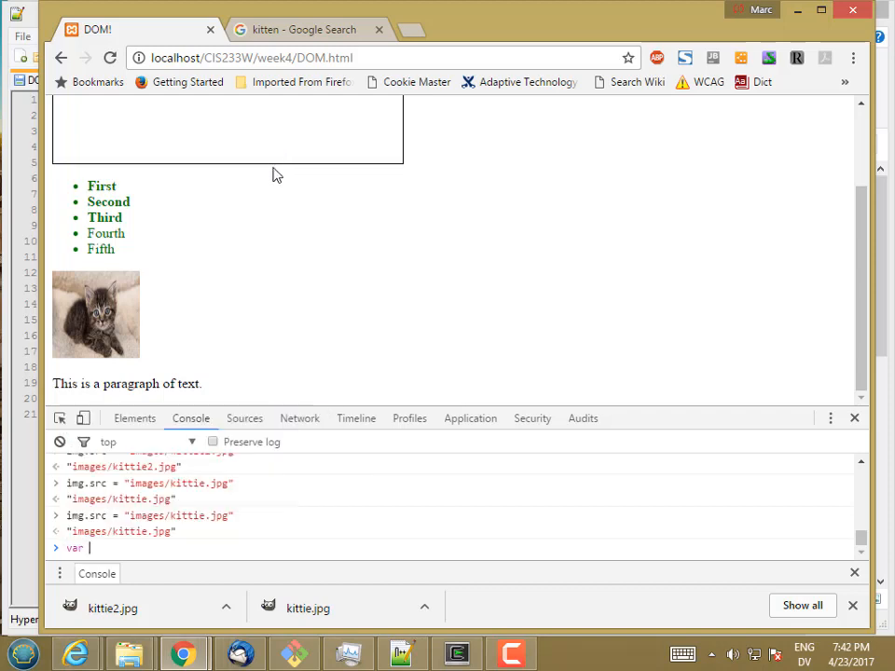
# Step: Store getElementById('results') in results and read results.width and results.height as undefined
pyautogui.write('results = document.getElementById')
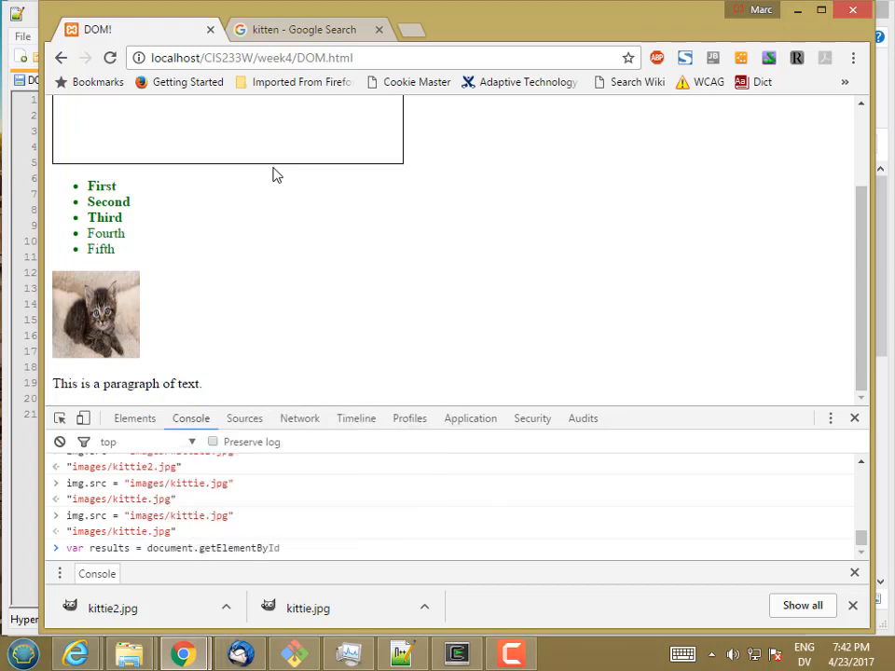
pyautogui.write("('rest")
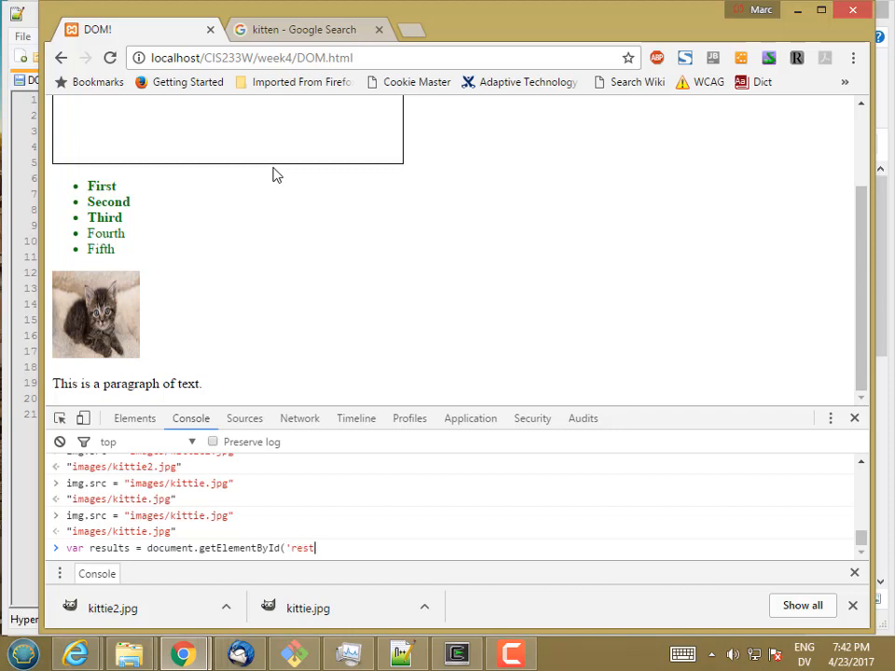
pyautogui.write("ults')")
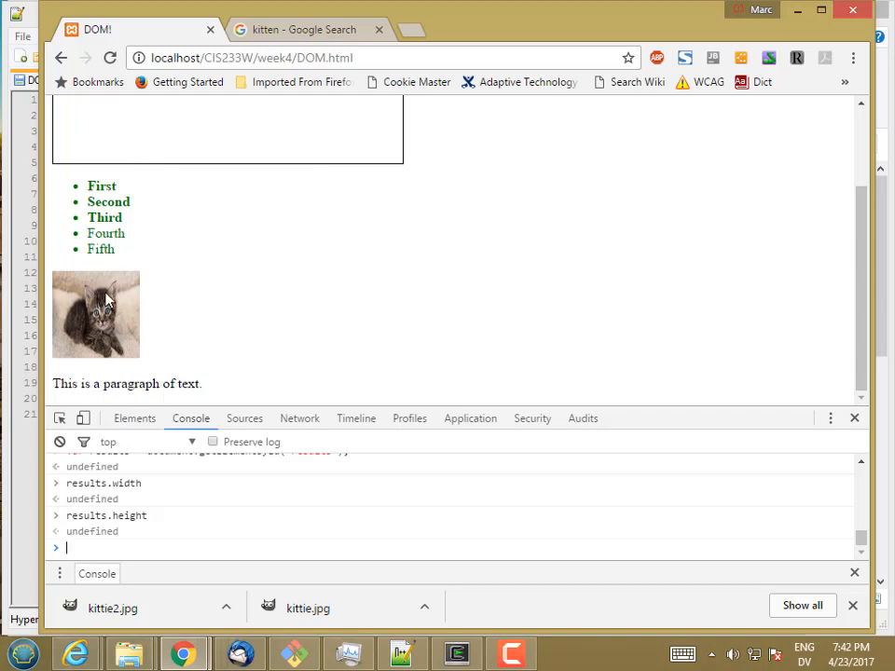
pyautogui.moveTo(196, 153)
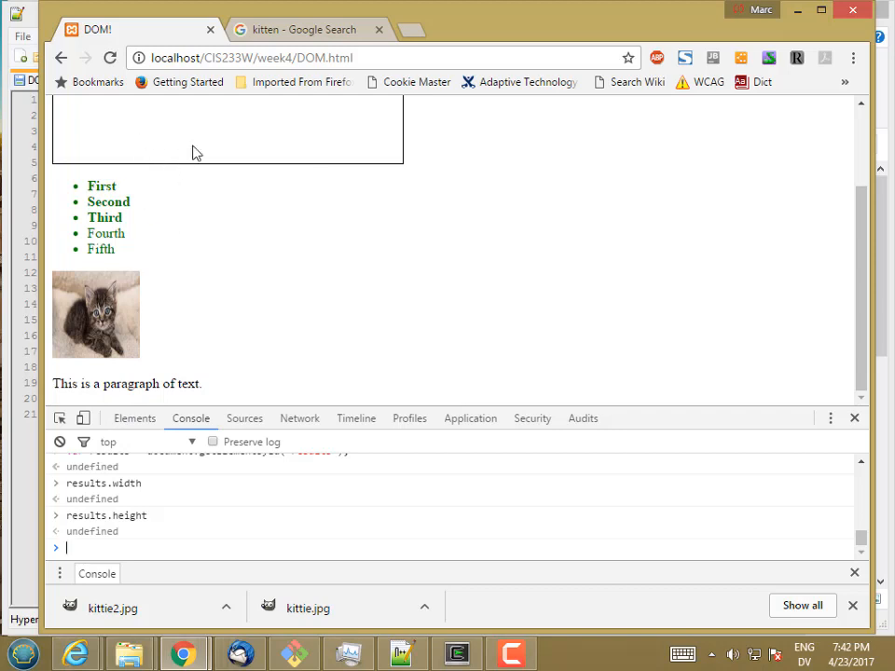
pyautogui.moveTo(208, 283)
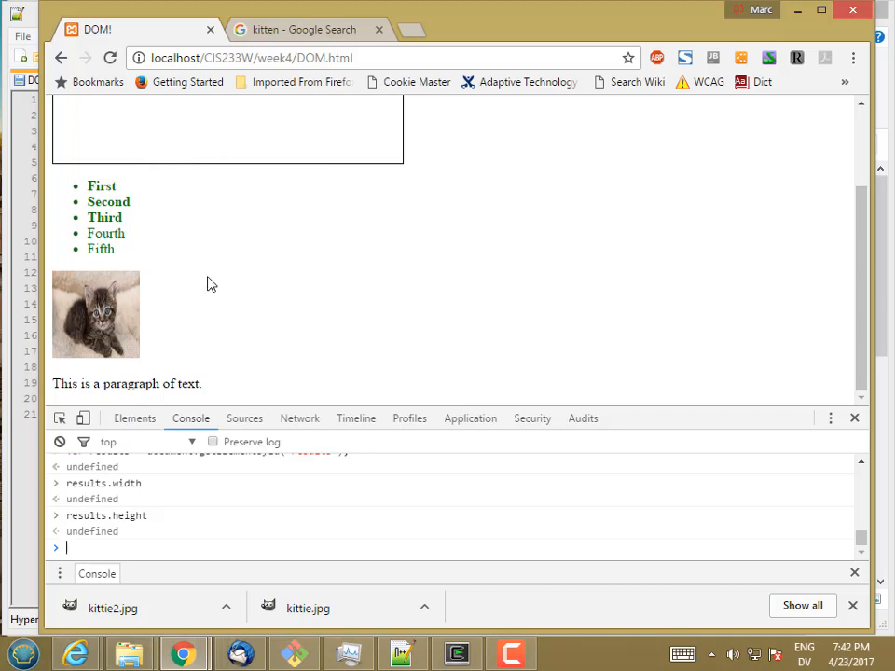
pyautogui.moveTo(56, 316)
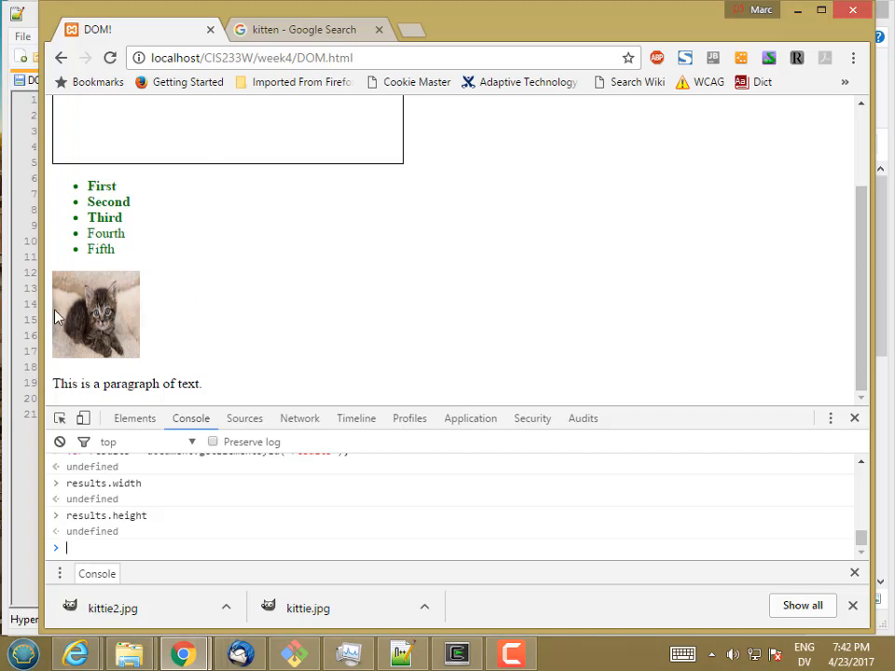
pyautogui.moveTo(120, 317)
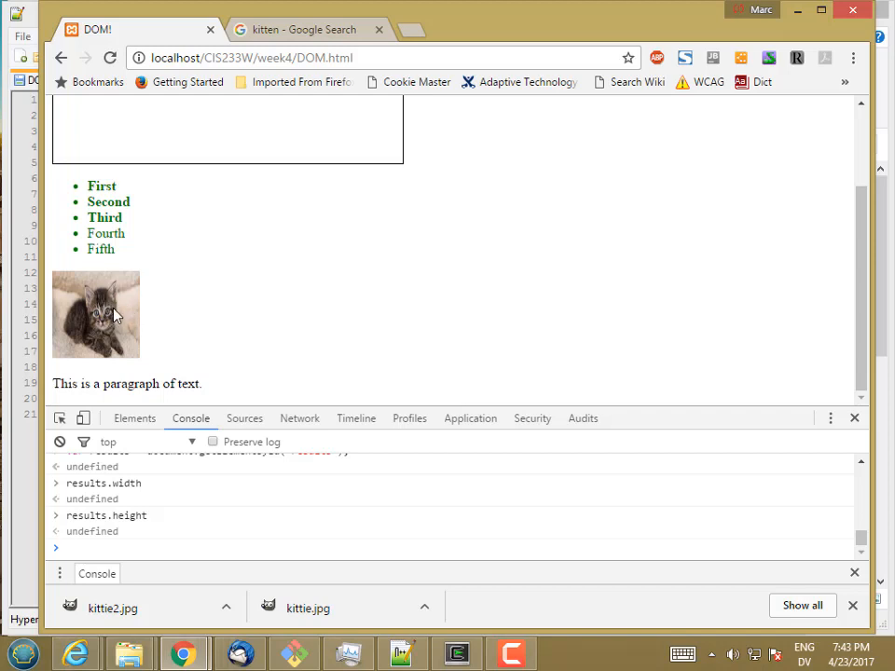
pyautogui.moveTo(223, 124)
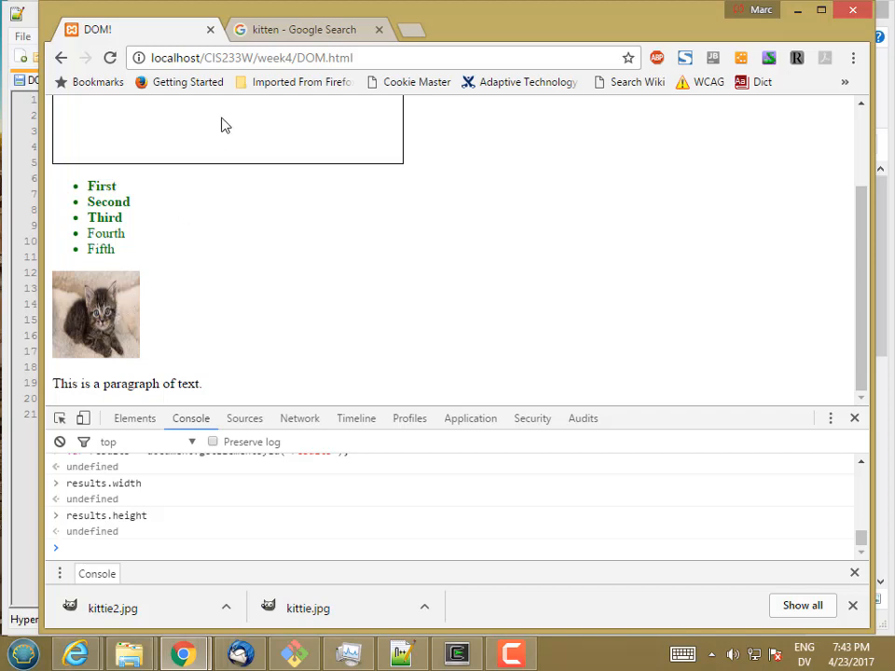
pyautogui.scroll(-3)
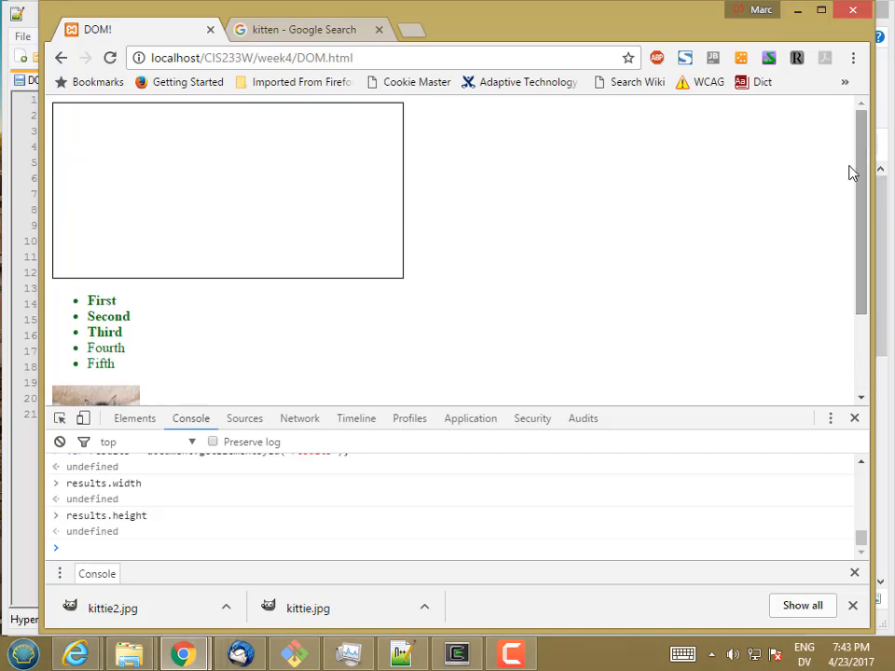
pyautogui.moveTo(233, 192)
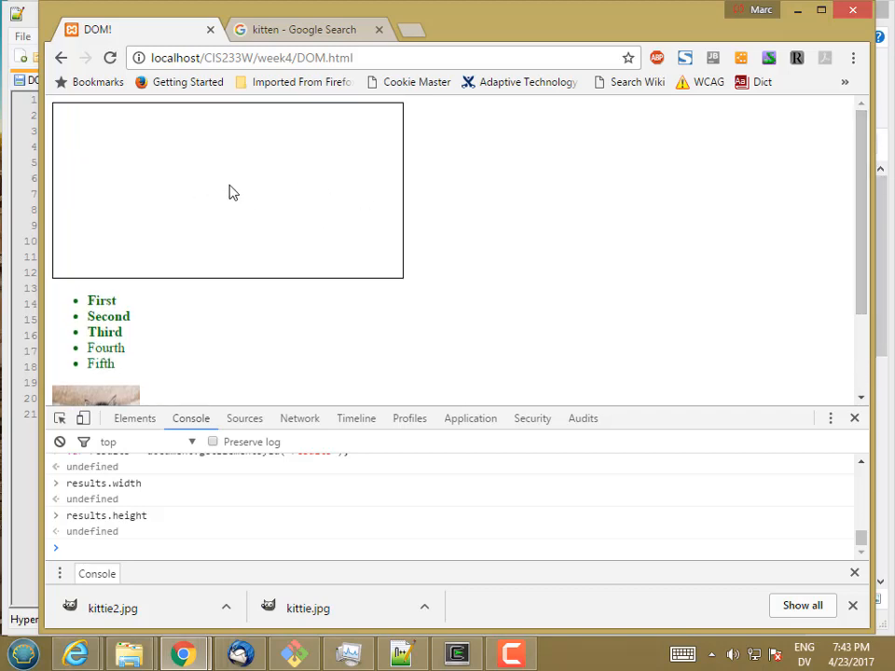
pyautogui.moveTo(269, 189)
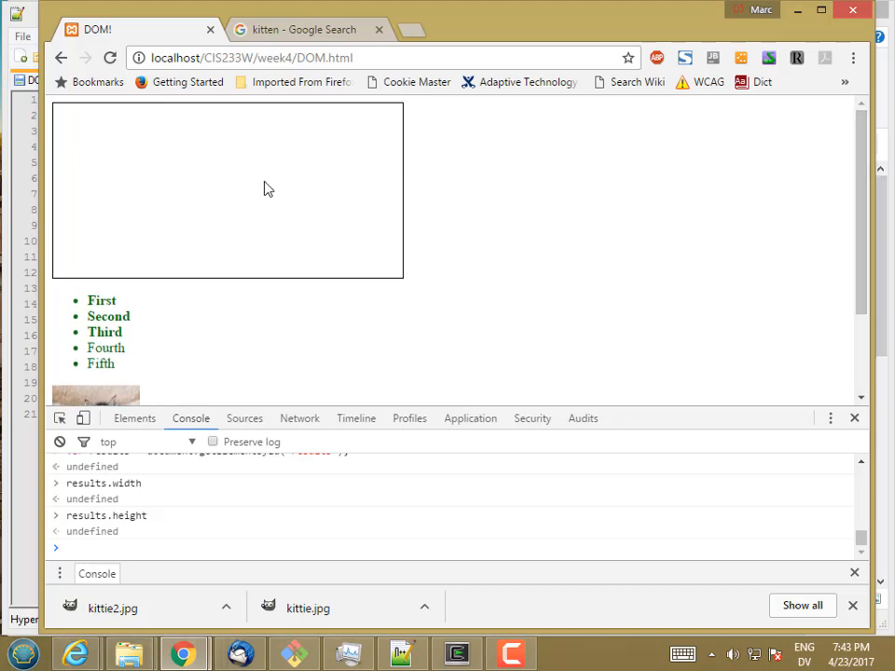
pyautogui.moveTo(263, 231)
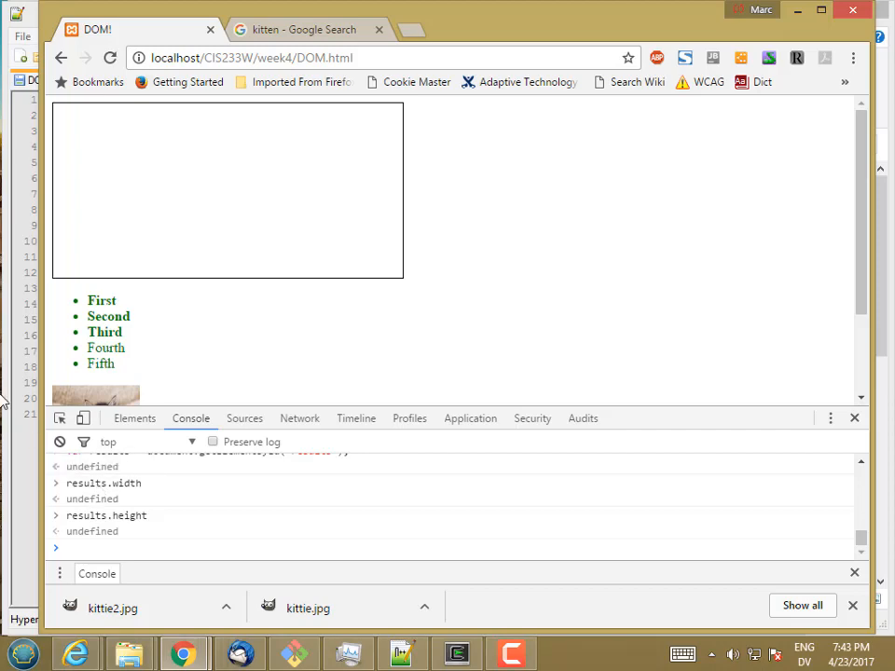
pyautogui.click(403, 653)
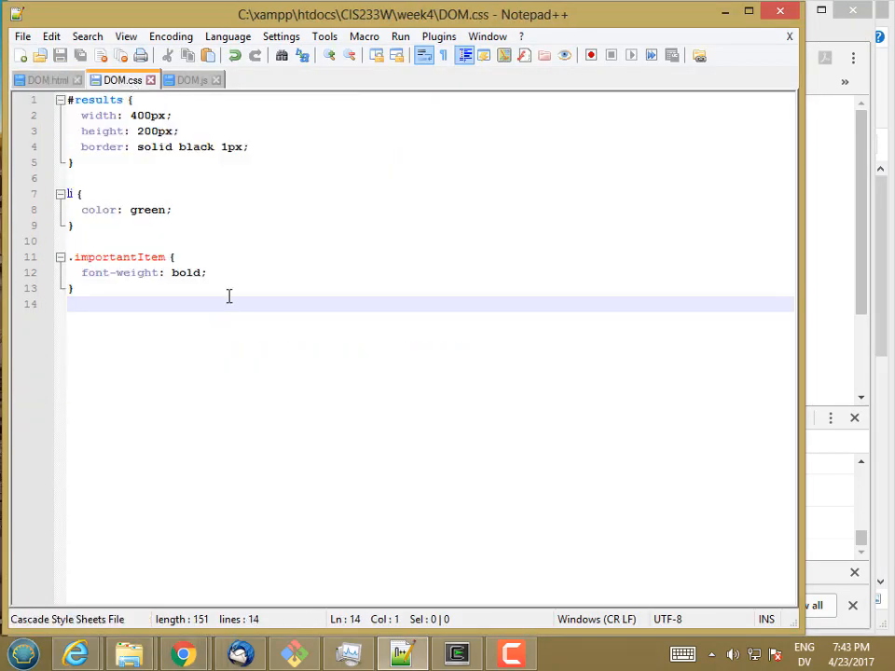
pyautogui.moveTo(147, 164)
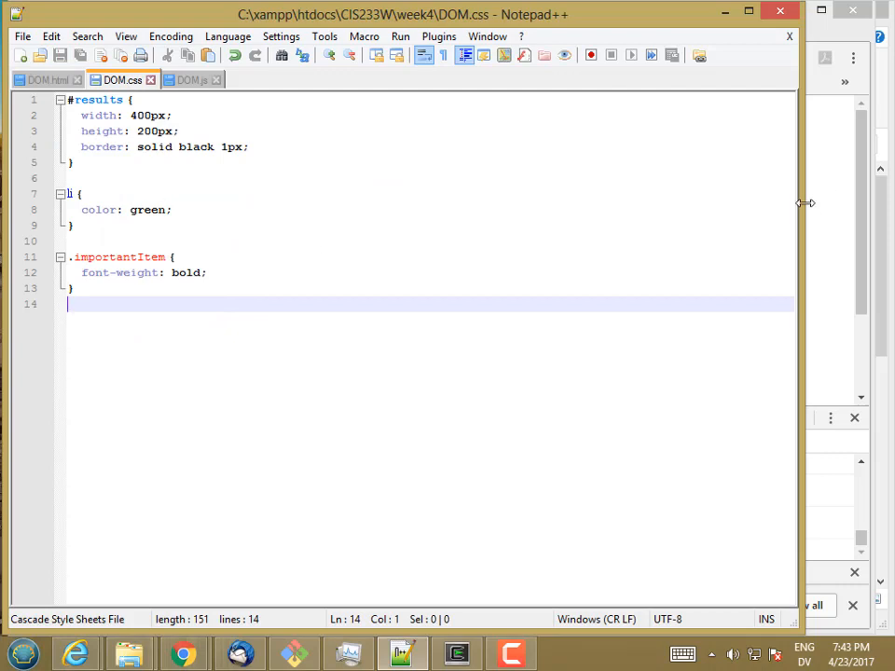
pyautogui.click(182, 653)
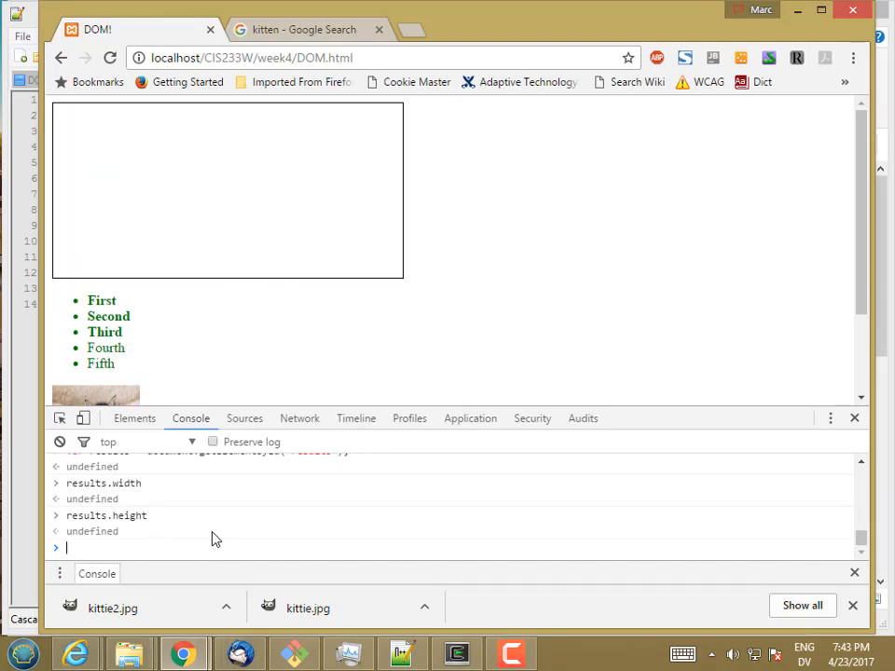
# Step: Evaluate results.style and expand the CSSStyleDeclaration, scrolling through its empty property values
pyautogui.write('results.sy')
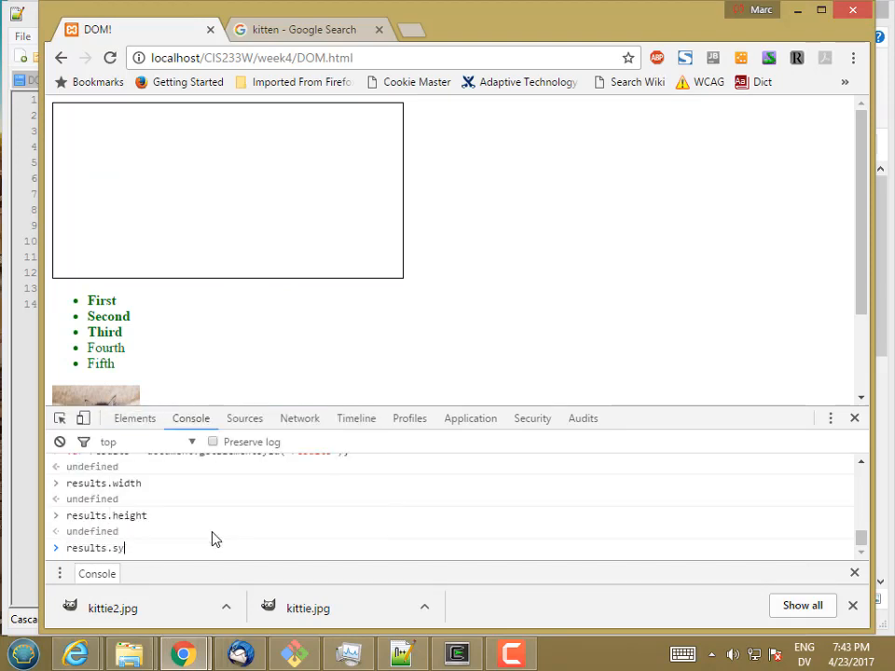
pyautogui.press('Return')
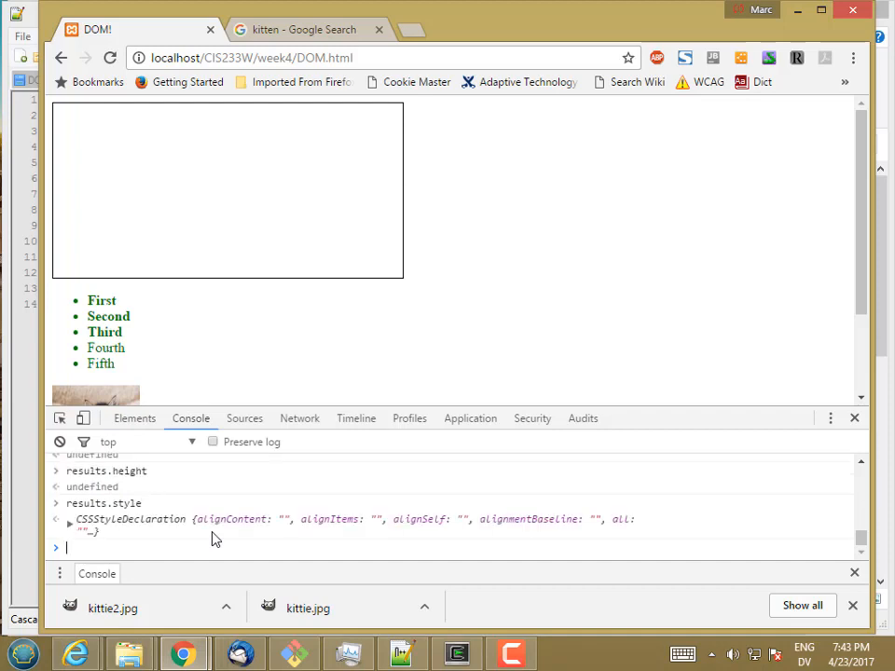
pyautogui.moveTo(97, 525)
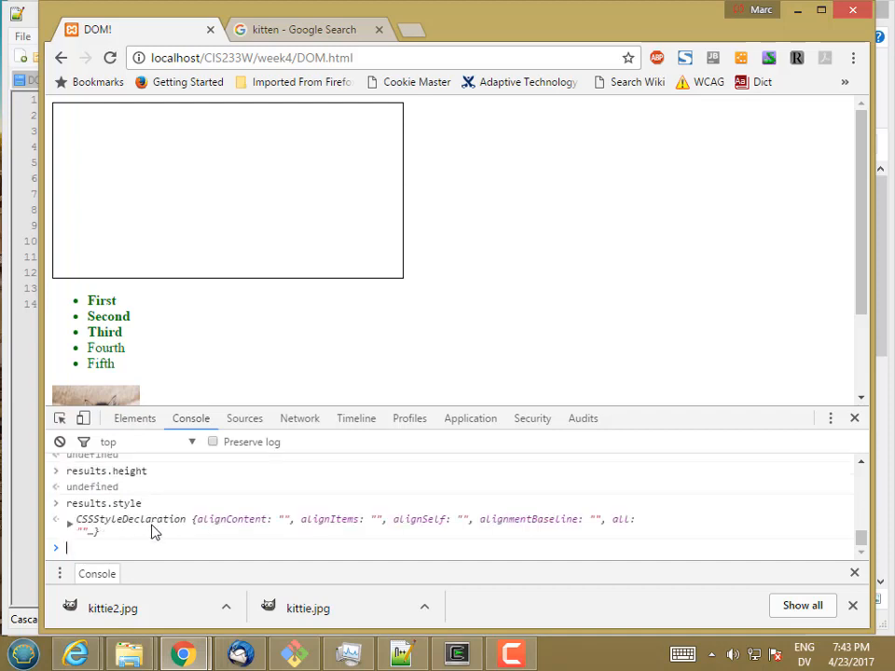
pyautogui.click(69, 518)
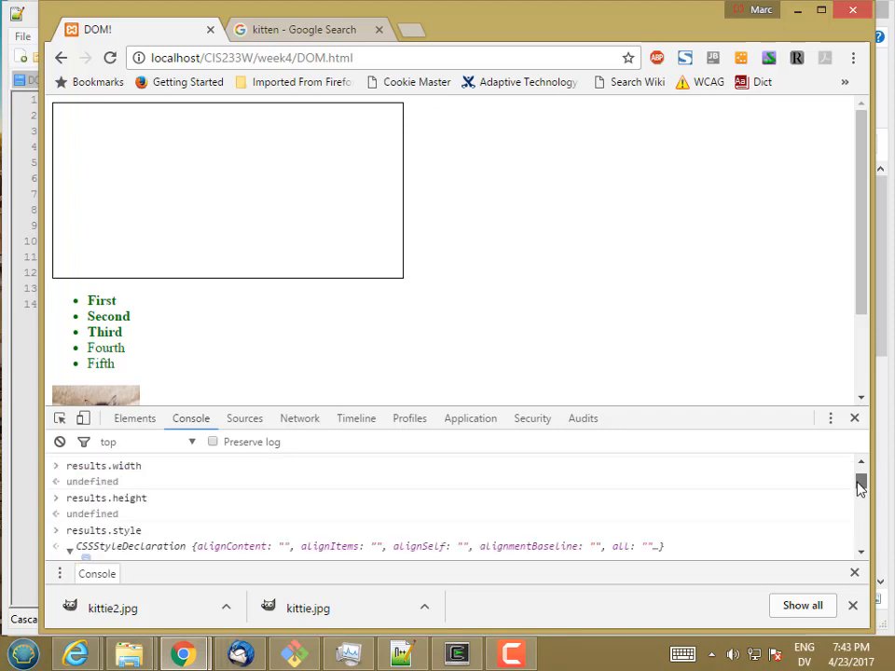
pyautogui.scroll(-3)
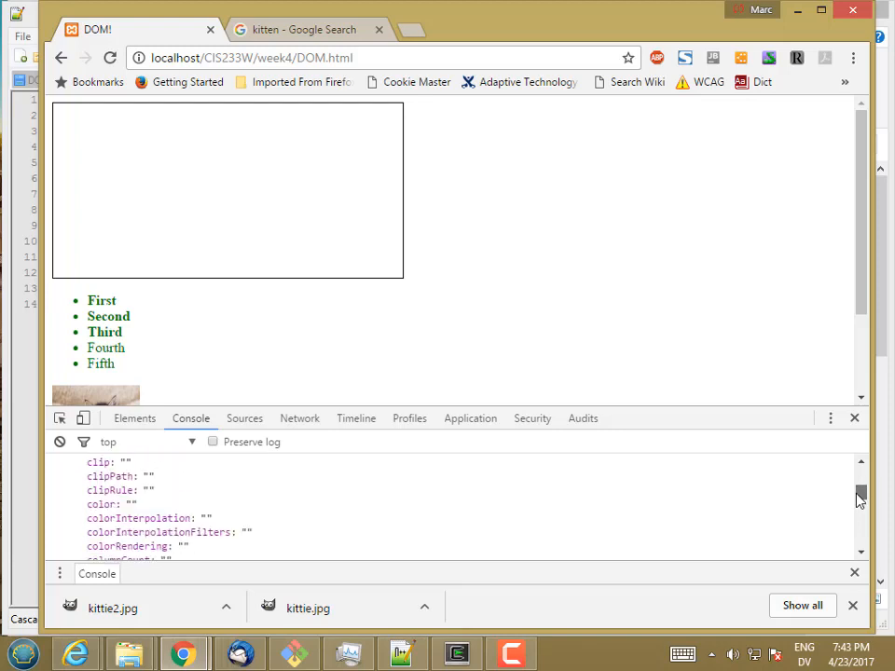
pyautogui.scroll(-3)
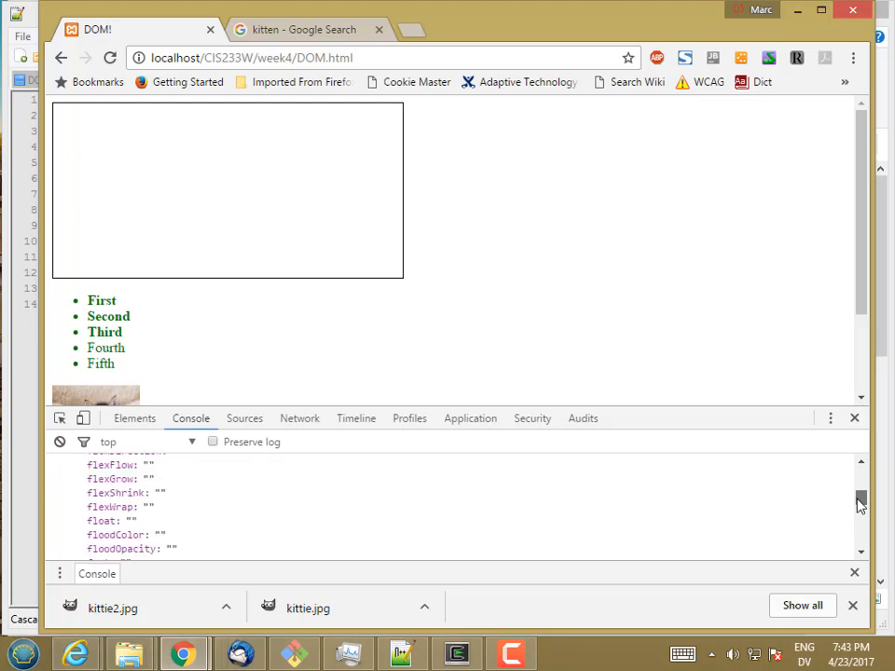
pyautogui.scroll(-3)
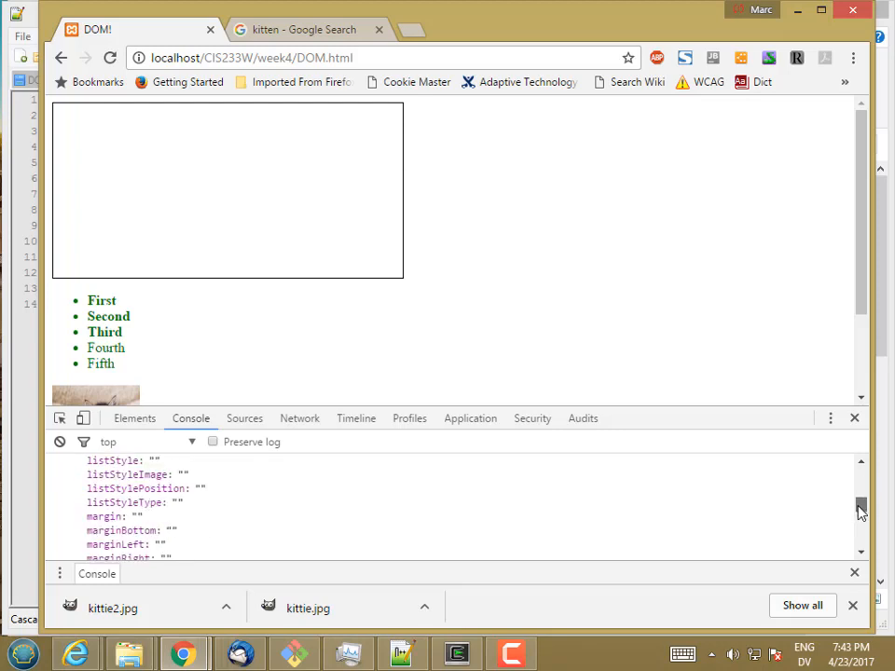
pyautogui.scroll(-3)
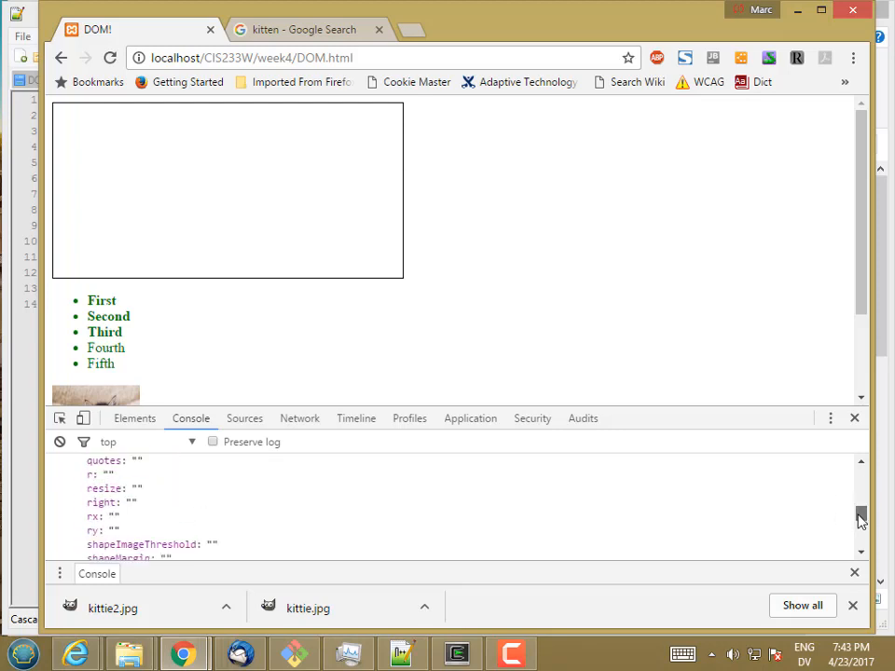
pyautogui.scroll(-3)
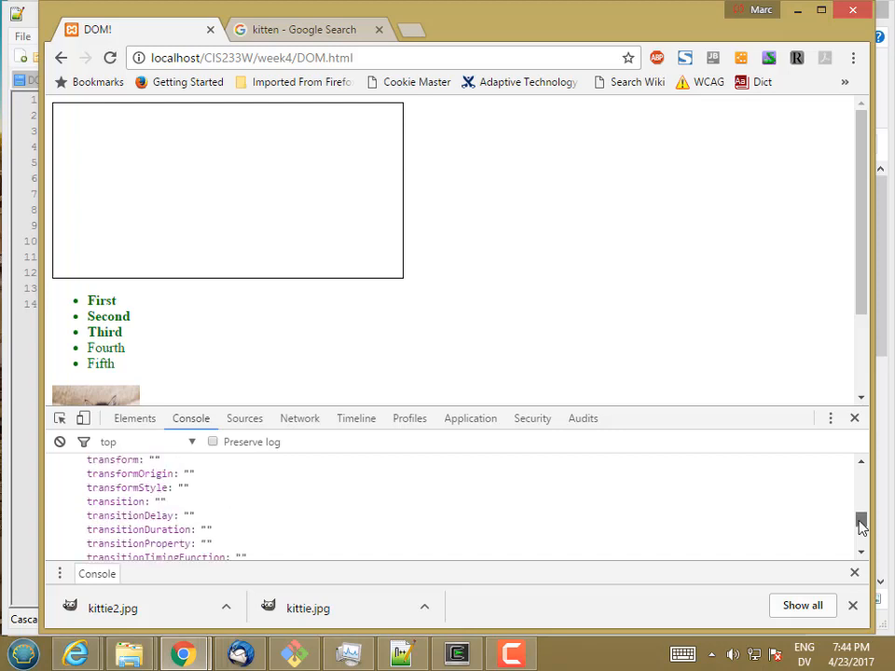
pyautogui.scroll(-3)
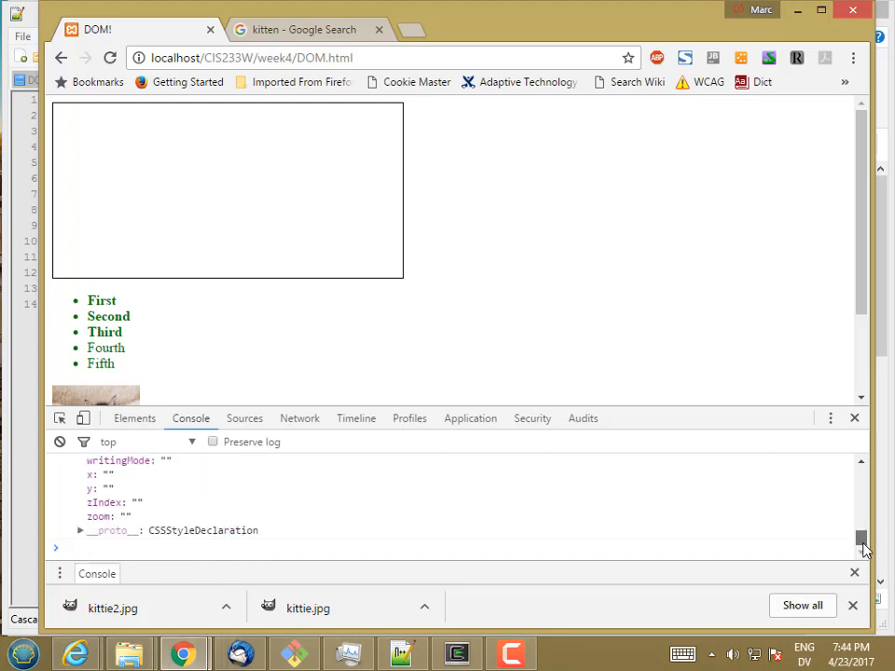
pyautogui.moveTo(414, 569)
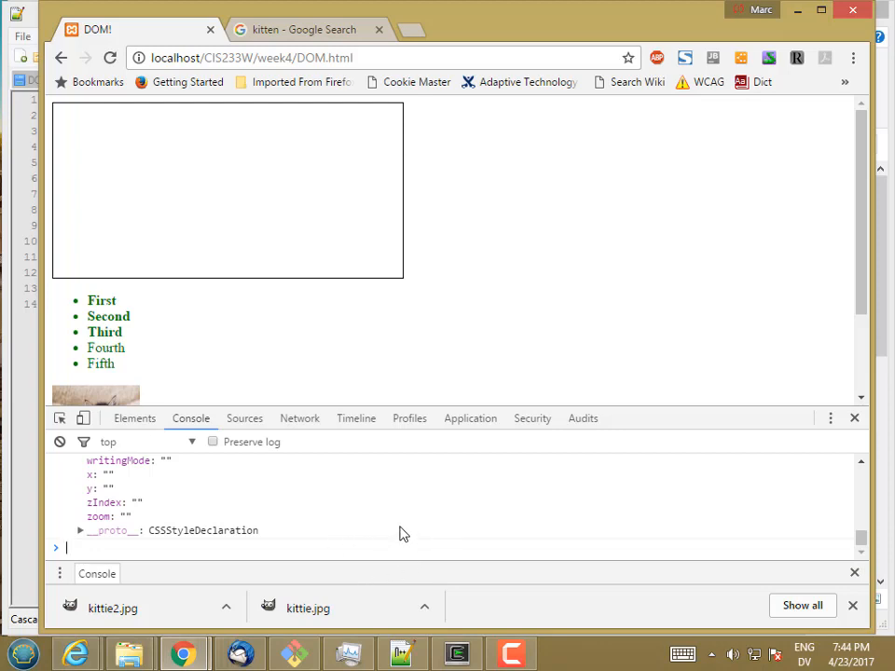
# Step: Read results.style.width and results.style.height, both returning empty strings
pyautogui.write('results.spellcheck')
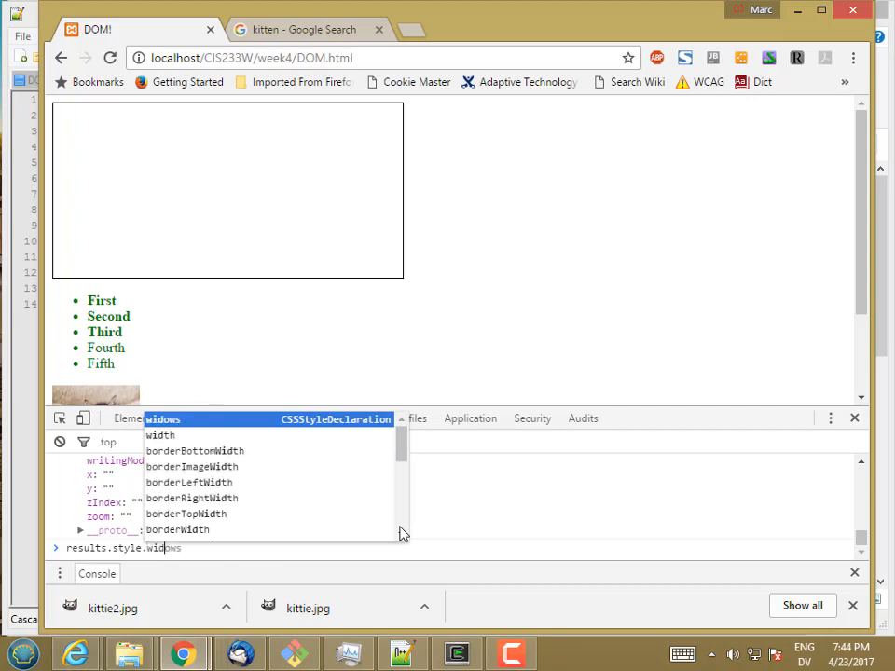
pyautogui.press('Return')
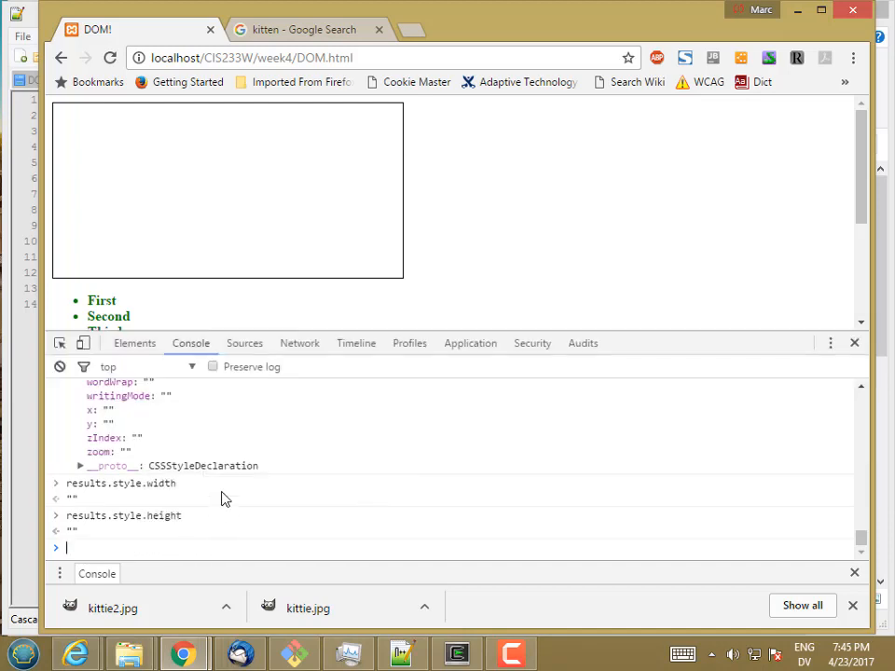
pyautogui.moveTo(191, 470)
pyautogui.write('results.style.width =')
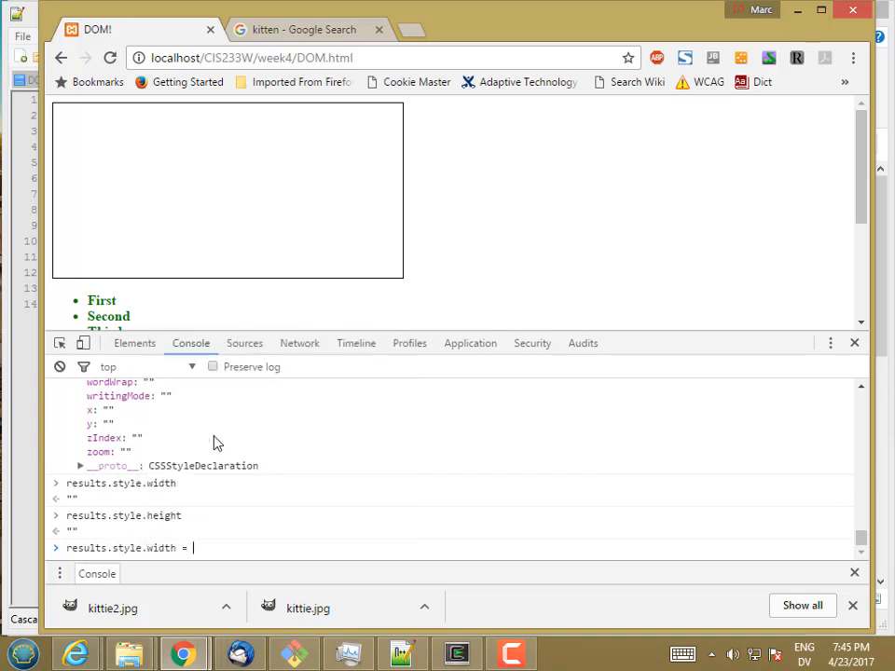
# Step: Set results.style.width = "500px" to widen the box and read it back as "500px"
pyautogui.write('"50')
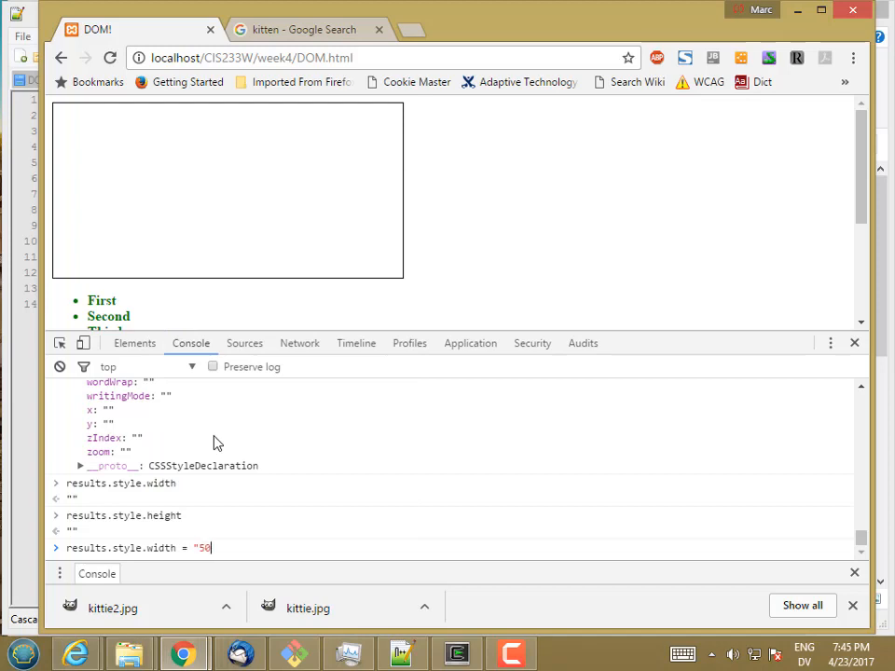
pyautogui.write('px"')
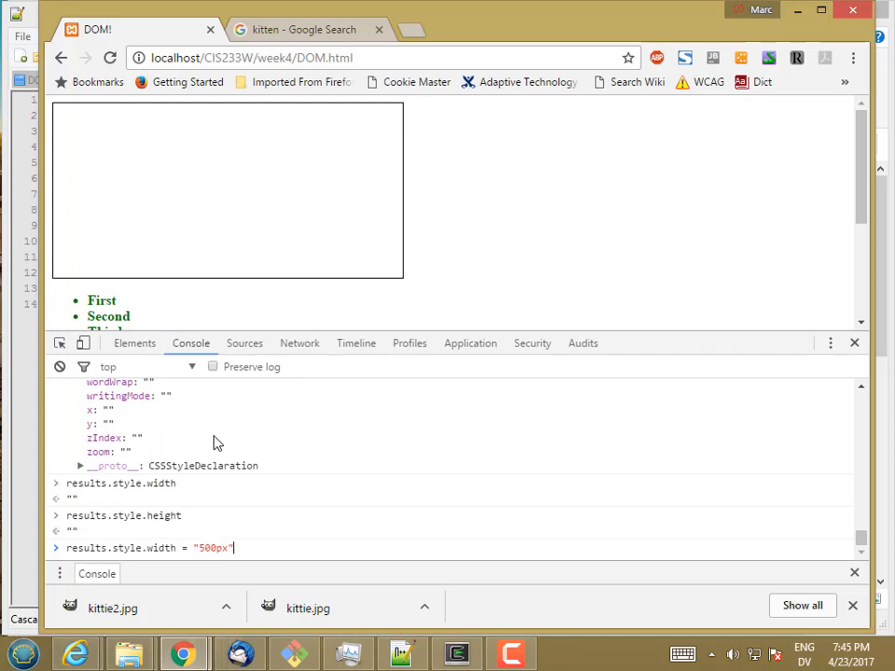
pyautogui.write(';')
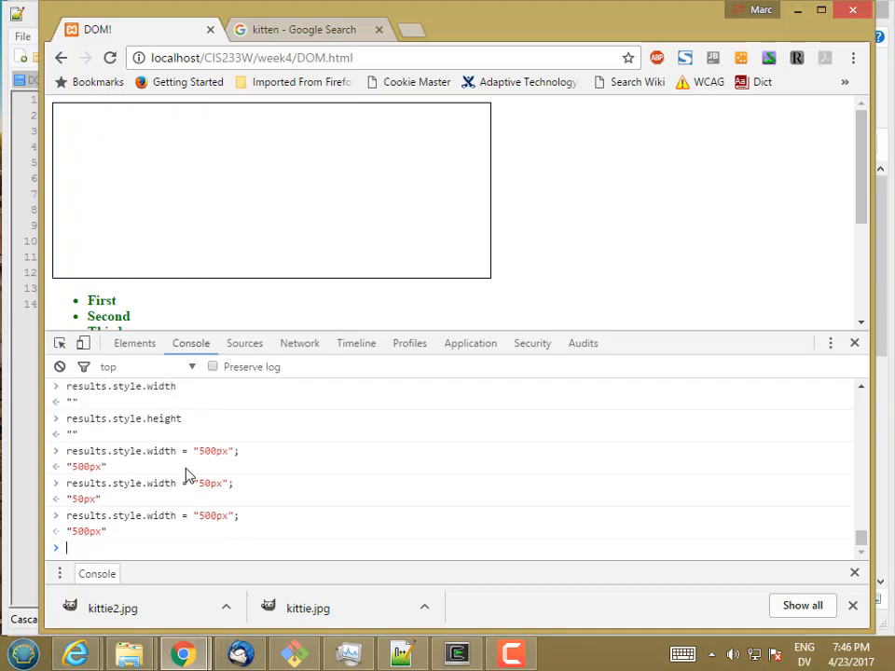
pyautogui.write('results.style.width')
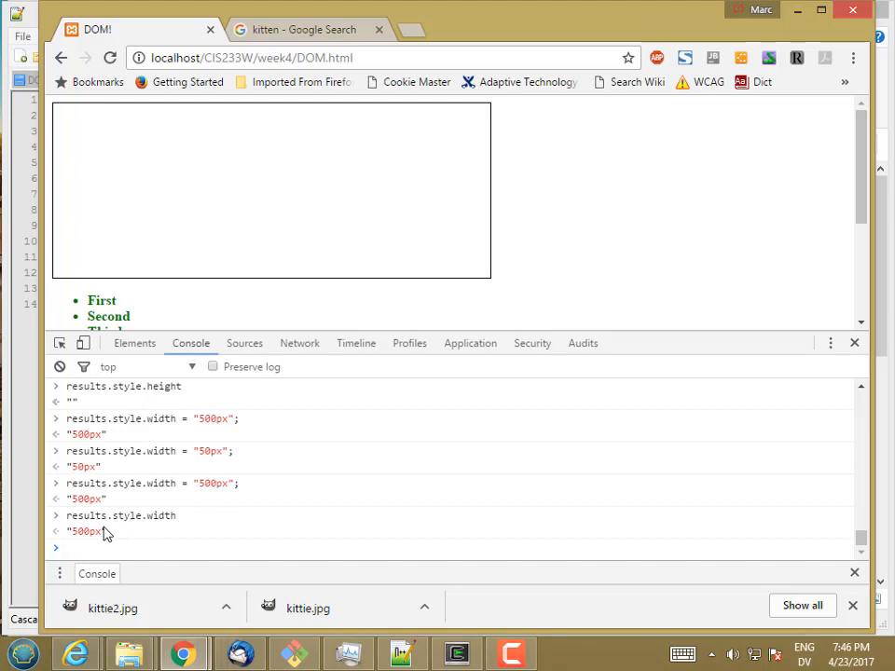
pyautogui.moveTo(110, 58)
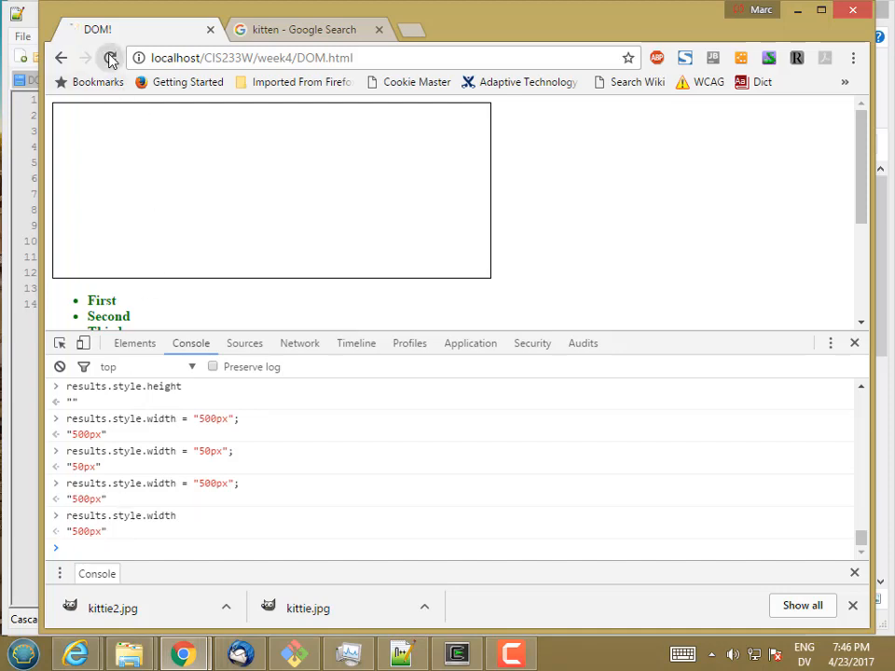
# Step: Reload the page so the box resets and results.style.width returns an empty string again
pyautogui.click(402, 653)
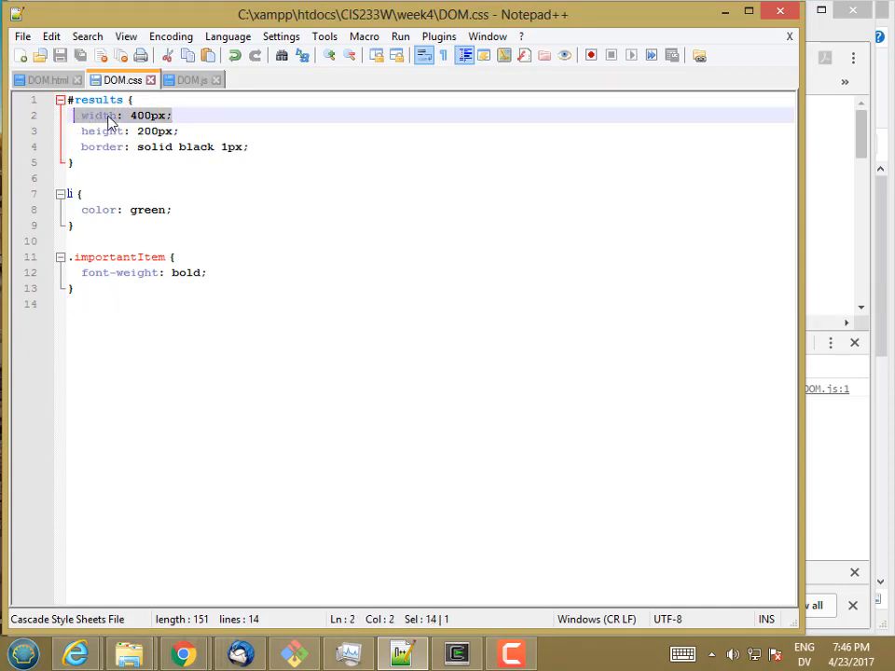
pyautogui.click(183, 653)
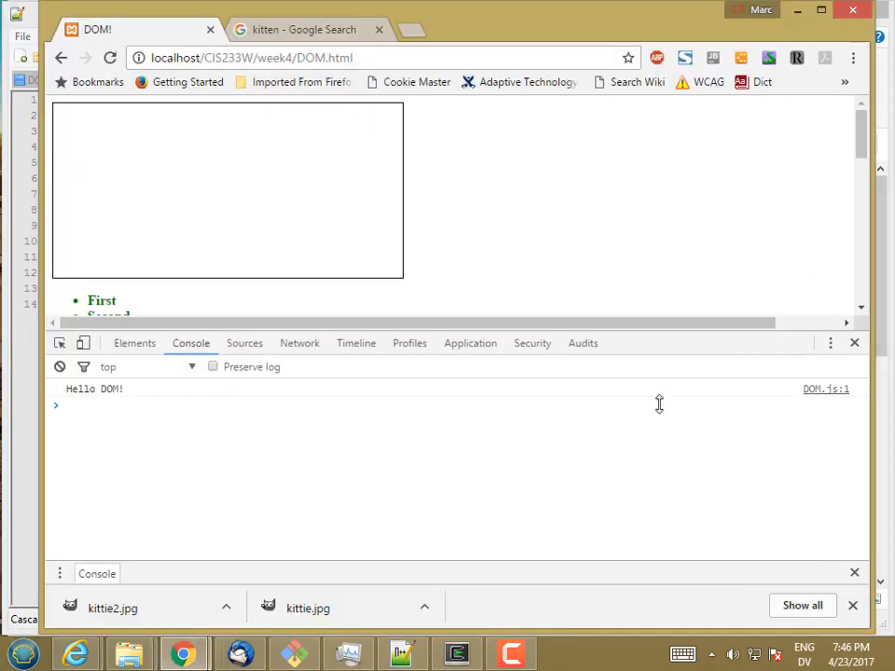
pyautogui.write('results.style.width = "50px";')
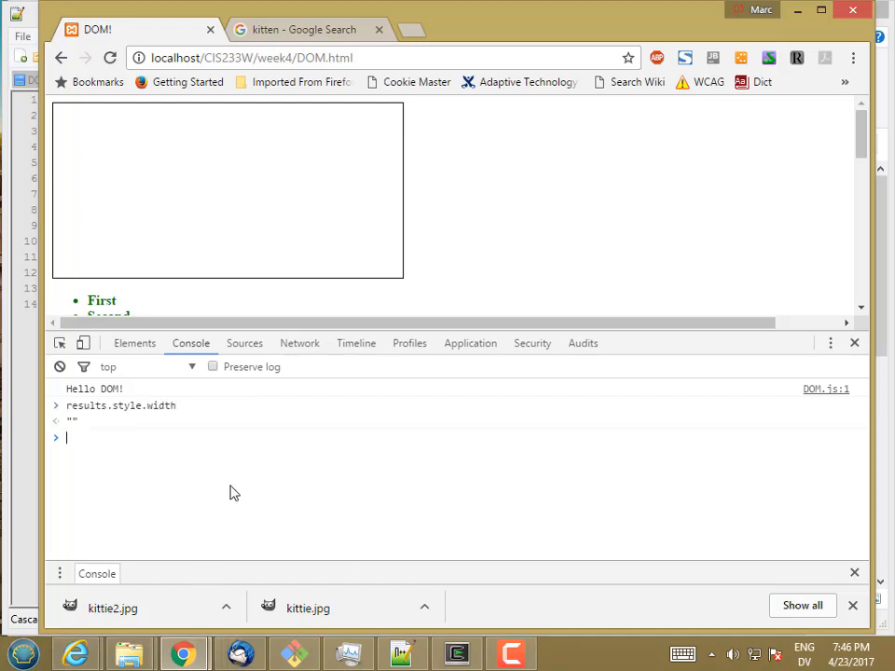
pyautogui.moveTo(164, 431)
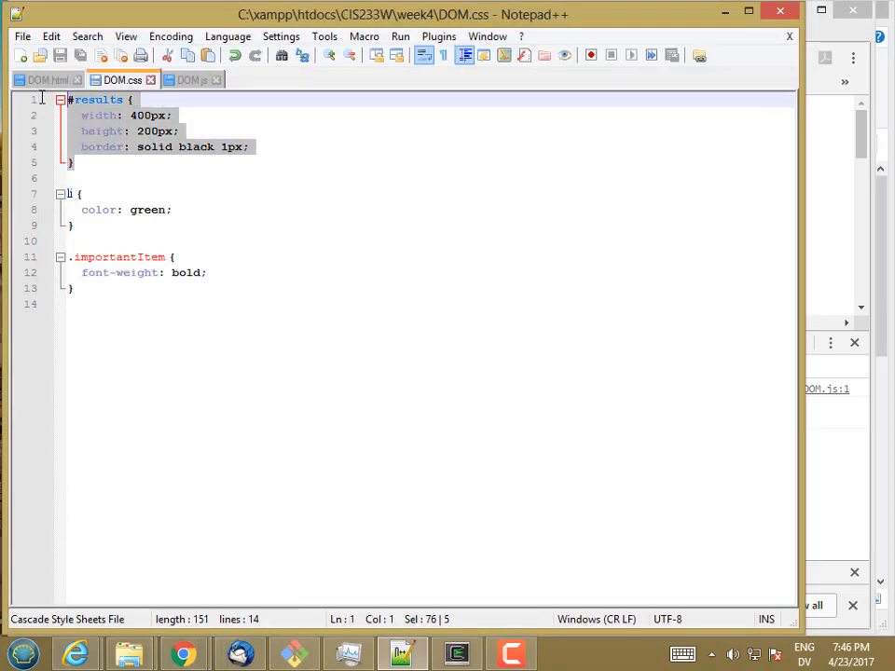
# Step: Review DOM.css in Notepad++, highlighting the #results selector, its 400px width and the .importantItem font-weight
pyautogui.click(102, 101)
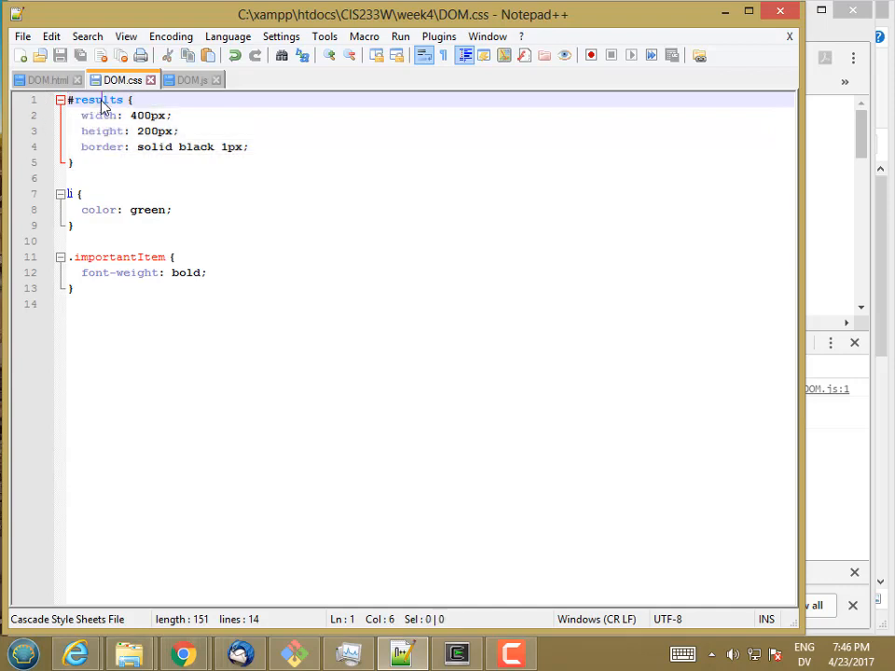
pyautogui.doubleClick(97, 101)
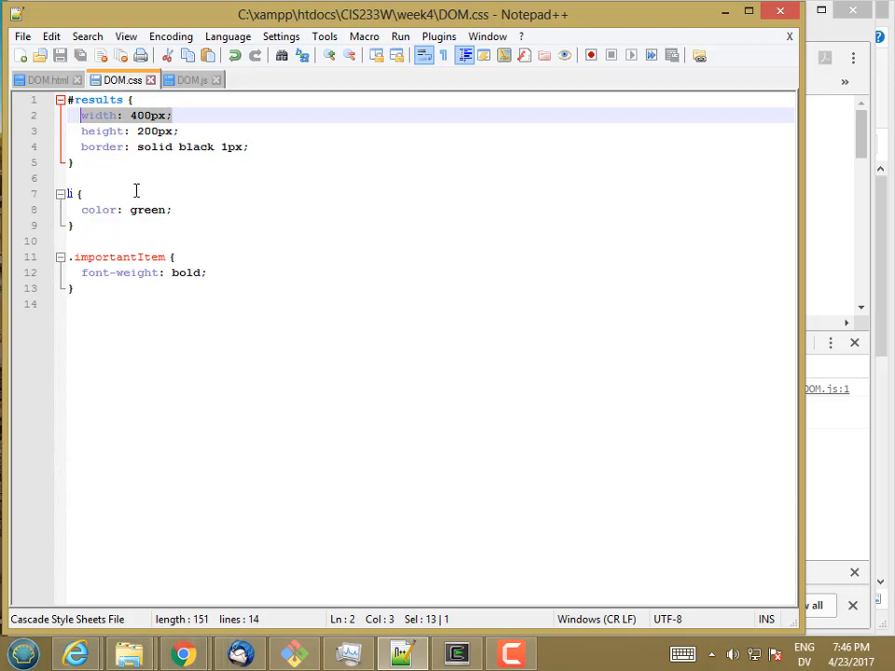
pyautogui.click(149, 115)
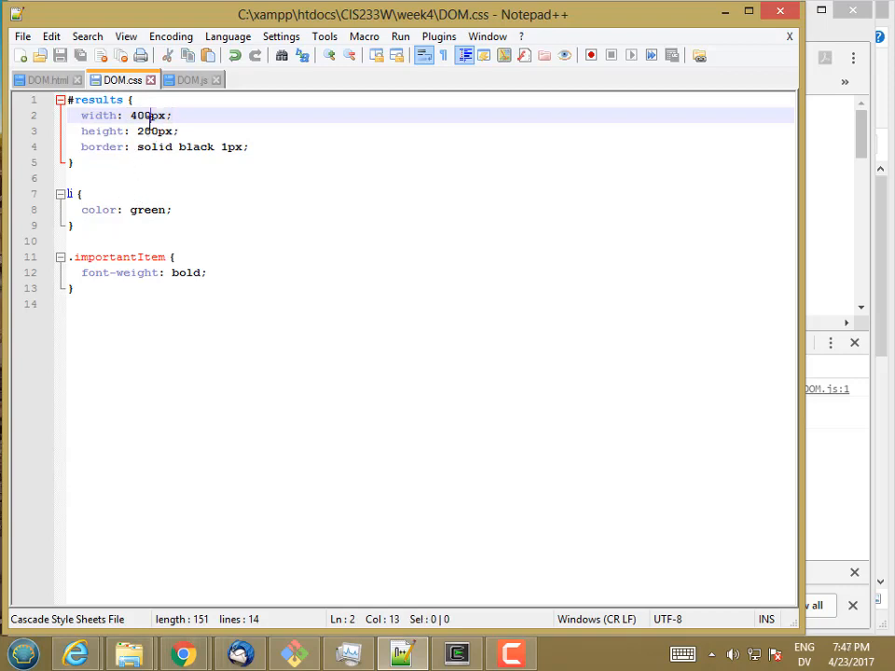
pyautogui.doubleClick(149, 116)
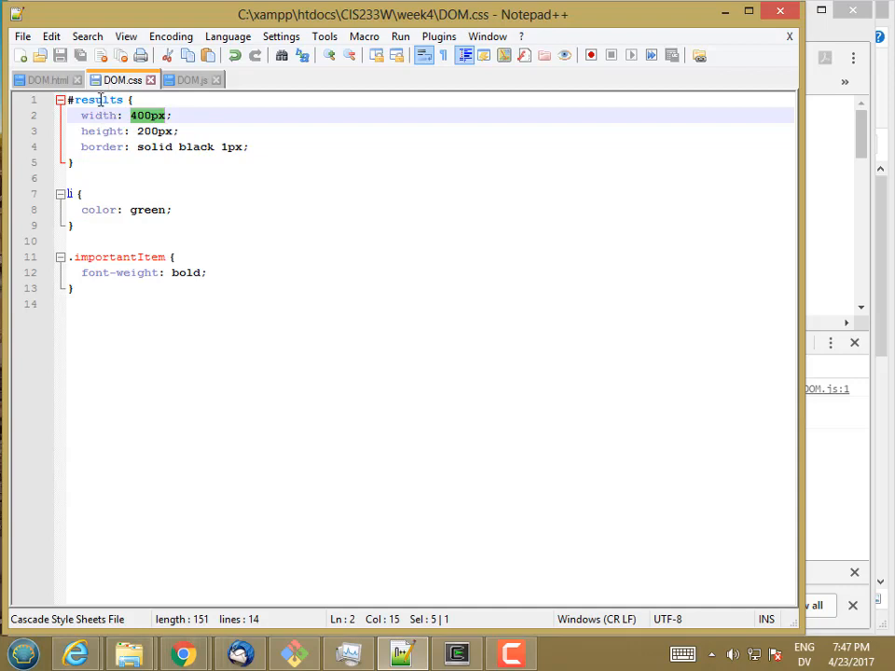
pyautogui.moveTo(830, 174)
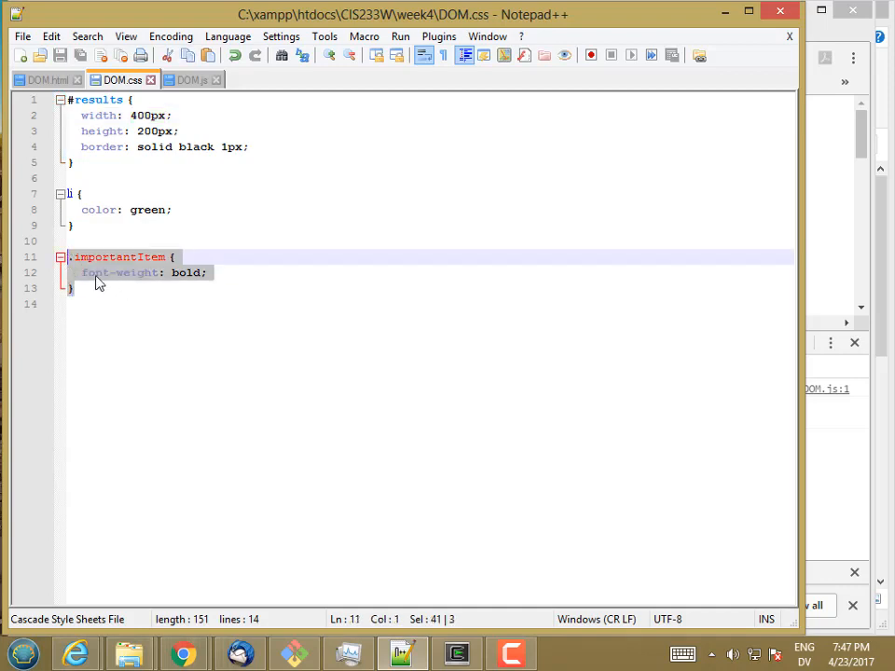
pyautogui.moveTo(172, 284)
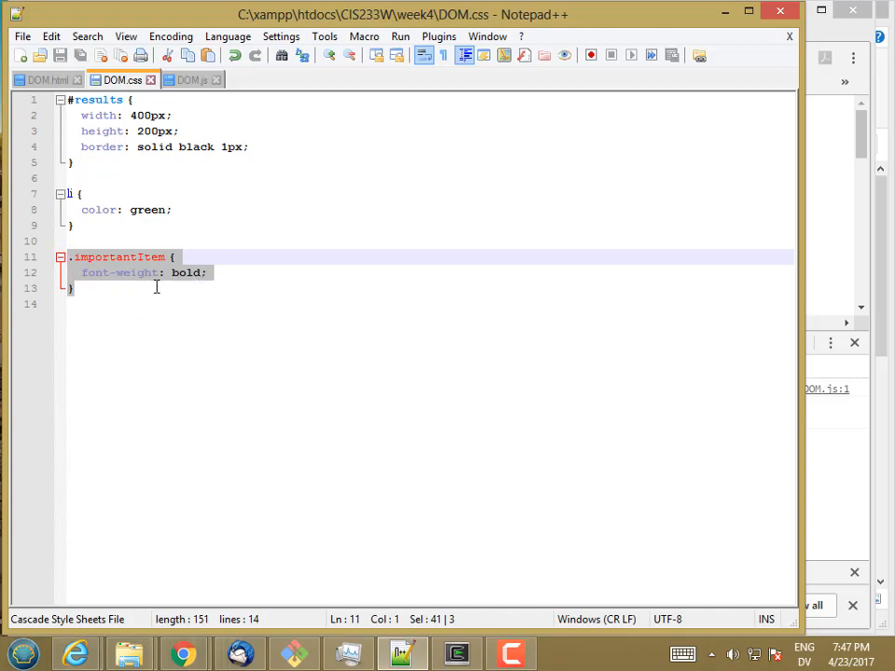
pyautogui.moveTo(142, 292)
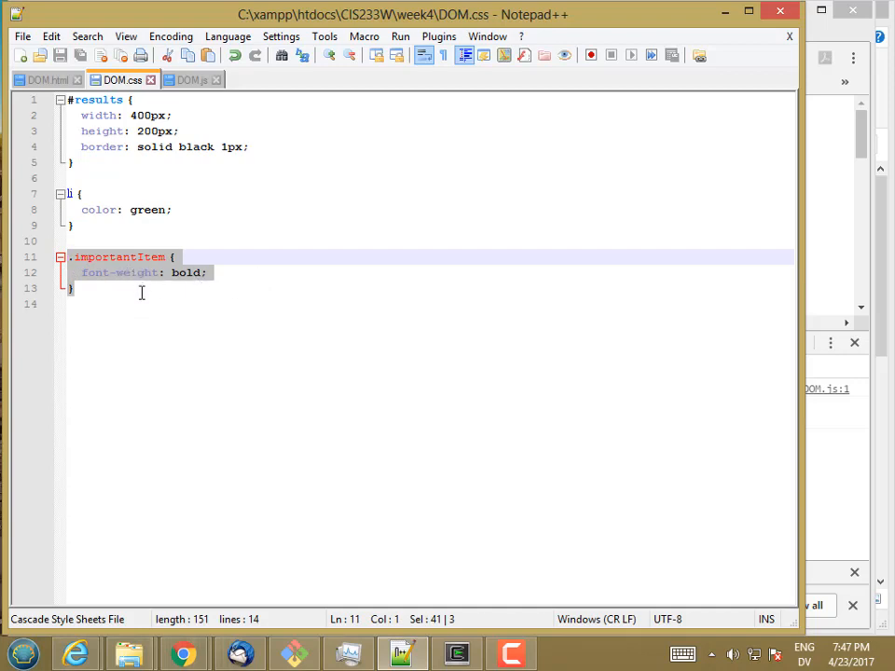
pyautogui.click(223, 273)
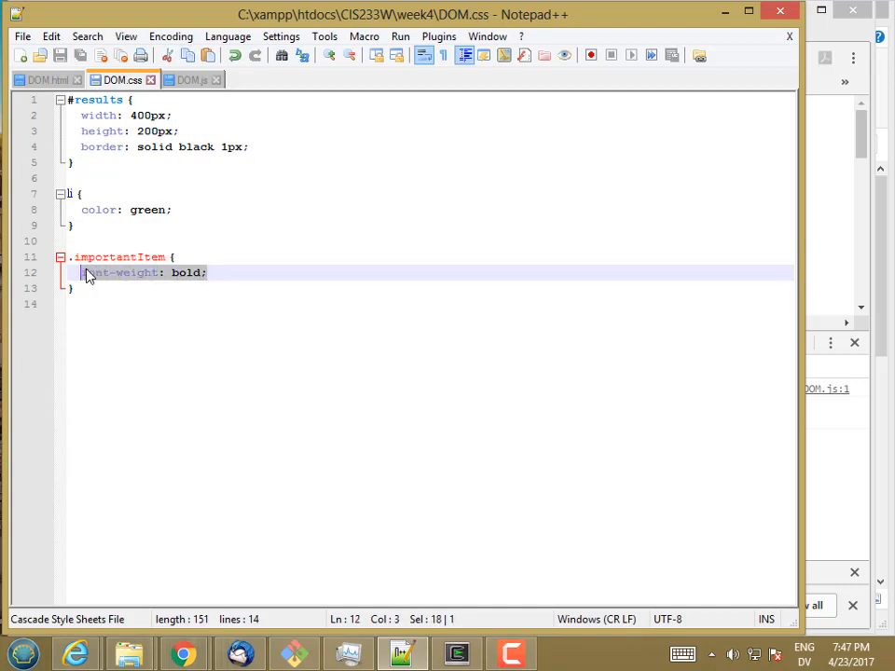
pyautogui.moveTo(124, 295)
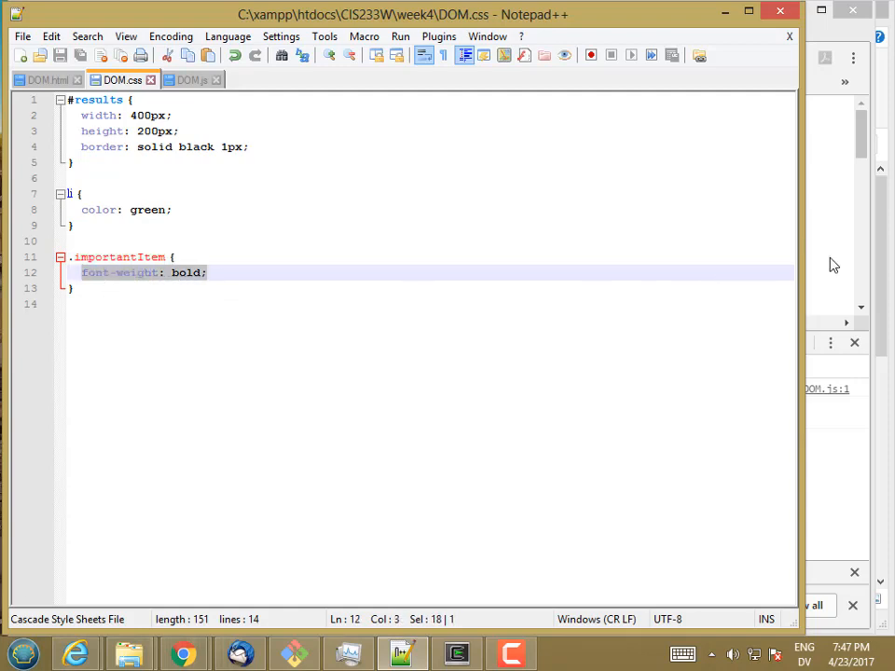
pyautogui.click(182, 652)
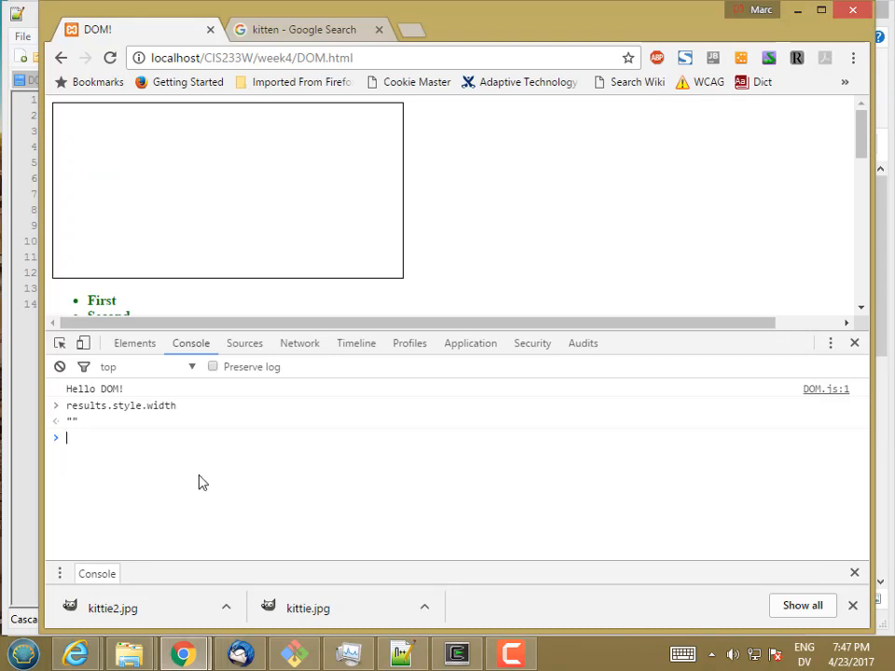
# Step: Create a new li element with document.createElement('li') and store it as newItem
pyautogui.write('var new')
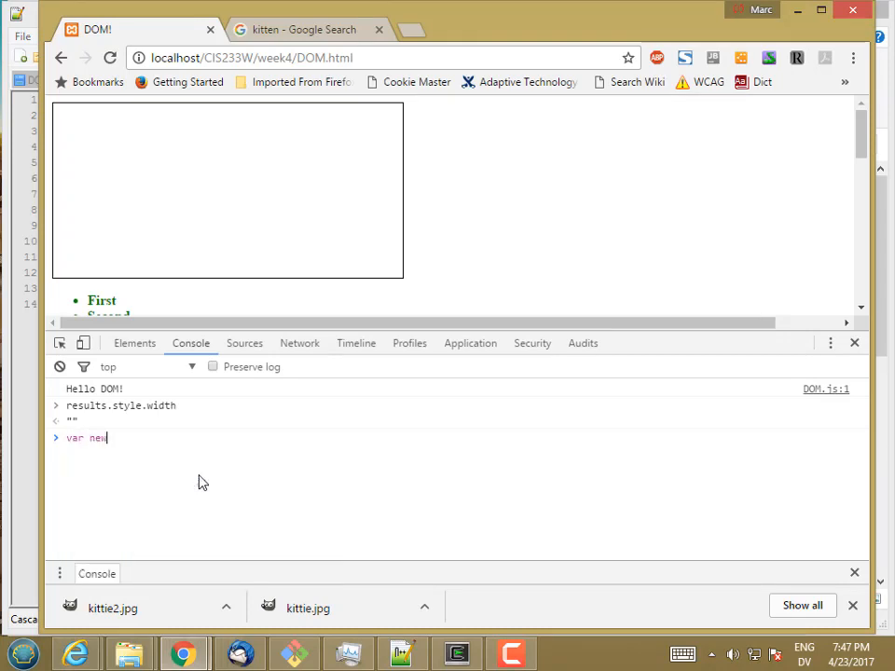
pyautogui.write('Item = document.c')
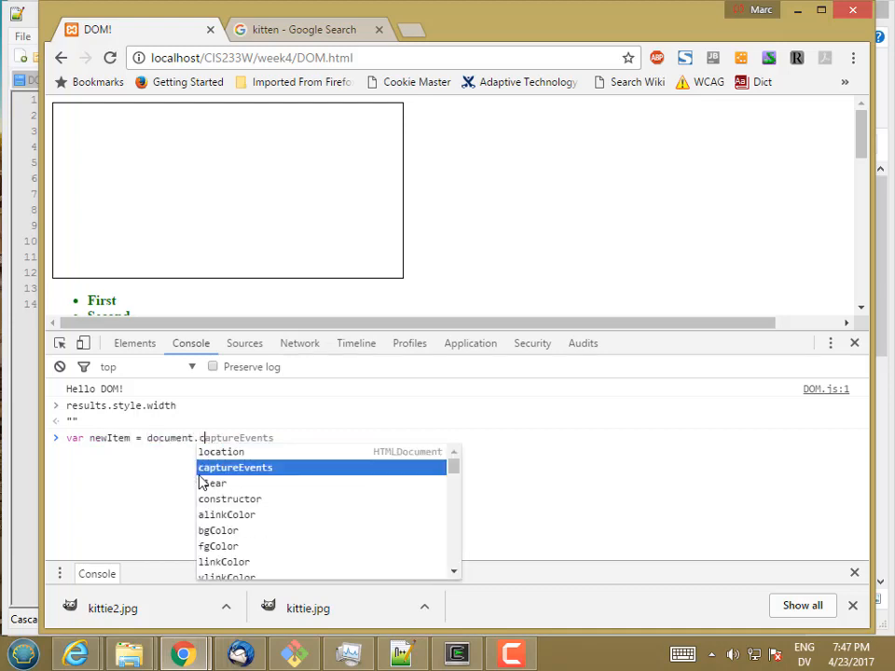
pyautogui.write("reateElement('")
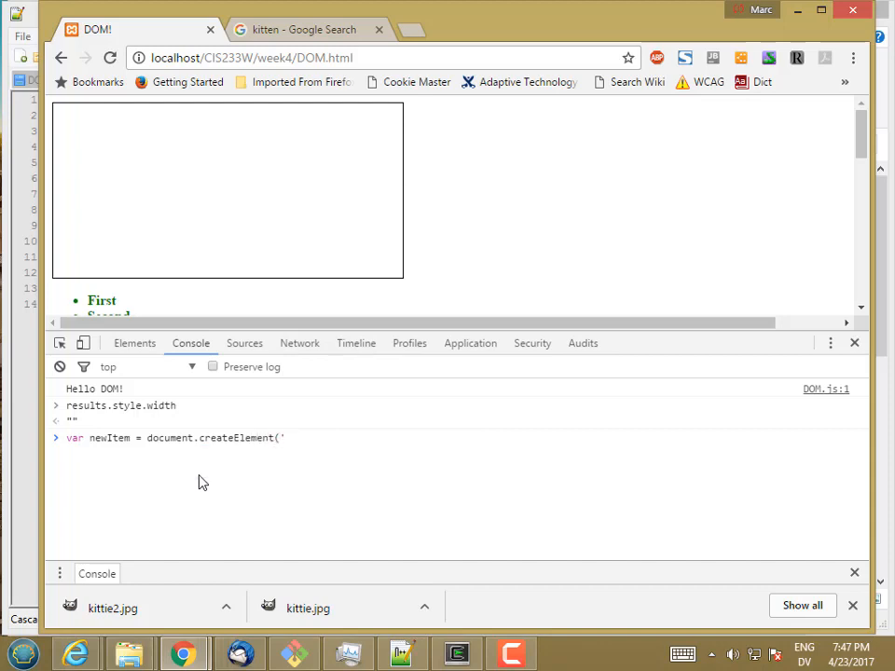
pyautogui.write('li')
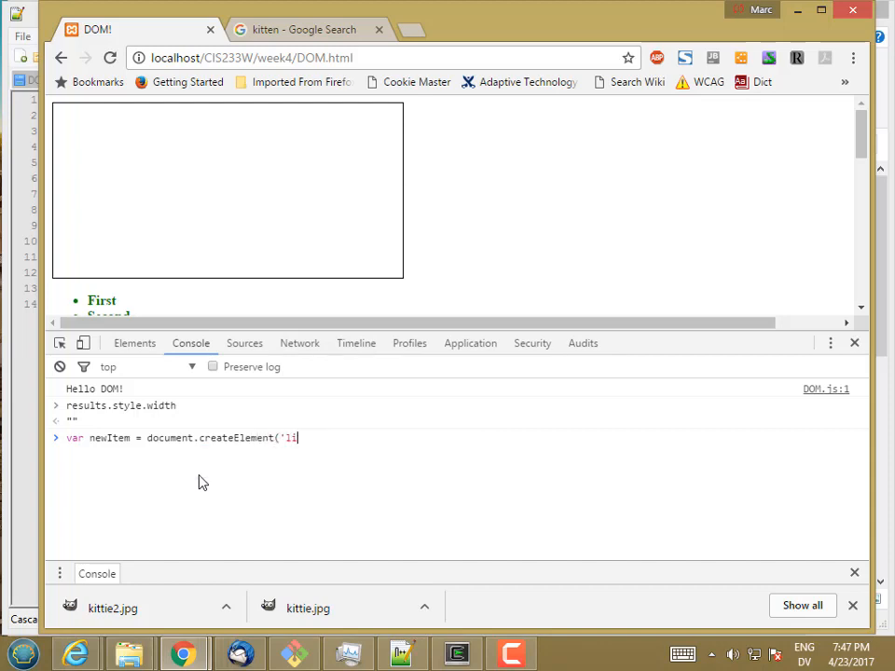
pyautogui.press('Return')
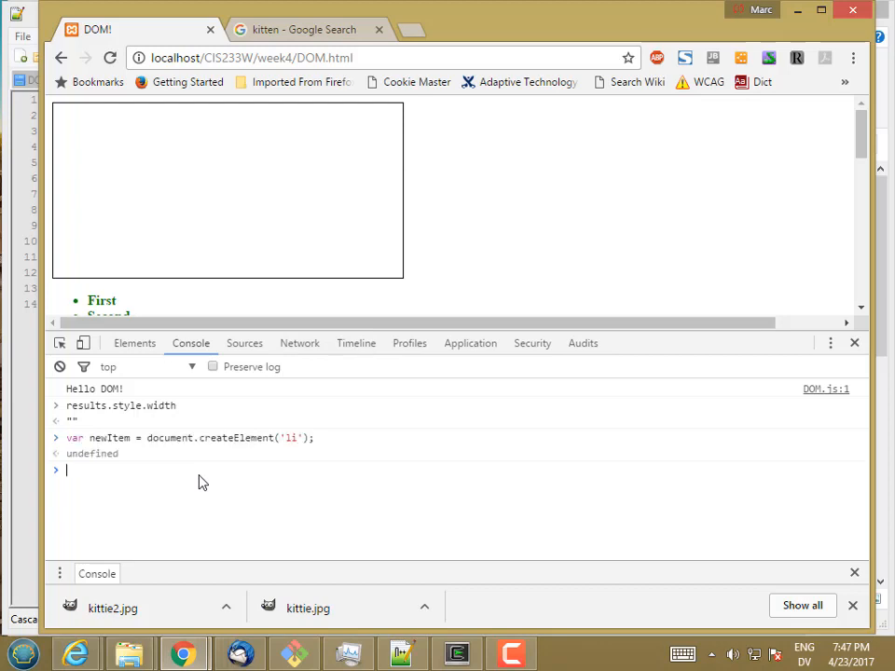
# Step: Evaluate newItem.style and scroll through its CSSStyleDeclaration, every property empty
pyautogui.write('newItem')
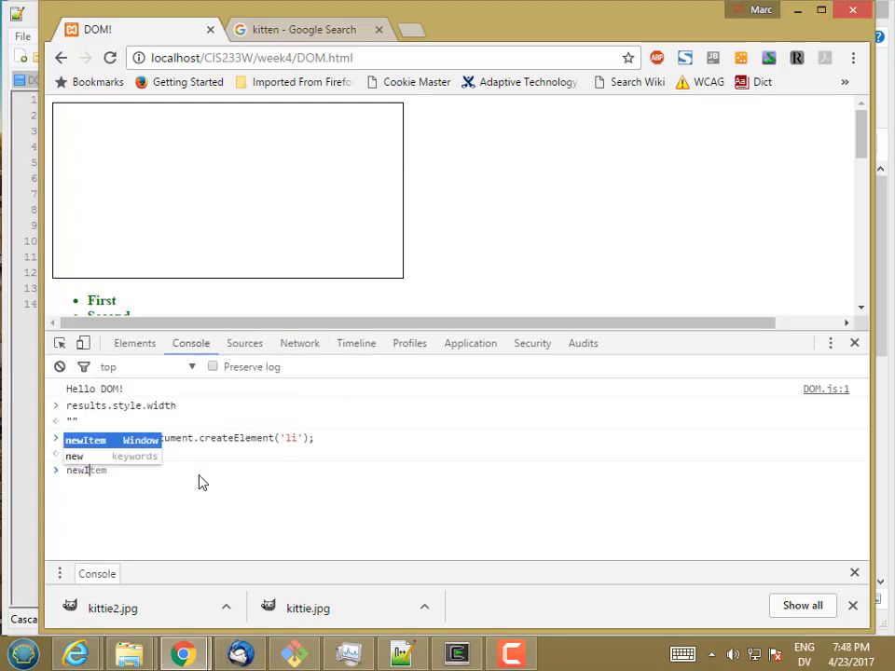
pyautogui.press('Enter')
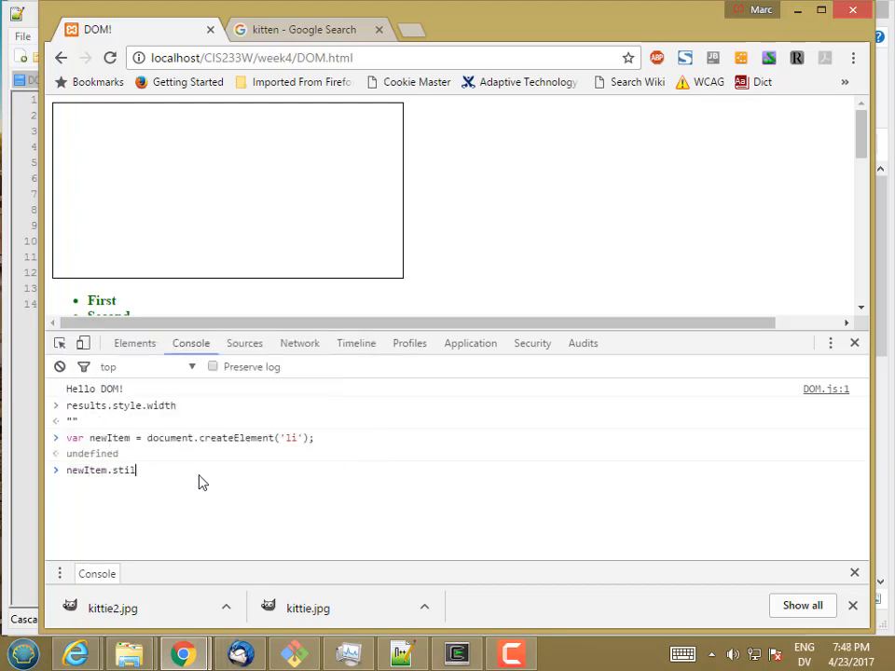
pyautogui.write('e')
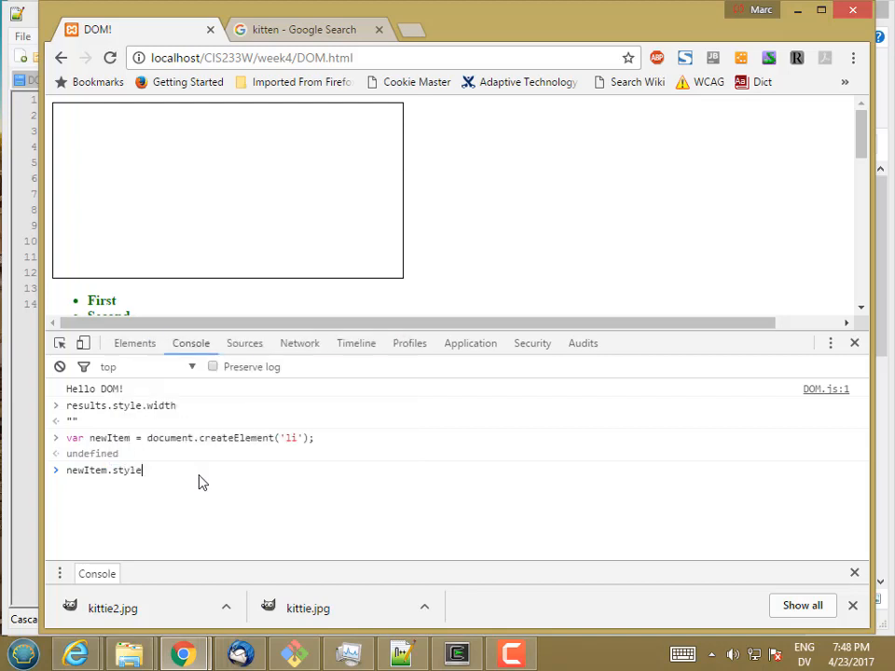
pyautogui.press('Return')
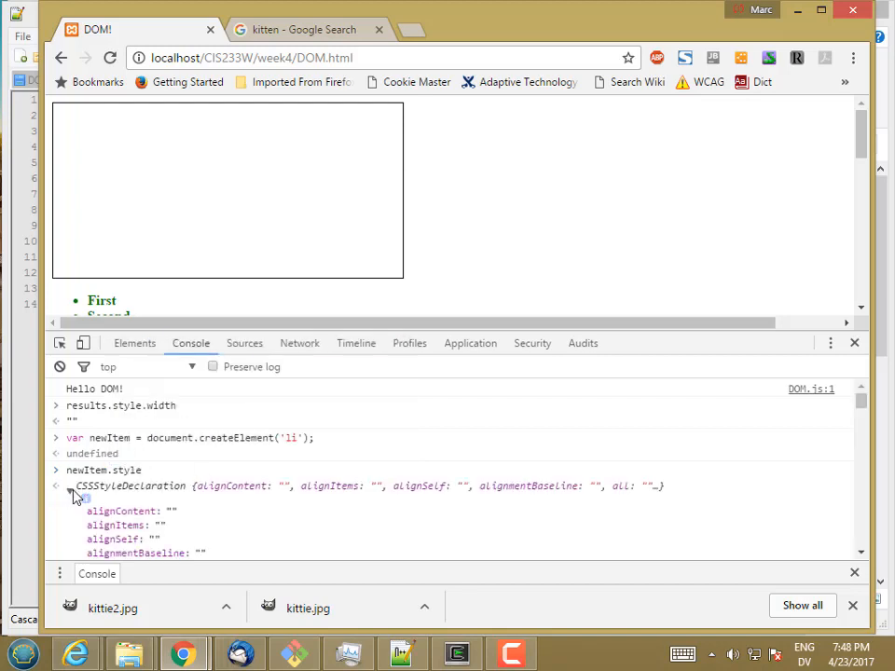
pyautogui.moveTo(442, 428)
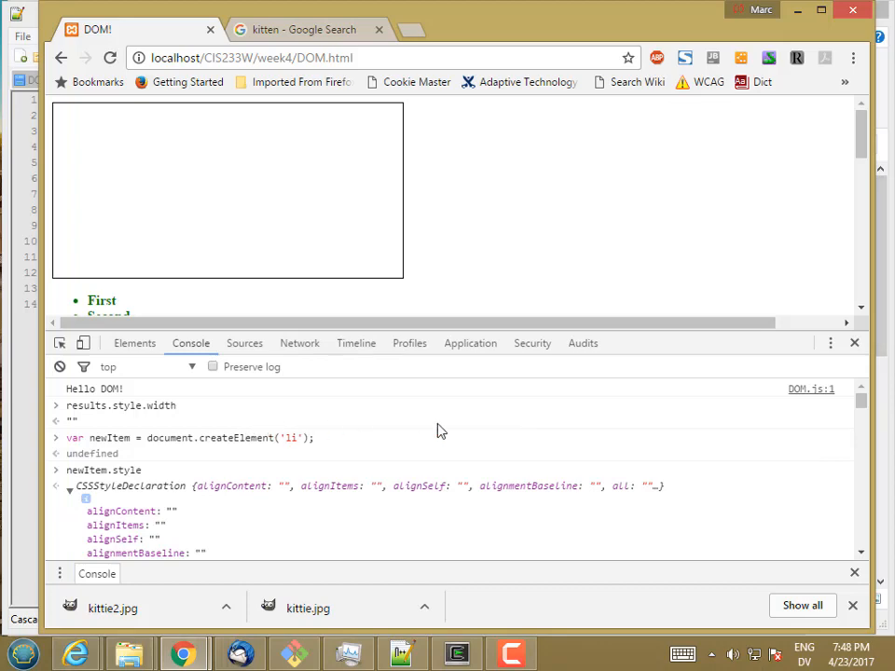
pyautogui.scroll(-3)
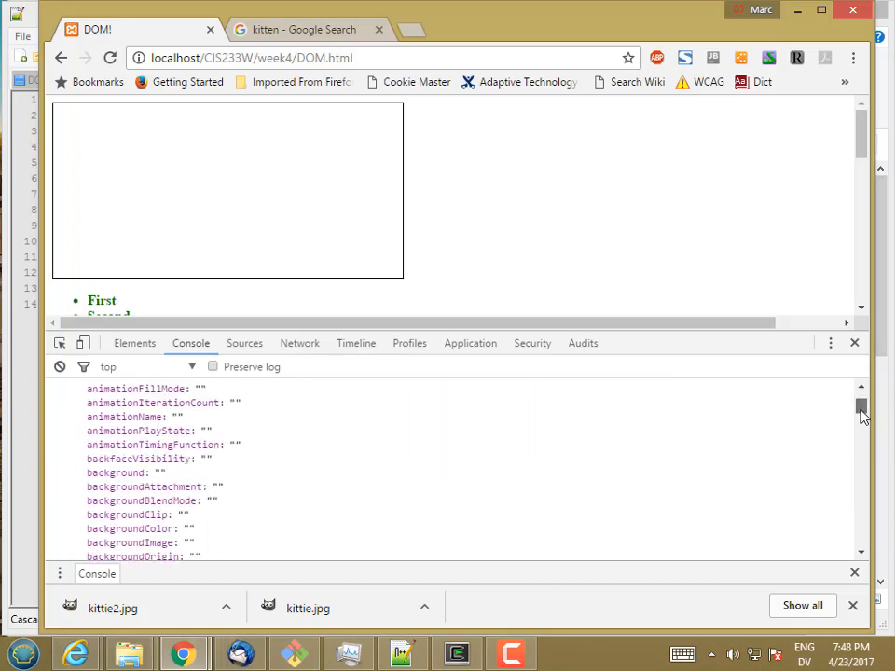
pyautogui.scroll(-3)
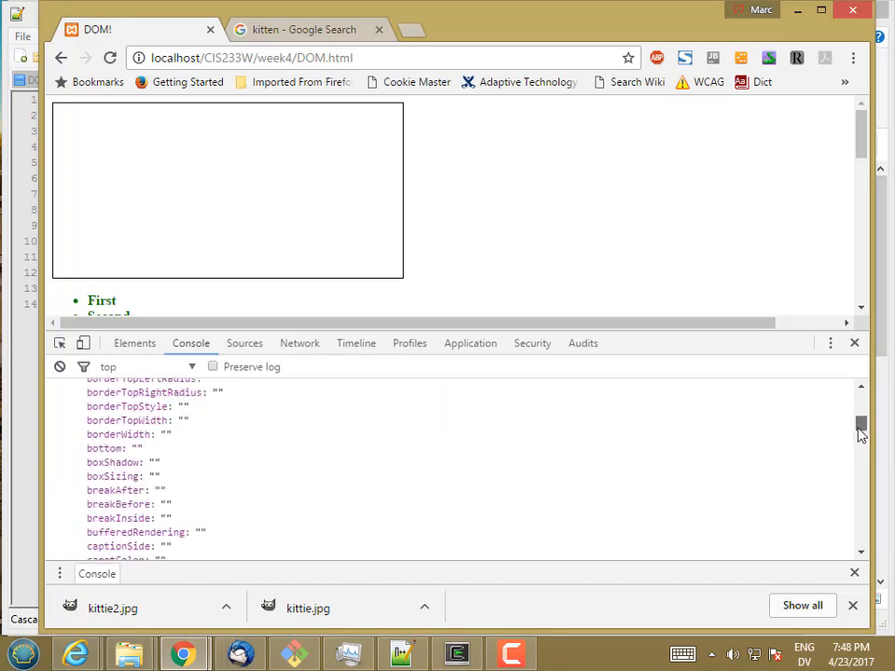
pyautogui.scroll(-3)
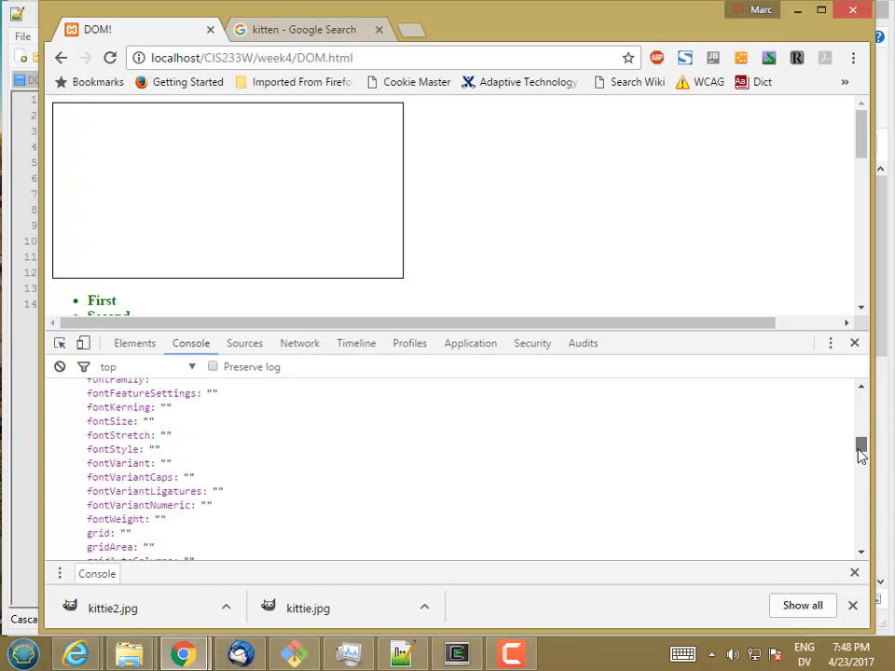
pyautogui.scroll(-3)
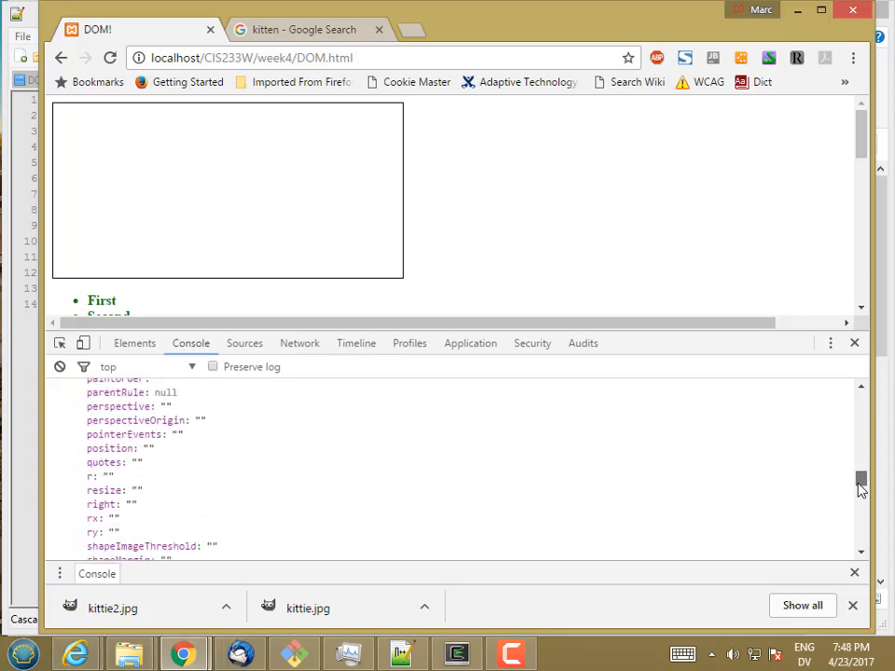
pyautogui.scroll(-3)
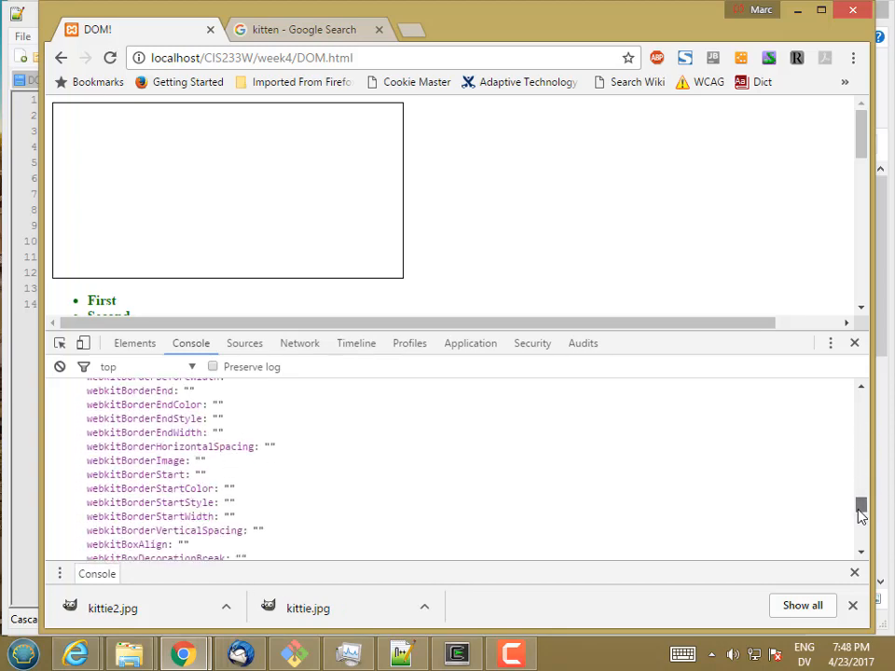
pyautogui.scroll(-3)
pyautogui.write('li.class')
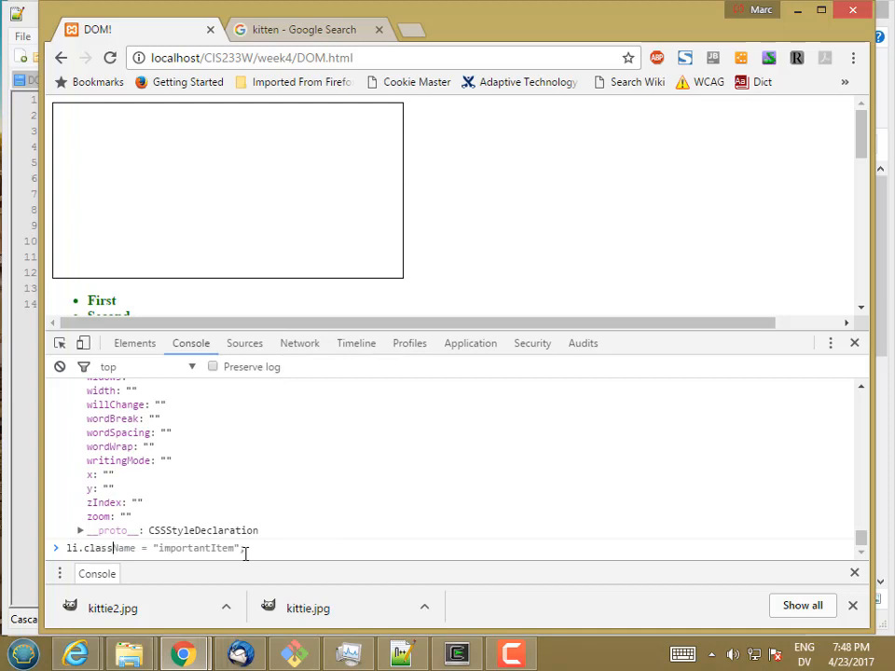
# Step: Assign newItem.className = "importantItem" after a first attempt on li errors out
pyautogui.press('Return')
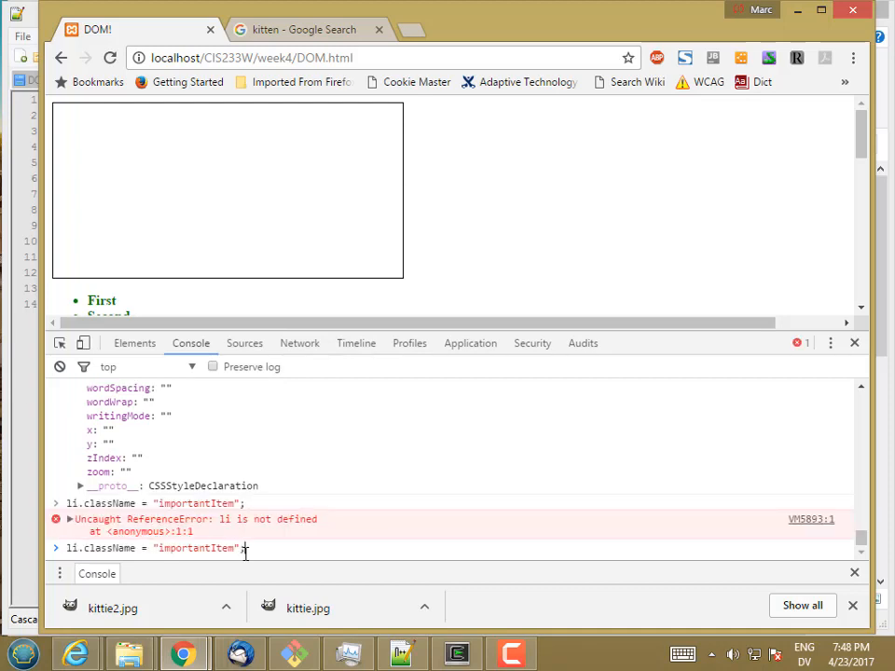
pyautogui.press('Return')
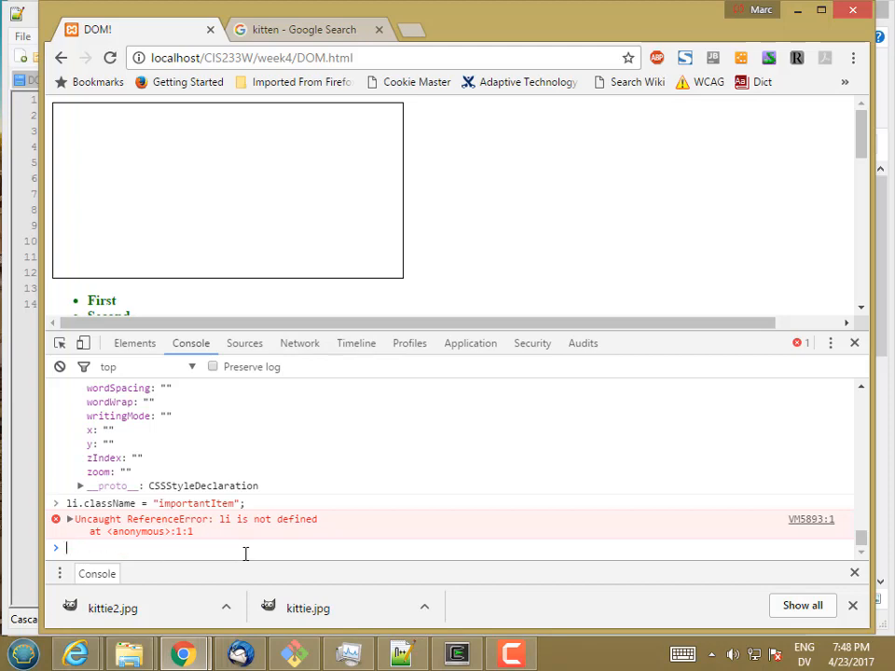
pyautogui.write('li.className = "importantItem";')
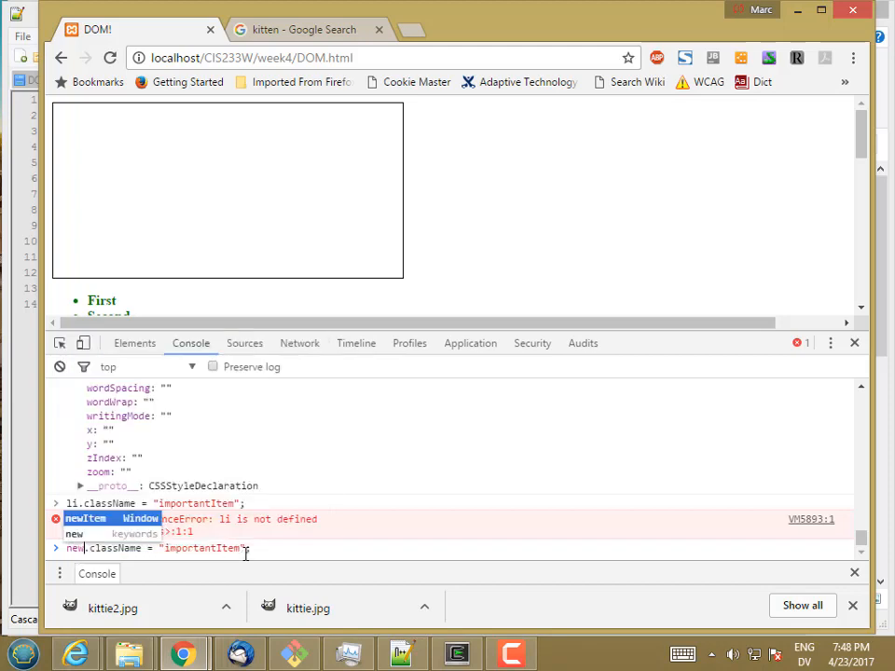
pyautogui.press('Return')
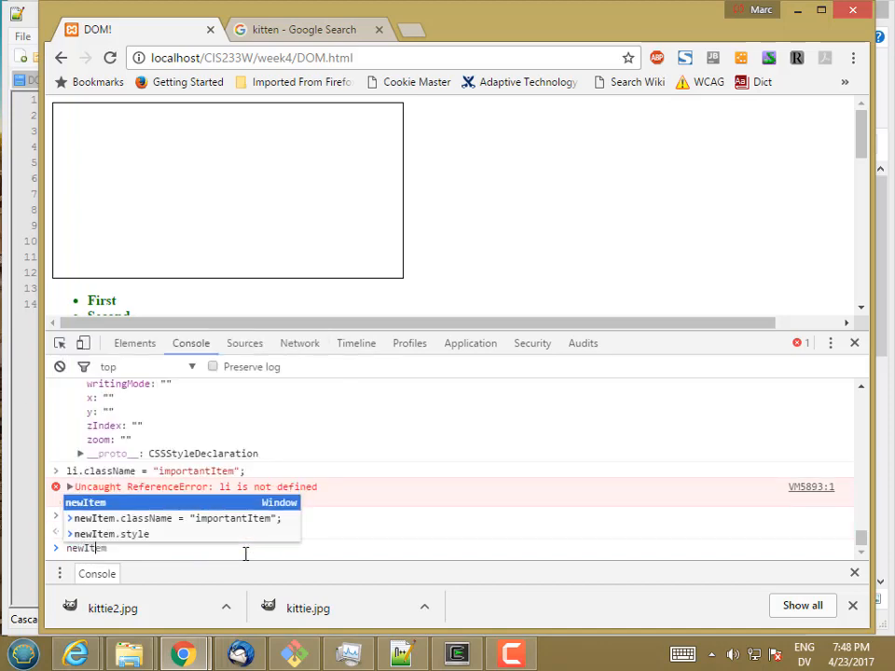
pyautogui.press('Return')
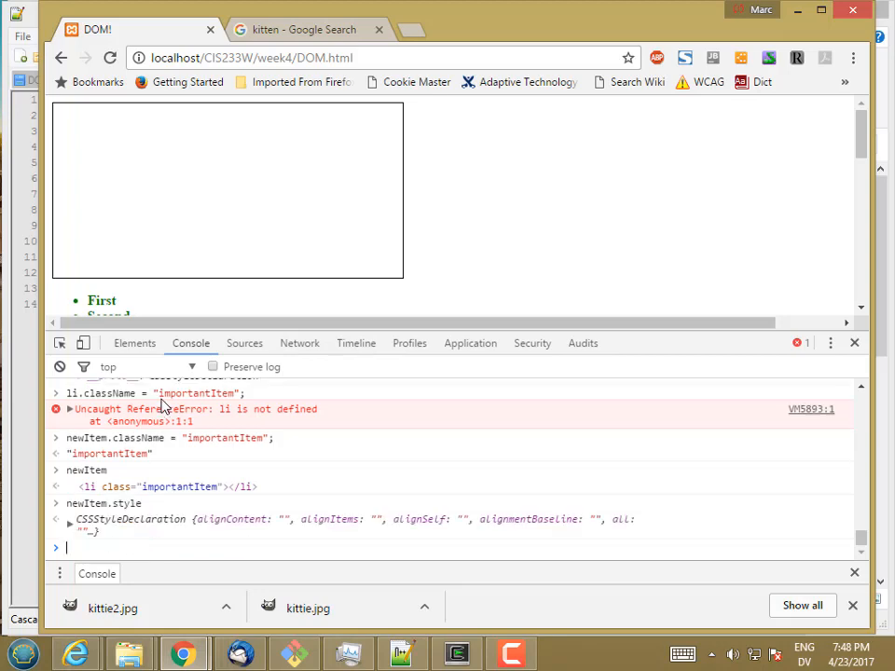
# Step: Expand newItem's style object and scroll through its still-empty inline declaration
pyautogui.click(69, 519)
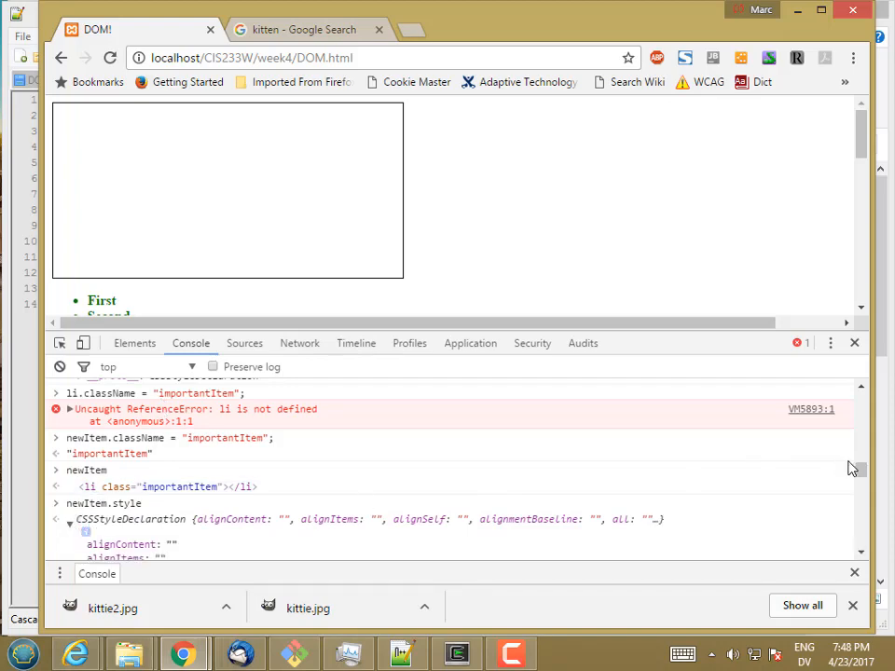
pyautogui.scroll(-3)
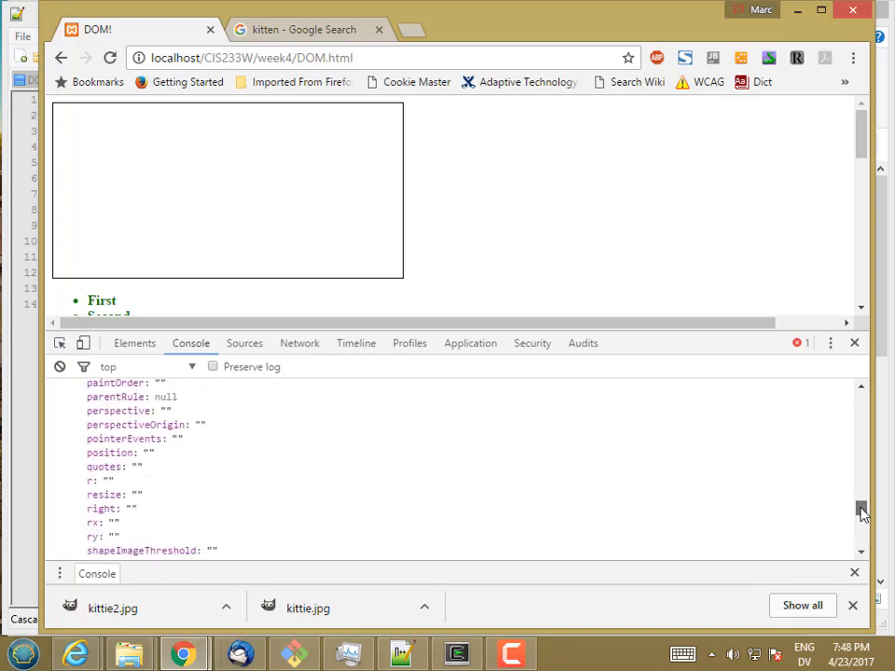
pyautogui.scroll(3)
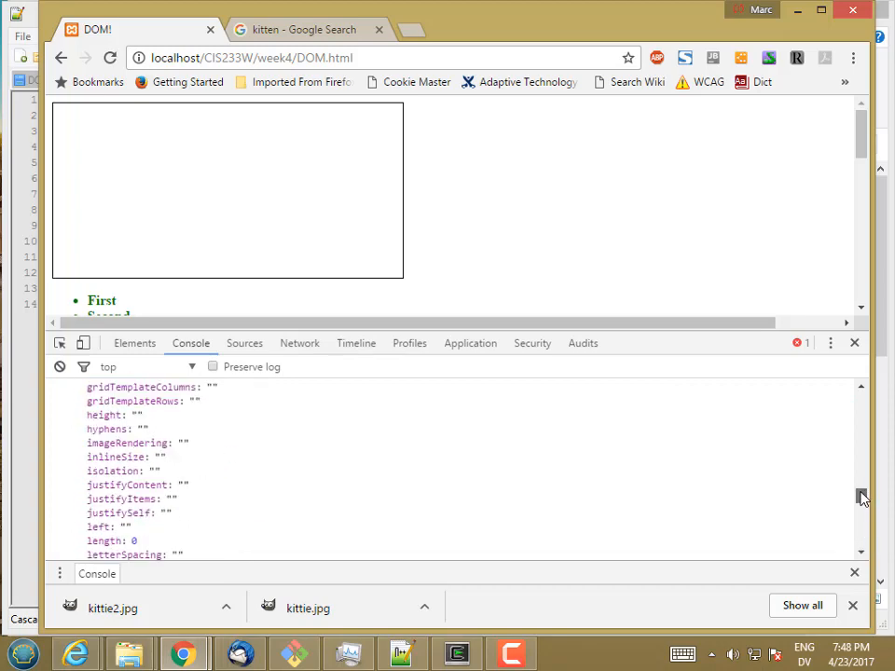
pyautogui.scroll(3)
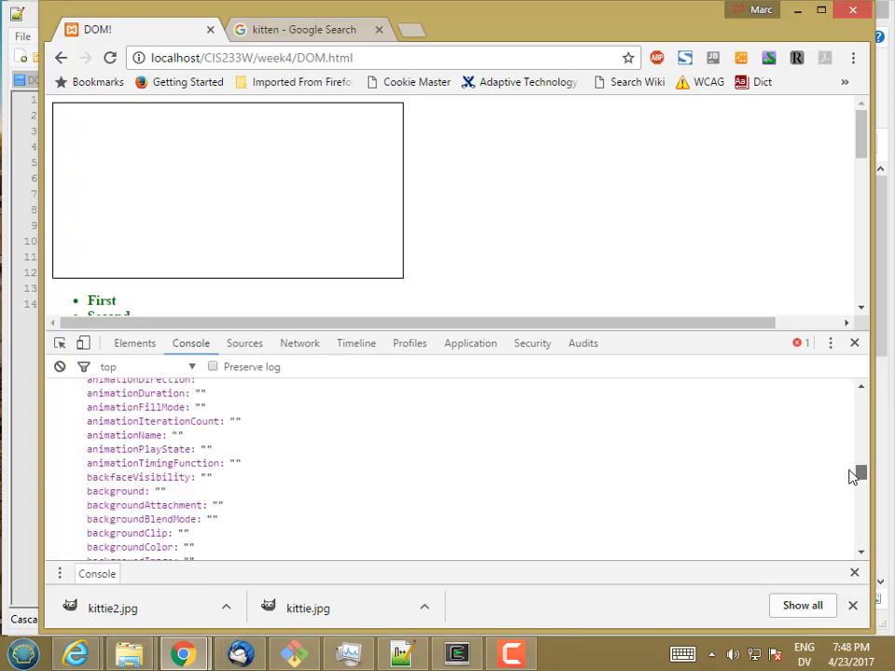
pyautogui.scroll(-3)
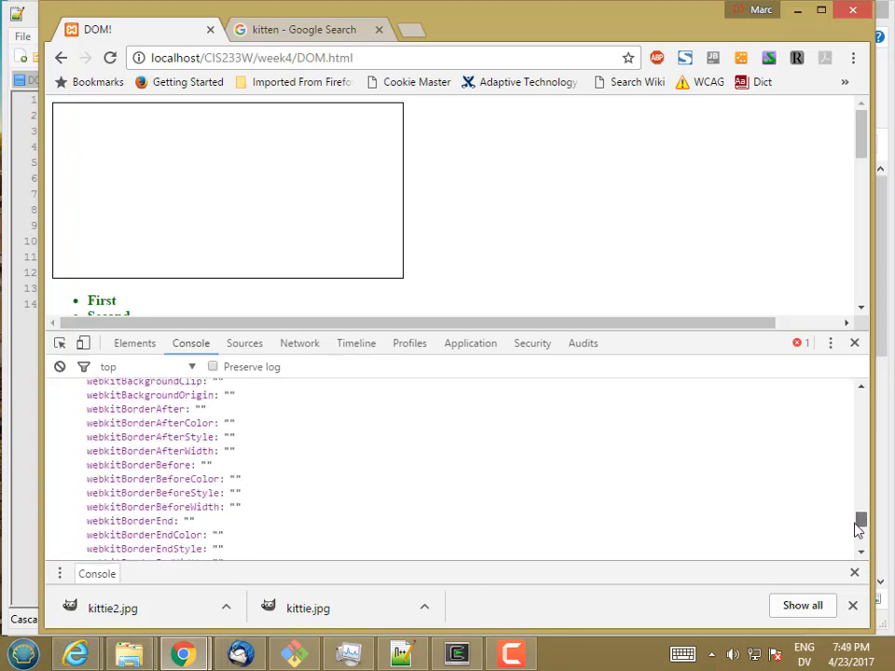
pyautogui.scroll(-3)
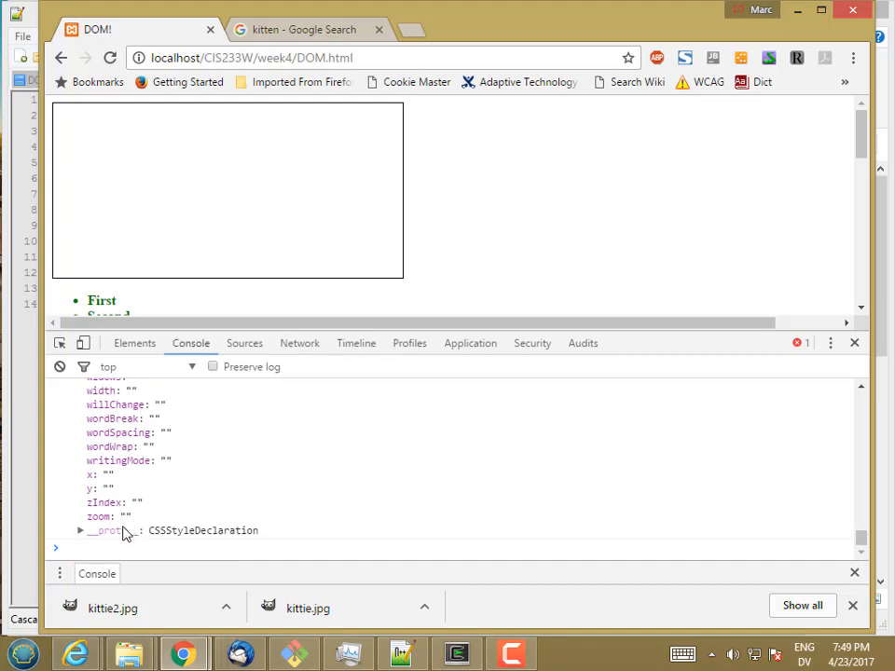
pyautogui.moveTo(170, 454)
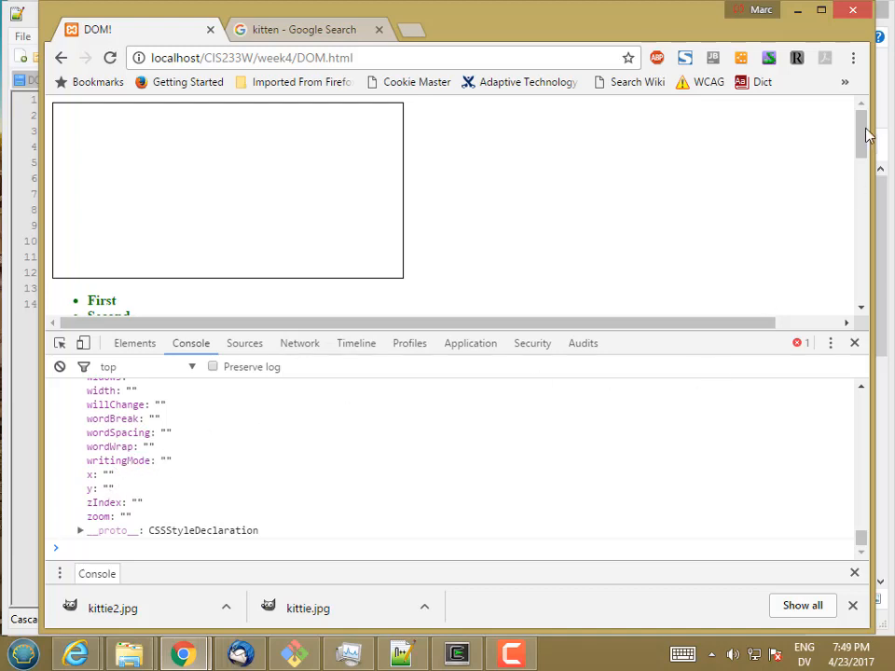
pyautogui.scroll(-3)
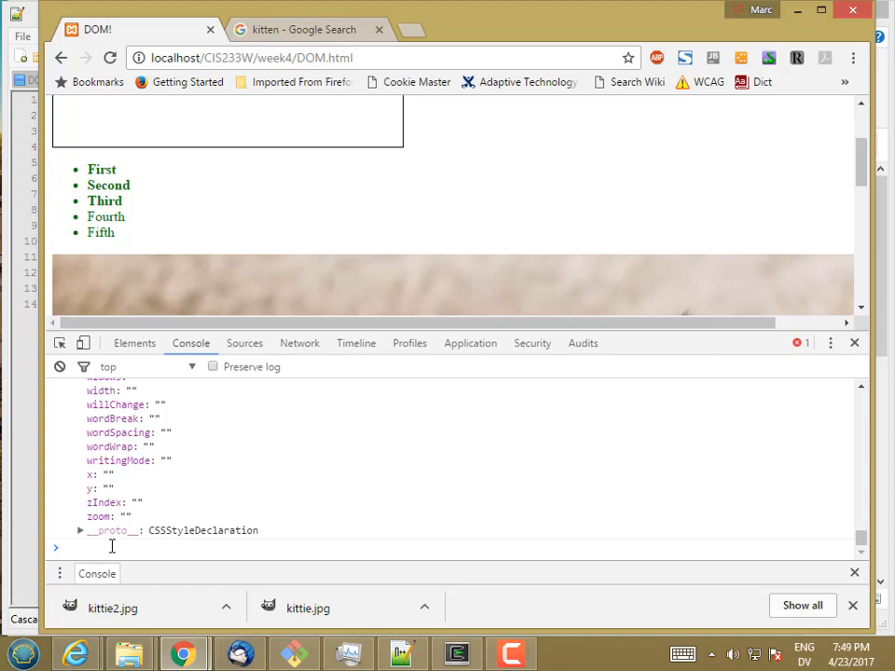
# Step: Append newItem to the list via document.getElementsByClassName
pyautogui.write('document')
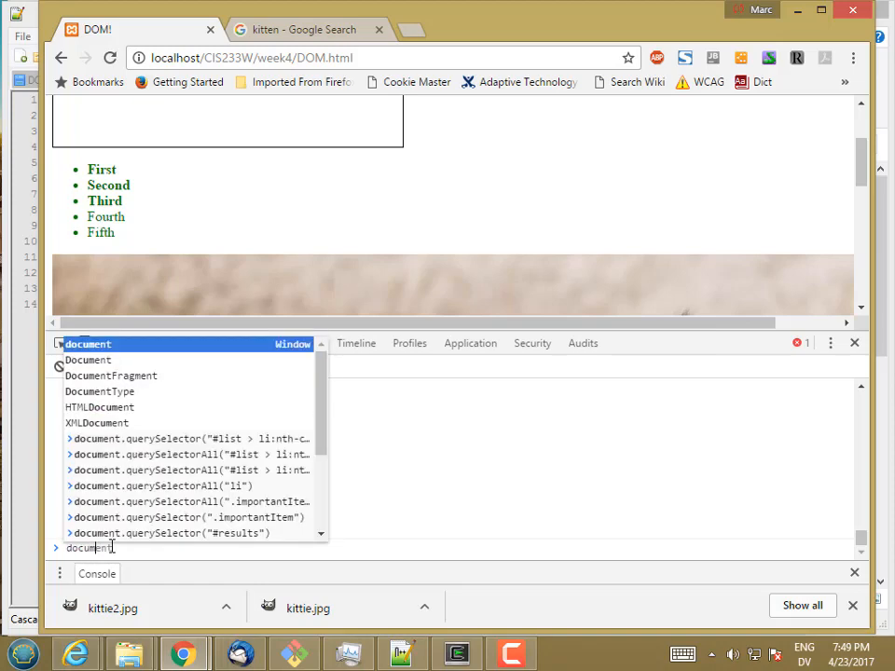
pyautogui.write('.getElementsByClassName')
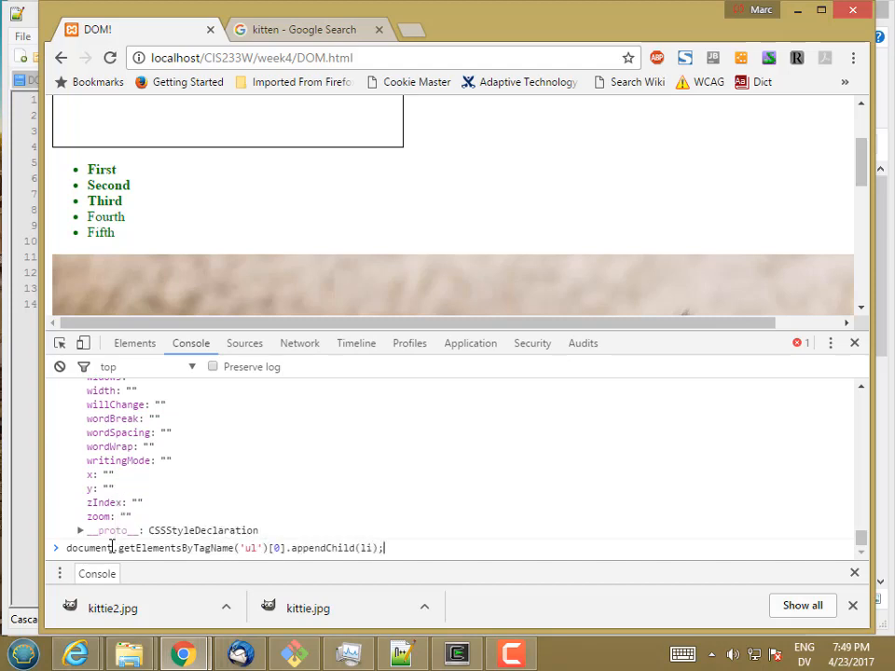
pyautogui.write('newI')
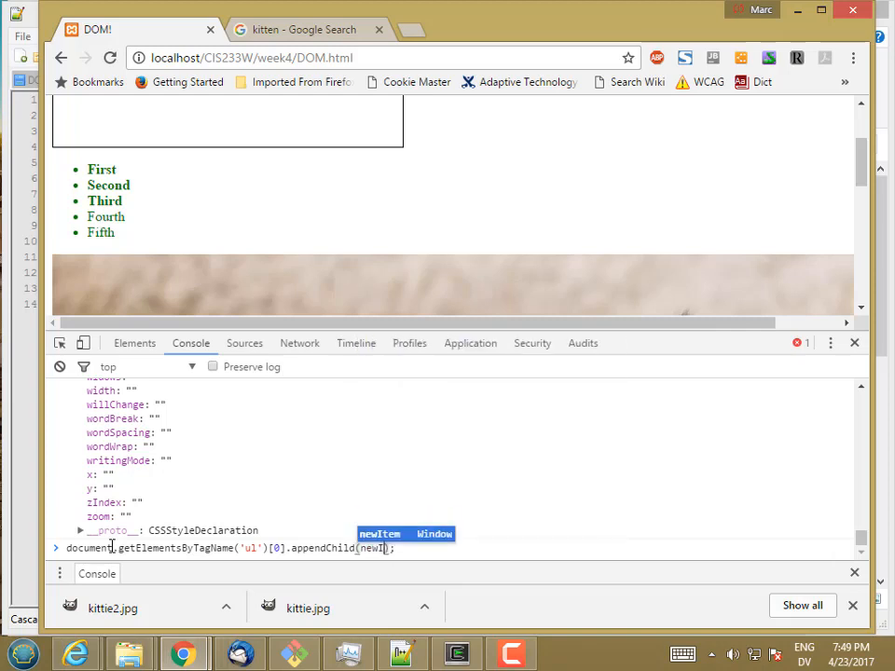
pyautogui.press('Return')
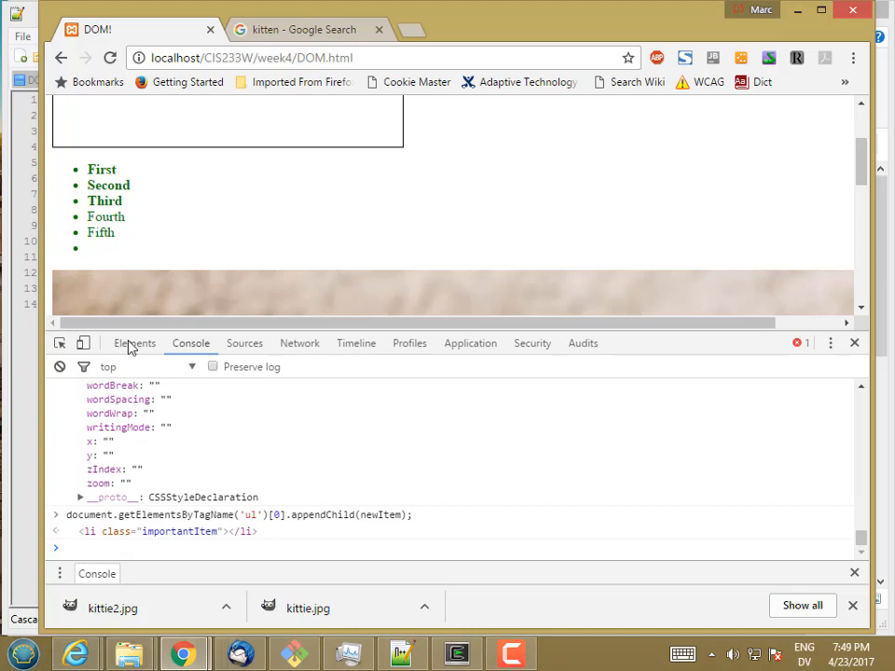
# Step: Check newItem.style.fontWeight, which reads empty despite the bold class rule
pyautogui.write('newItem.style')
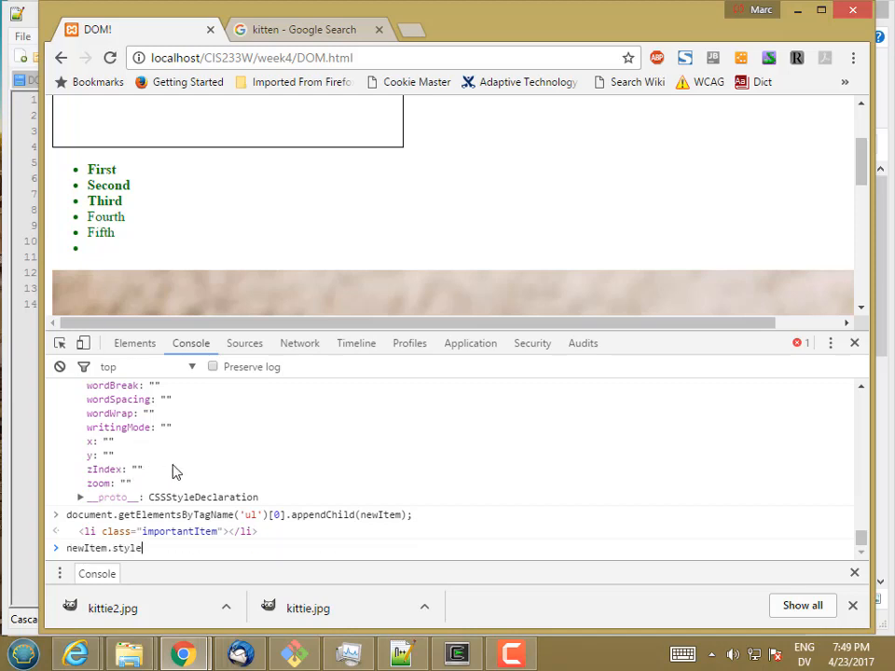
pyautogui.write('.')
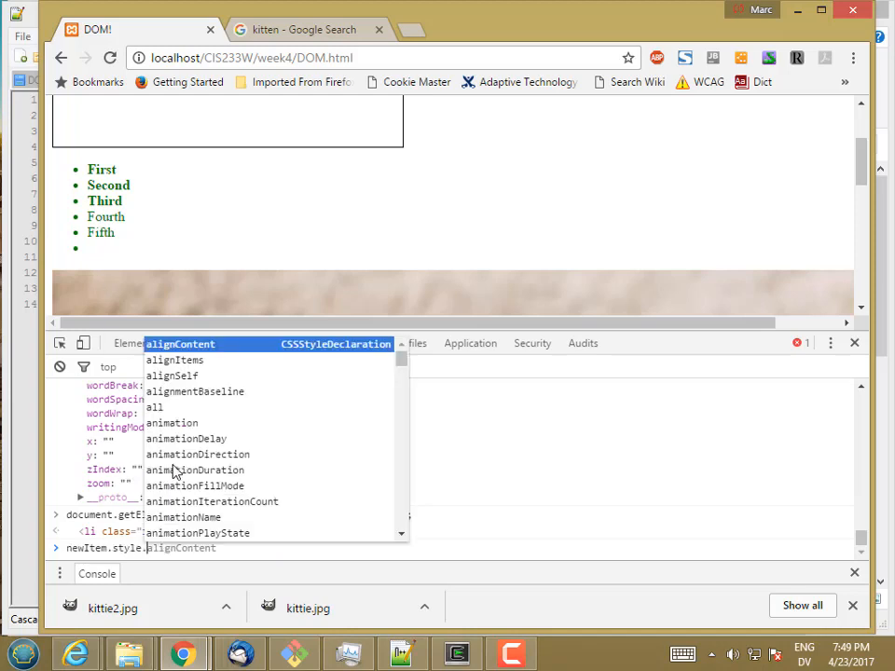
pyautogui.write('fin')
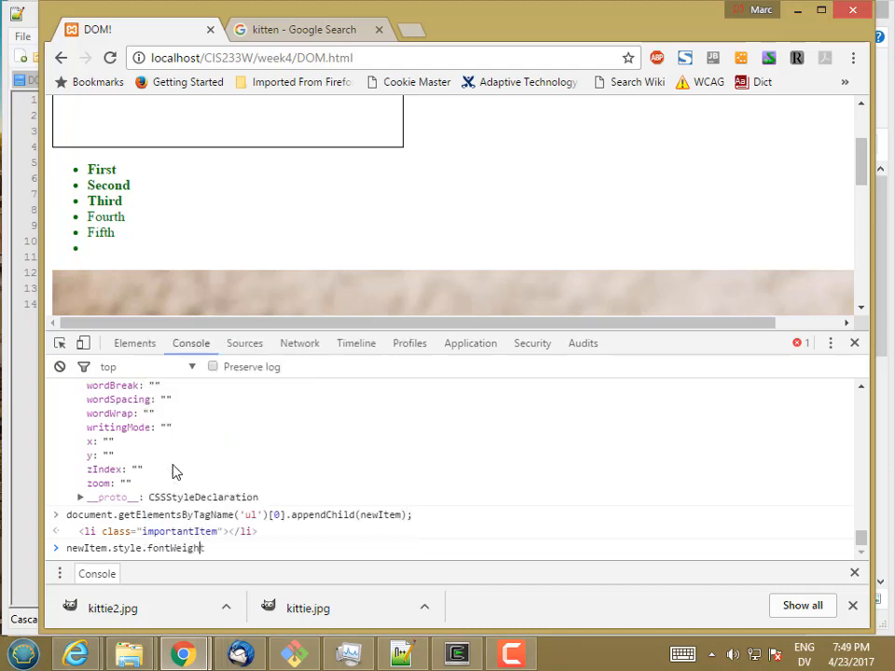
pyautogui.press('Return')
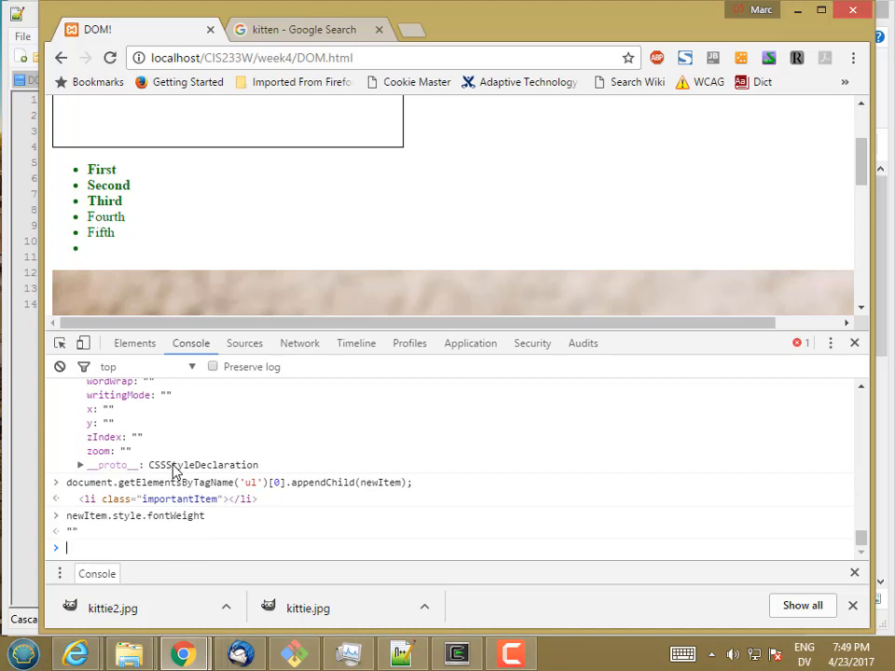
# Step: Set newItem.innerText = "Sixth" so the sixth item appears on the page
pyautogui.write('newItem.style')
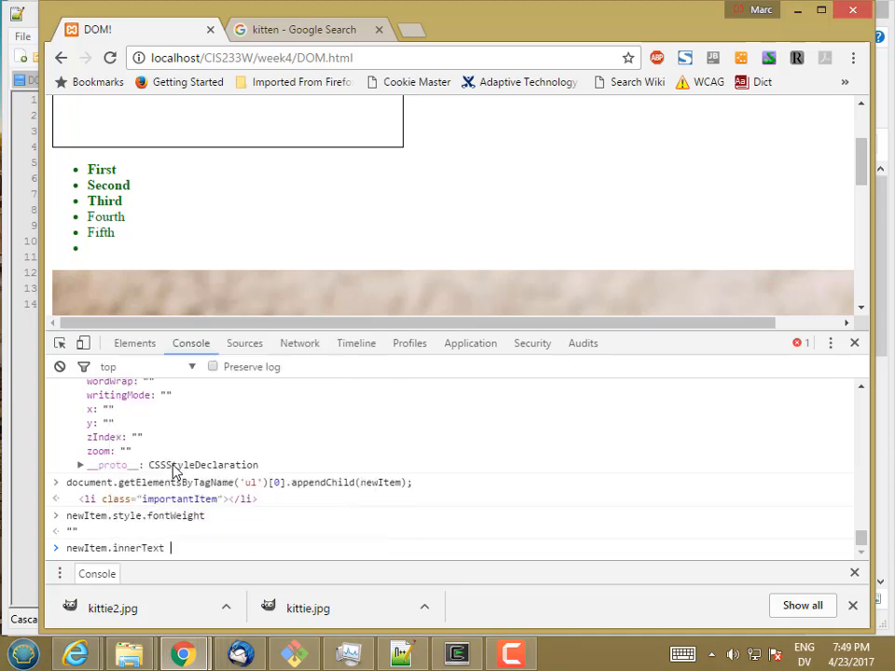
pyautogui.write('= "Six')
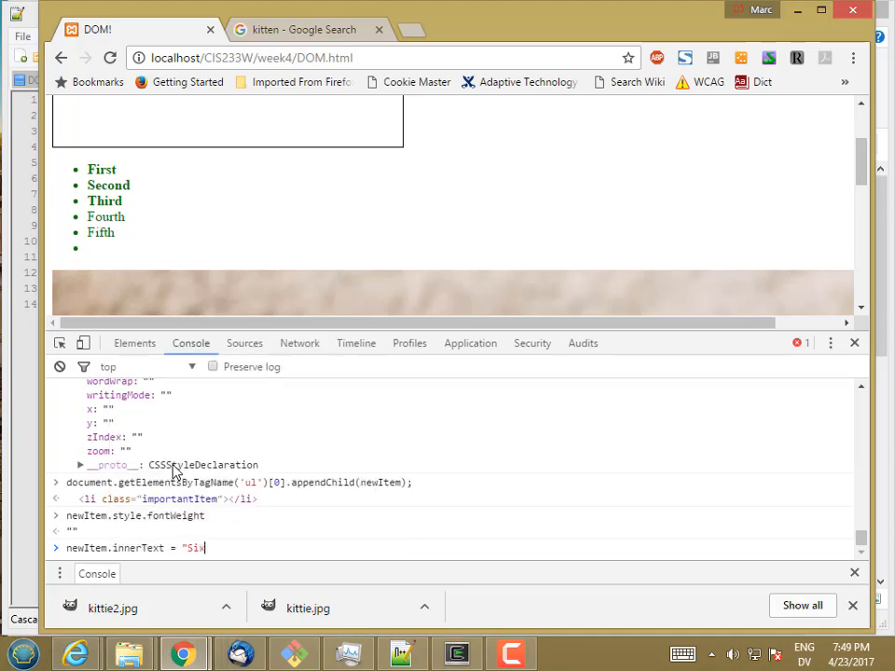
pyautogui.press('Return')
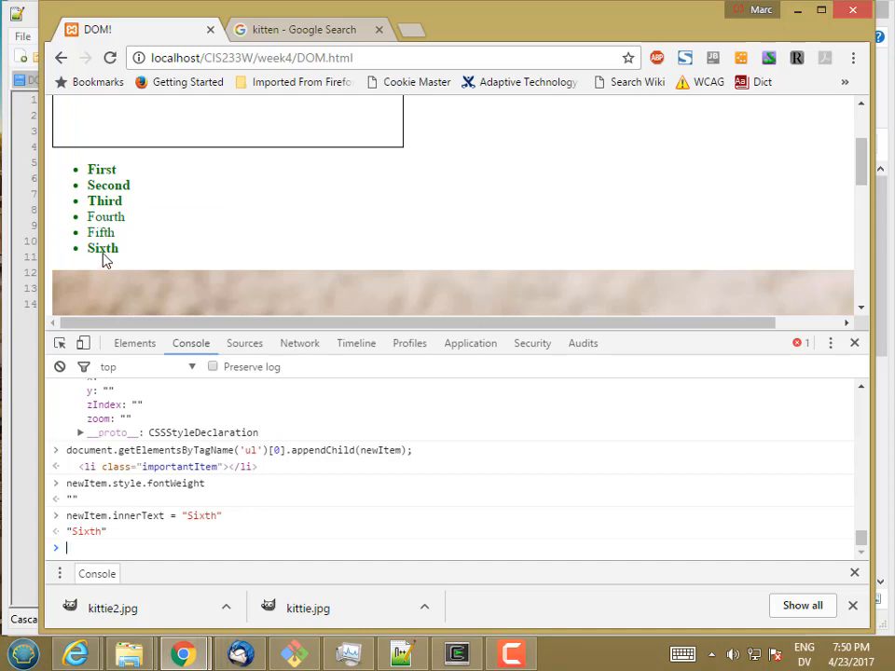
pyautogui.moveTo(134, 343)
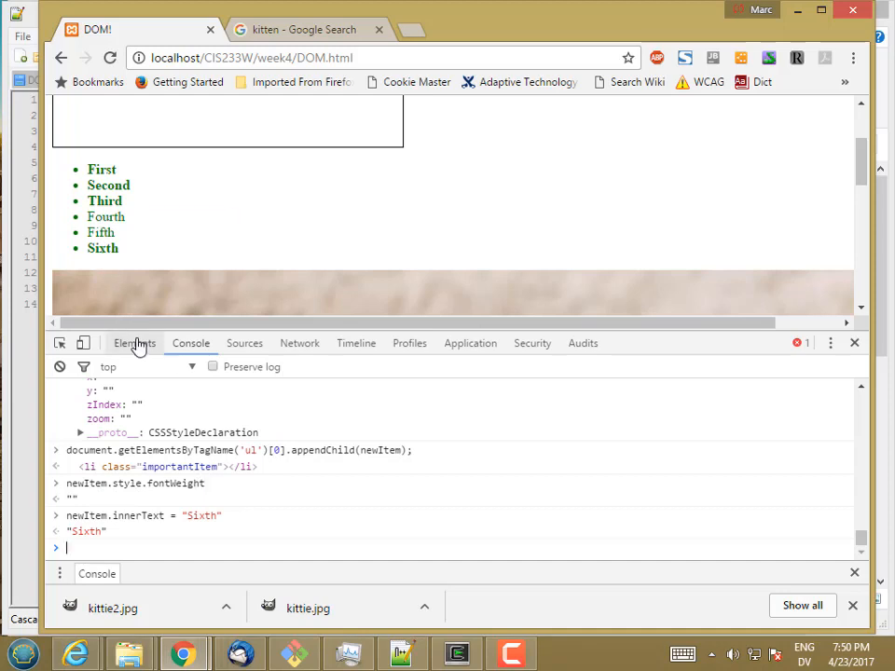
pyautogui.click(135, 343)
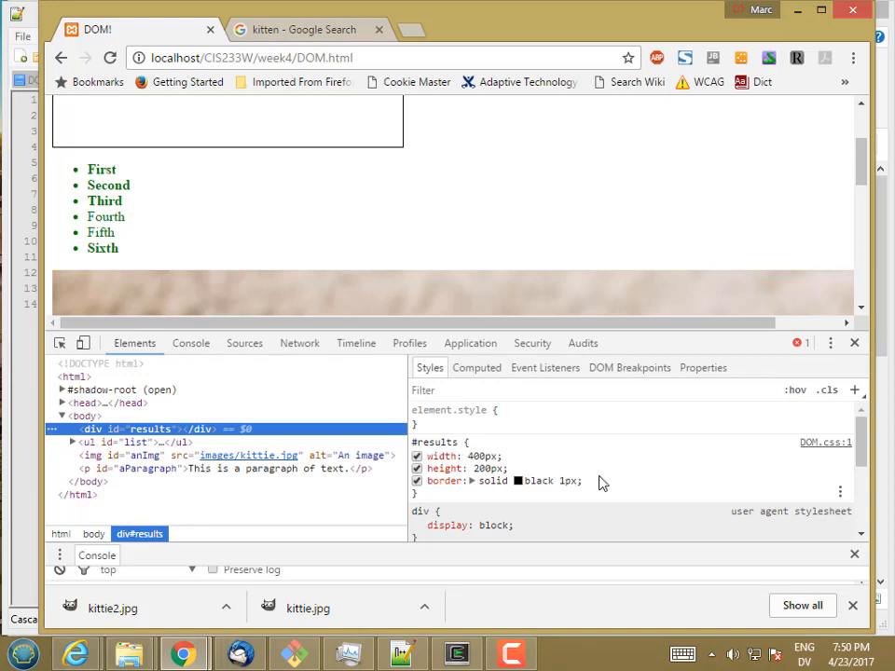
pyautogui.click(73, 442)
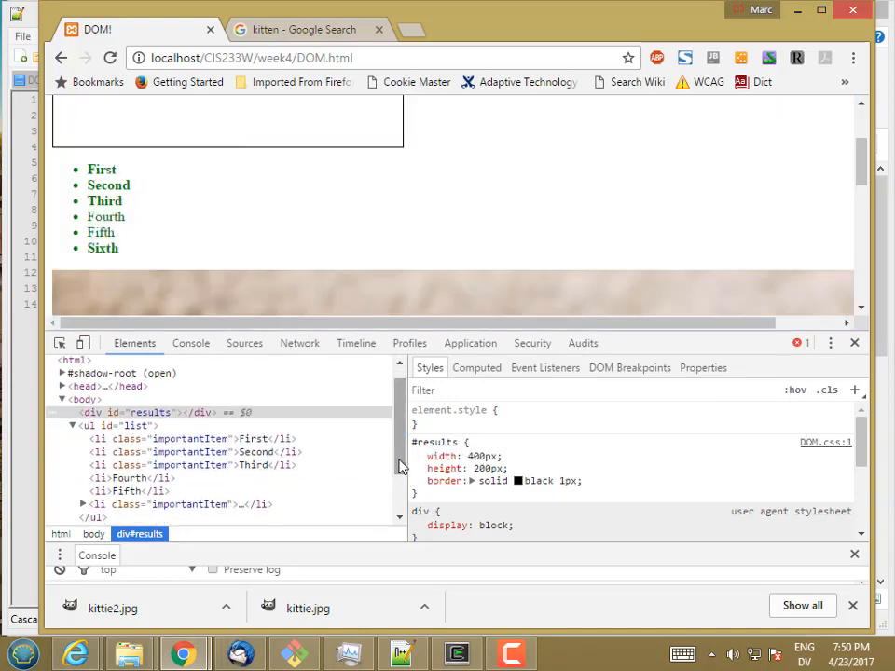
pyautogui.click(186, 504)
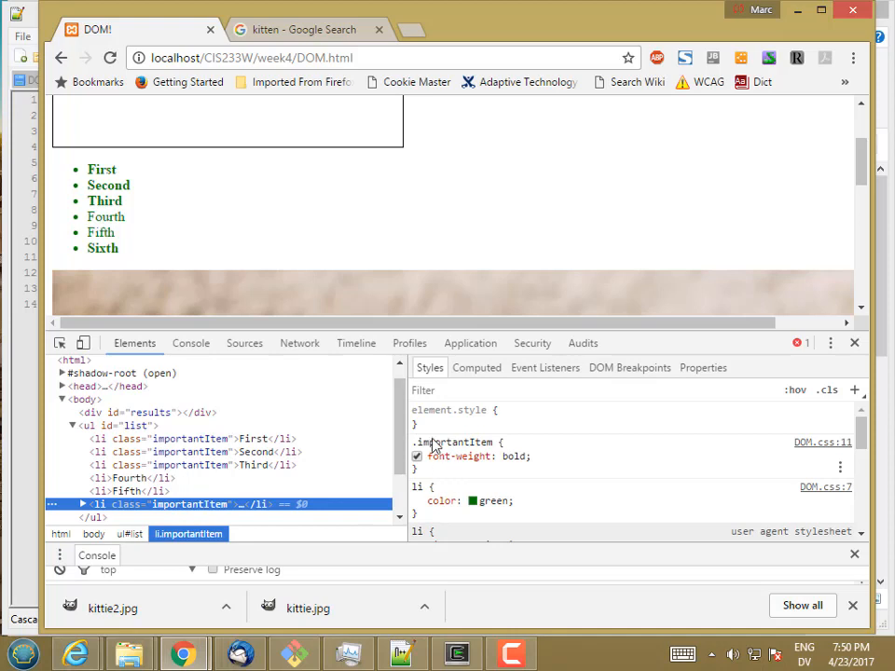
pyautogui.click(190, 343)
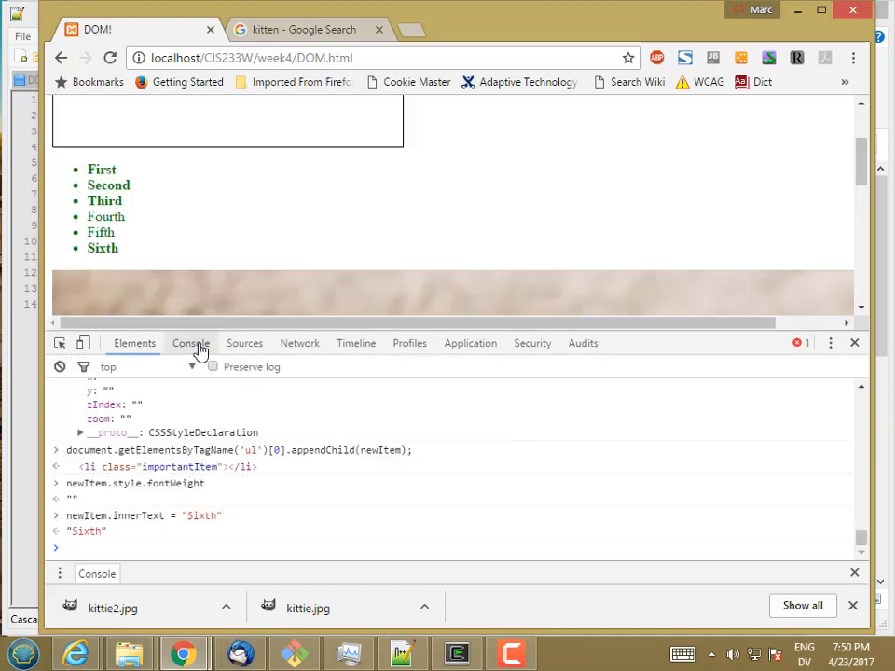
pyautogui.moveTo(236, 555)
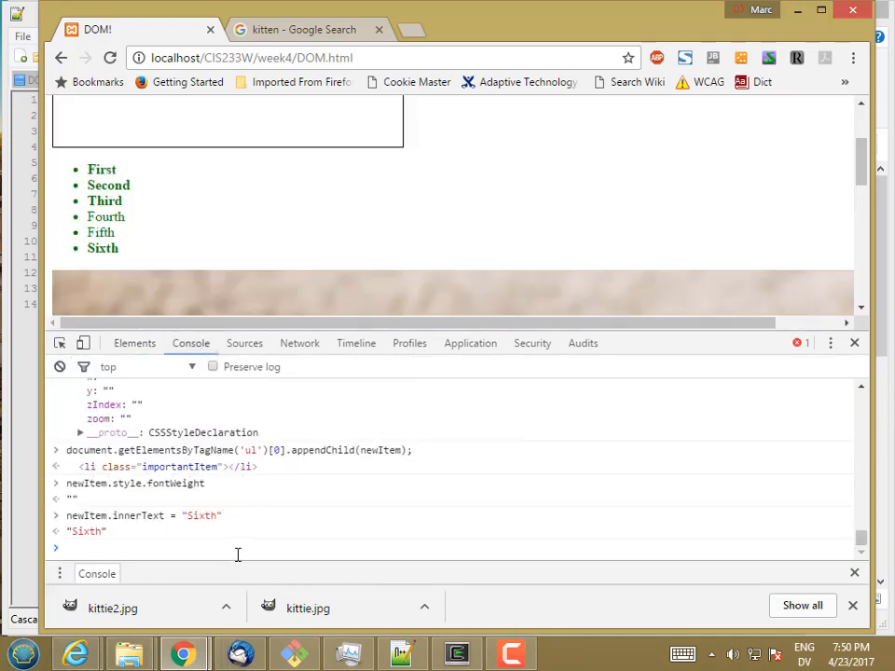
# Step: Set newItem.style.fontWeight = "Normal" so the Sixth item shows unbolded
pyautogui.write('newItem.style.fontWeight')
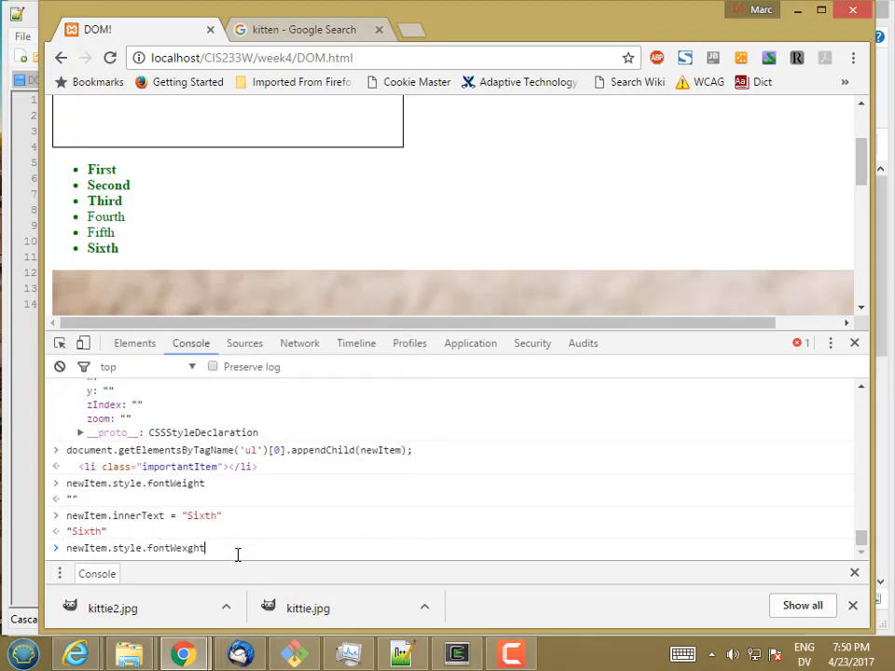
pyautogui.write('=/')
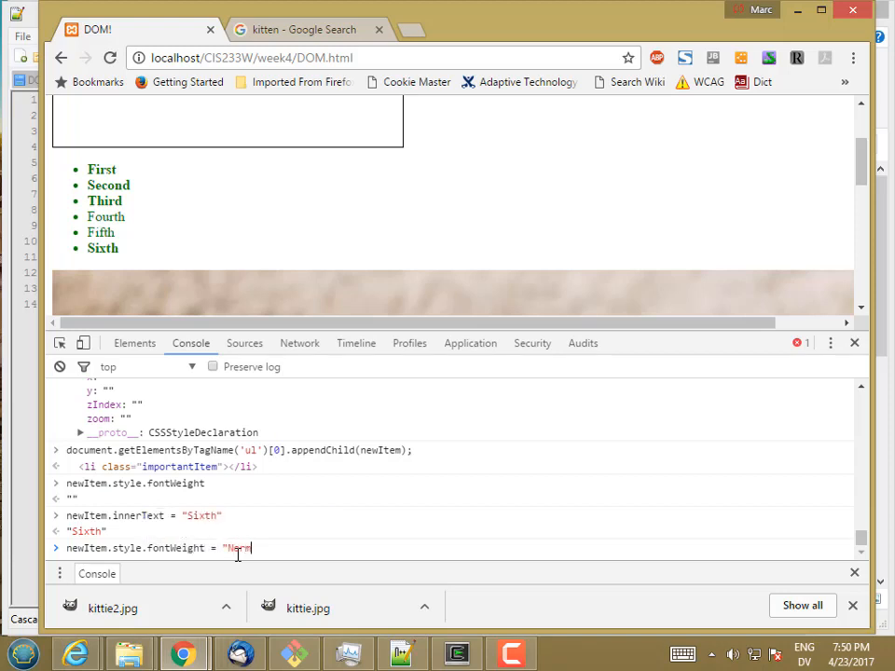
pyautogui.press('Return')
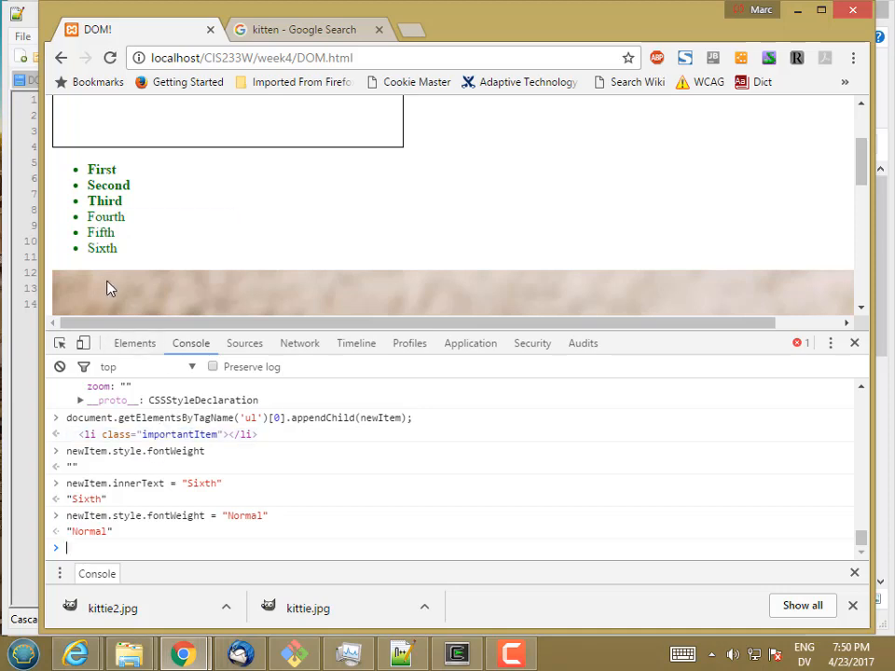
pyautogui.moveTo(171, 403)
pyautogui.write('newItem.style.fontWeight')
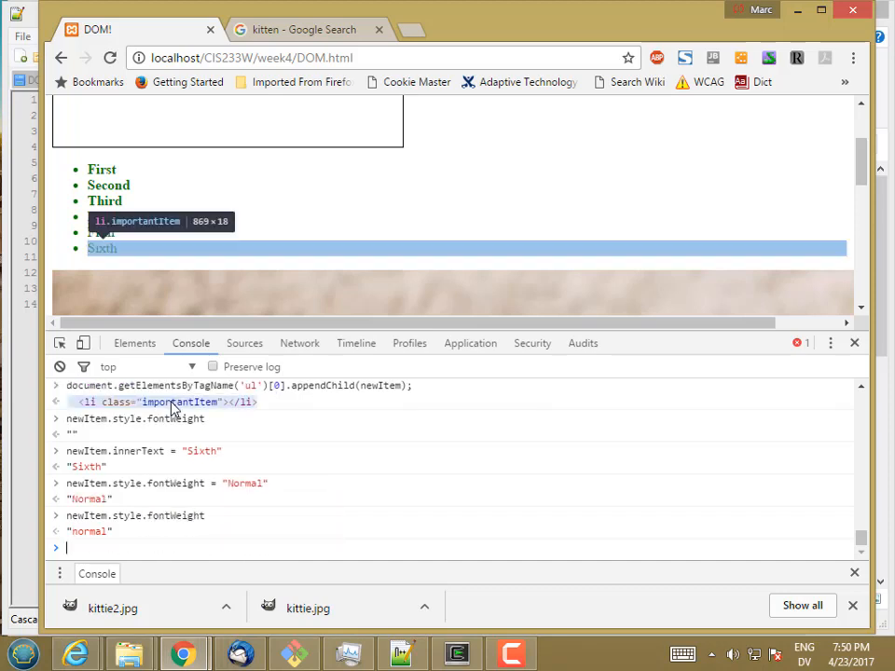
pyautogui.moveTo(177, 520)
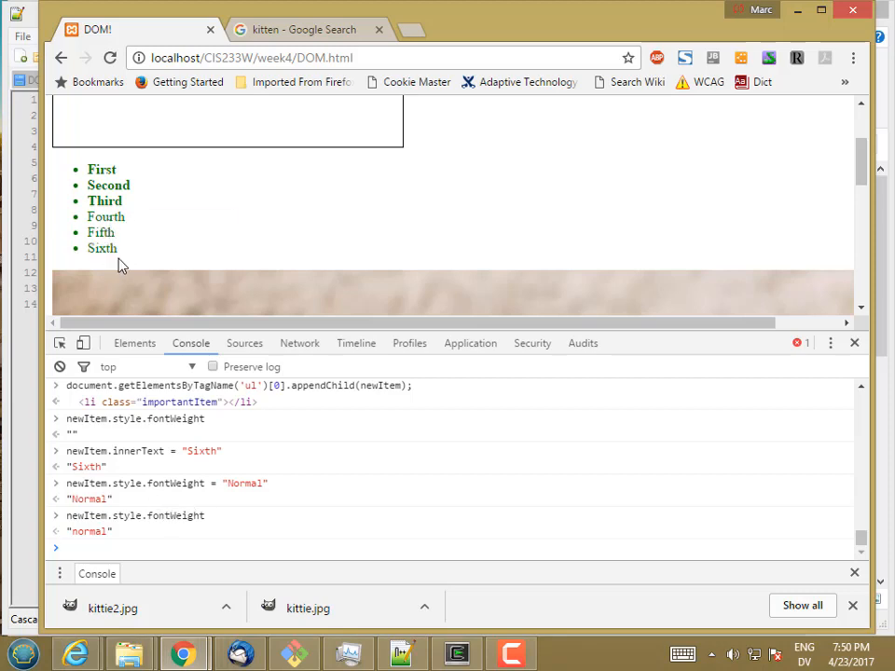
pyautogui.moveTo(100, 281)
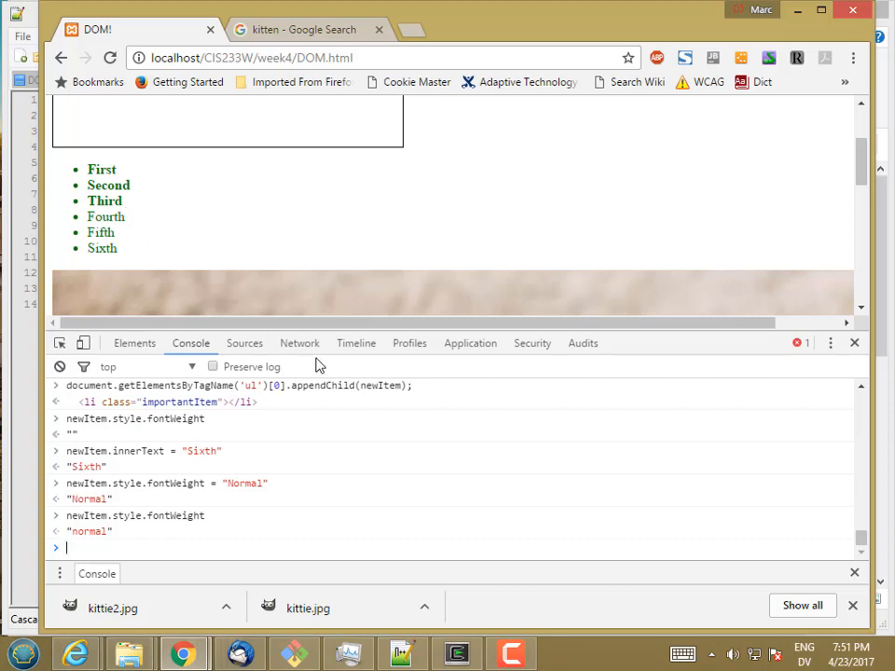
# Step: Create anotherItem as a new li element with createElement
pyautogui.write('valueOf')
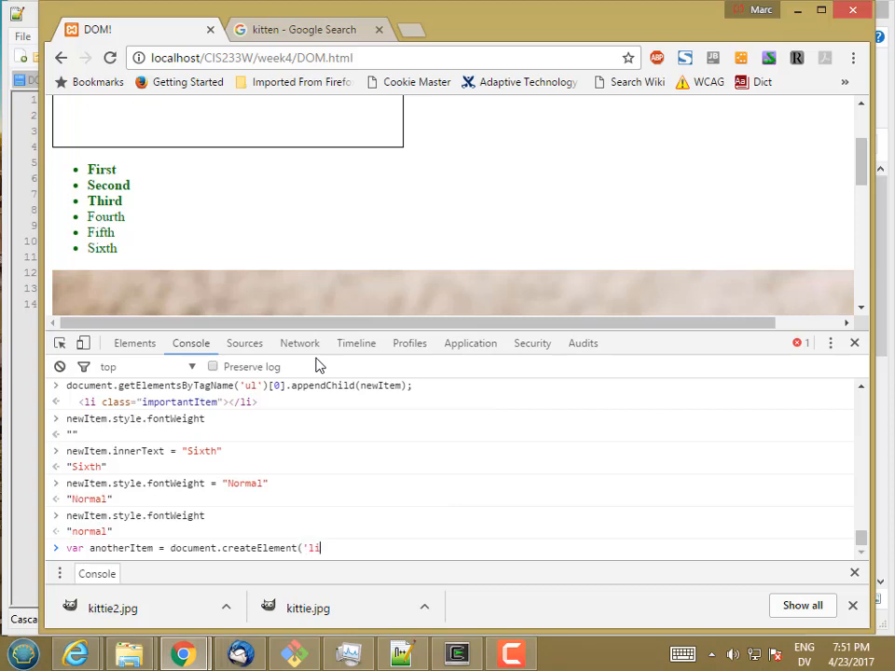
pyautogui.press('Return')
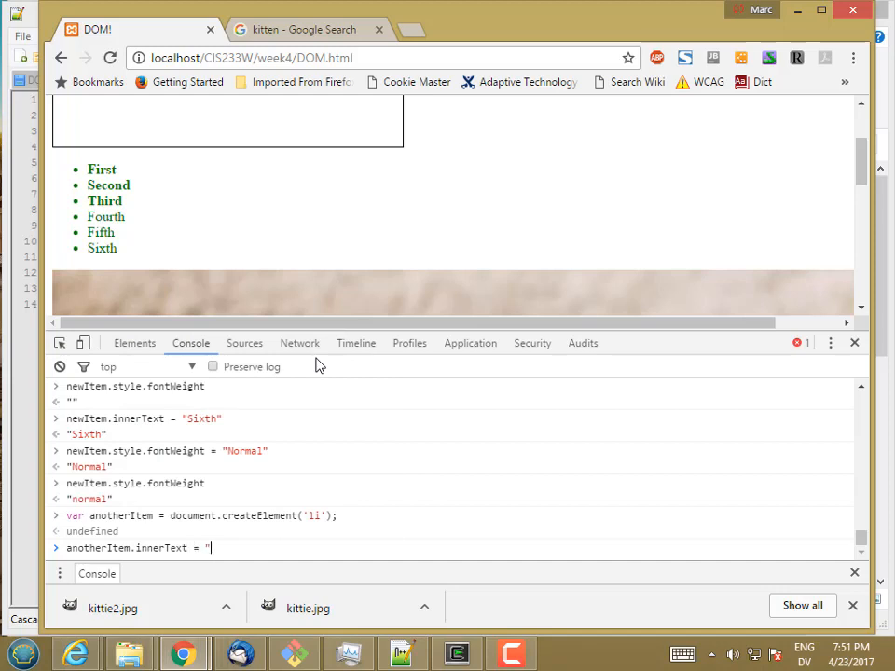
# Step: Give anotherItem the text Seventh and the class importantItem
pyautogui.write('Seventh')
pyautogui.write('anotherItem.')
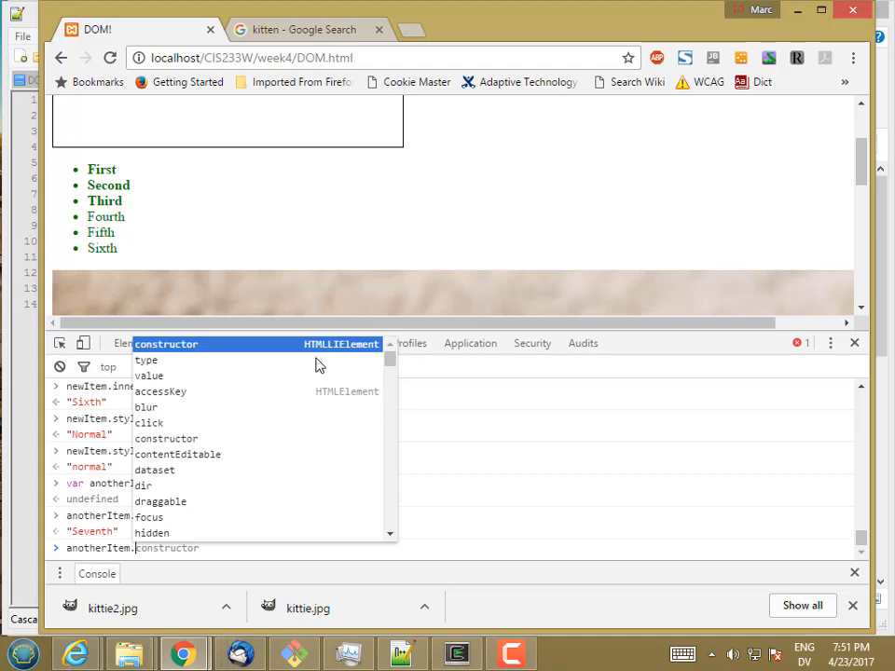
pyautogui.write('className =')
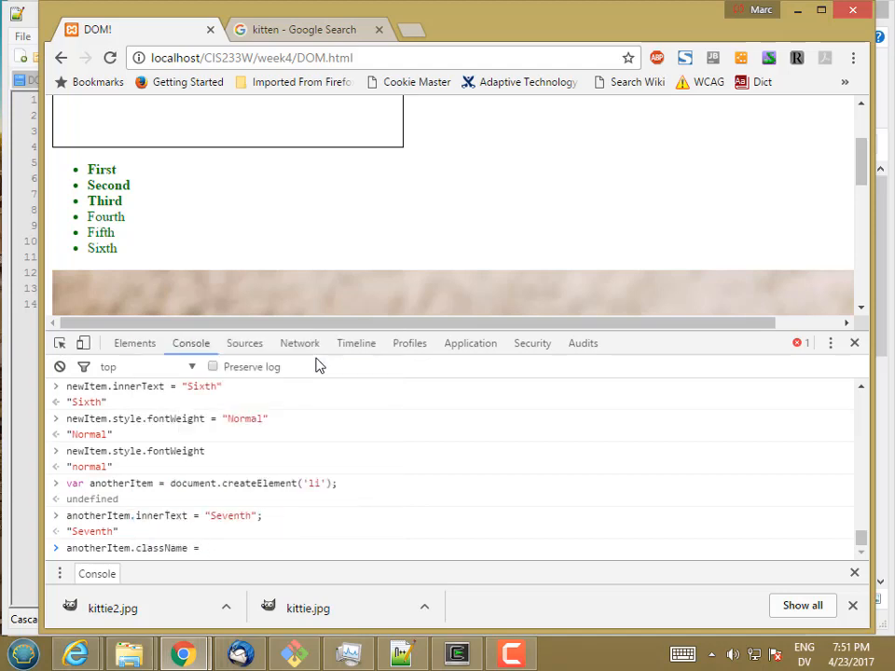
pyautogui.write("'importantItem';")
pyautogui.write("document.getElementsByTagName('ul')[0].appendChild(another);")
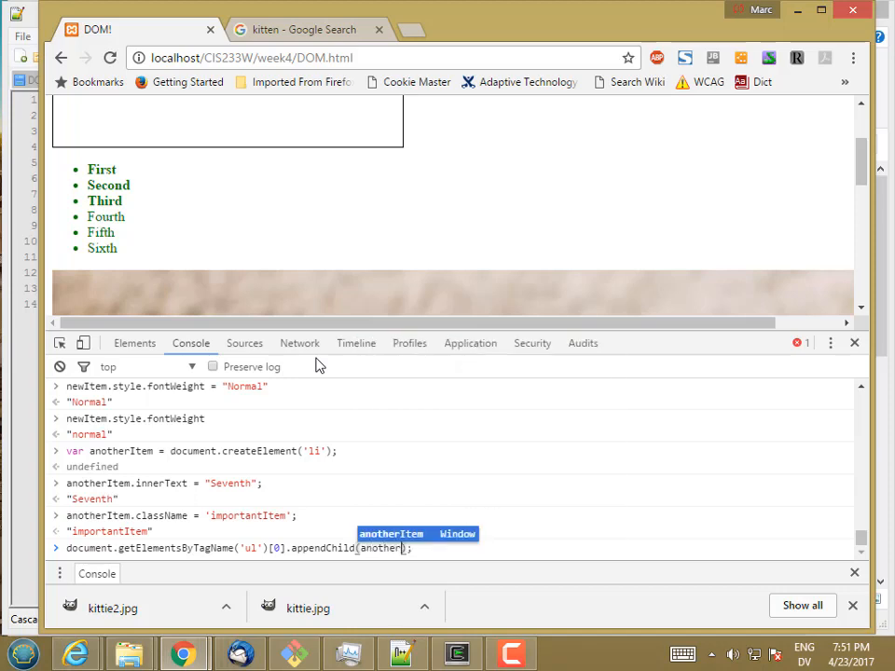
pyautogui.press('Return')
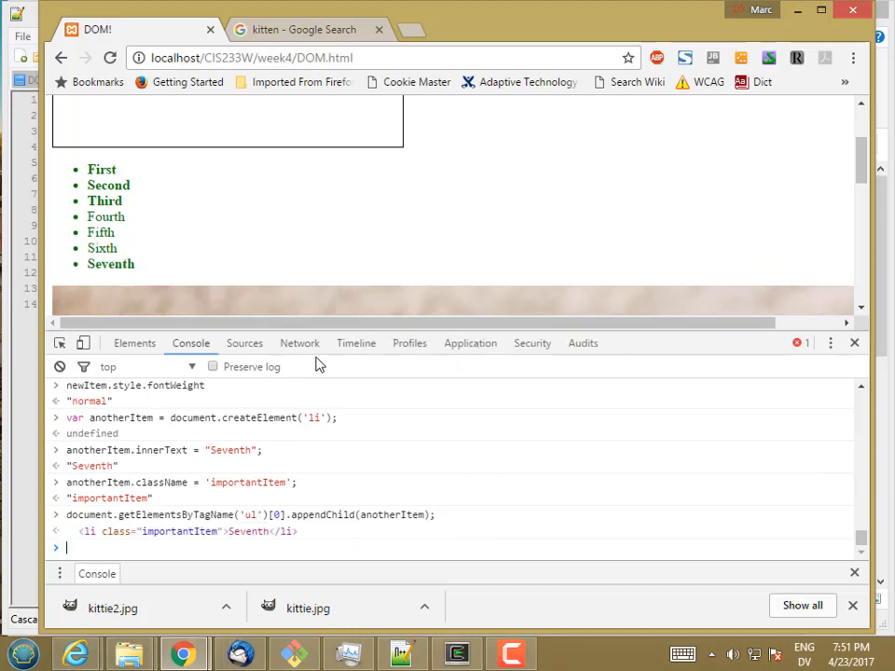
# Step: Append anotherItem to the first ul with getElementsByTagName('ul')[0].appendChild
pyautogui.write("document.getElementsByTagName('ul')[0].appendChild(anotherItem);")
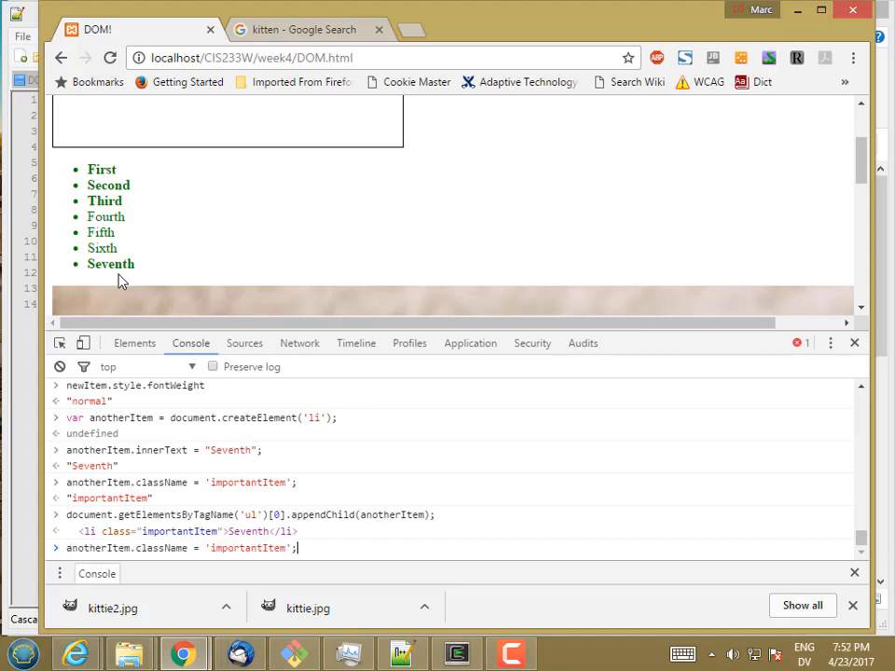
pyautogui.write('.click')
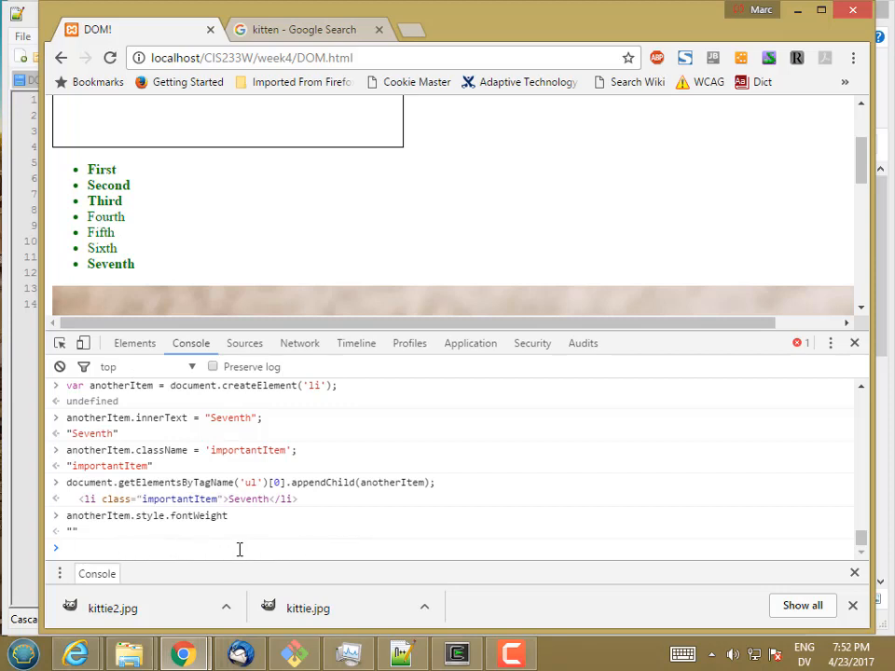
pyautogui.moveTo(183, 548)
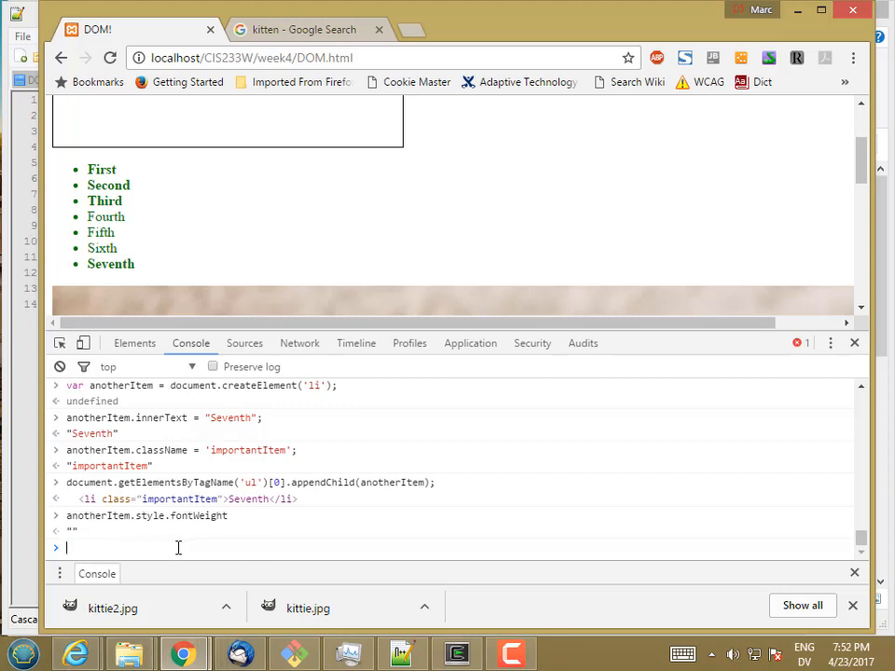
# Step: Select the Seventh li in Elements to see its importantItem bold rule in Styles
pyautogui.click(134, 343)
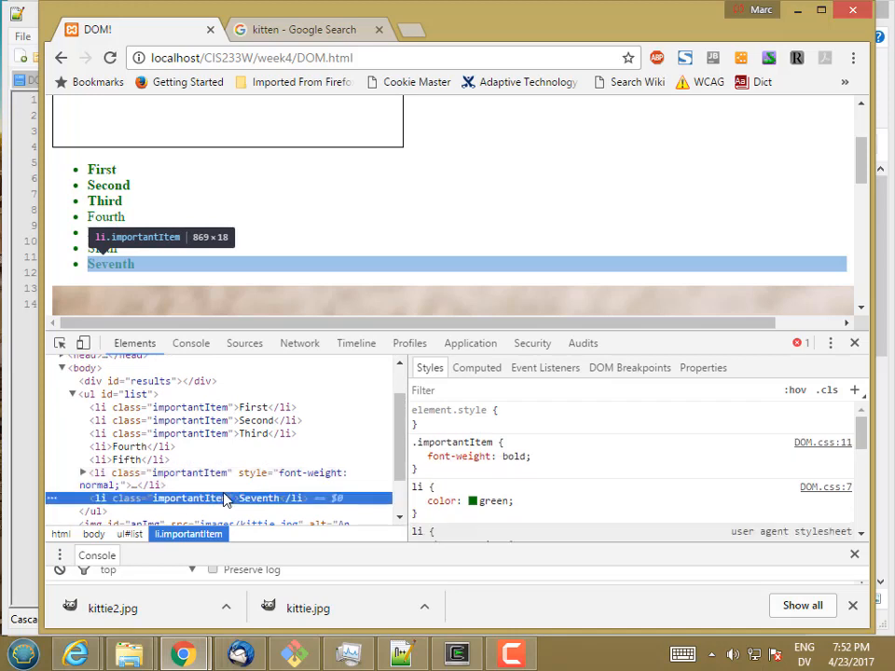
pyautogui.click(418, 455)
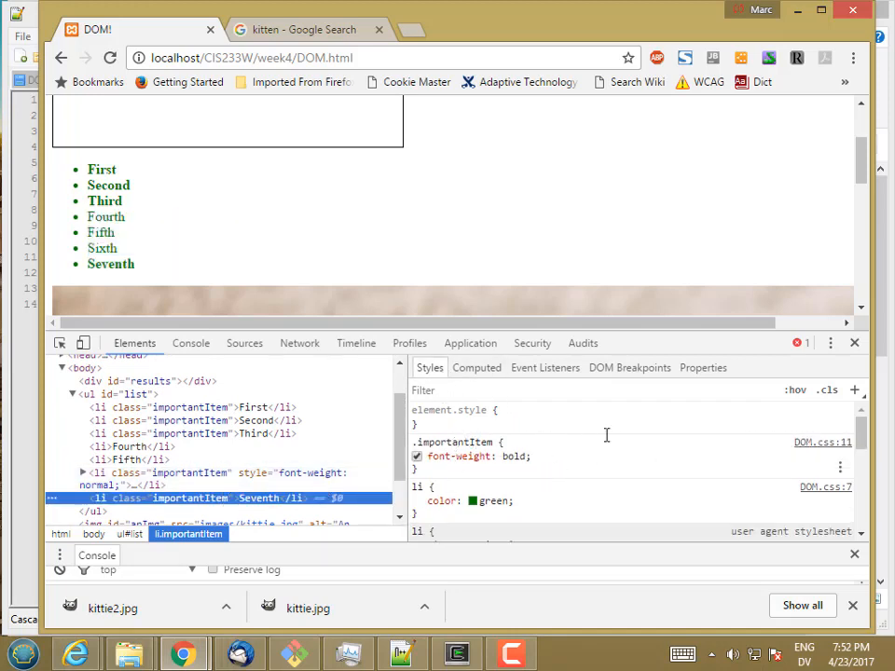
pyautogui.moveTo(822, 442)
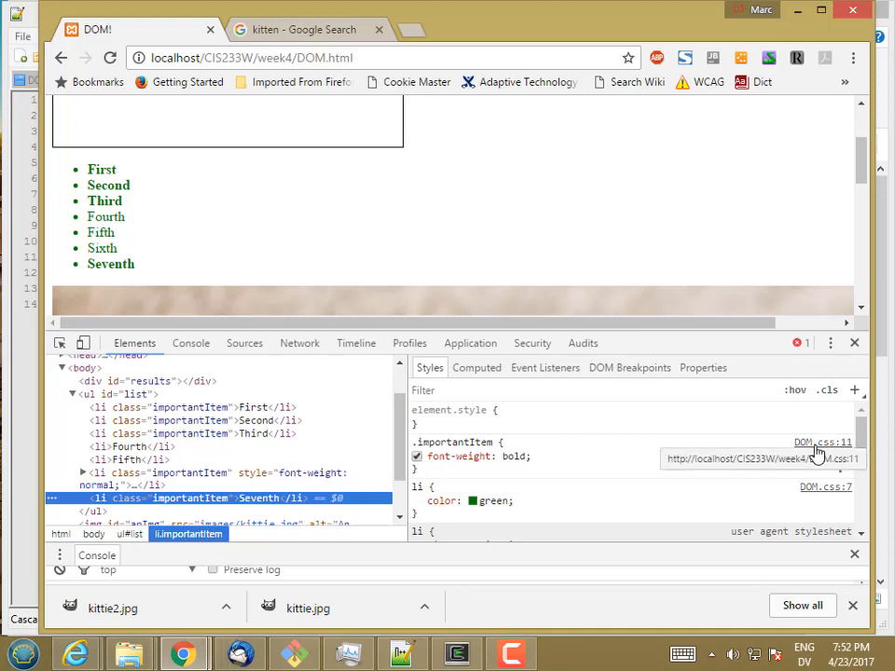
pyautogui.moveTo(828, 487)
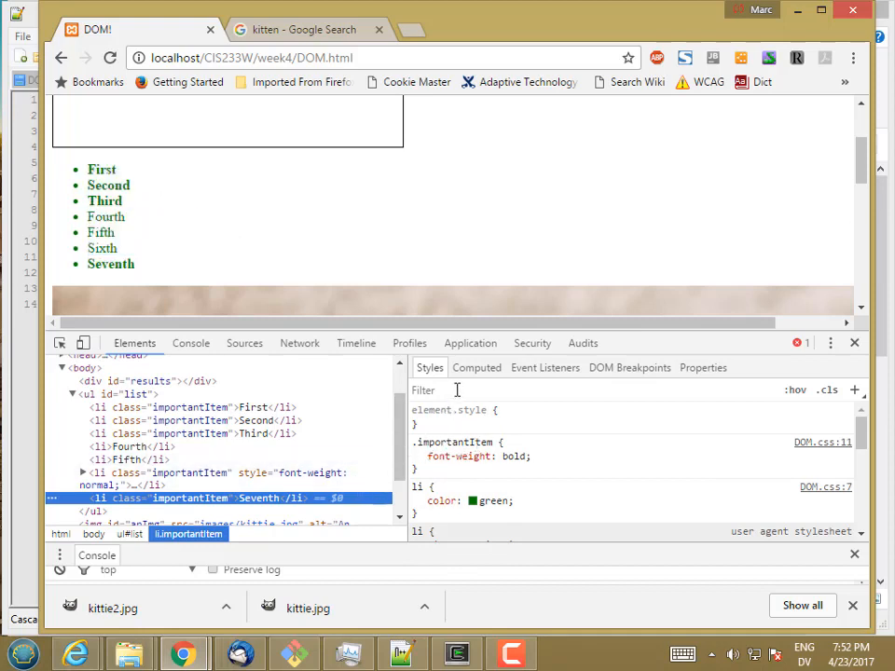
pyautogui.click(477, 367)
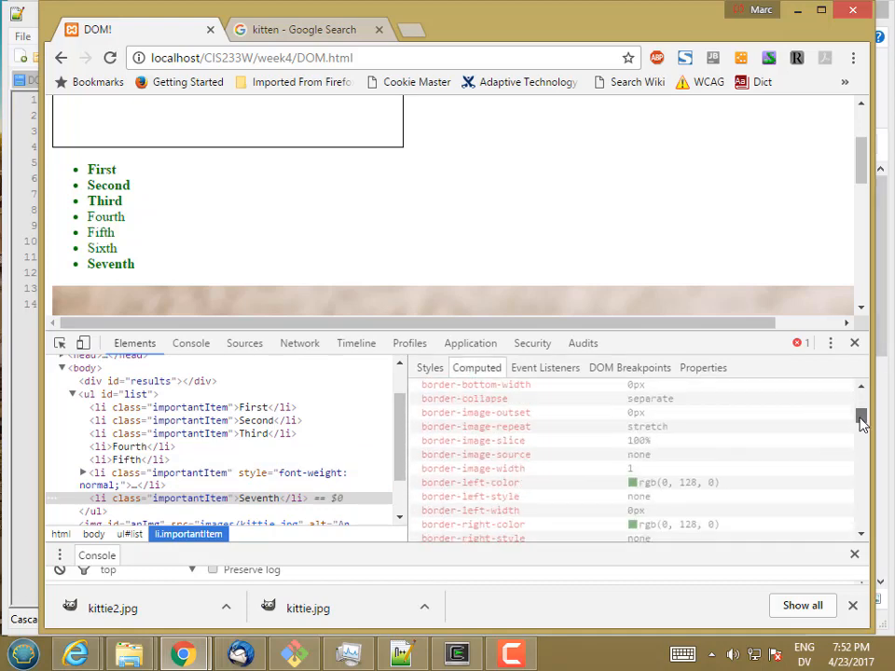
pyautogui.scroll(-3)
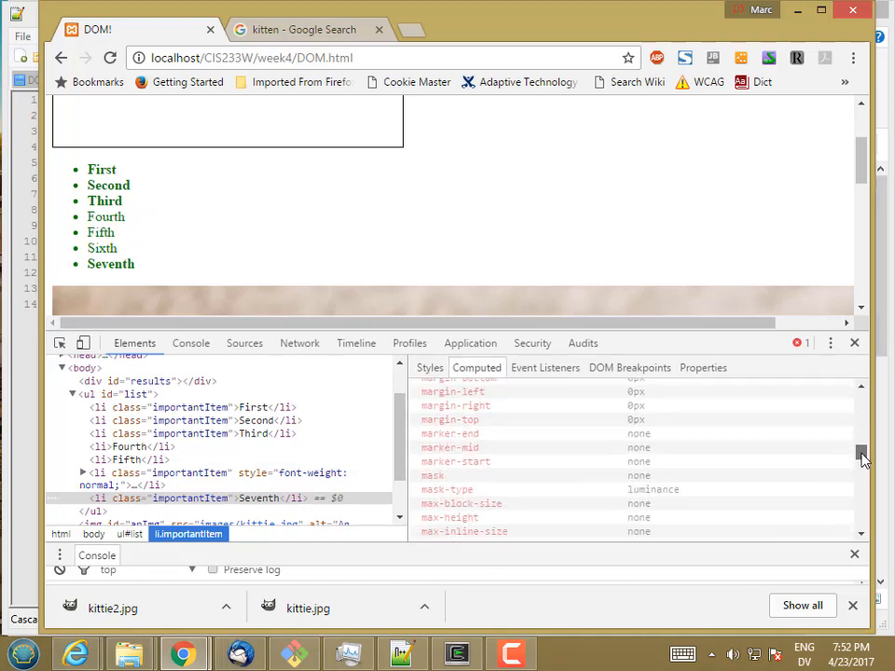
pyautogui.scroll(-3)
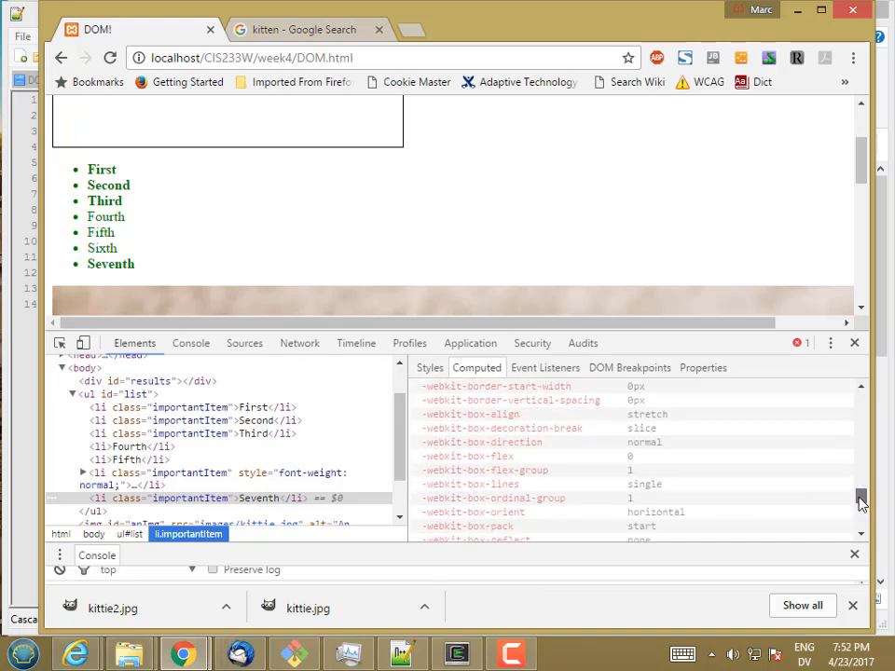
pyautogui.scroll(-3)
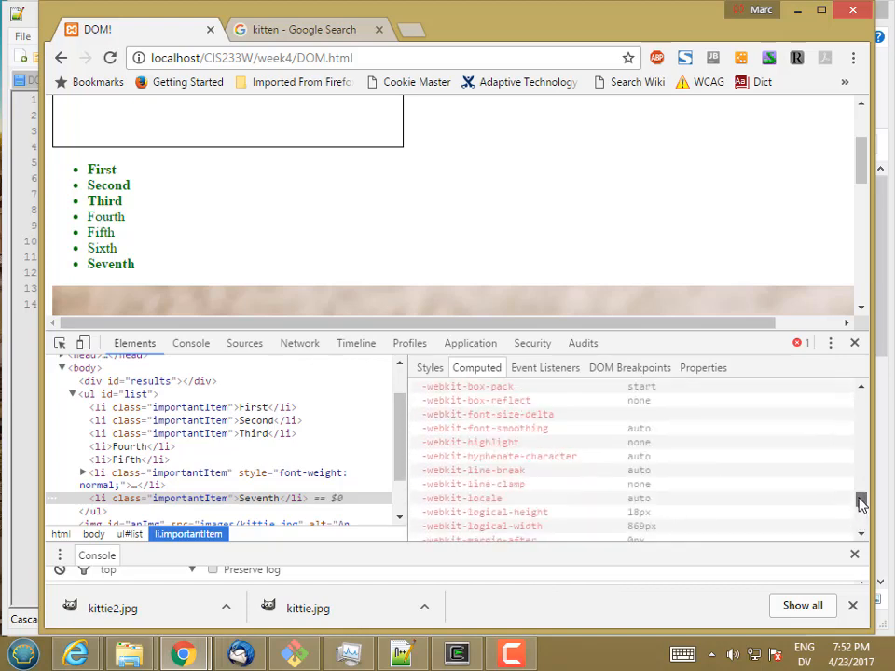
pyautogui.scroll(-3)
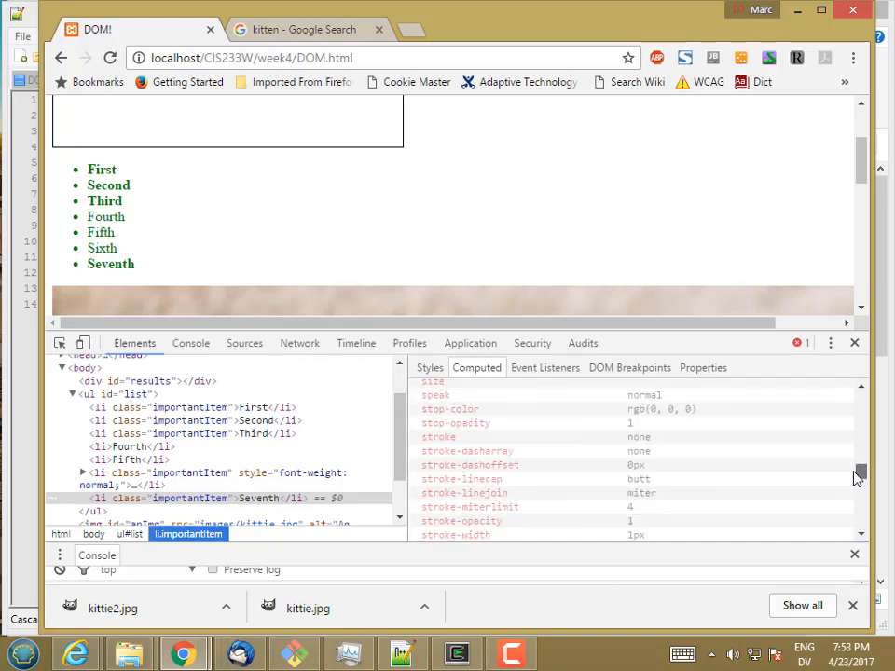
pyautogui.scroll(3)
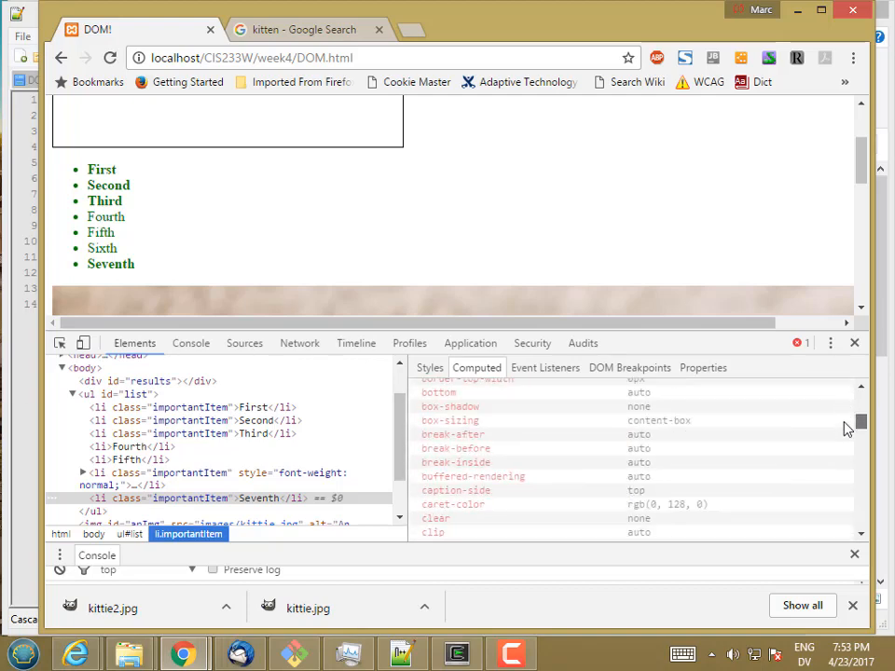
pyautogui.scroll(-3)
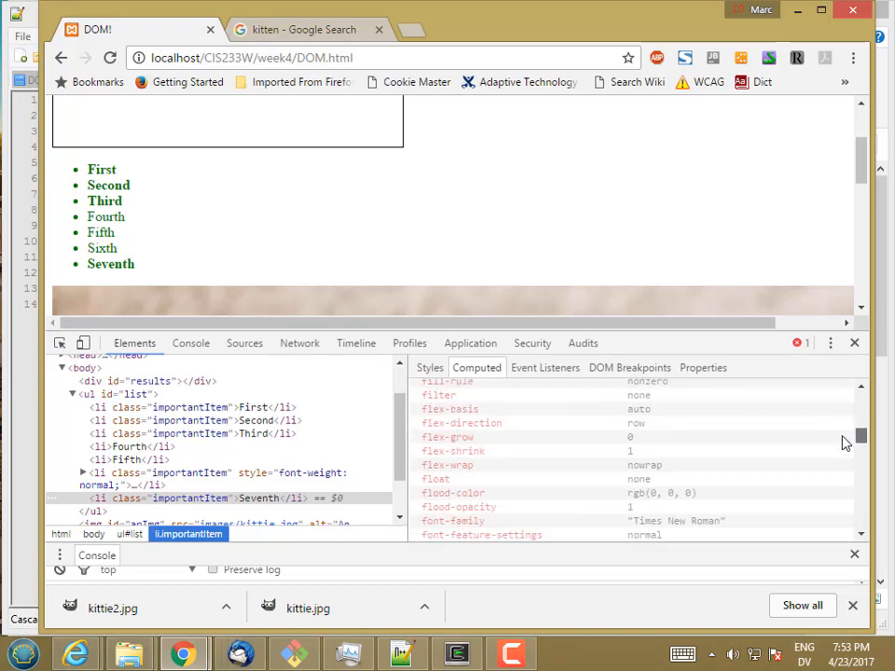
pyautogui.scroll(-3)
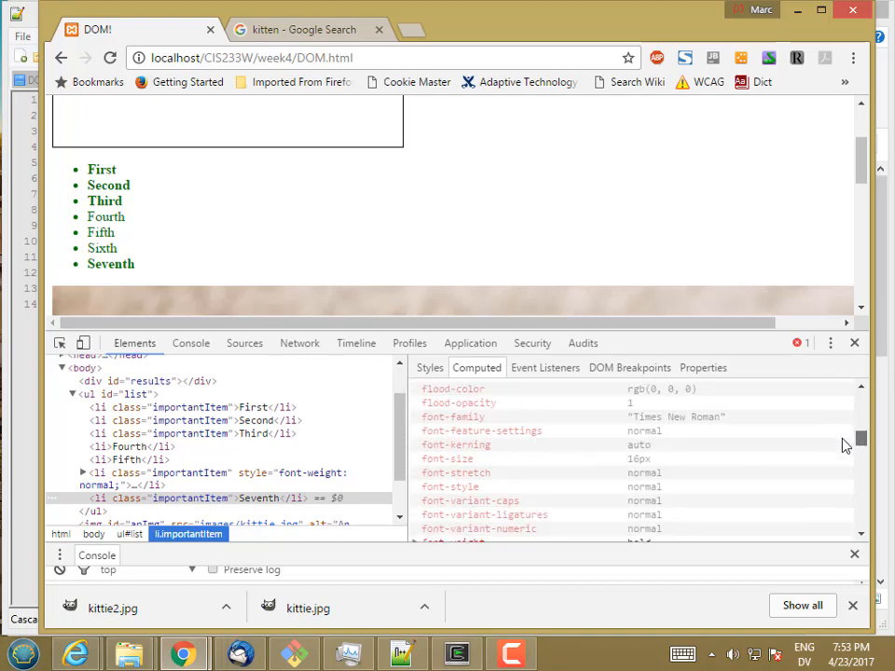
pyautogui.scroll(-3)
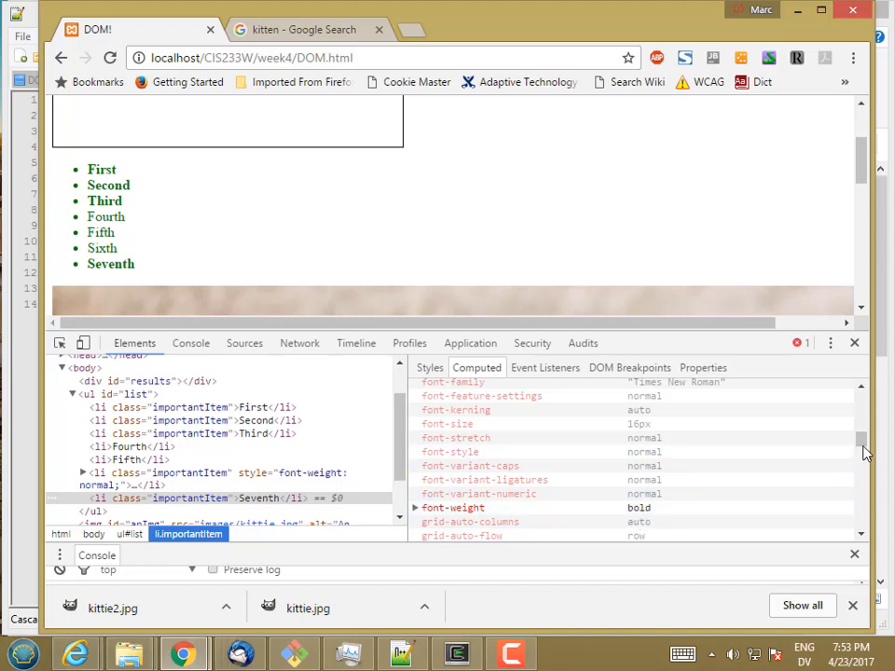
pyautogui.scroll(3)
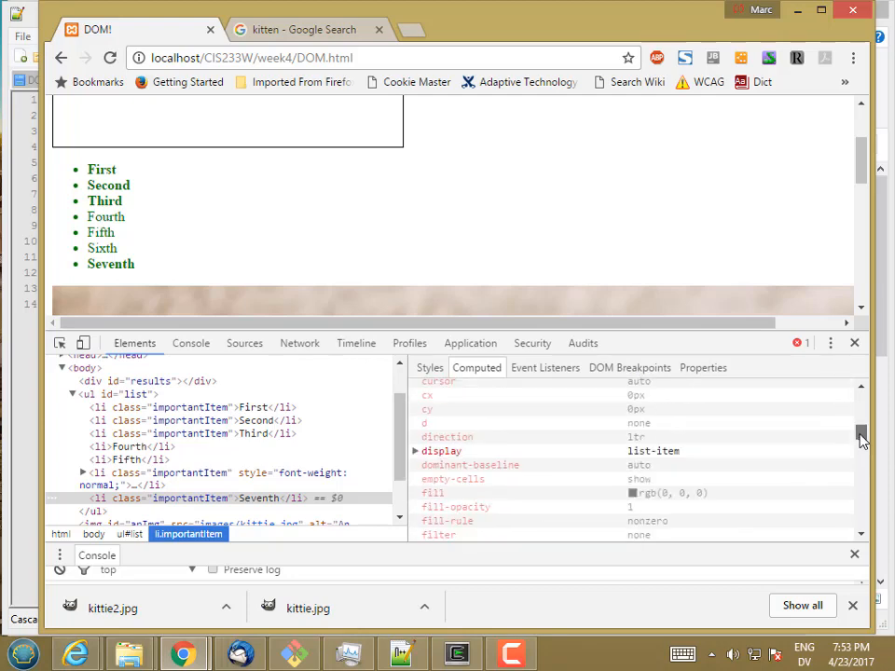
pyautogui.scroll(3)
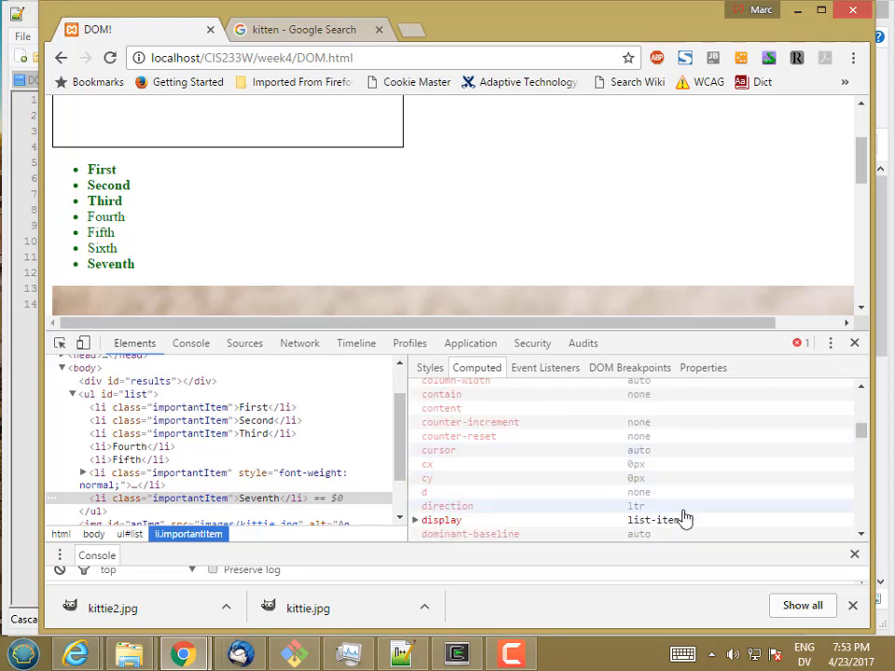
pyautogui.scroll(3)
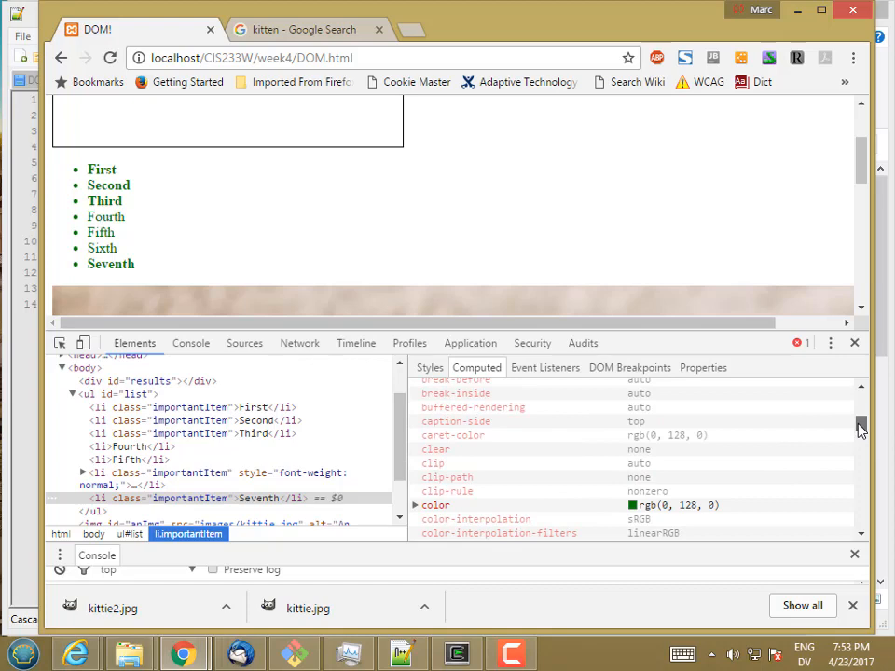
pyautogui.scroll(3)
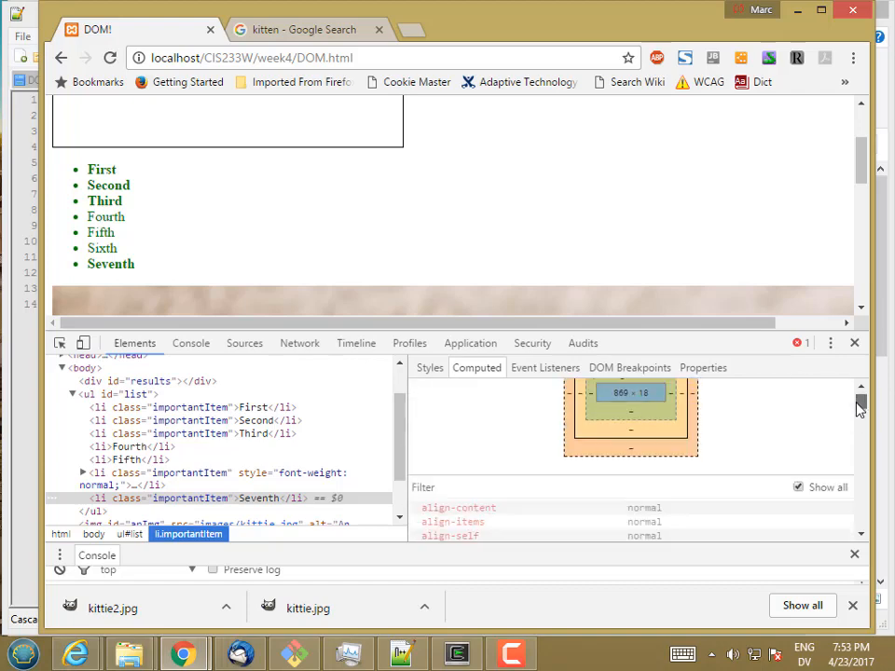
pyautogui.scroll(-3)
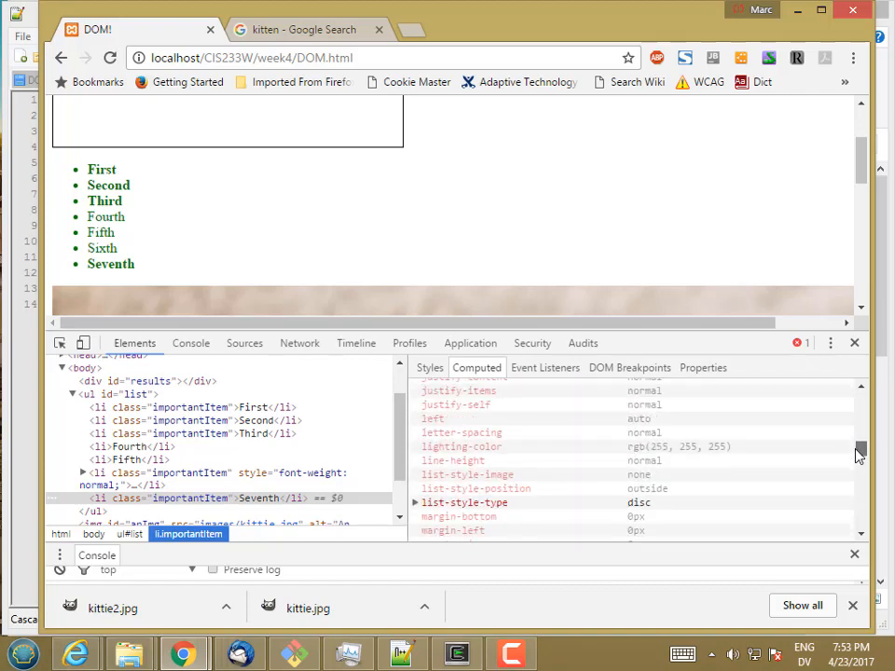
pyautogui.scroll(3)
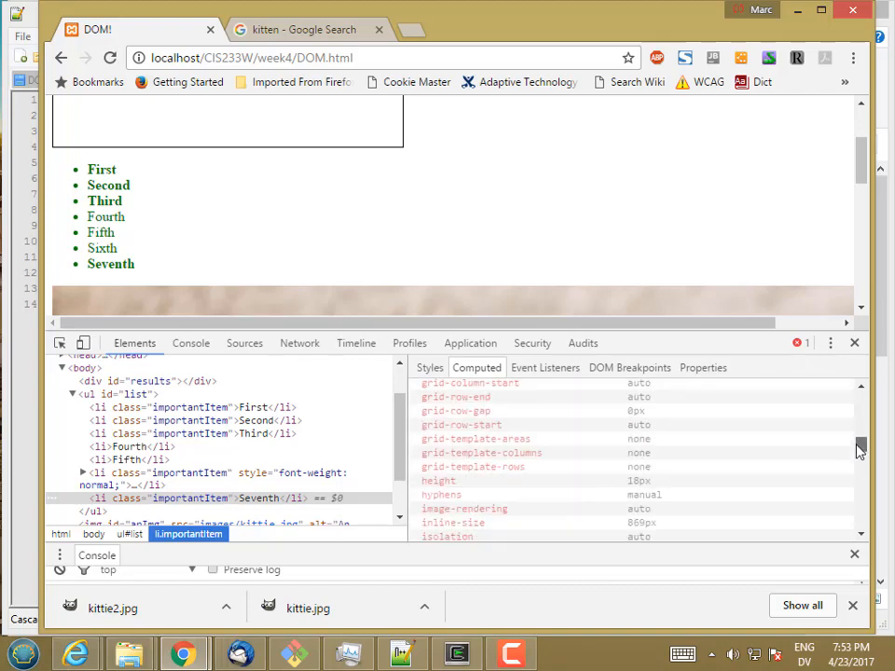
pyautogui.moveTo(656, 483)
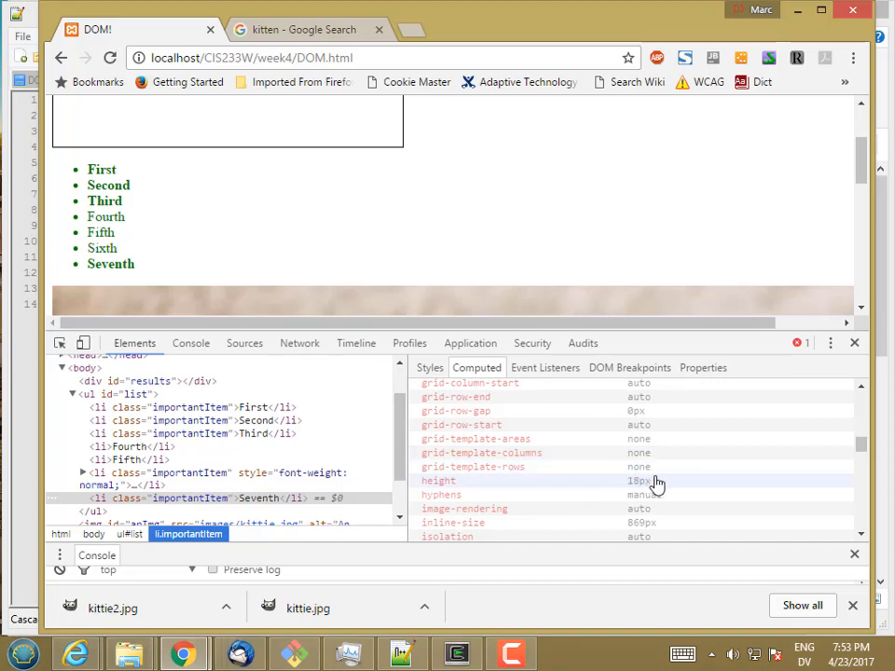
pyautogui.scroll(-3)
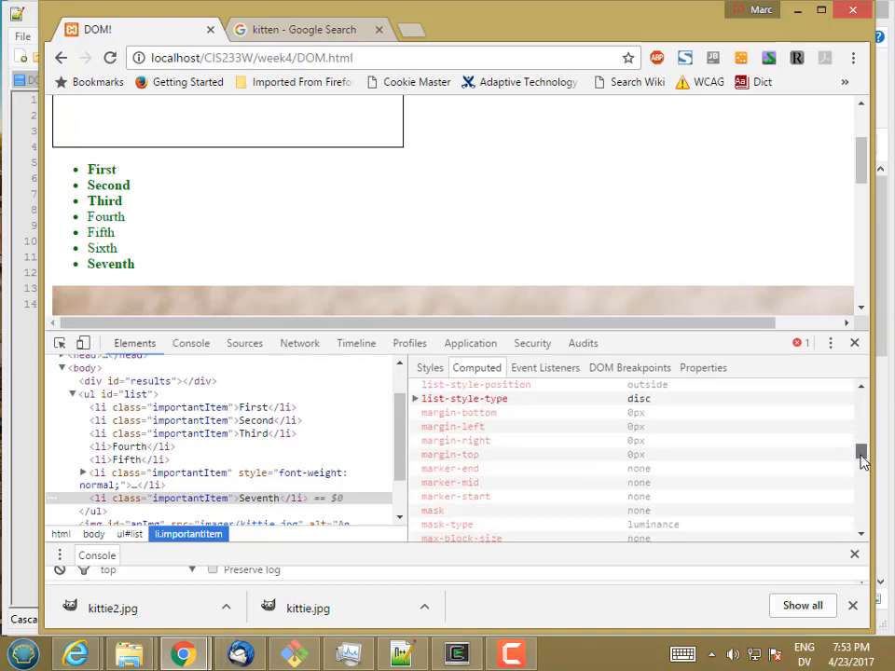
pyautogui.scroll(-3)
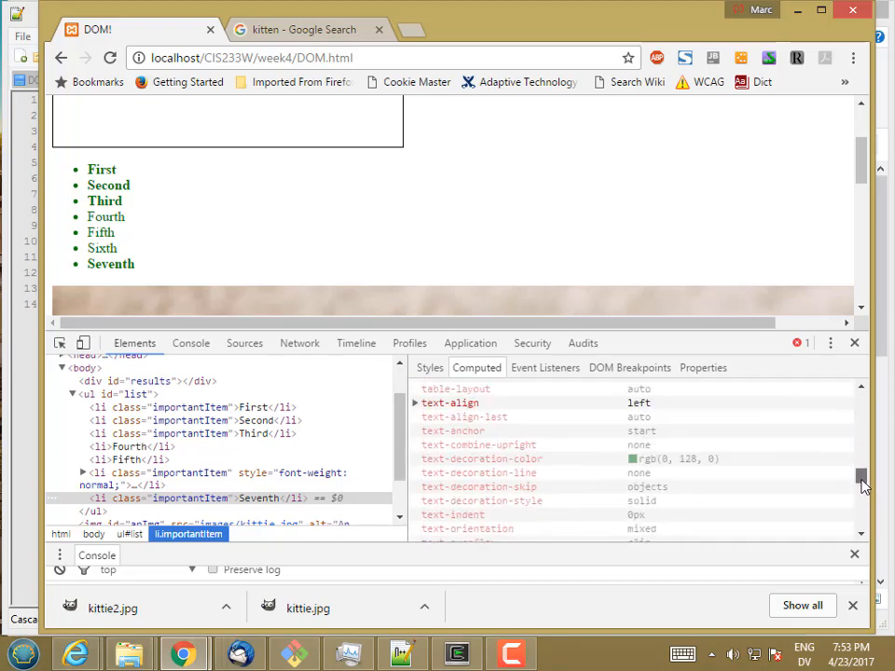
pyautogui.scroll(-3)
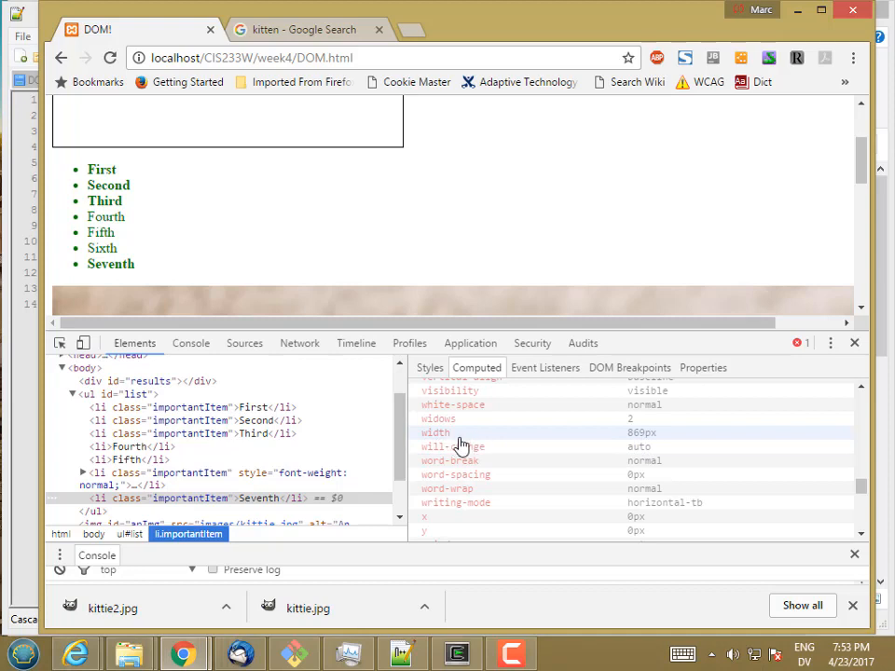
pyautogui.moveTo(533, 440)
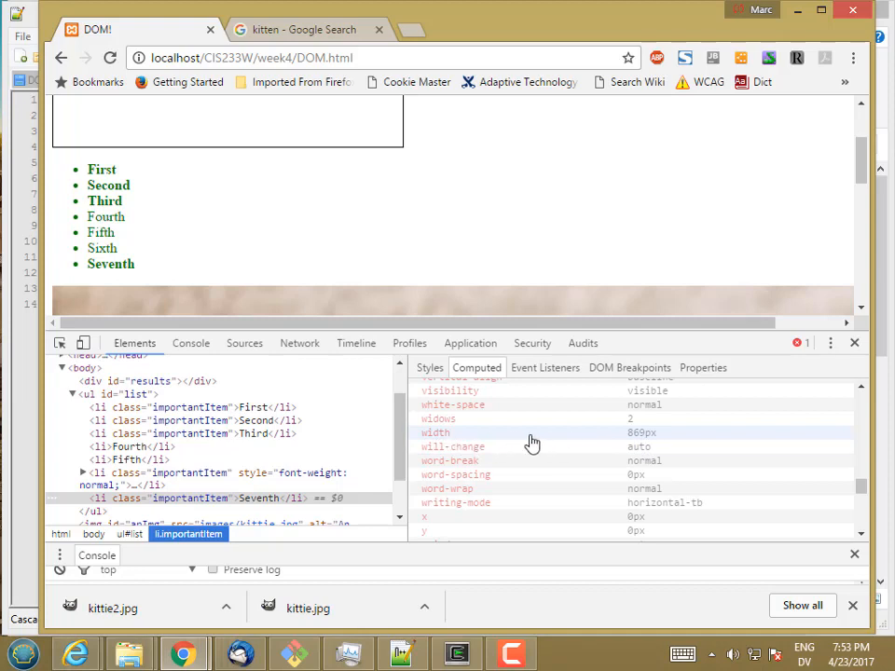
pyautogui.moveTo(112, 278)
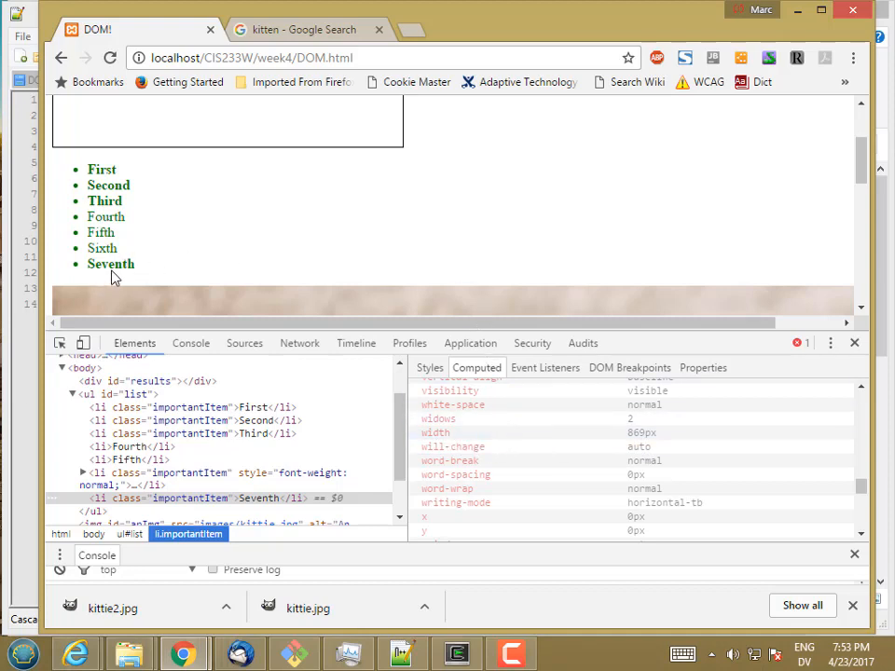
pyautogui.moveTo(127, 284)
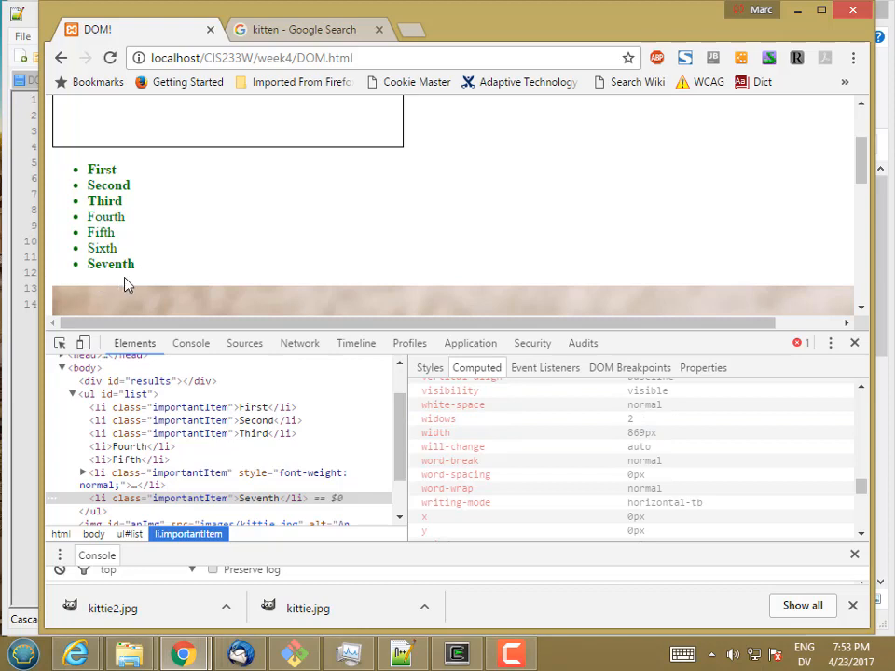
pyautogui.moveTo(151, 289)
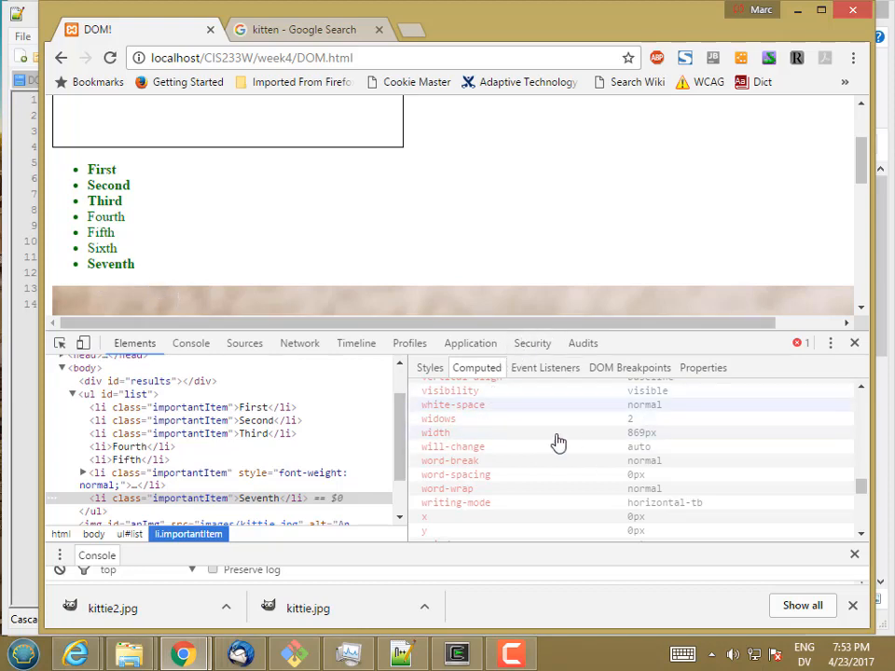
pyautogui.moveTo(492, 440)
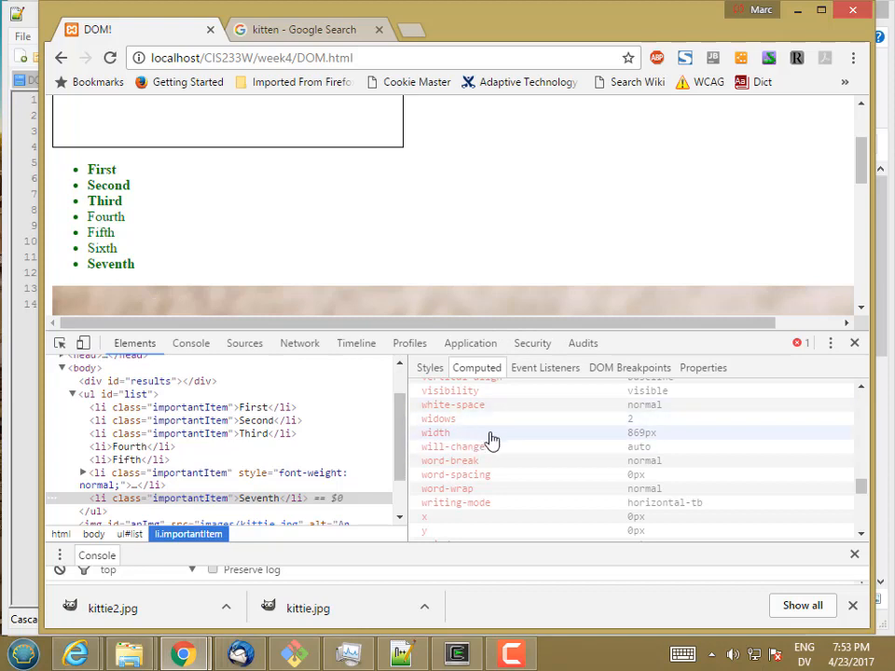
pyautogui.moveTo(117, 271)
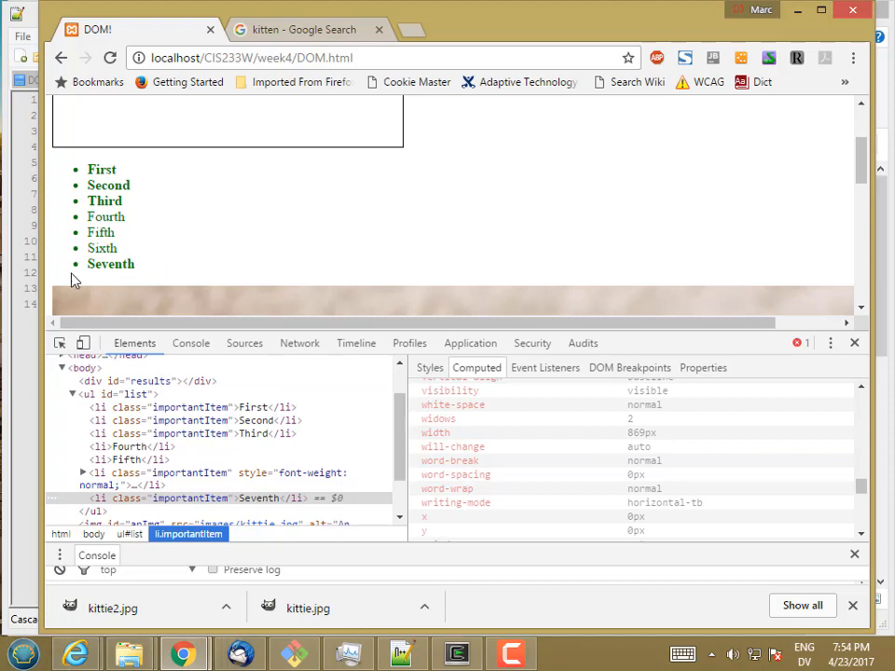
pyautogui.moveTo(112, 284)
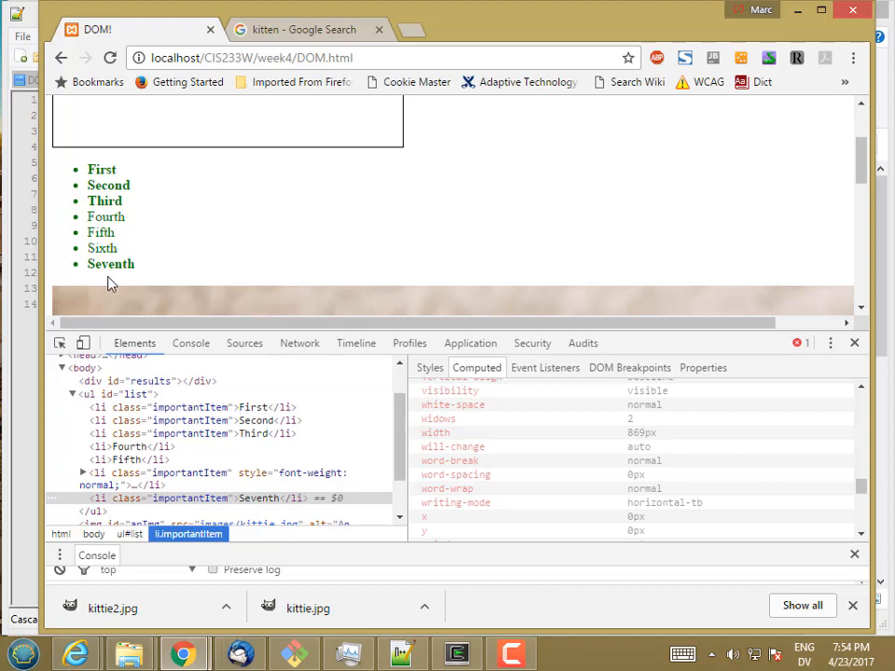
pyautogui.moveTo(129, 284)
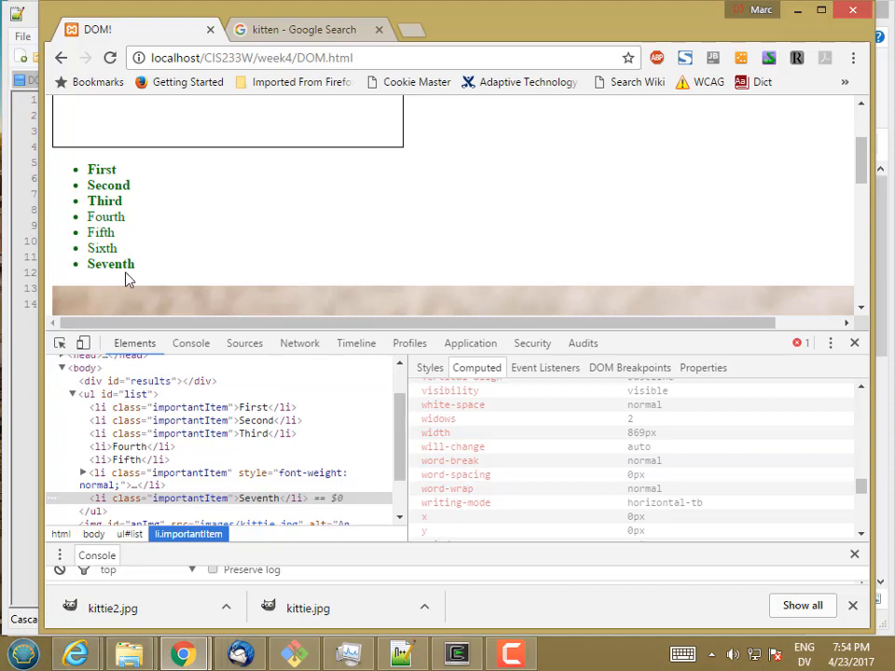
pyautogui.moveTo(92, 291)
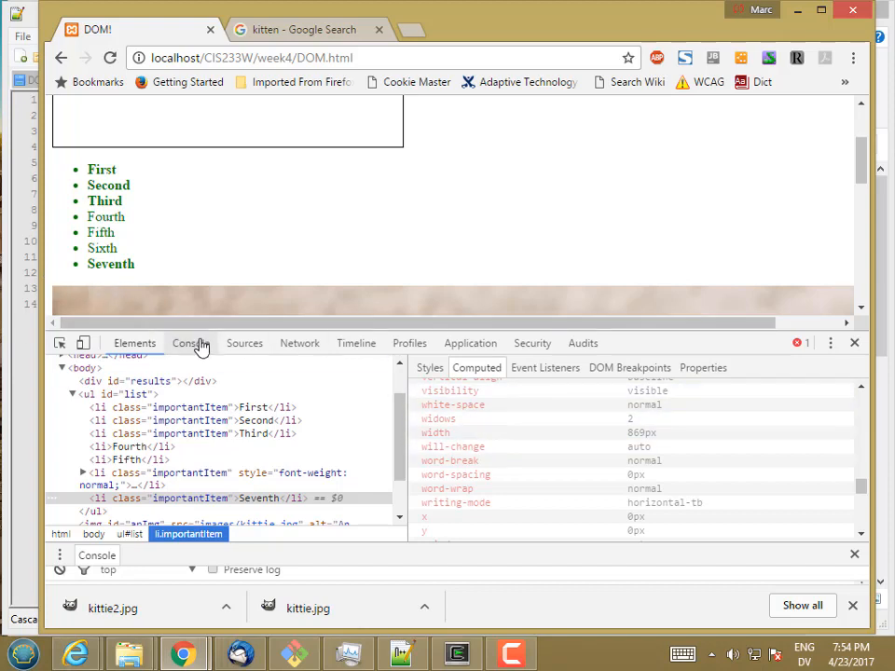
# Step: Evaluate document.defaultView and expand the returned Window object to find getComputedStyle
pyautogui.click(190, 343)
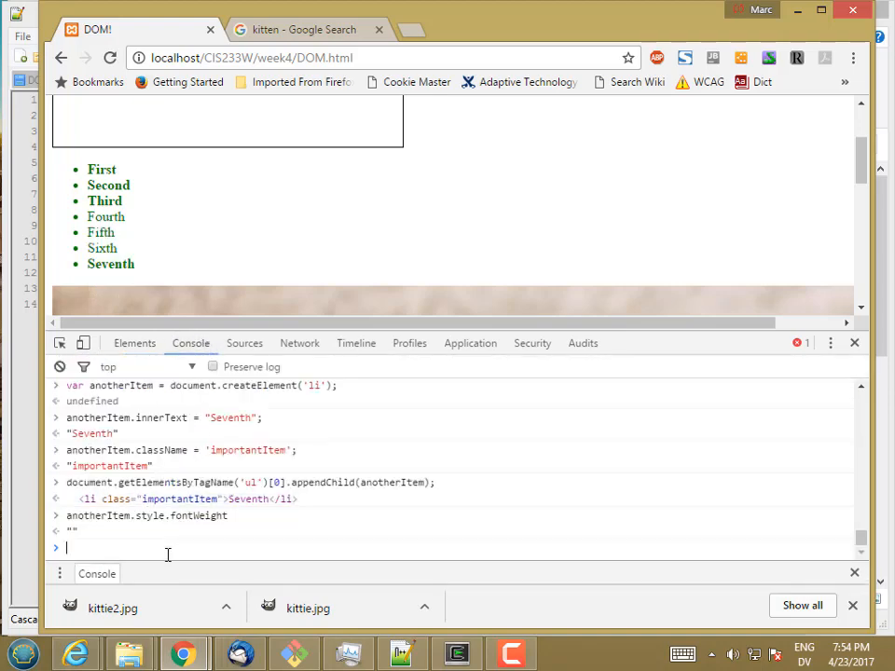
pyautogui.write('document')
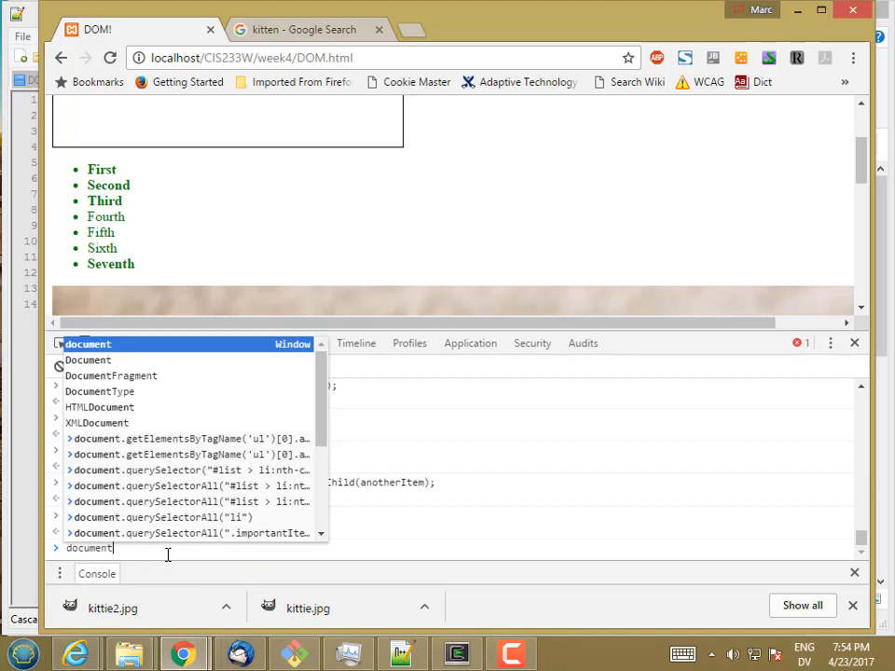
pyautogui.write('.anImg')
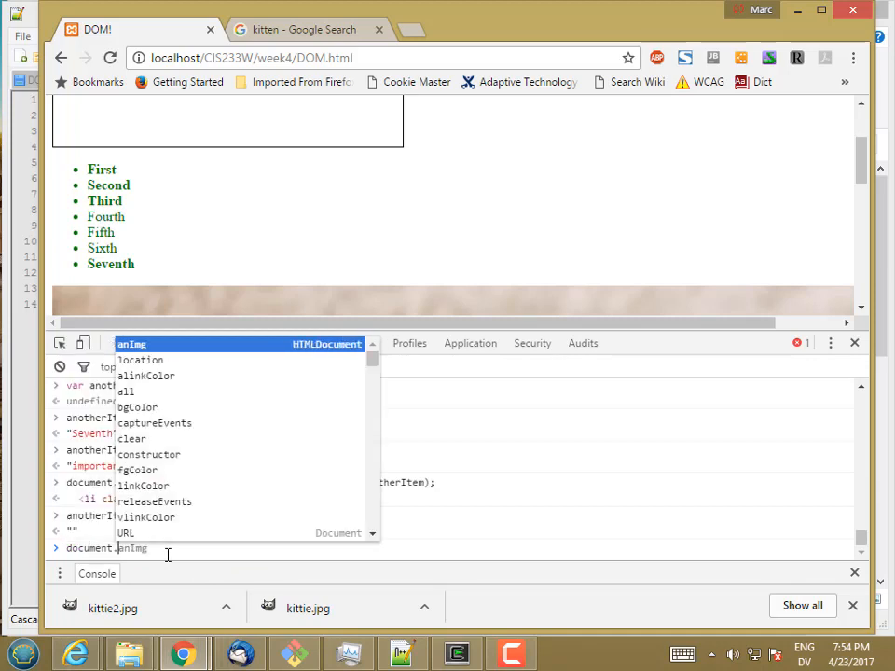
pyautogui.write('defaultView')
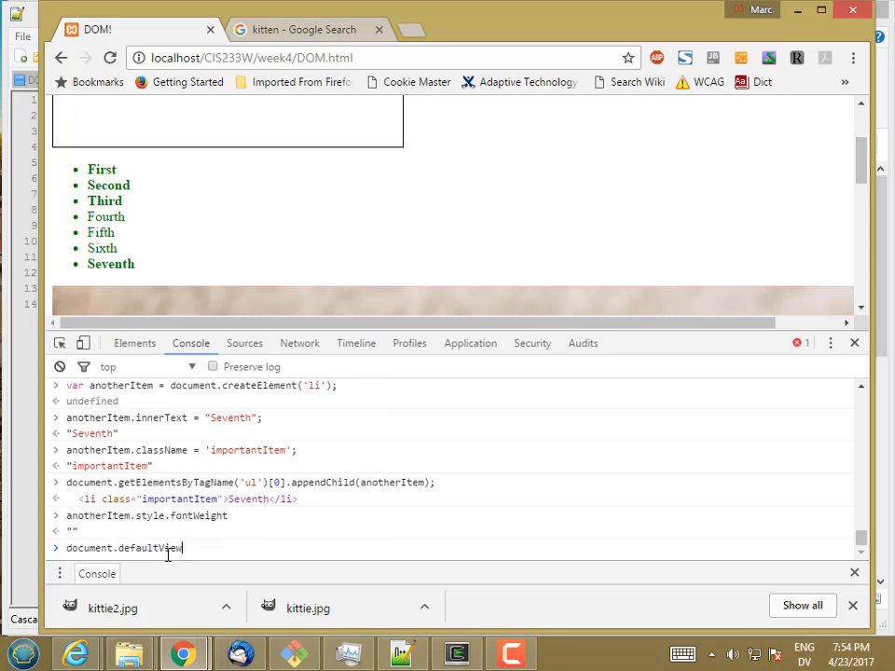
pyautogui.press('Return')
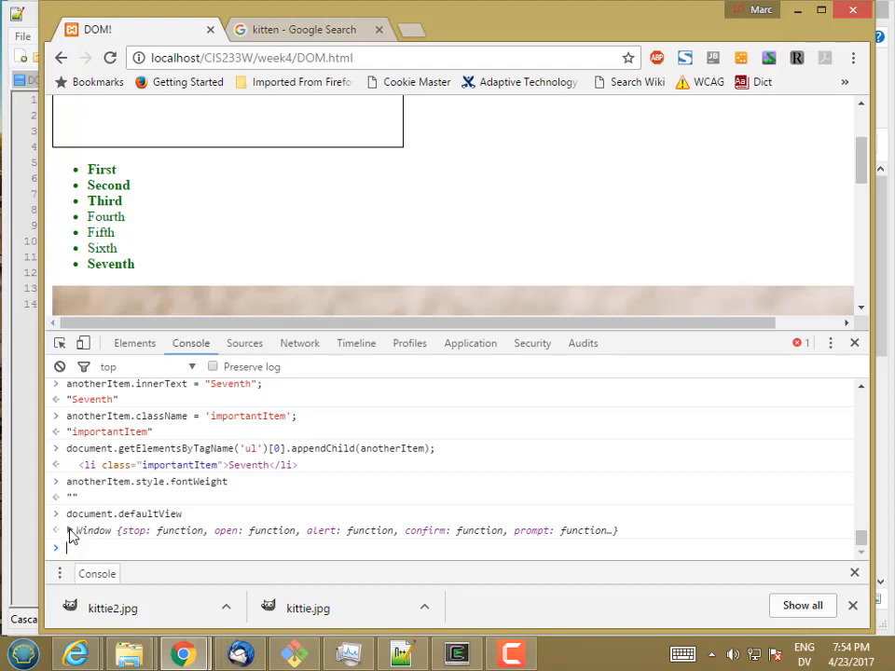
pyautogui.click(71, 530)
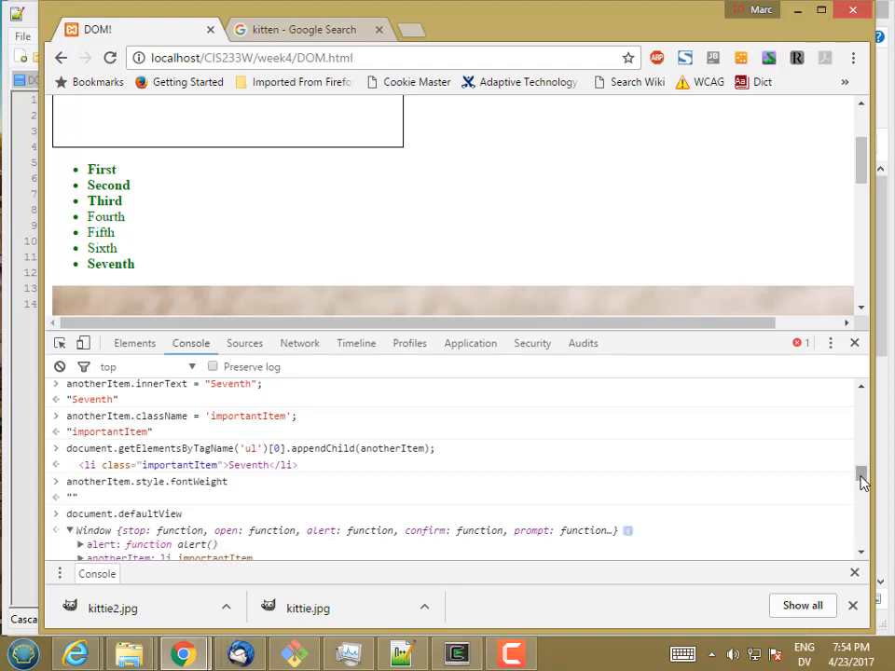
pyautogui.scroll(-3)
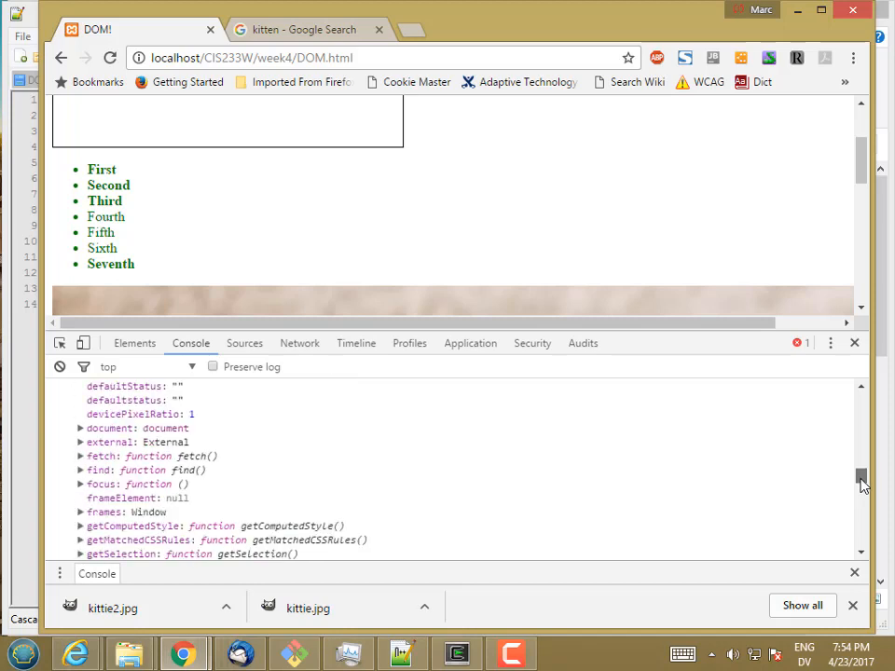
pyautogui.moveTo(157, 525)
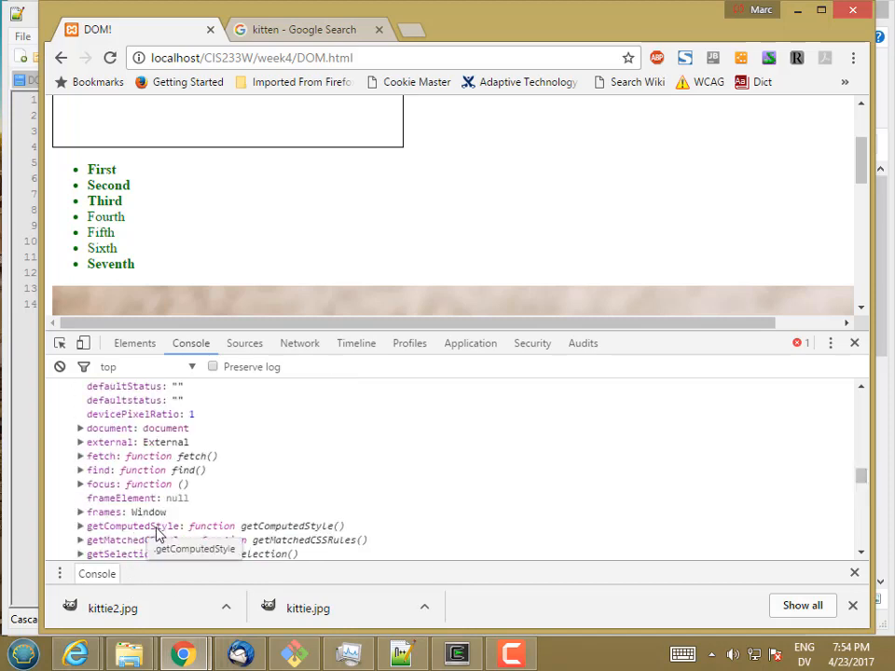
pyautogui.moveTo(239, 509)
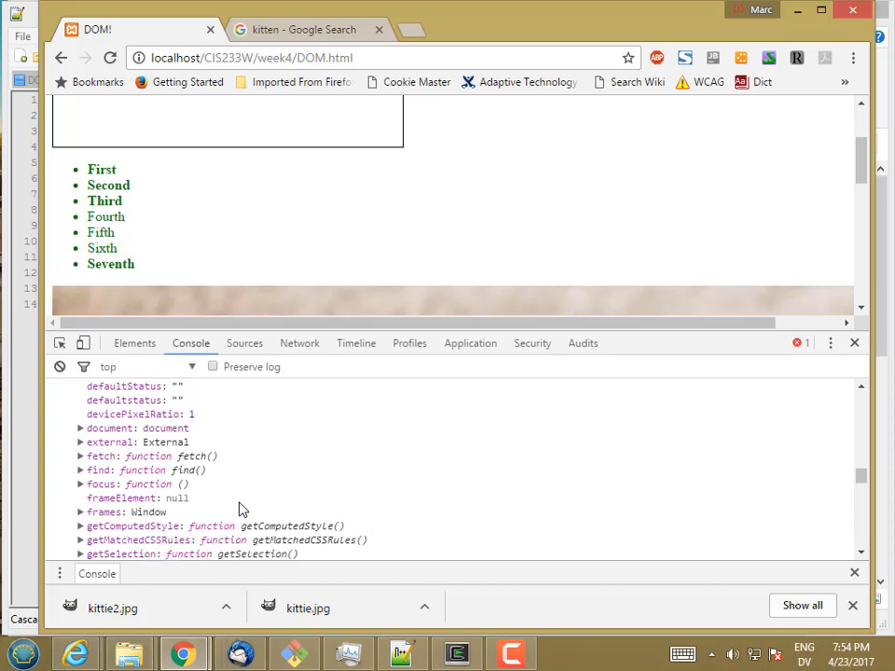
# Step: Run document.defaultView.getComputedStyle(anotherItem) and scroll the returned CSSStyleDeclaration
pyautogui.click(134, 343)
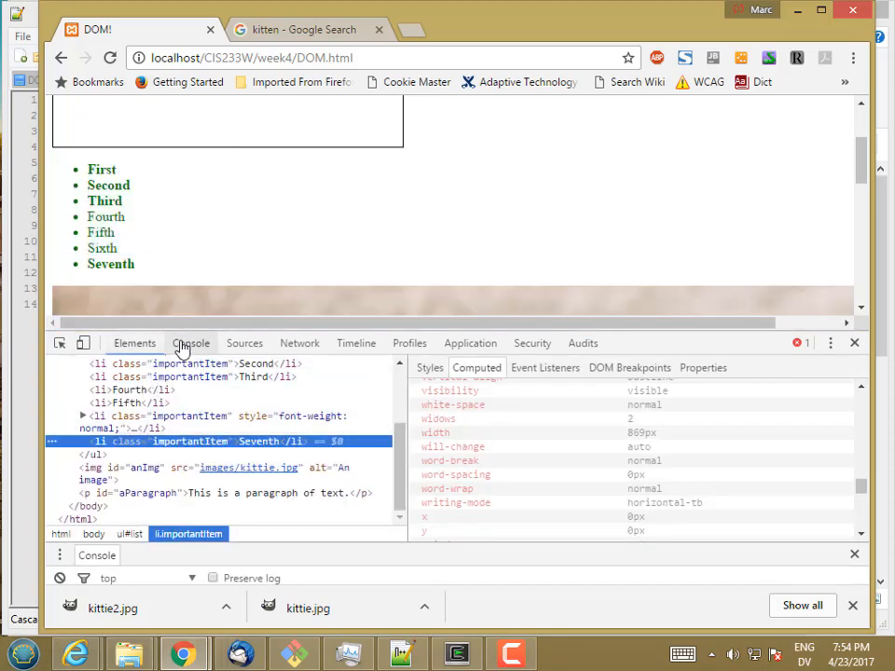
pyautogui.click(190, 343)
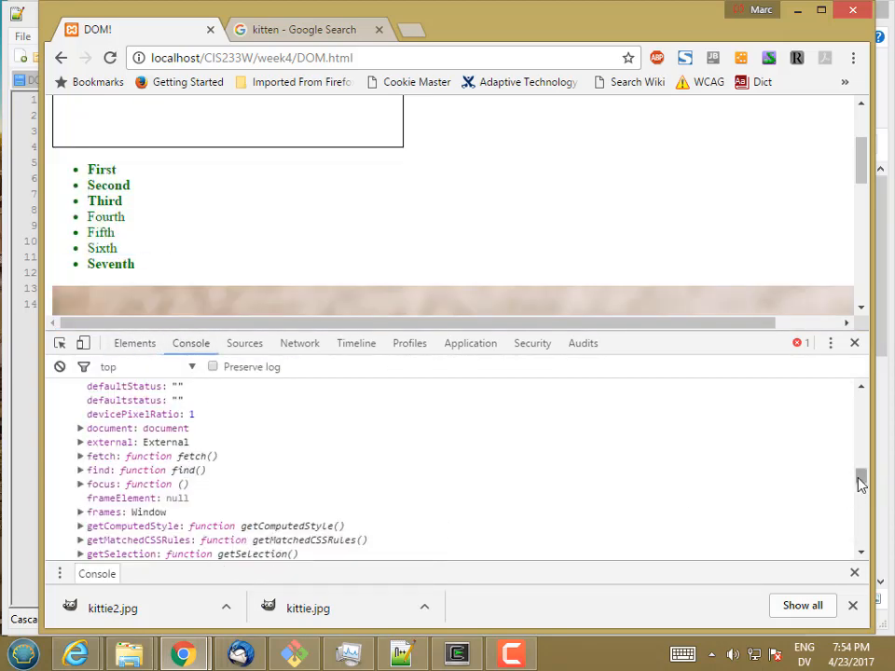
pyautogui.scroll(-3)
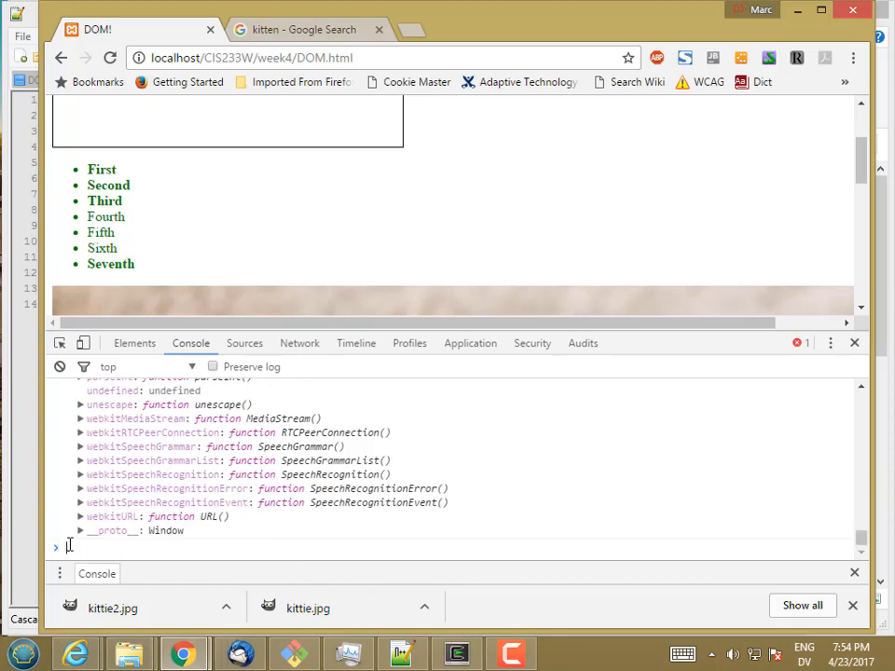
pyautogui.write('document.defaultView')
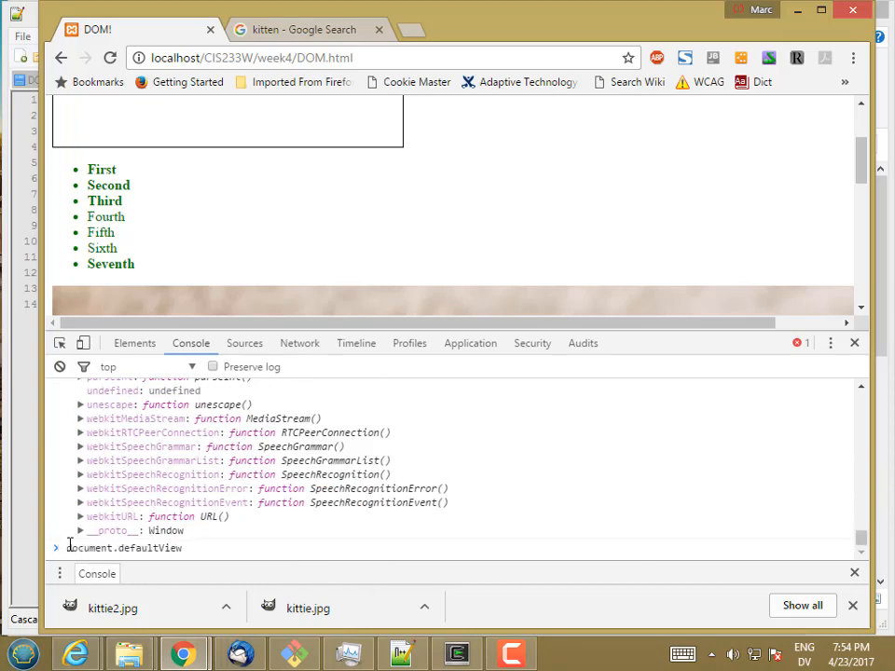
pyautogui.write('.getComputedStyle')
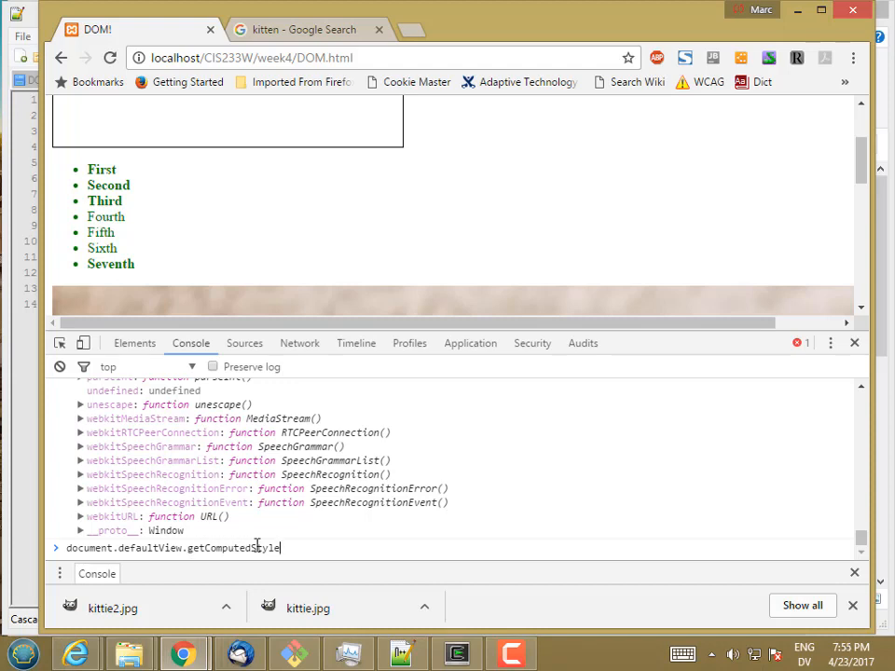
pyautogui.moveTo(238, 541)
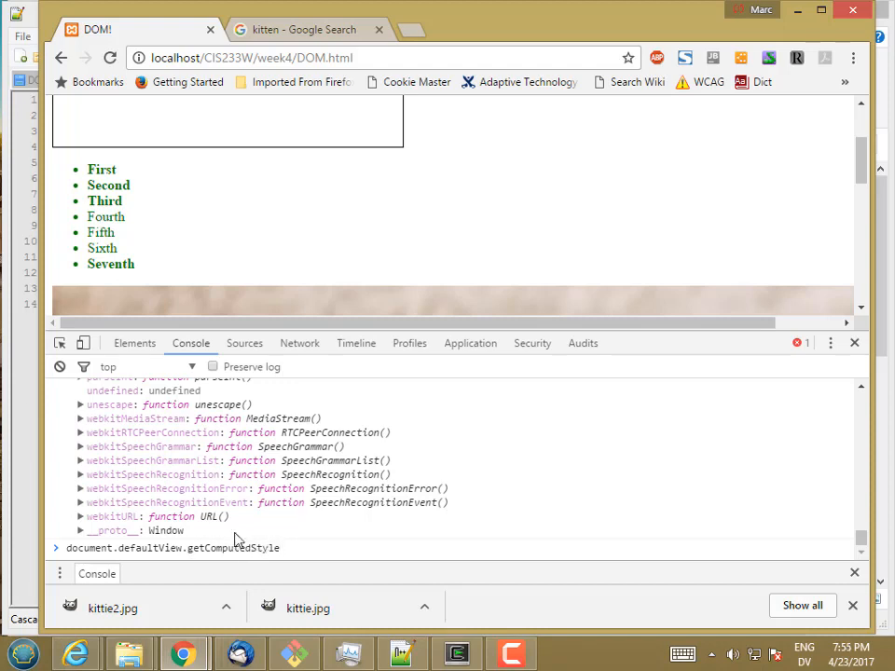
pyautogui.moveTo(287, 546)
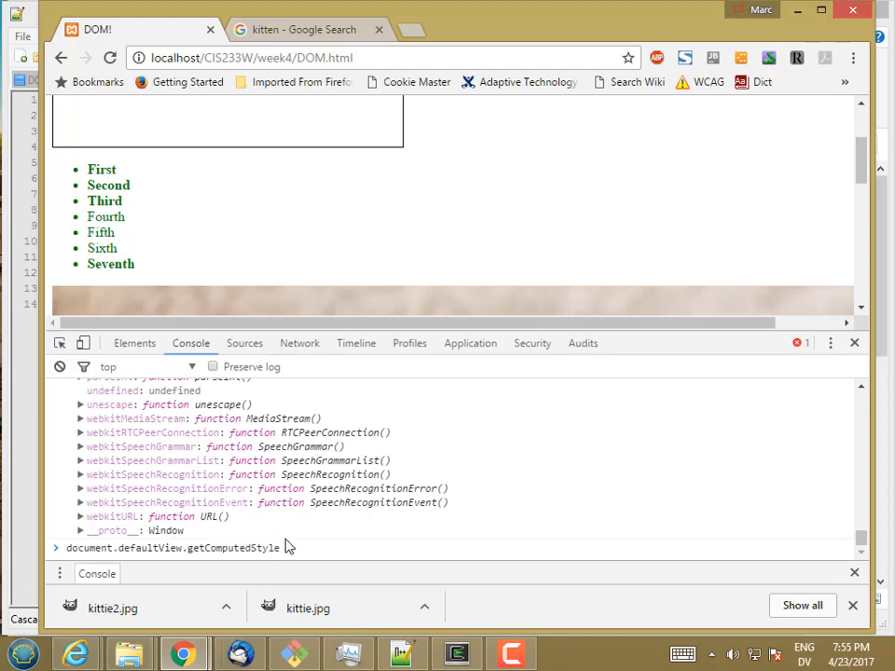
pyautogui.moveTo(239, 248)
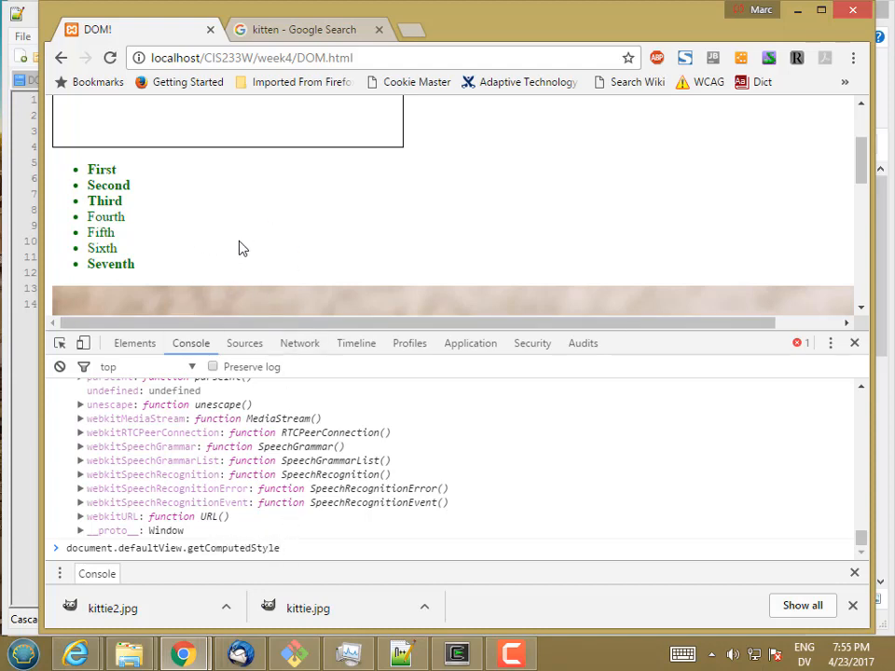
pyautogui.moveTo(270, 254)
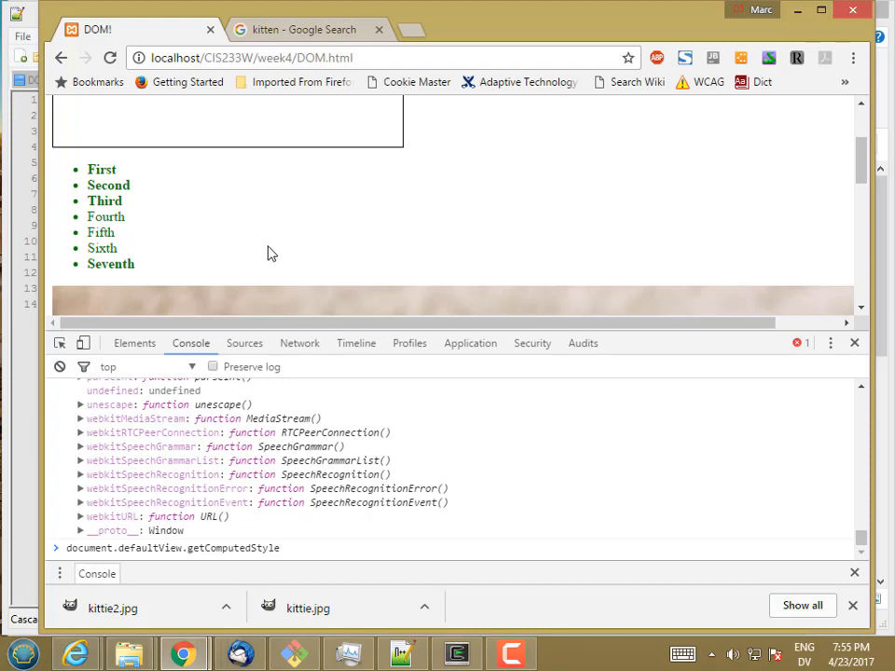
pyautogui.write('(douc')
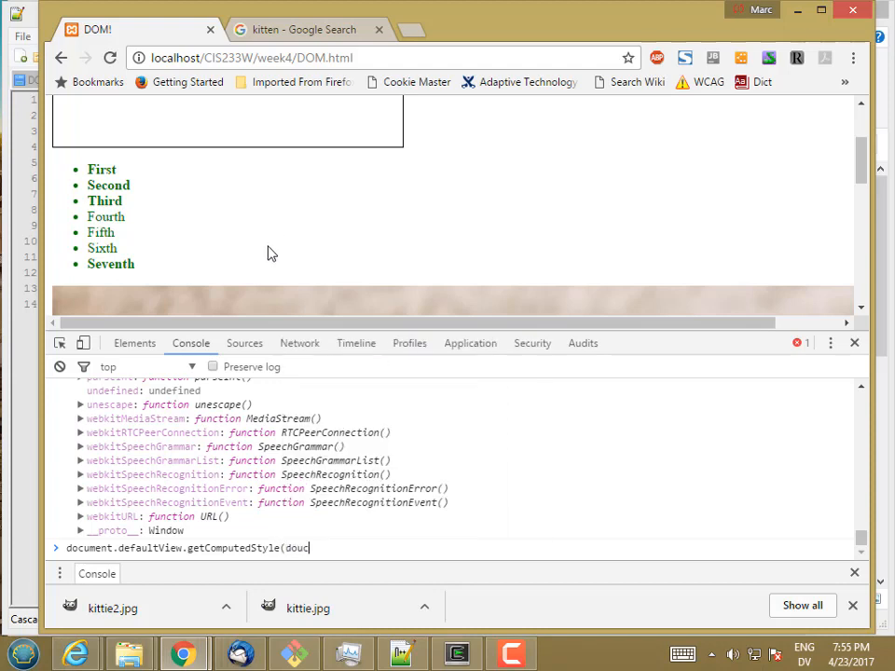
pyautogui.write('ment')
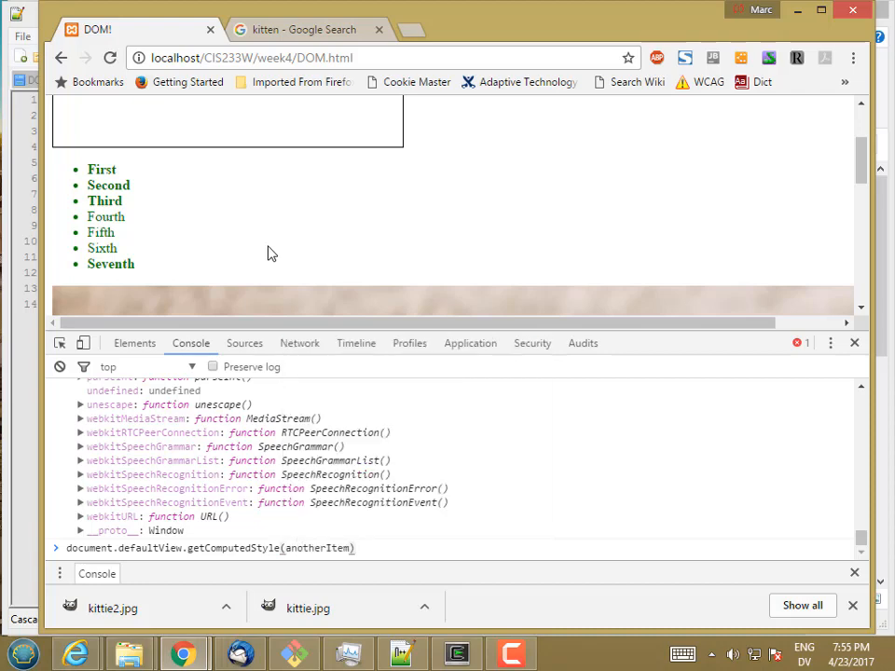
pyautogui.write(';')
pyautogui.press('Return')
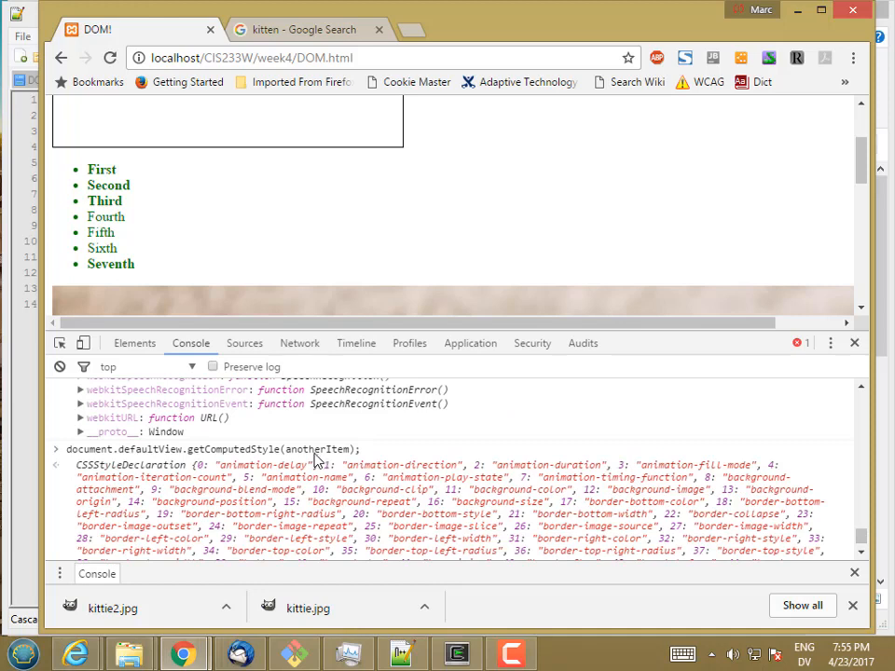
pyautogui.moveTo(399, 488)
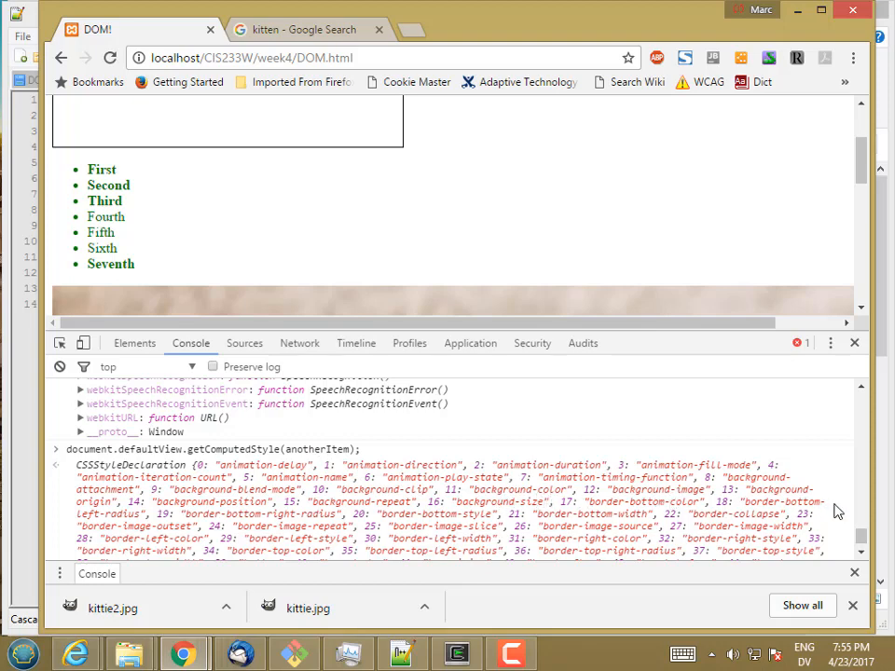
pyautogui.scroll(-3)
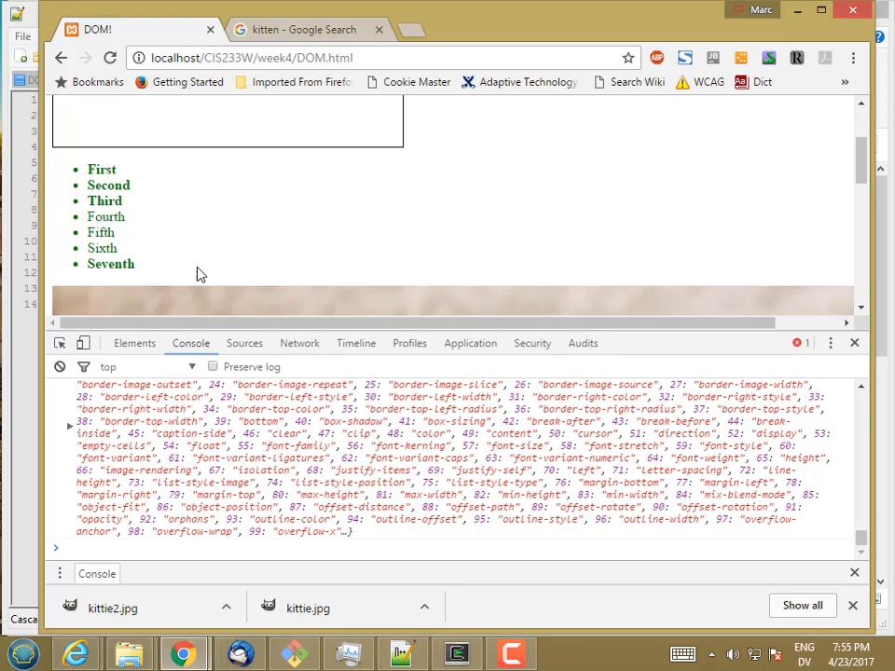
pyautogui.moveTo(224, 280)
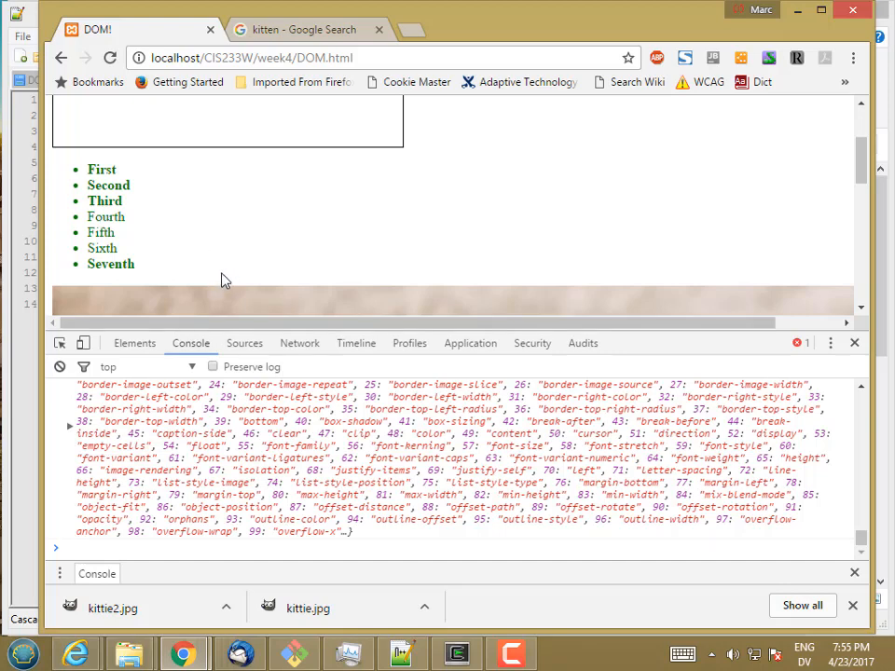
pyautogui.moveTo(14, 429)
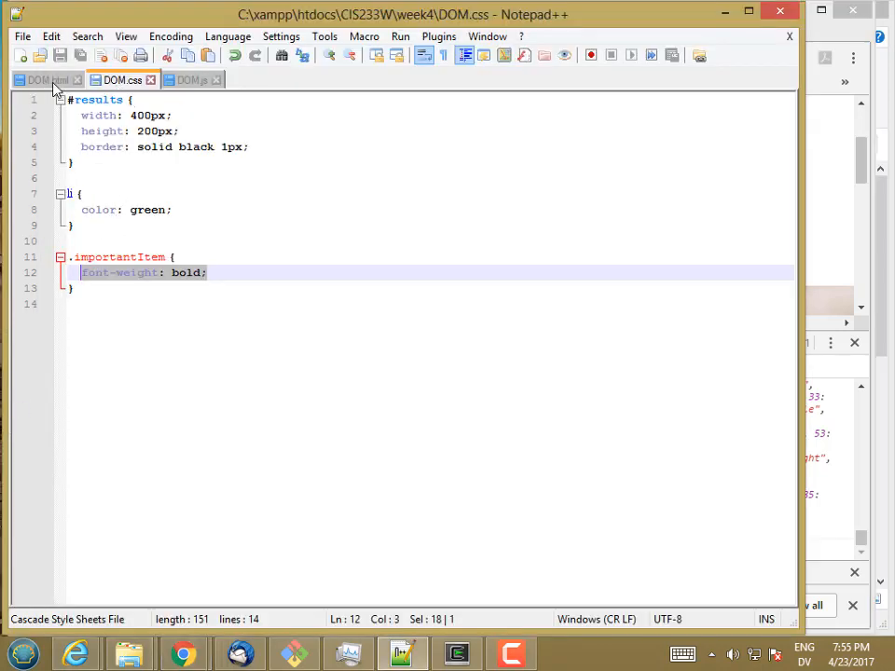
# Step: Add style="color: purple" to the third li in DOM.html and save the file
pyautogui.click(41, 78)
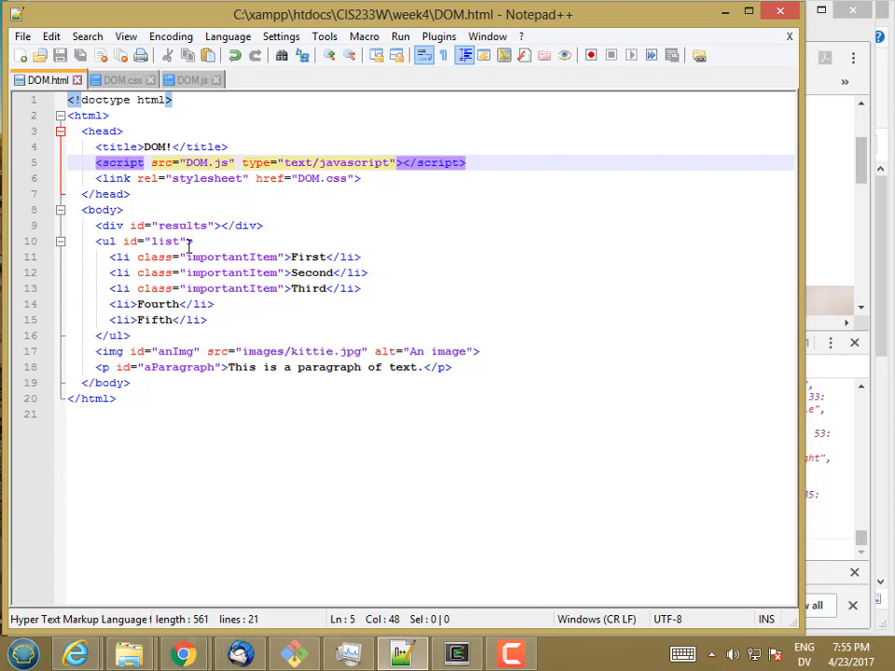
pyautogui.moveTo(260, 287)
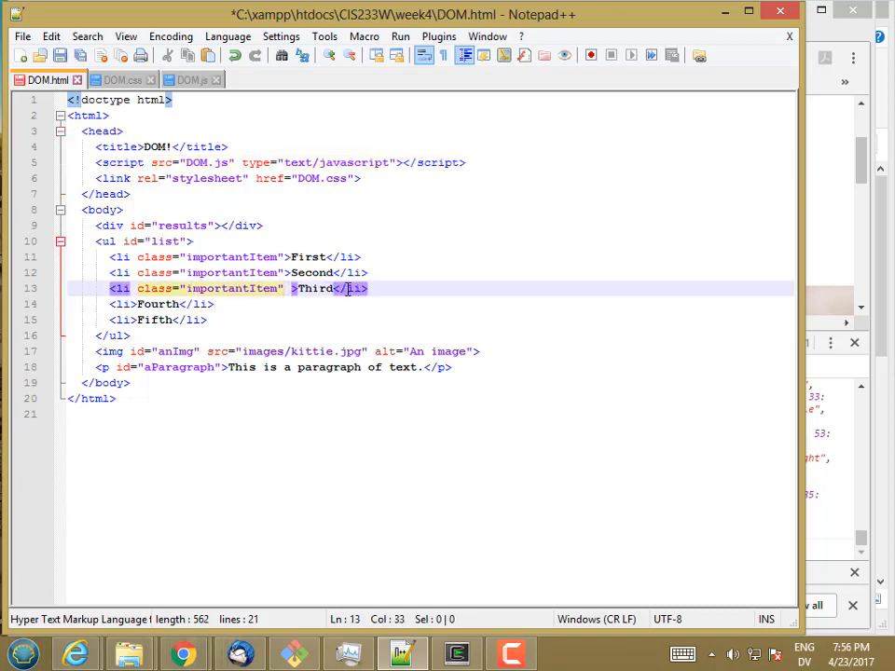
pyautogui.write('style="color: purple')
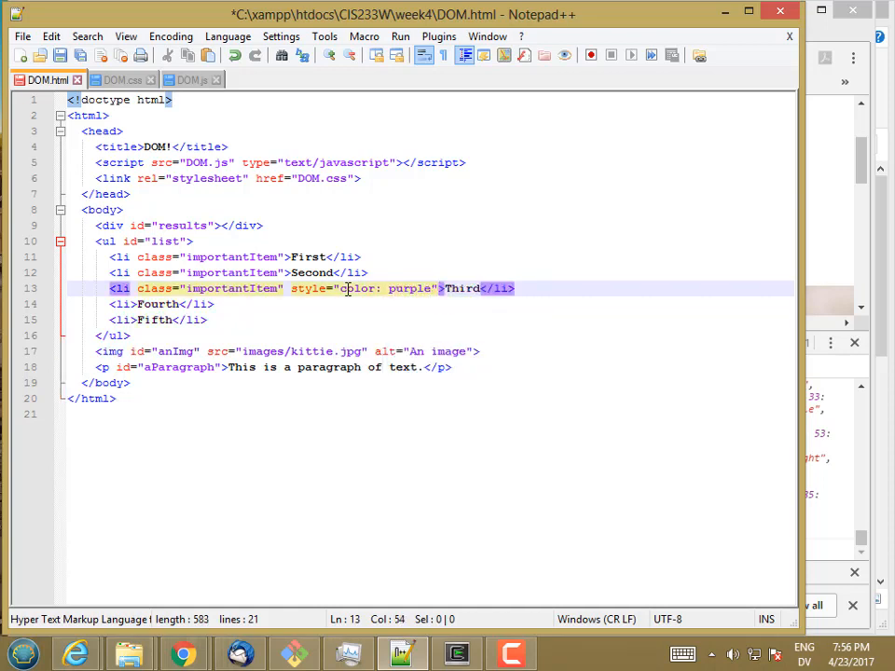
pyautogui.press('ctrl+s')
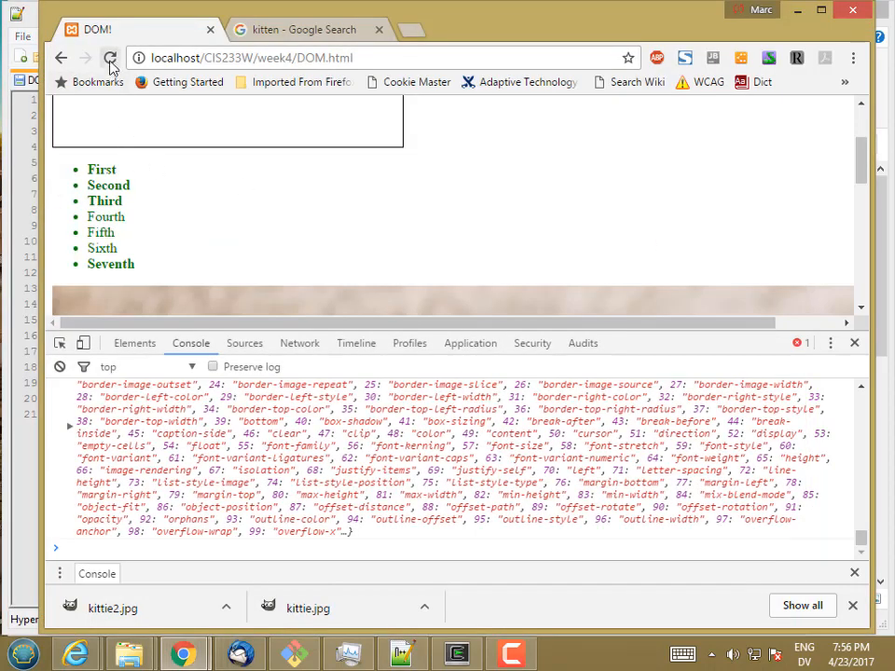
# Step: Reload the page and expand ul#list in Elements to the third li showing color: purple
pyautogui.click(108, 58)
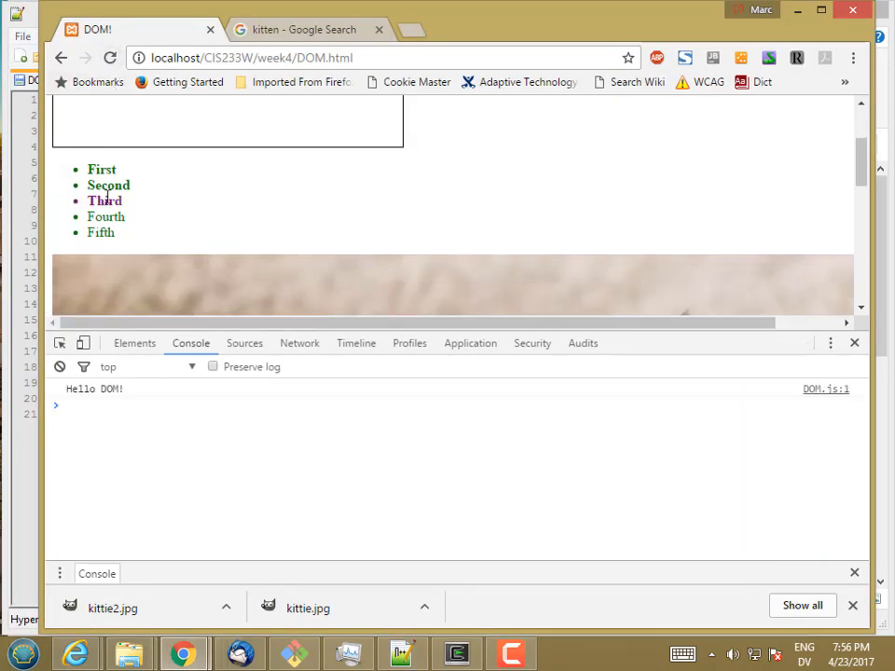
pyautogui.write('document.defaultView.getComputedStyle(anotherItem);')
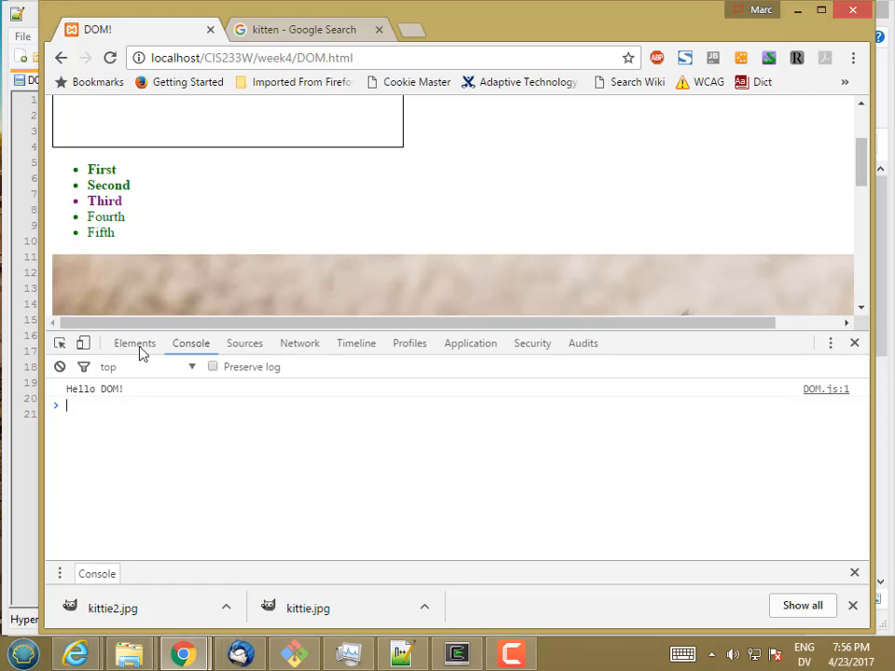
pyautogui.click(134, 343)
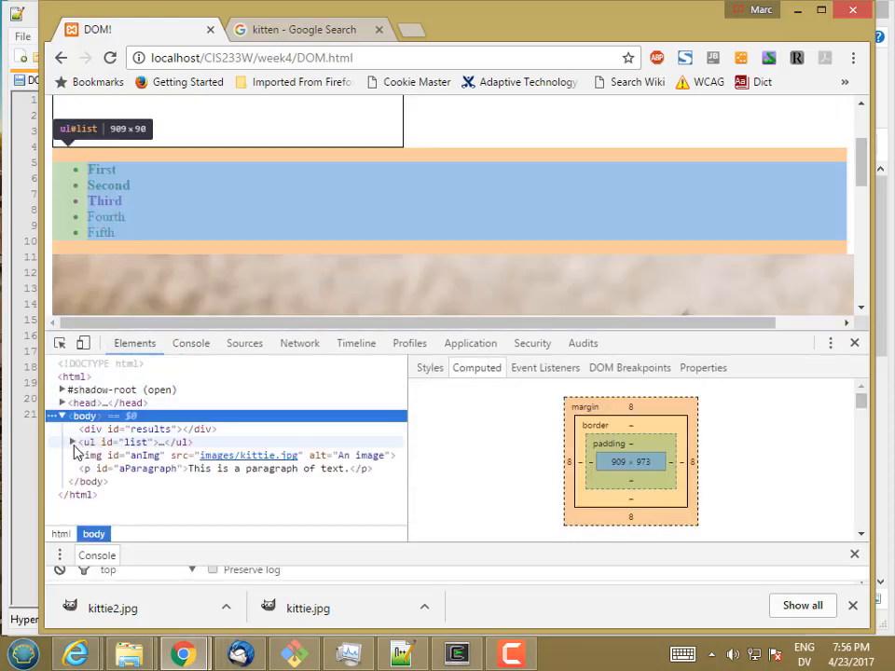
pyautogui.click(71, 442)
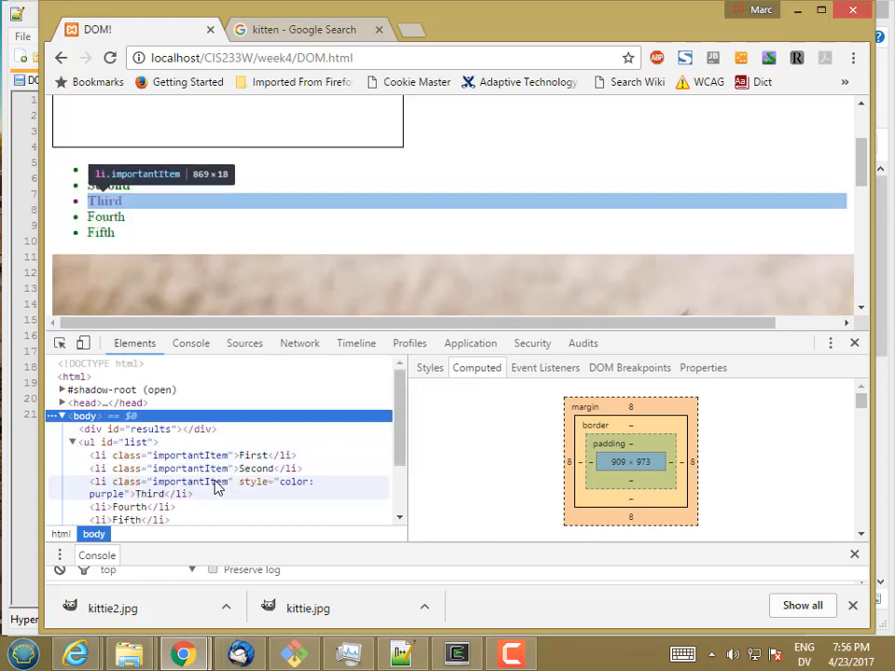
pyautogui.rightClick(214, 488)
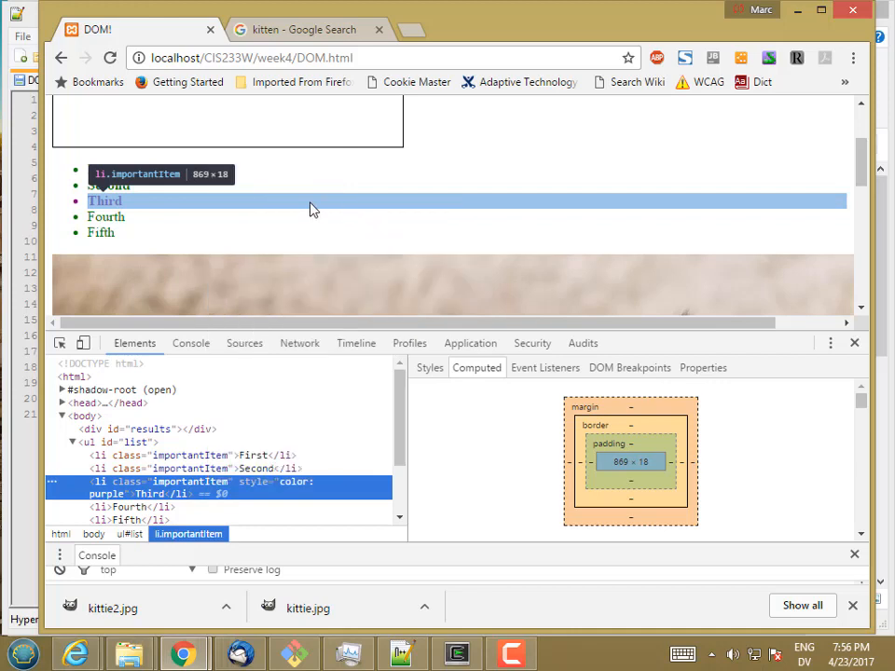
pyautogui.moveTo(261, 220)
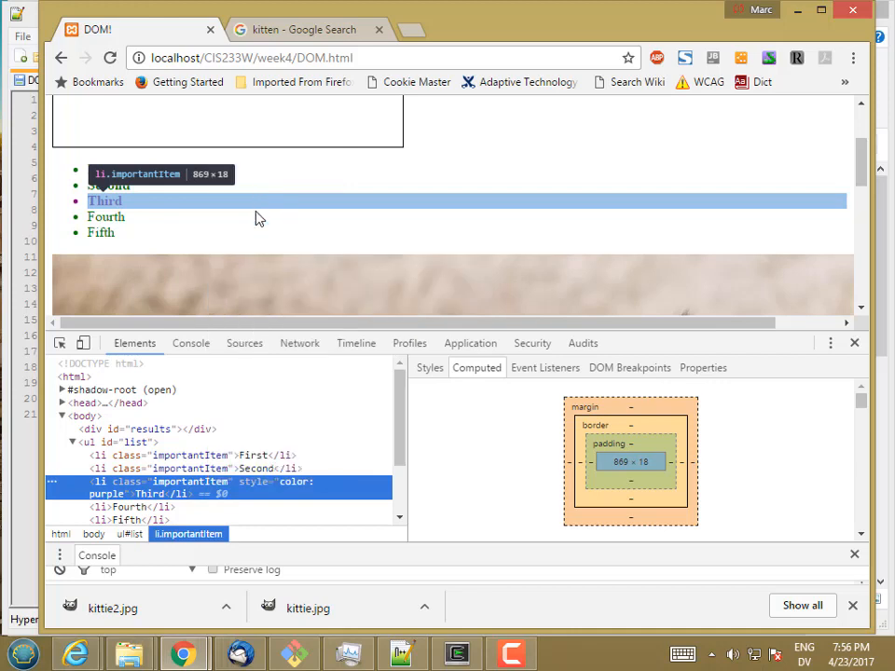
# Step: Store #list > li:nth-child(3) in variable third and read third.style.color, returning "purple"
pyautogui.click(191, 343)
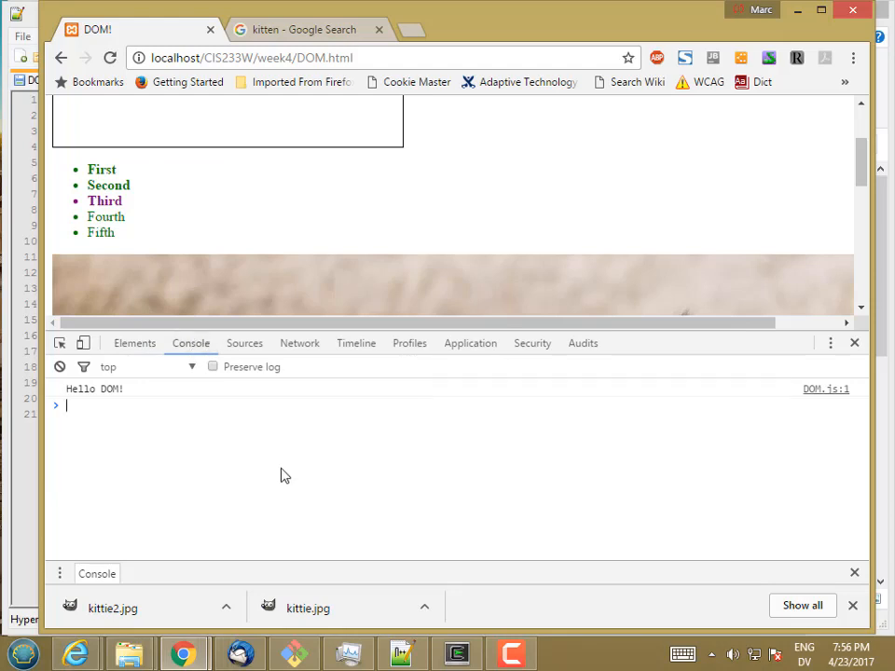
pyautogui.write('var third =')
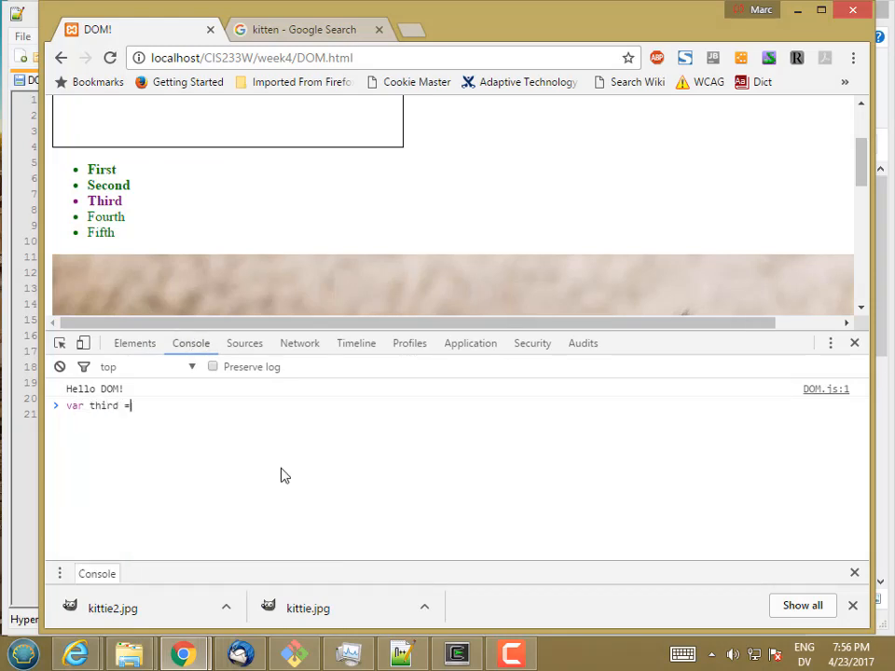
pyautogui.write('document.querySelector(')
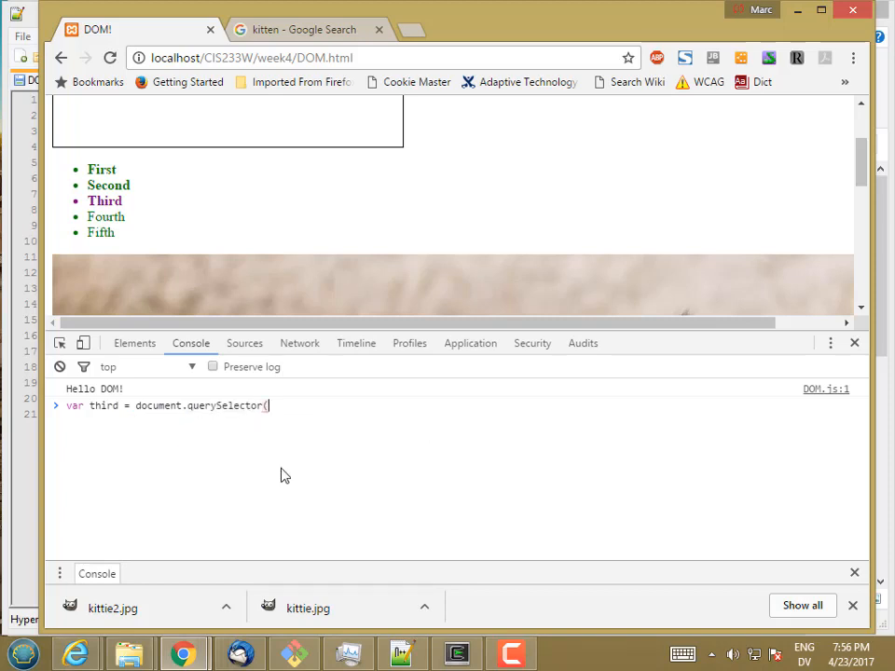
pyautogui.write('"#list > li:nth-child(3)")')
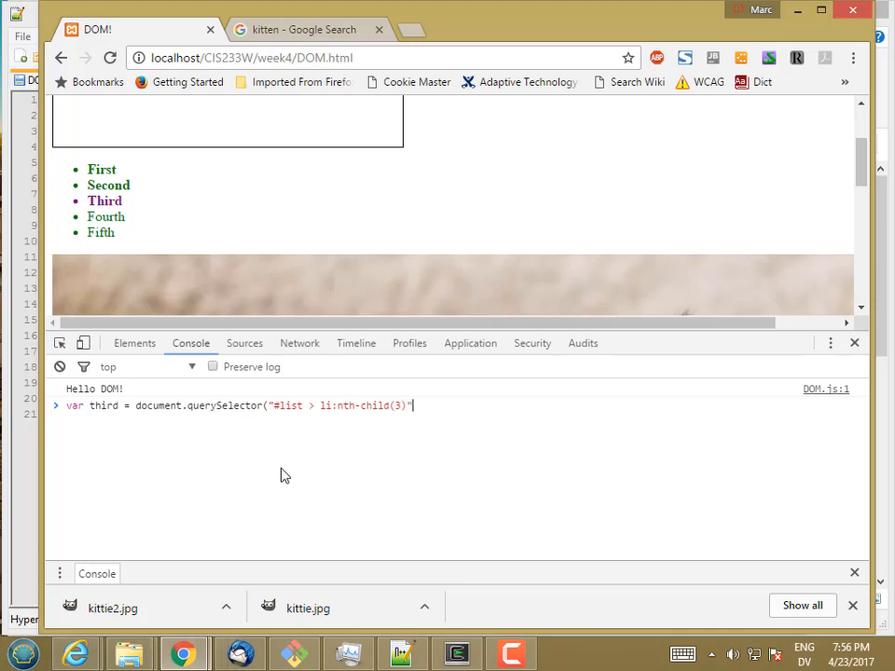
pyautogui.press('Return')
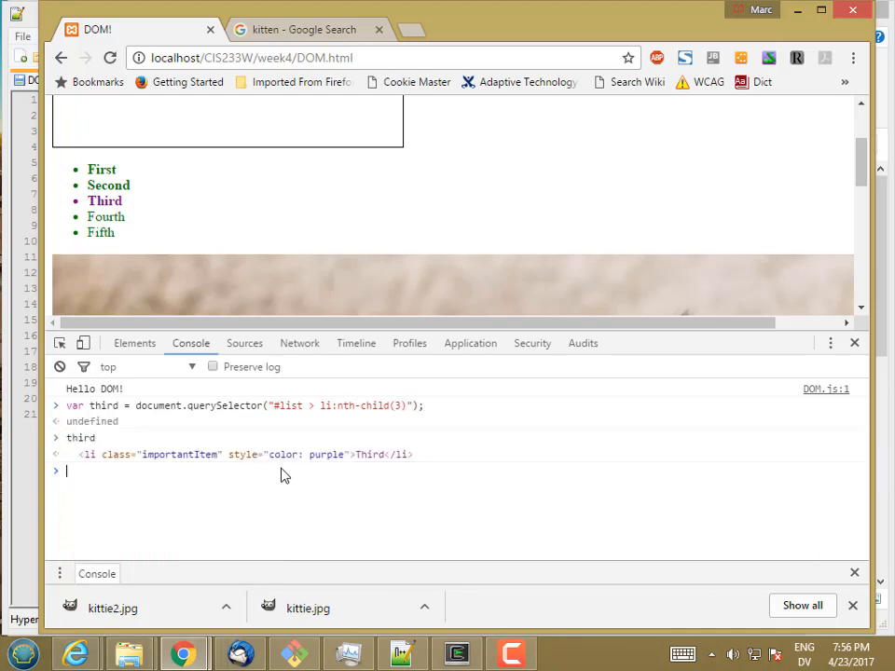
pyautogui.moveTo(317, 455)
pyautogui.write('third.style.')
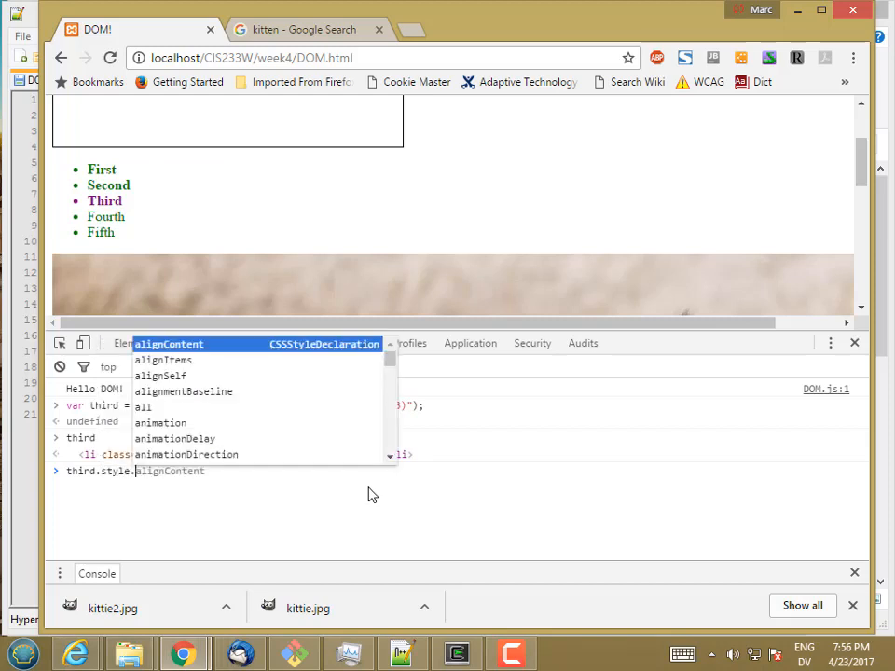
pyautogui.write('color')
pyautogui.press('Return')
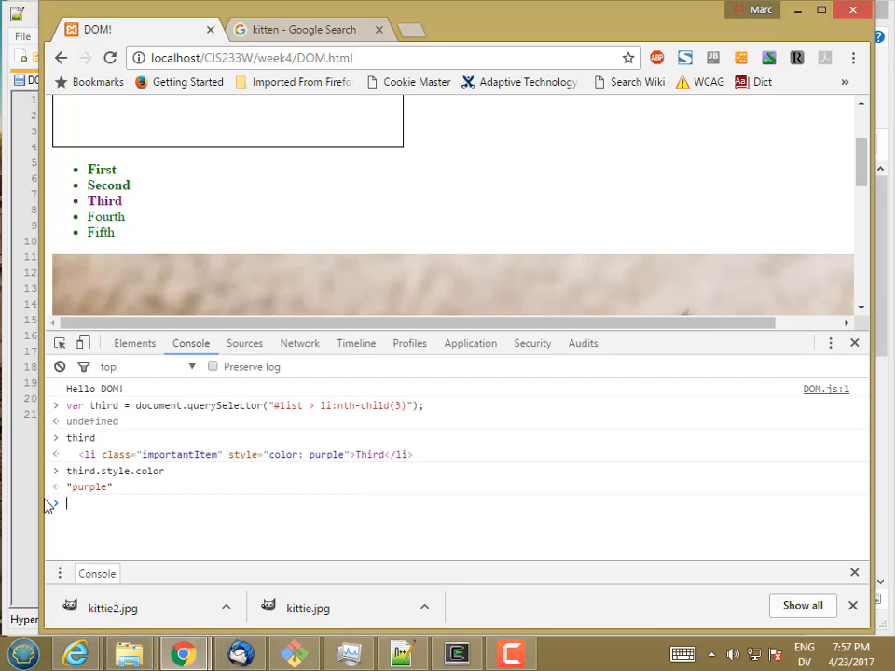
pyautogui.click(403, 653)
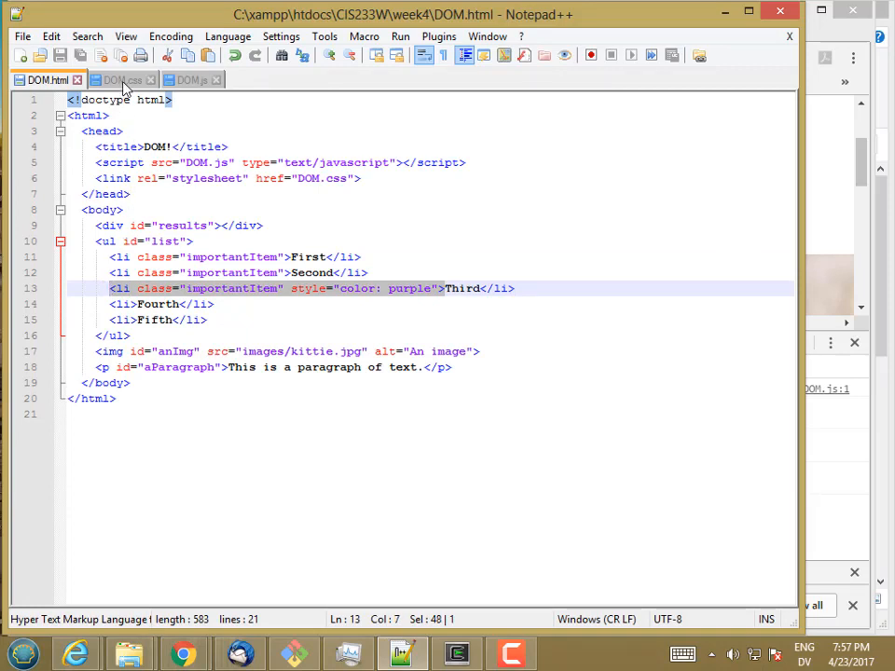
pyautogui.click(123, 79)
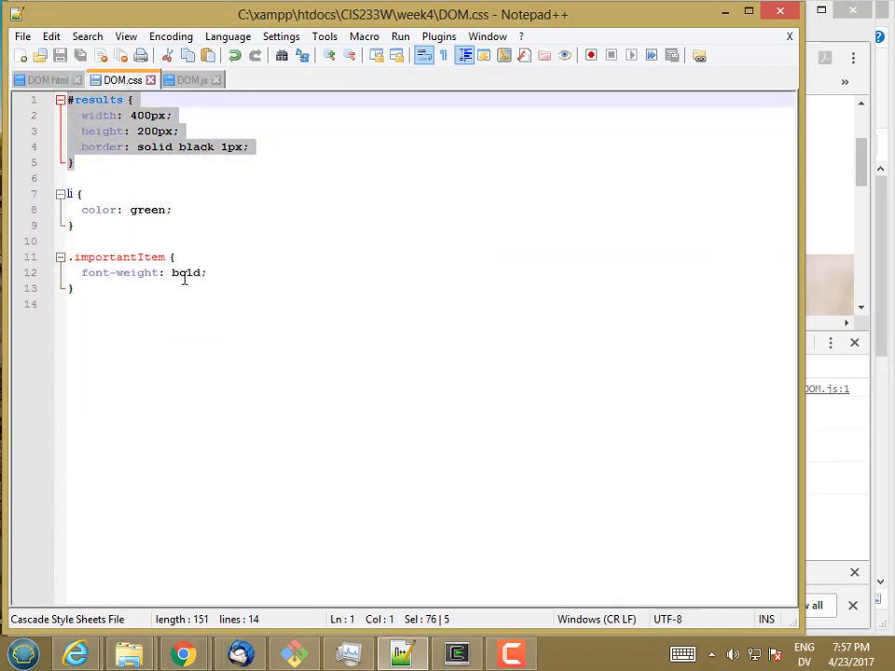
pyautogui.click(182, 652)
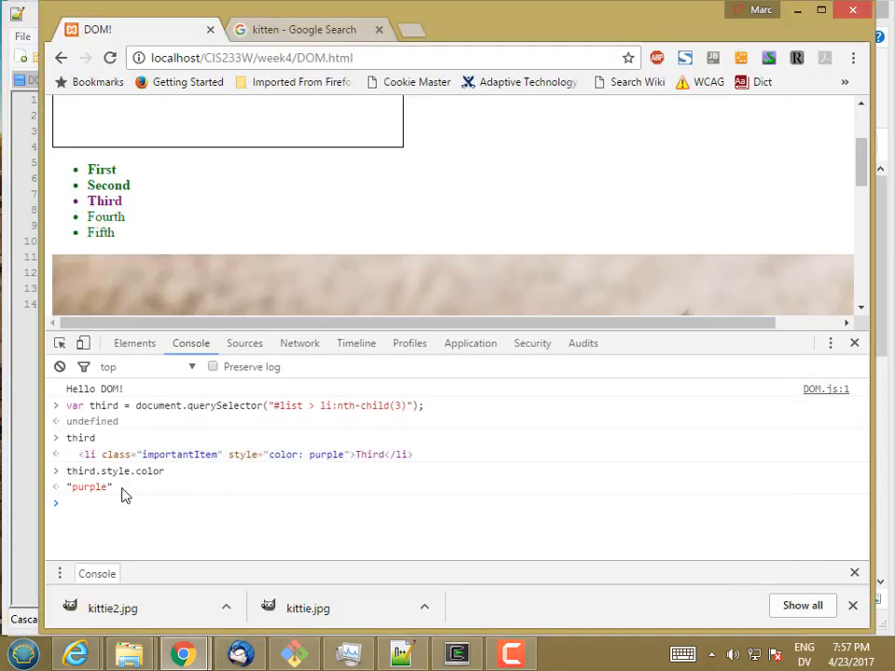
pyautogui.moveTo(149, 525)
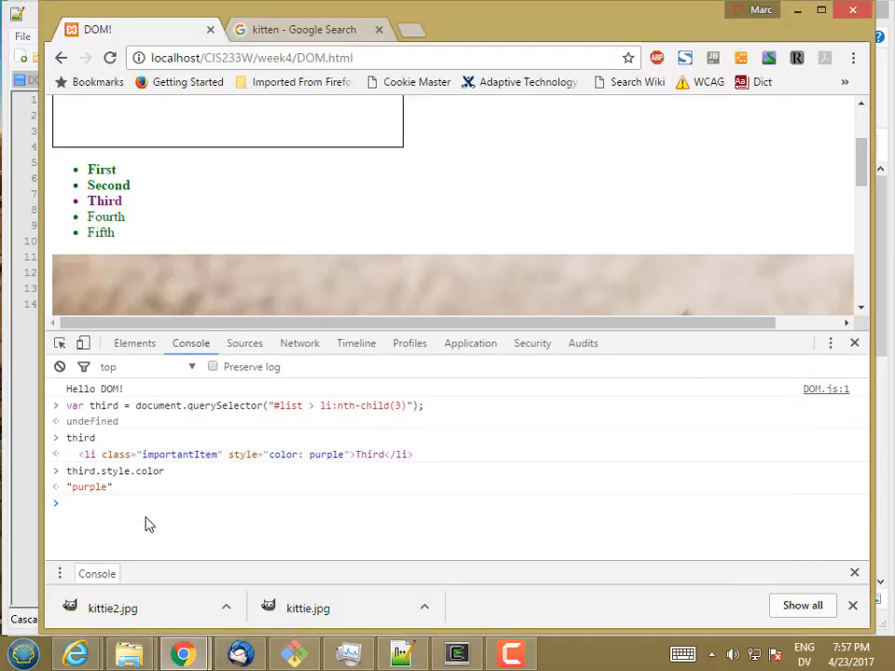
# Step: Evaluate document.defaultView.getComputedStyle(third).color, returning rgb(128, 0, 128)
pyautogui.write('document.defaultView.getComputedStyle(anotherItem);')
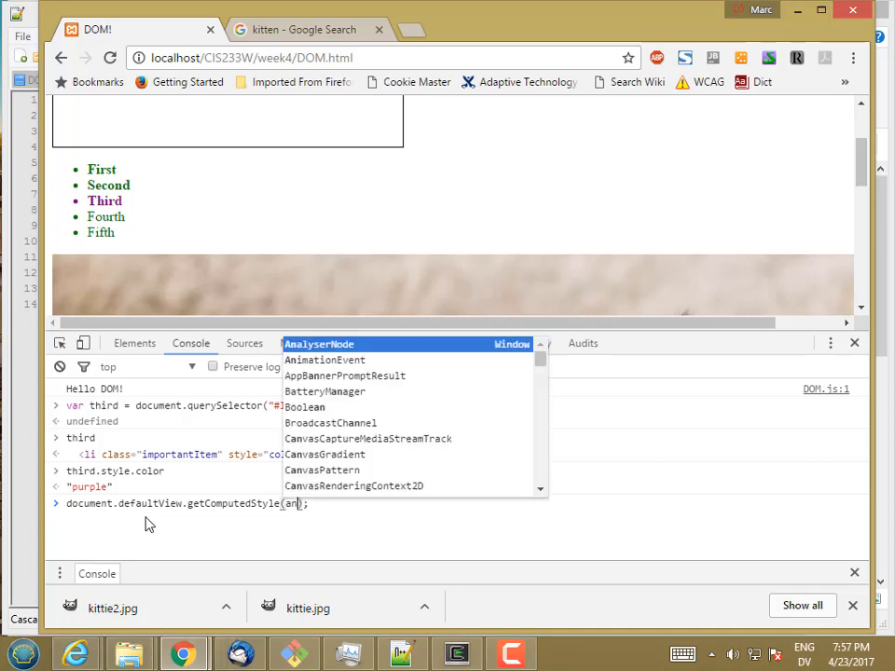
pyautogui.write('third')
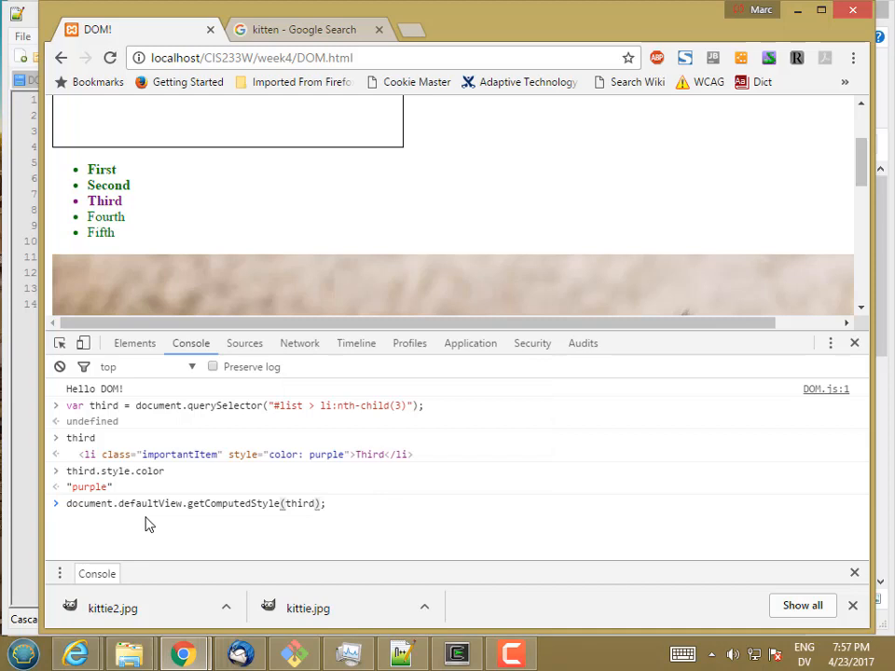
pyautogui.write('.colo')
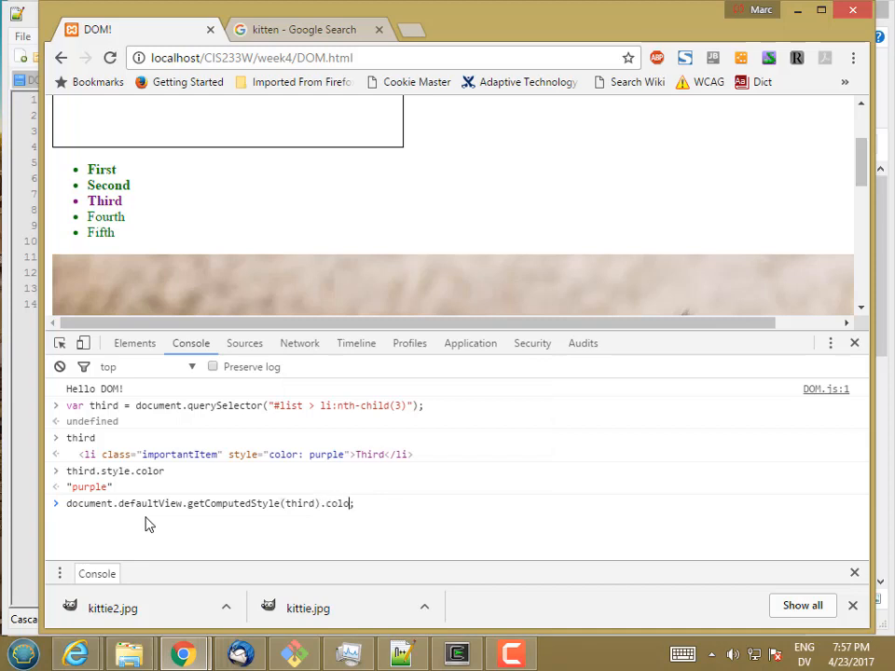
pyautogui.write('r')
pyautogui.press('Return')
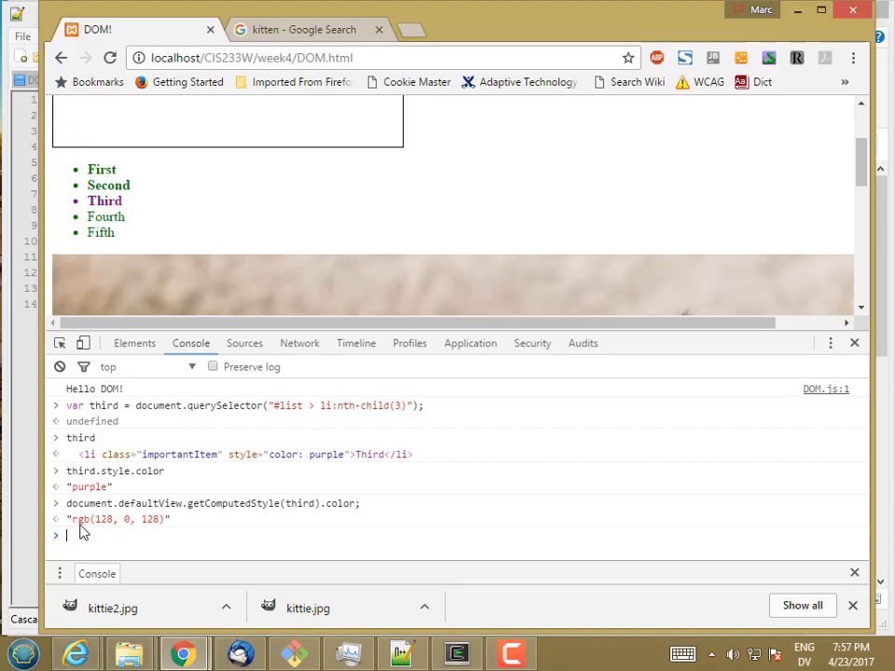
pyautogui.moveTo(106, 533)
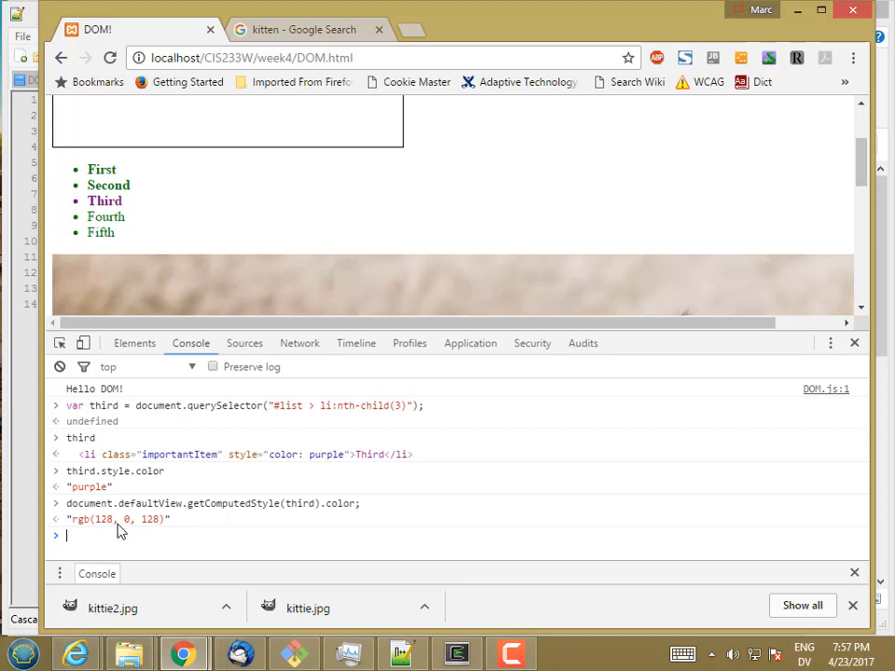
pyautogui.moveTo(105, 530)
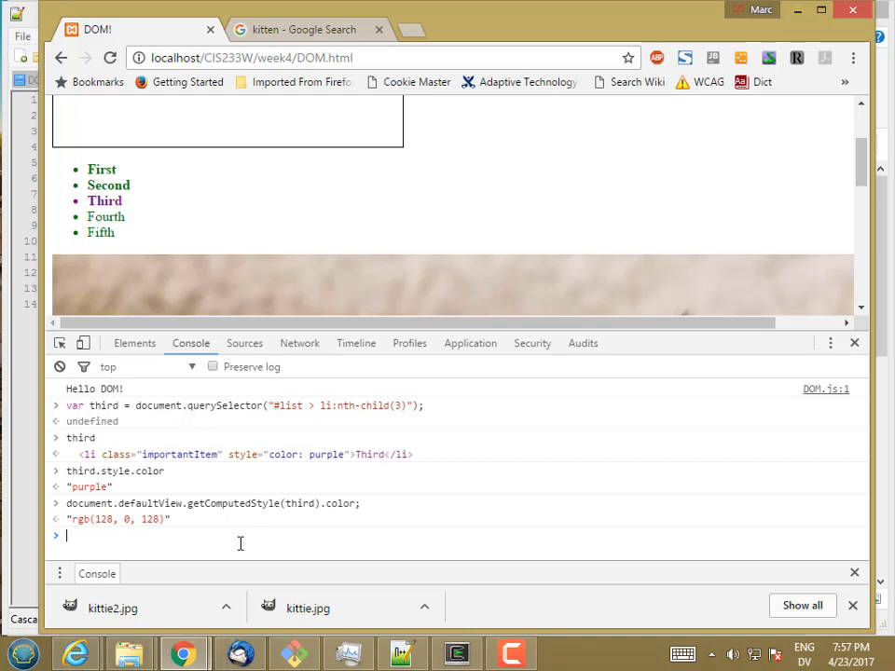
pyautogui.moveTo(333, 560)
pyautogui.write('document.defaultView.getComputedStyle(third).color = "c')
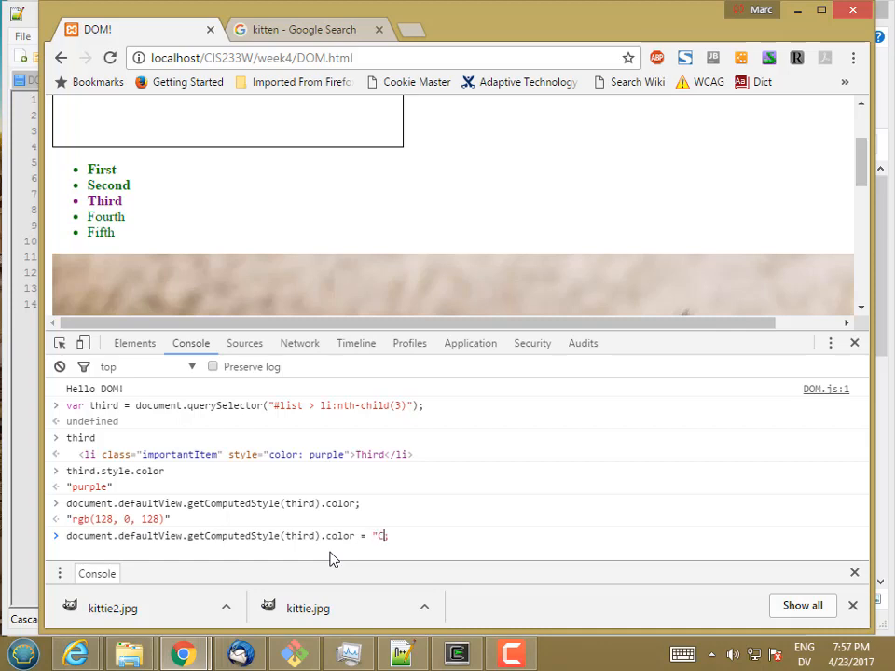
# Step: Assign "Cyan" to the computed colour (read-only error), then set third.style.color = "Cyan" successfully
pyautogui.press('Return')
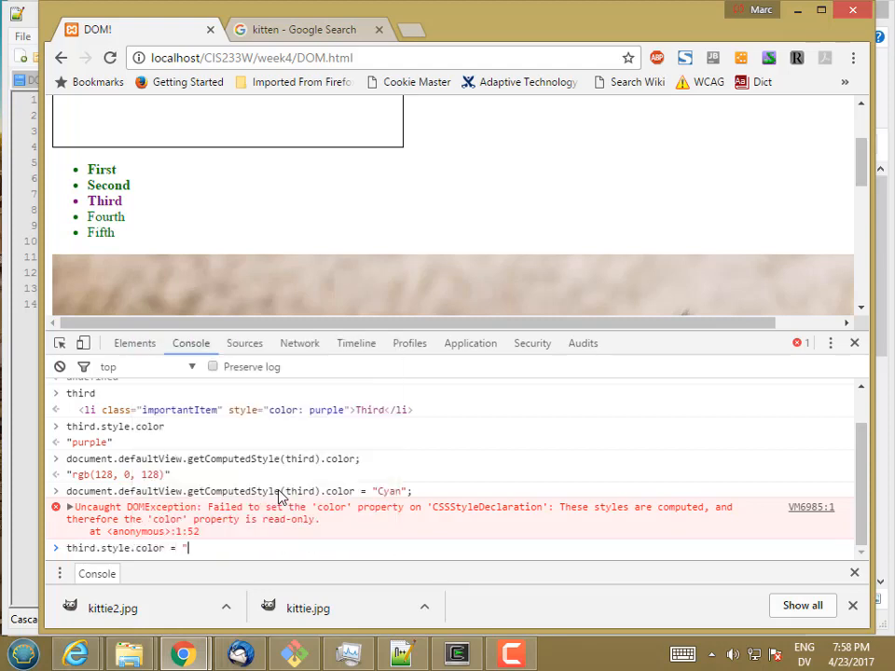
pyautogui.press('Return')
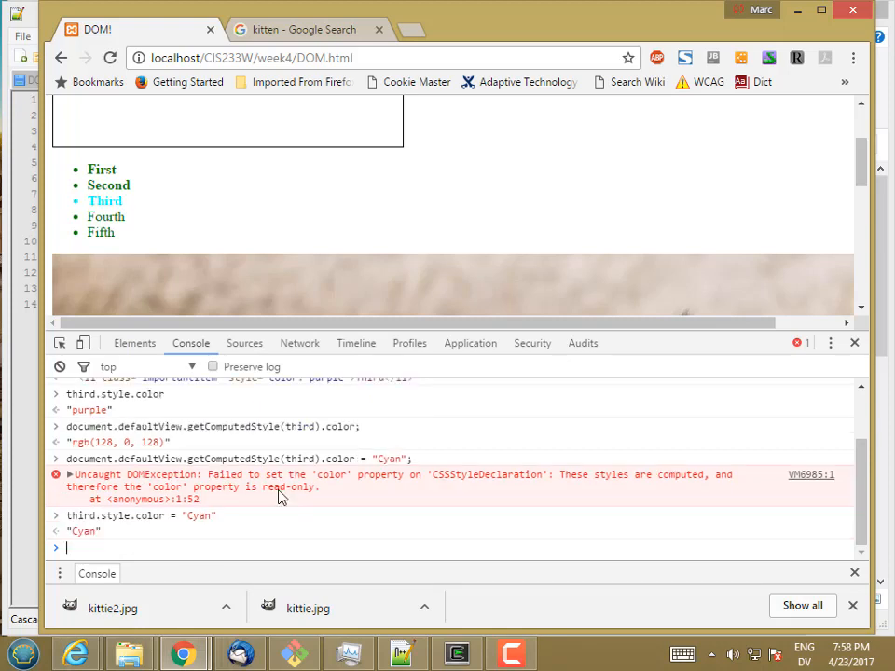
pyautogui.write('document.defaultView.getComputedStyle(third).color = "Cyan";')
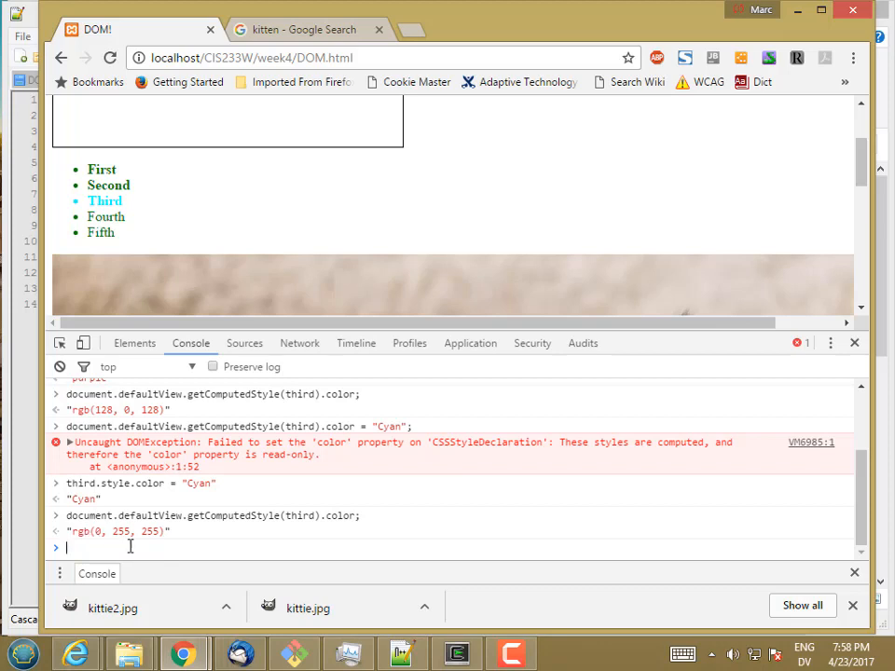
pyautogui.moveTo(127, 489)
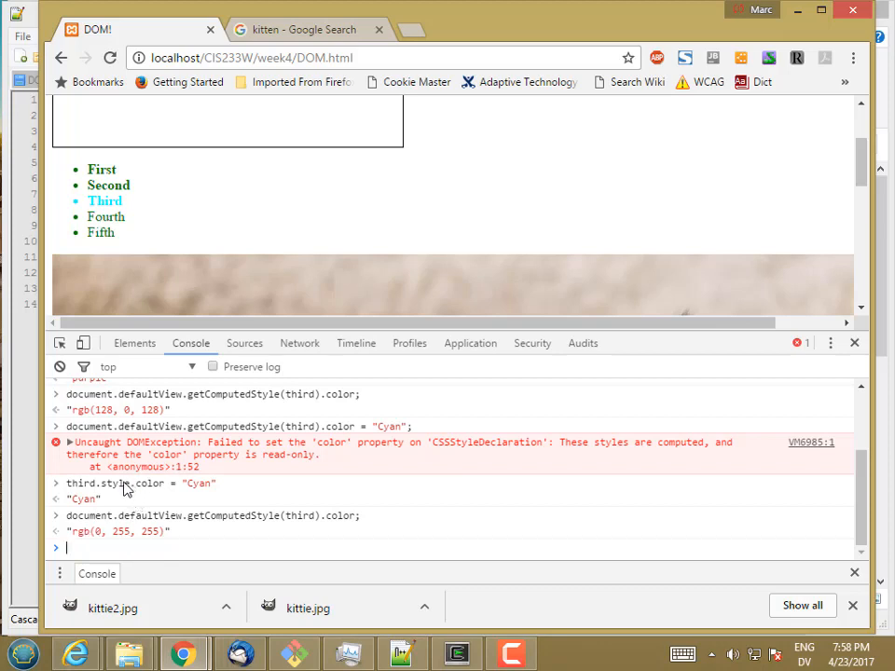
pyautogui.moveTo(121, 494)
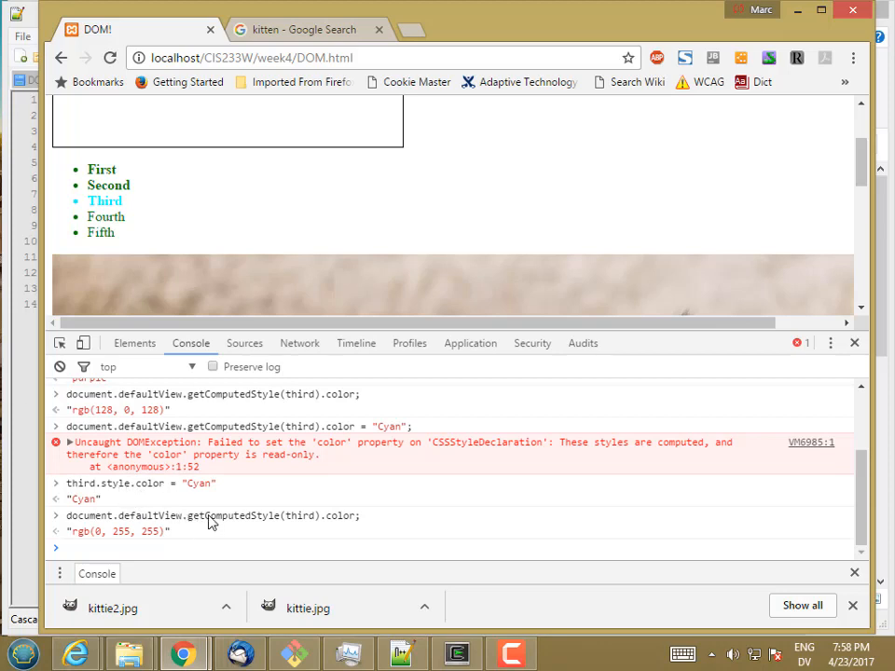
pyautogui.moveTo(190, 526)
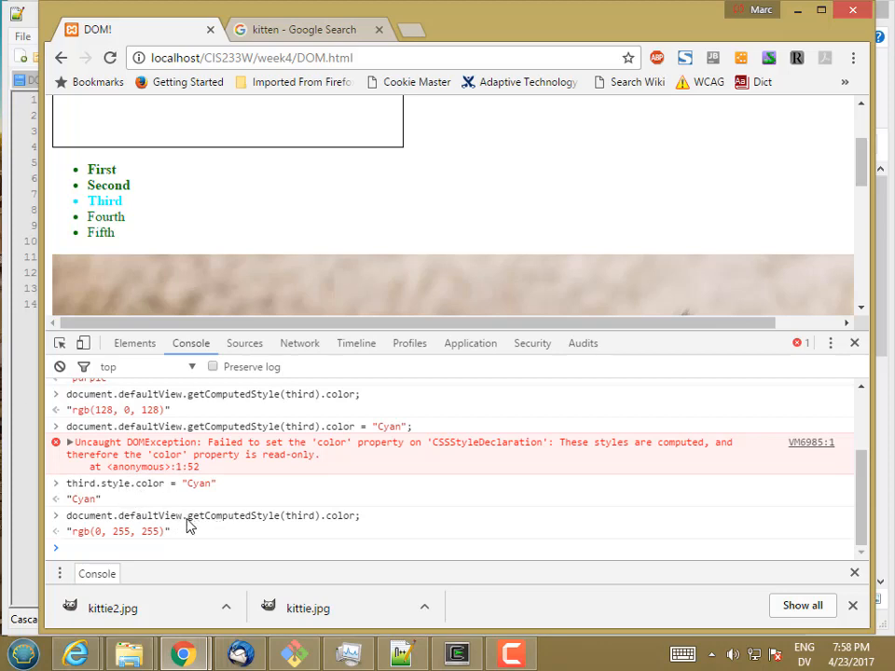
pyautogui.moveTo(145, 489)
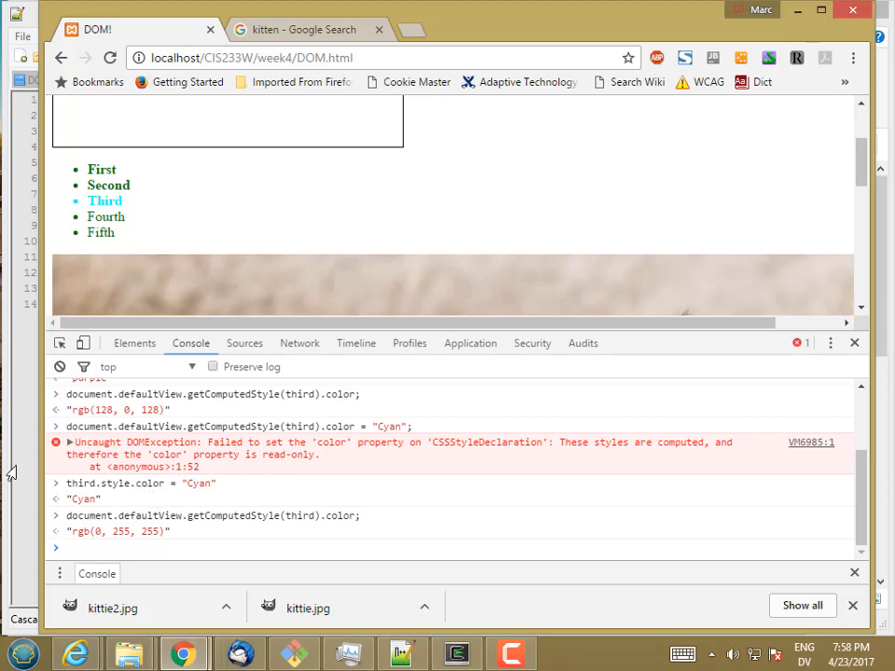
# Step: View the page's DOM.html source in the editor, then return to the page and console
pyautogui.click(403, 653)
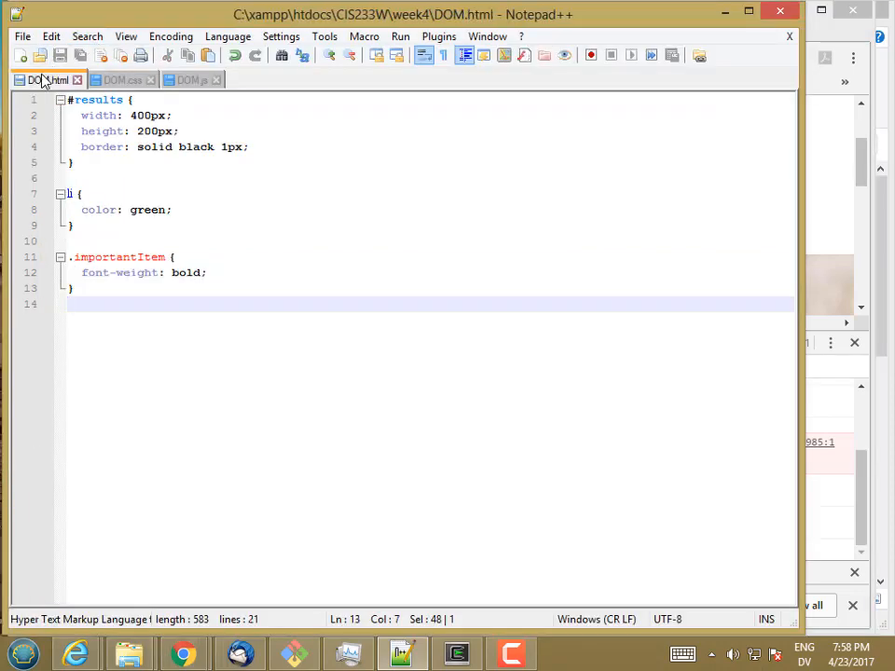
pyautogui.click(47, 79)
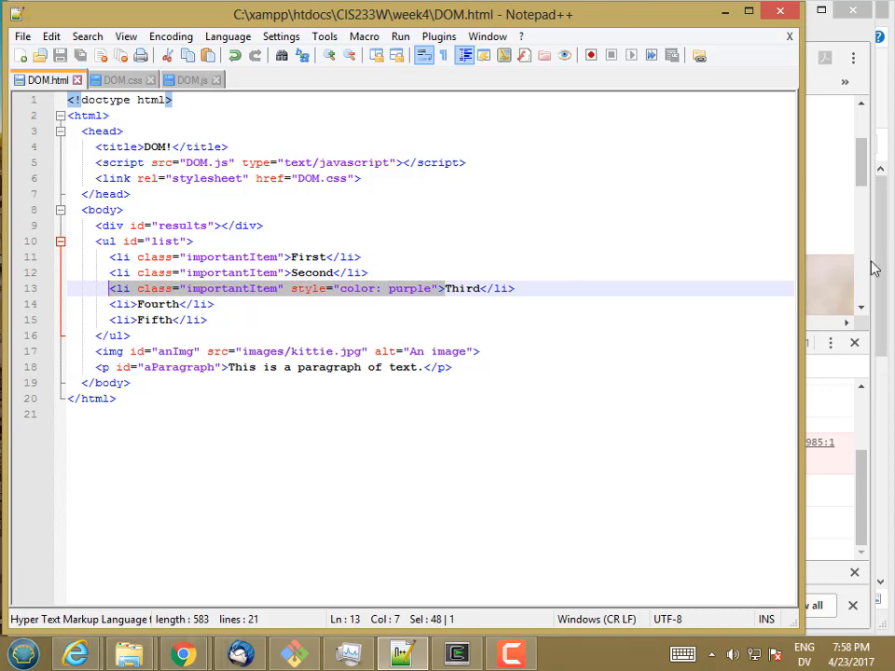
pyautogui.click(183, 653)
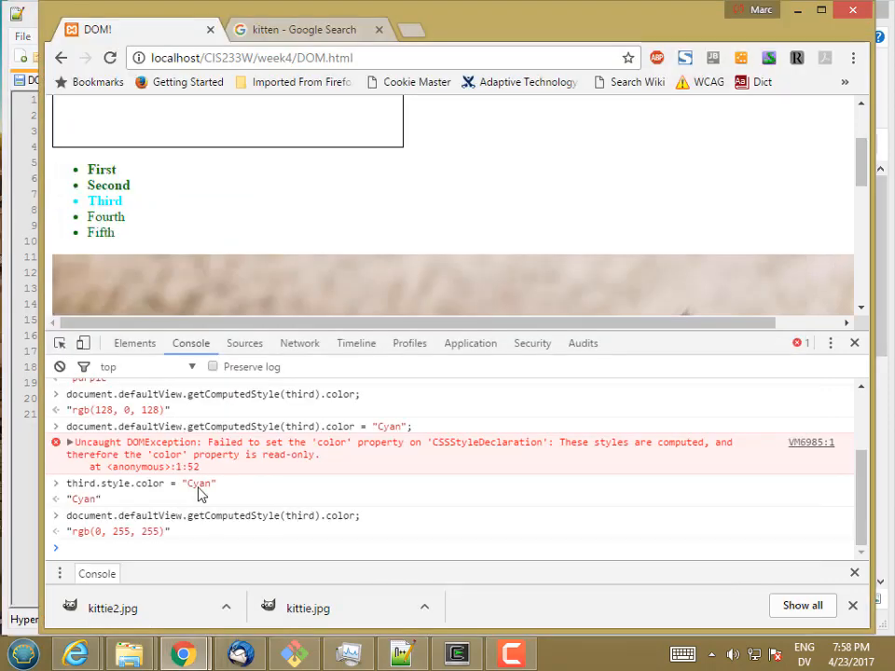